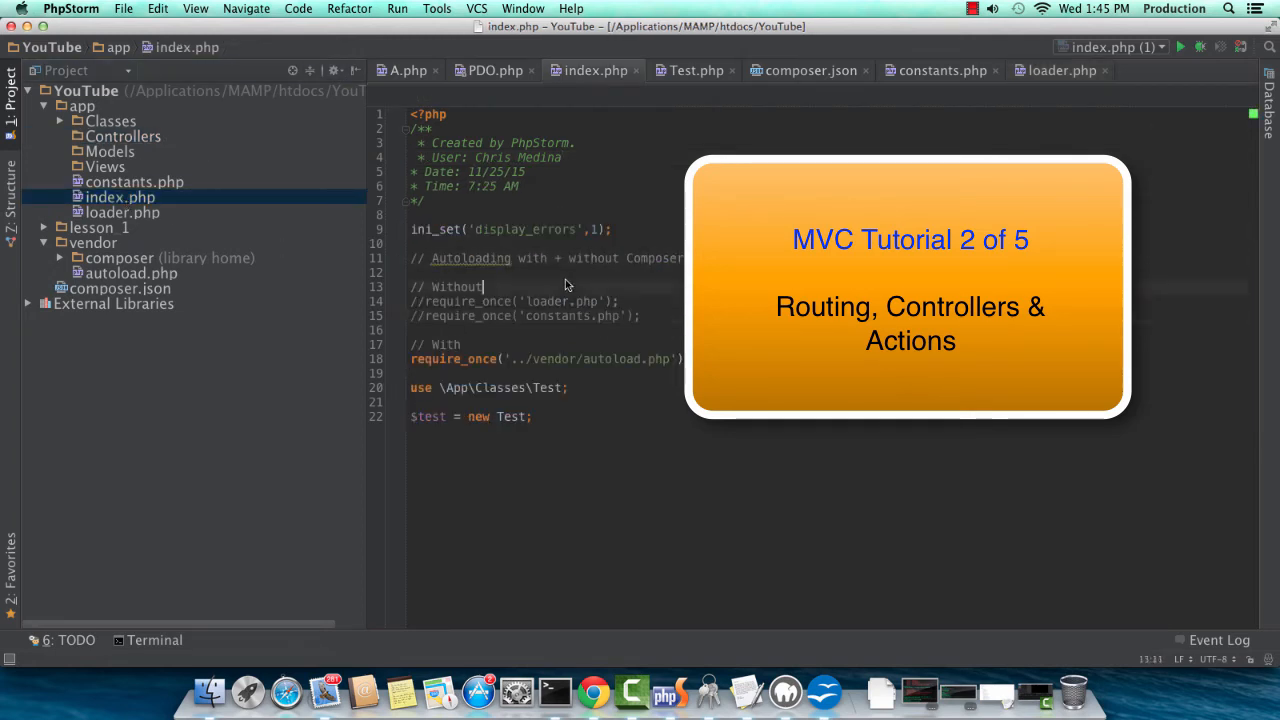
pyautogui.moveTo(648, 331)
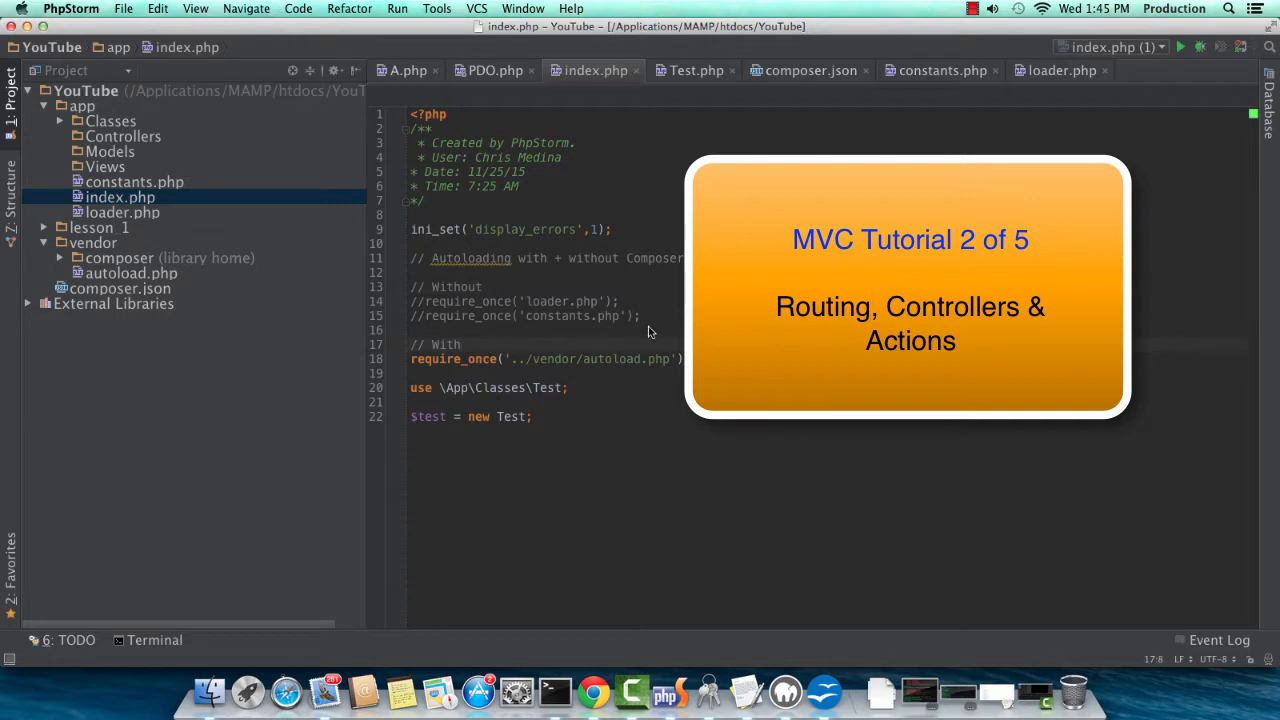
# Select the commented-out non-Composer require lines (13–15) in index.php.
pyautogui.moveTo(413, 286); pyautogui.dragTo(640, 316)
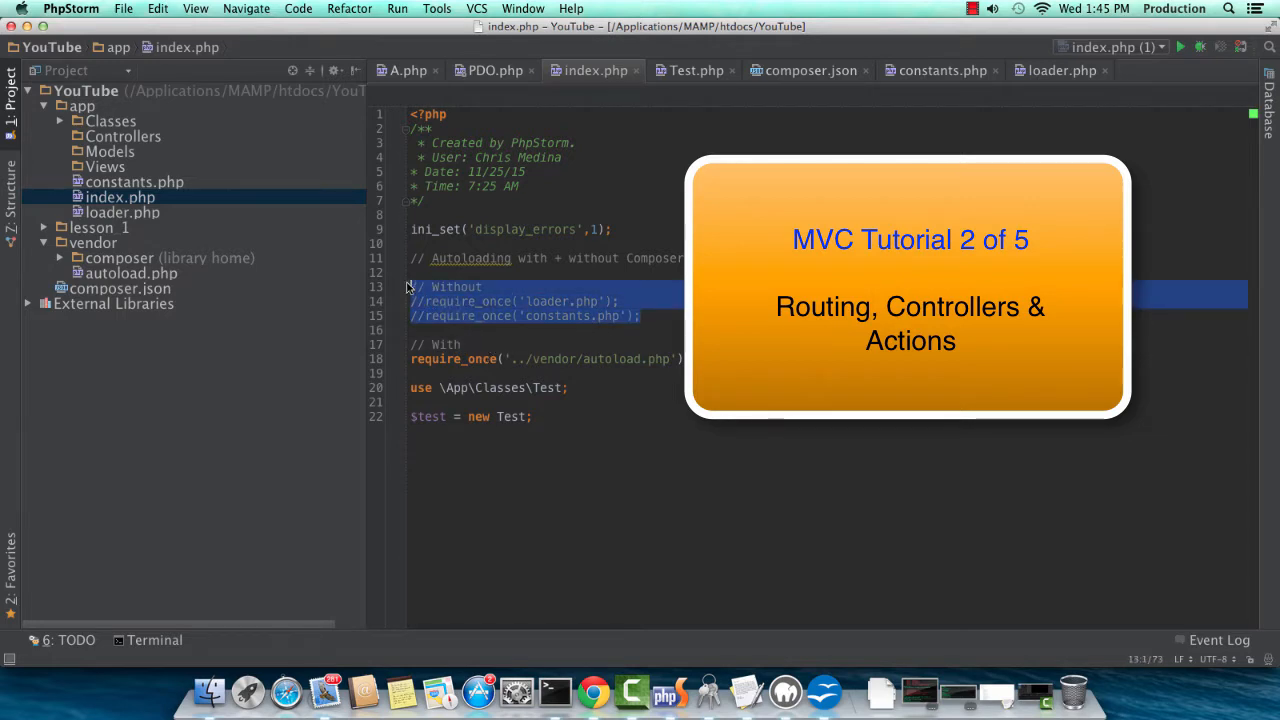
# Rename loader.php to autoload.php via Refactor > Rename.
pyautogui.rightClick(113, 212)
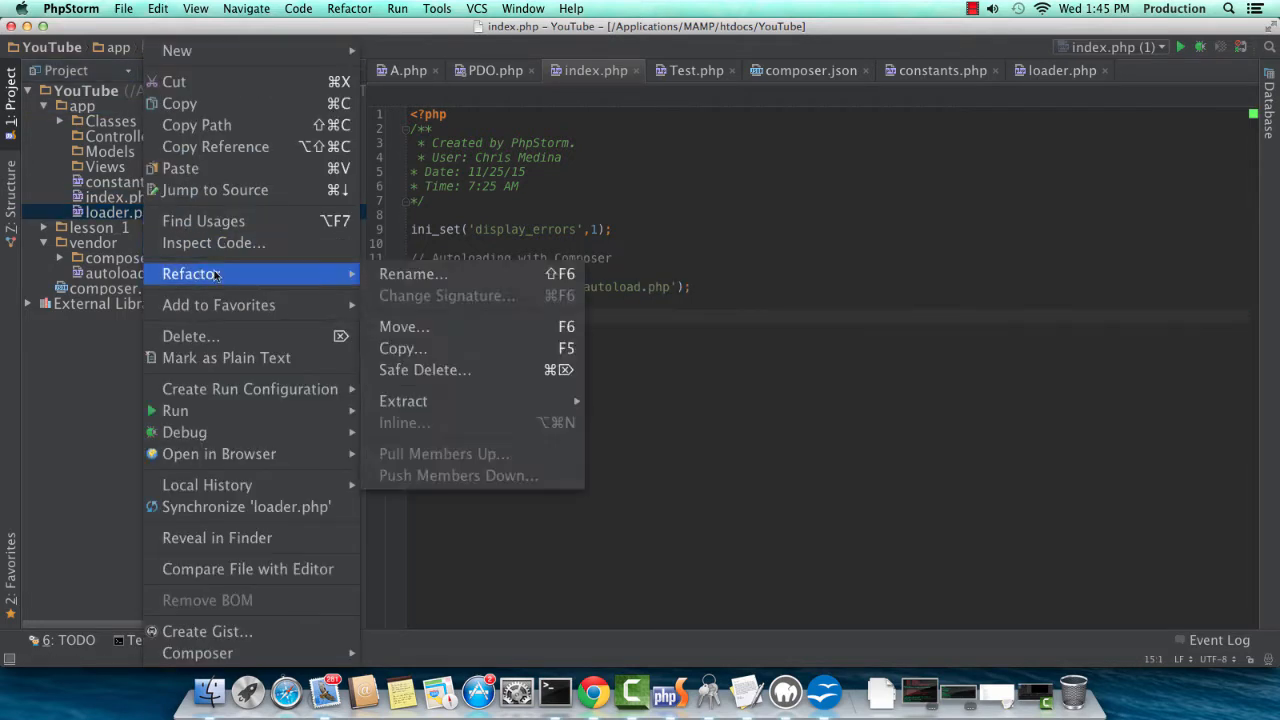
pyautogui.click(412, 273)
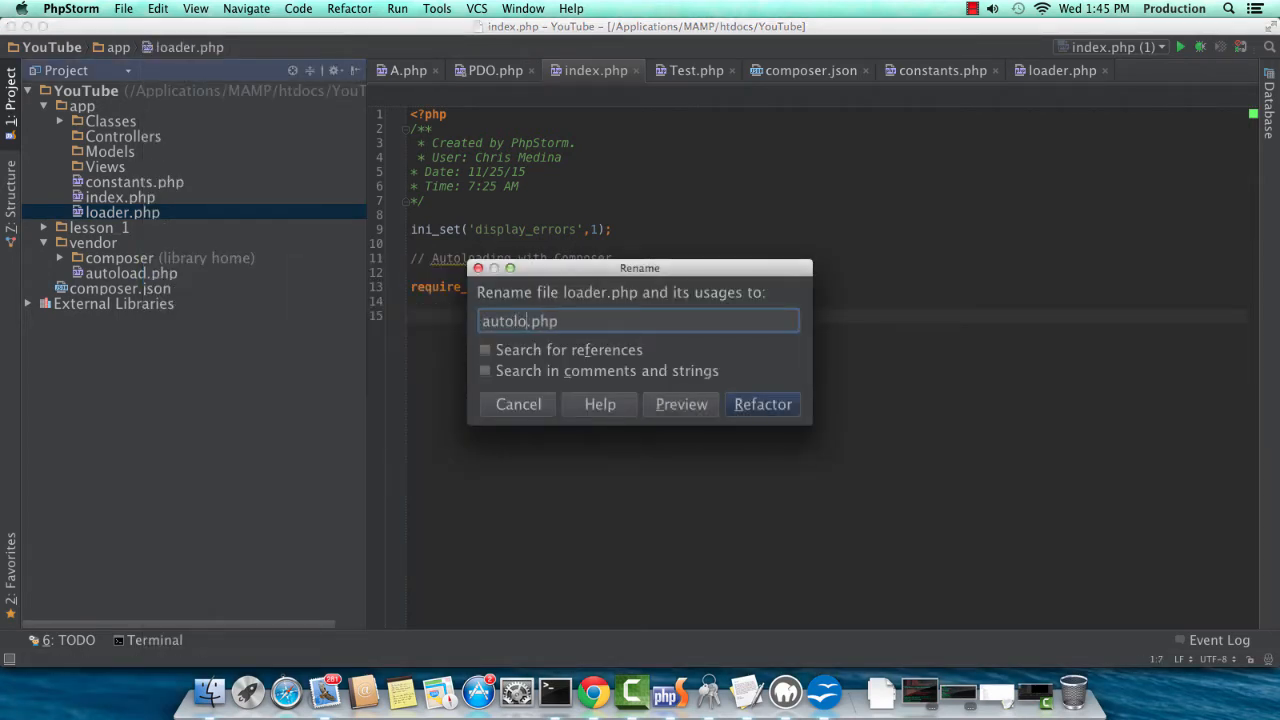
pyautogui.write('ad')
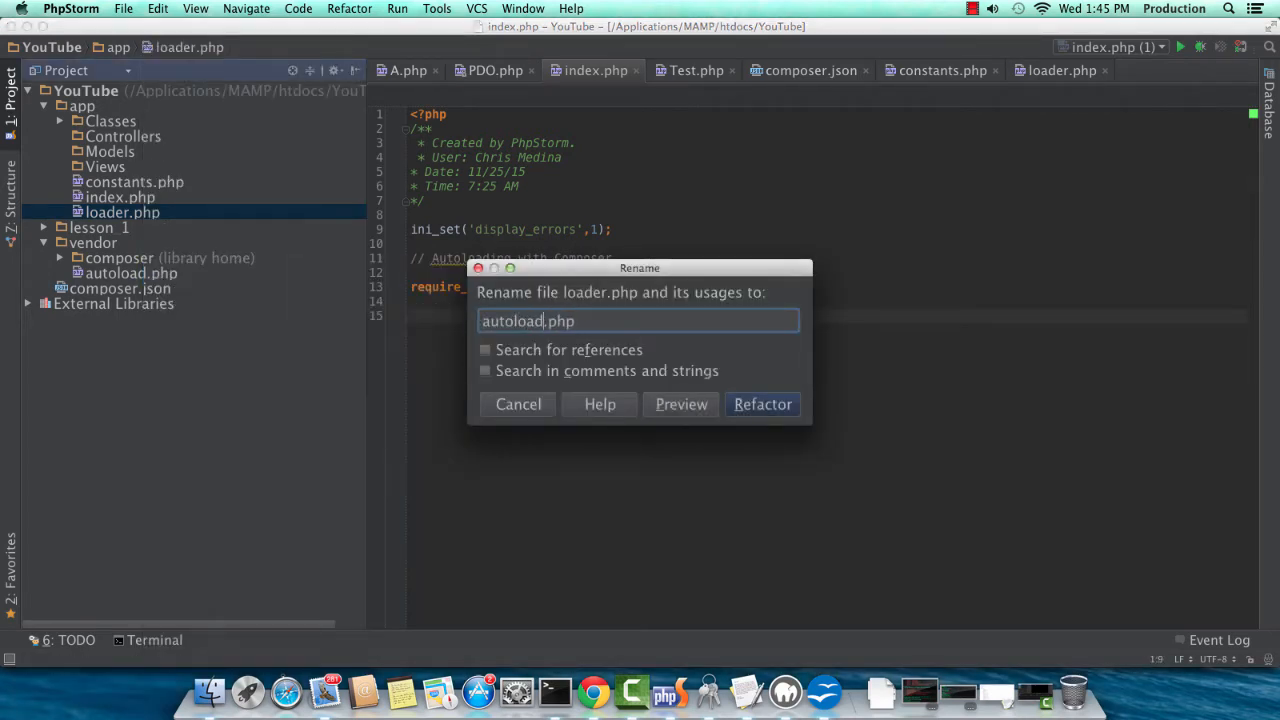
pyautogui.click(762, 404)
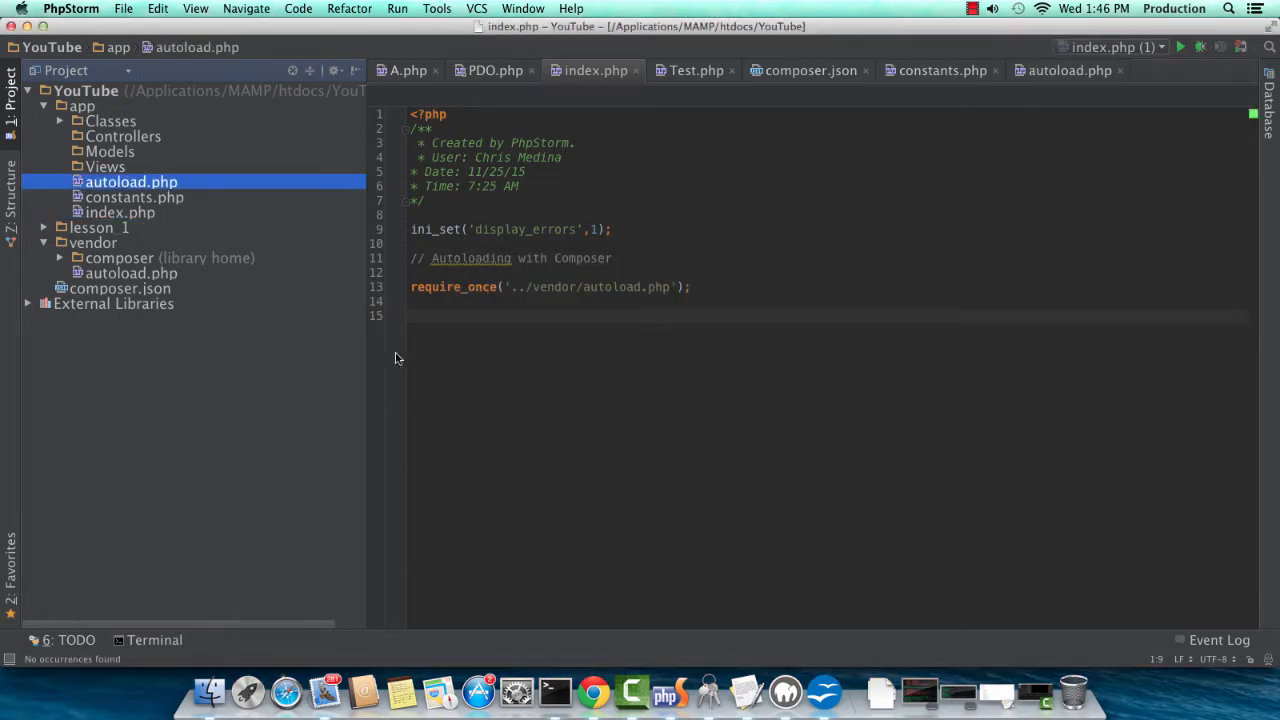
pyautogui.moveTo(330, 253)
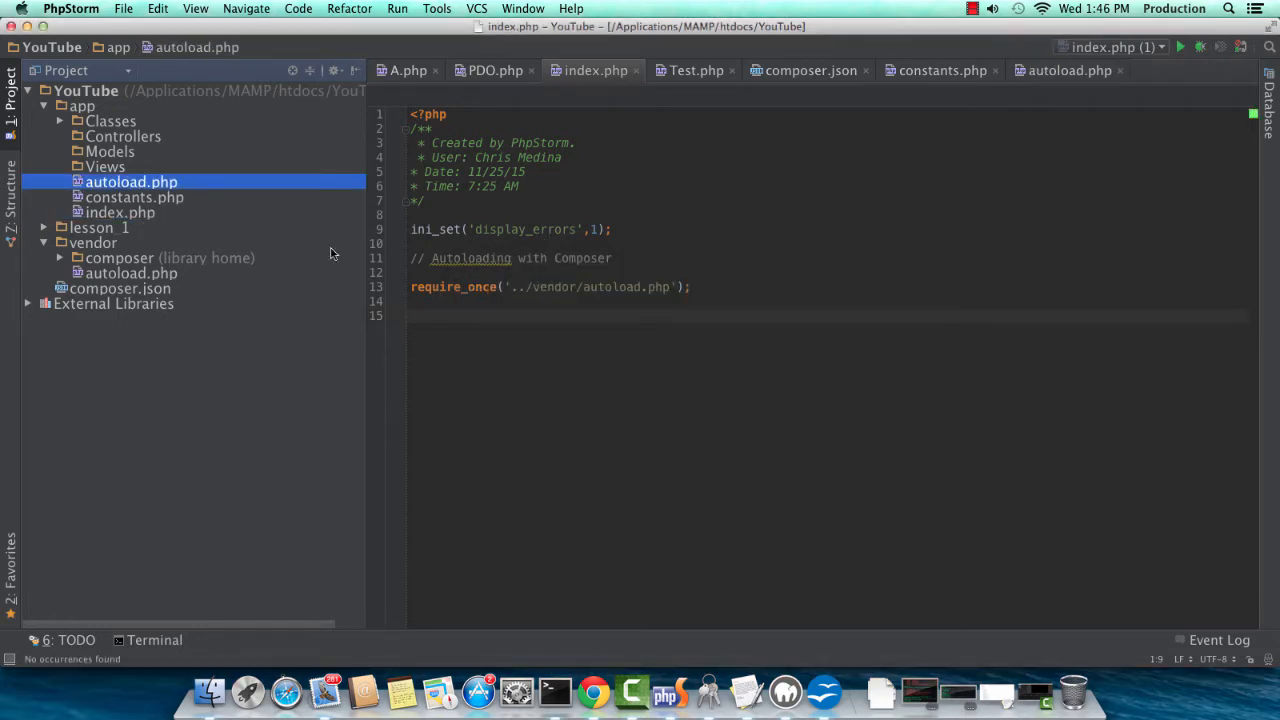
# Create a new PHP class named Loader in the app folder.
pyautogui.click(82, 106)
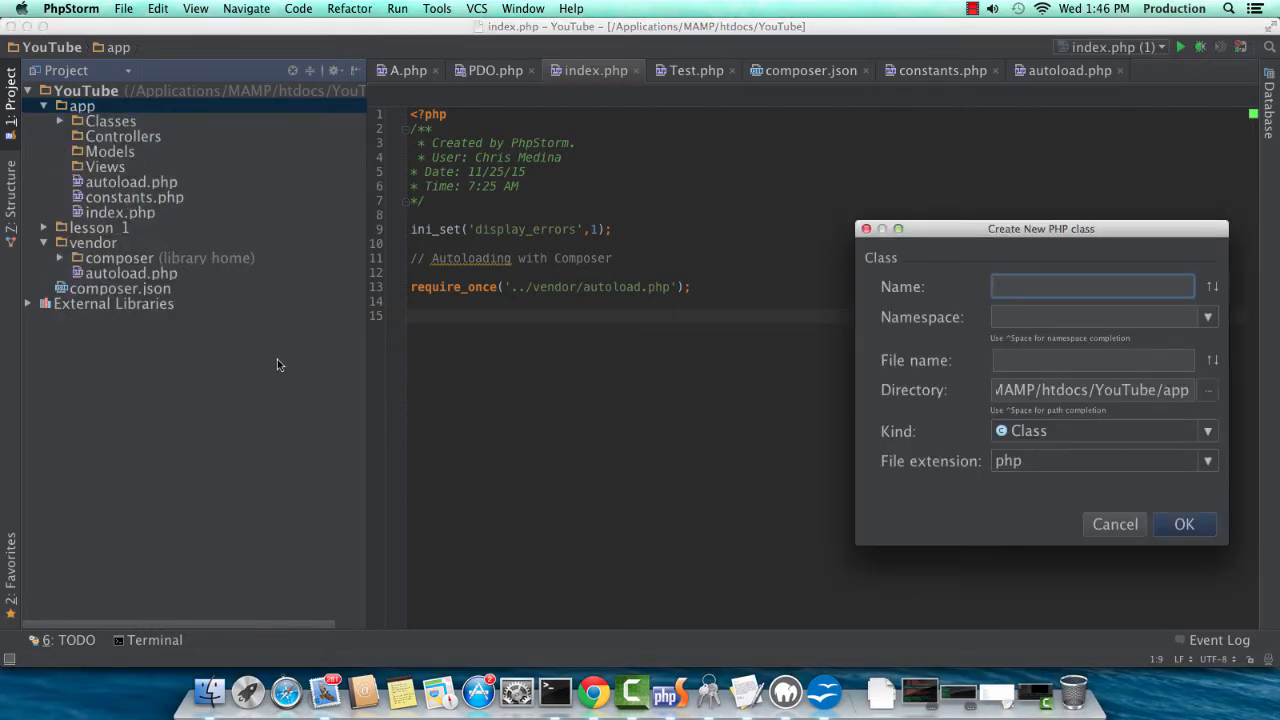
pyautogui.write('L')
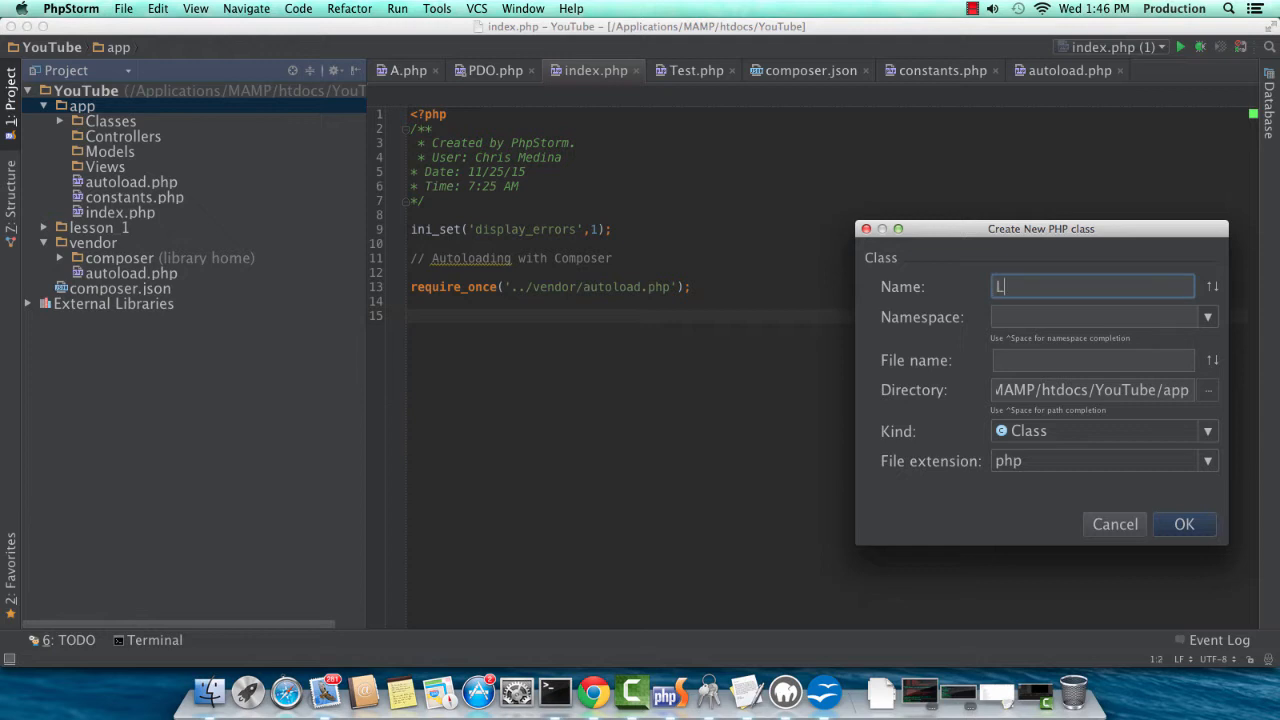
pyautogui.write('oader')
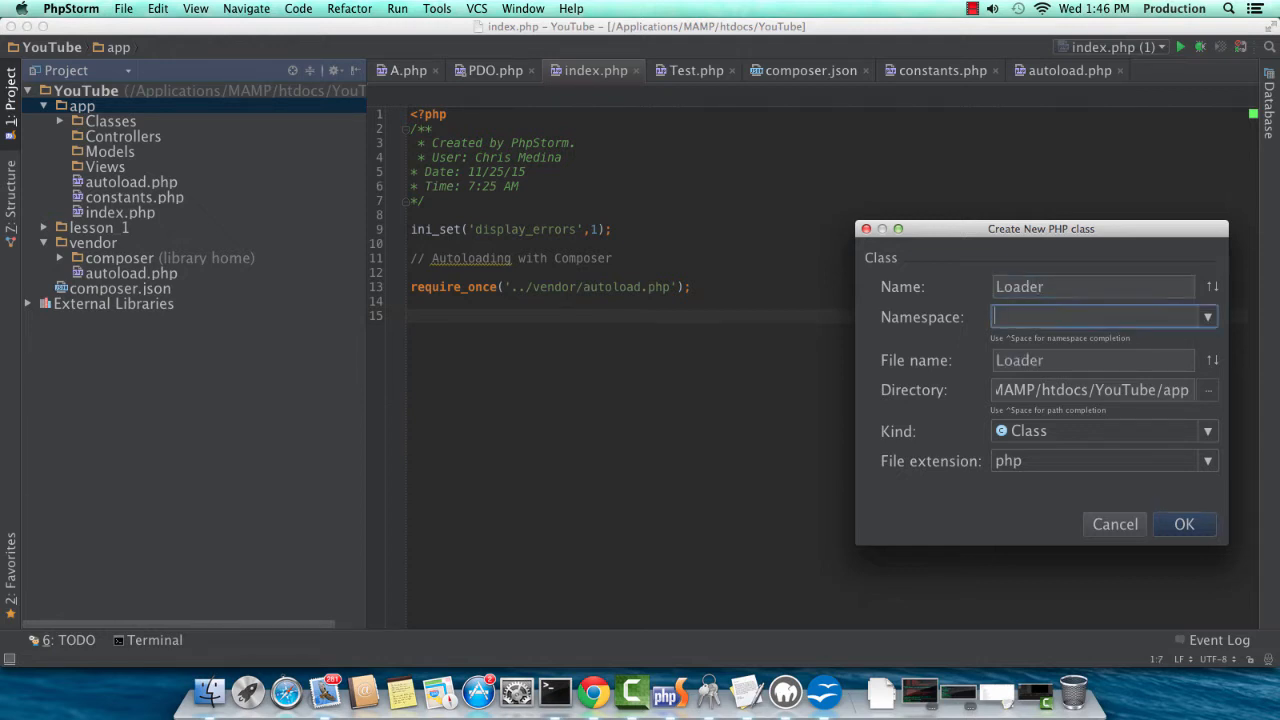
pyautogui.write('\\')
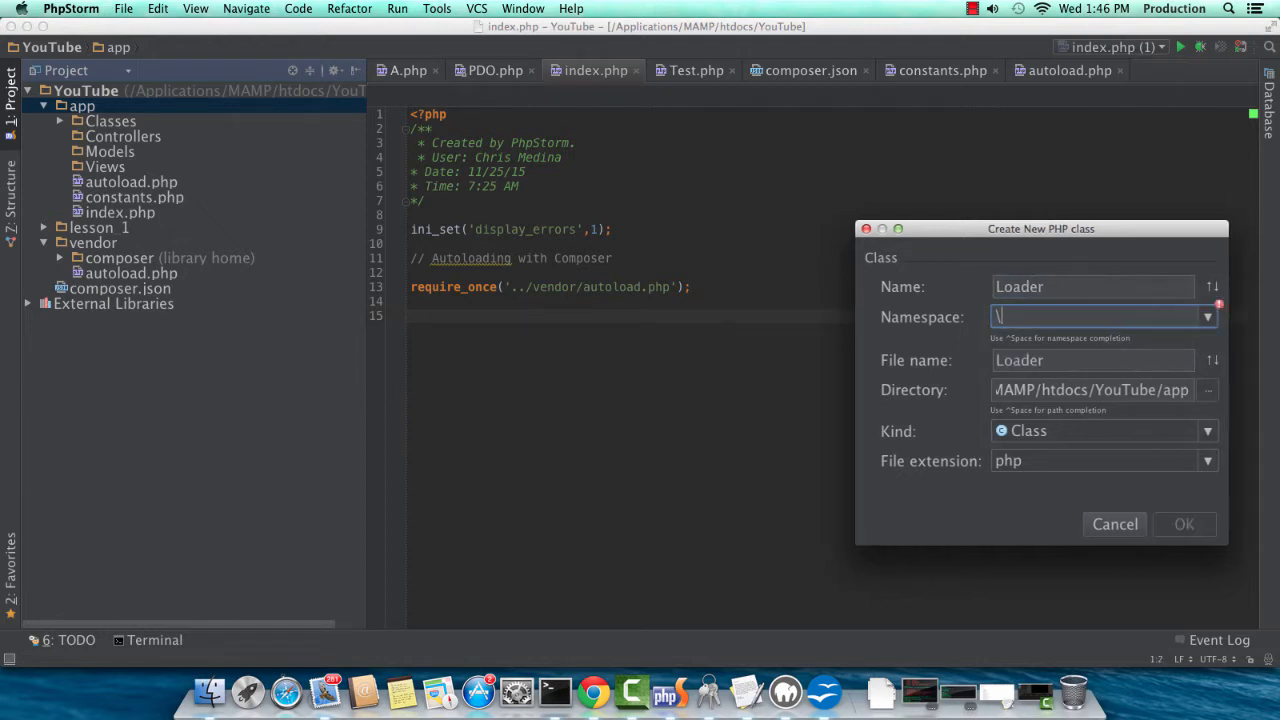
pyautogui.click(1184, 524)
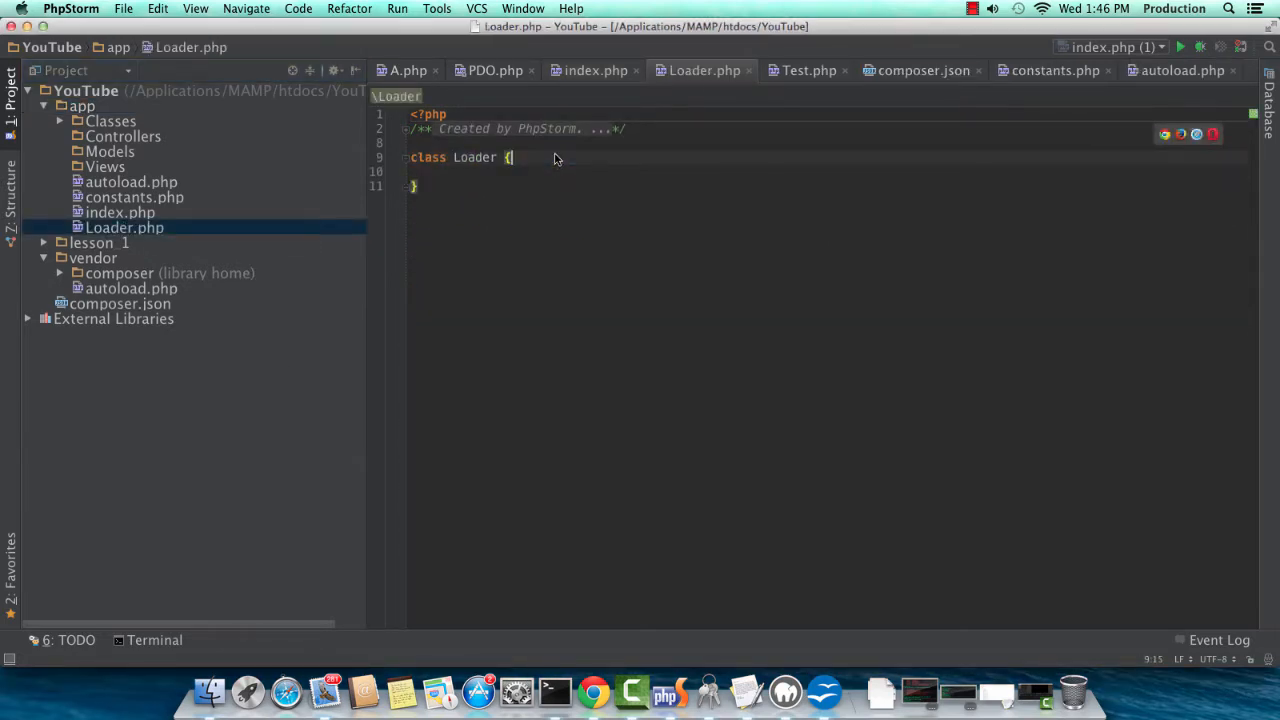
# Declare private $url, $controller and $action properties in the Loader class.
pyautogui.press('Return')
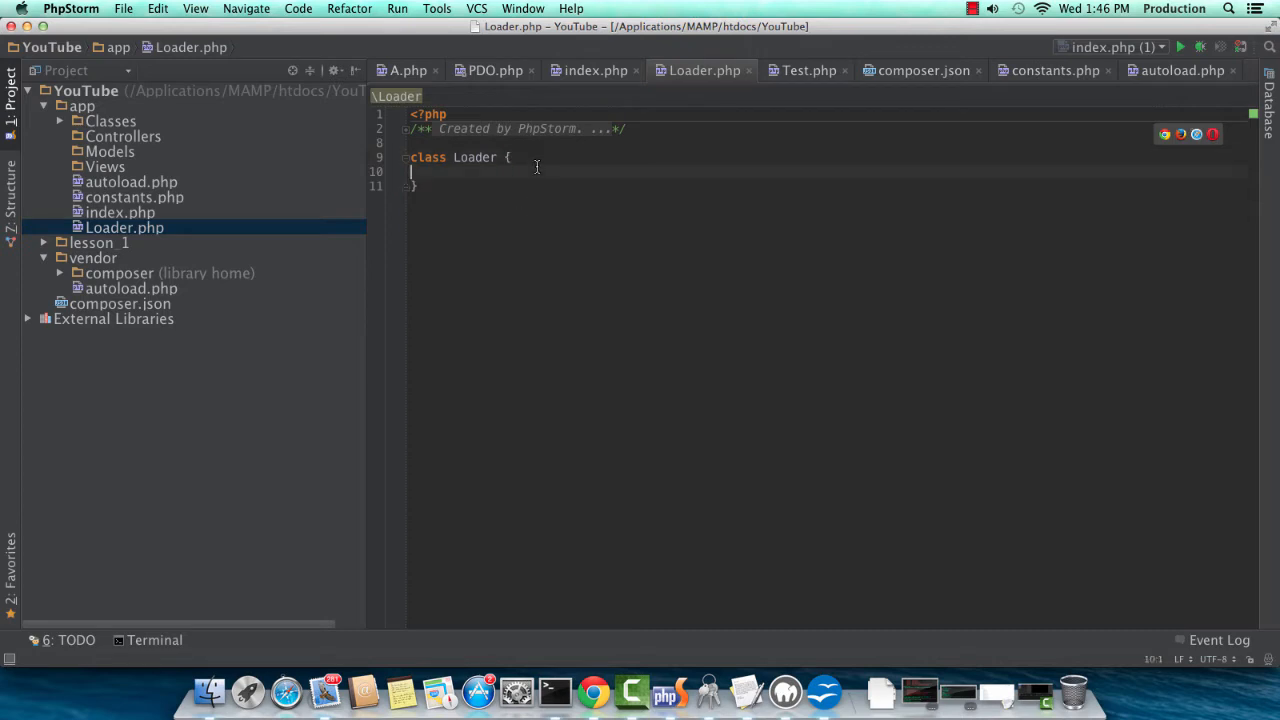
pyautogui.press('Return')
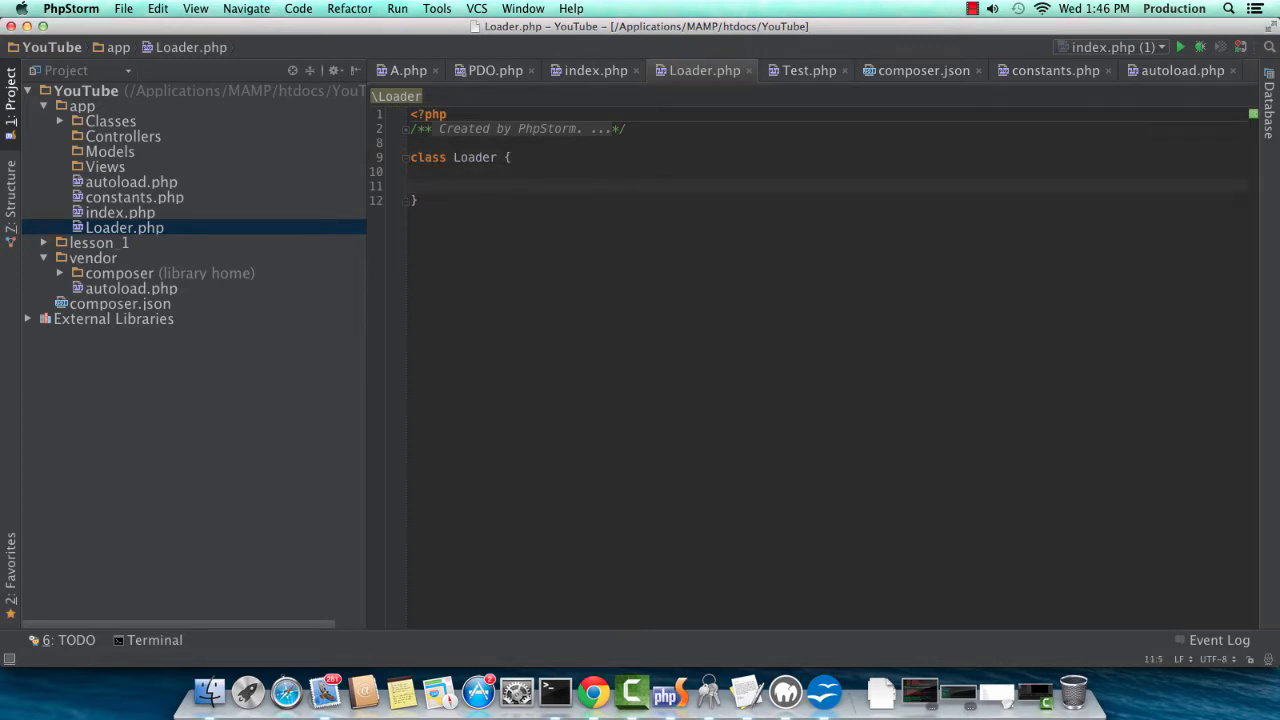
pyautogui.write('private')
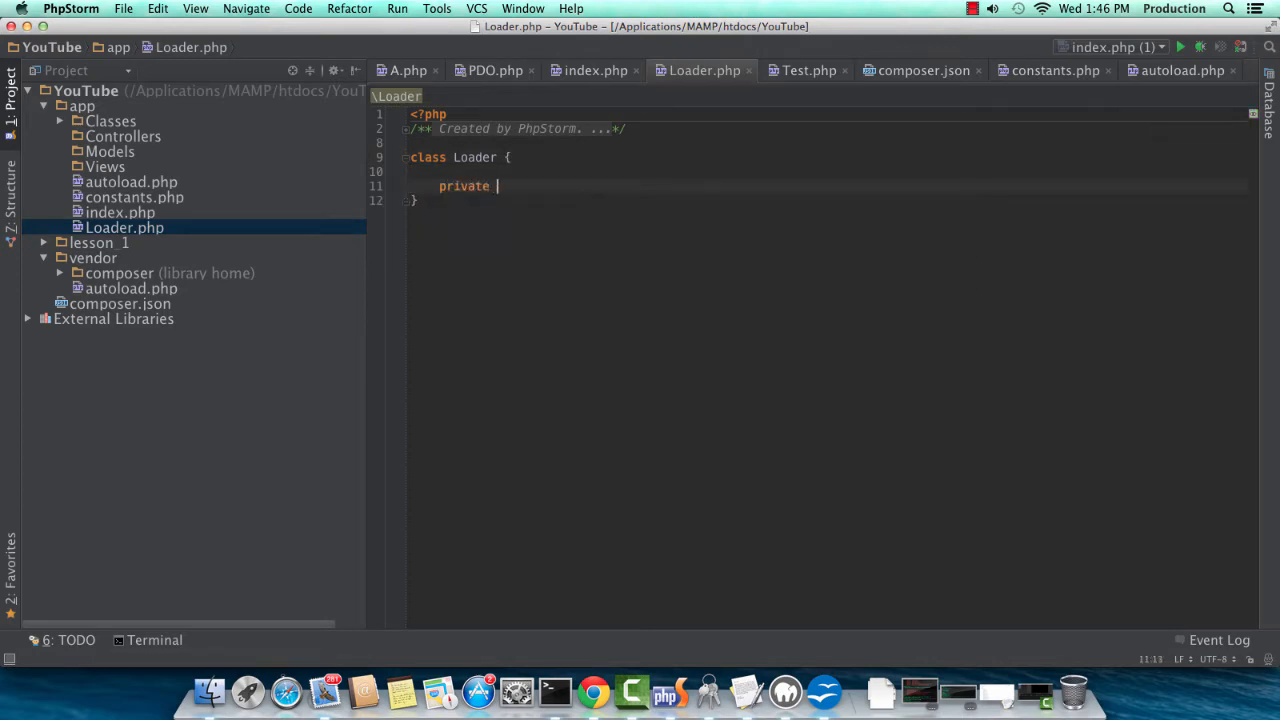
pyautogui.write('$urlvalu')
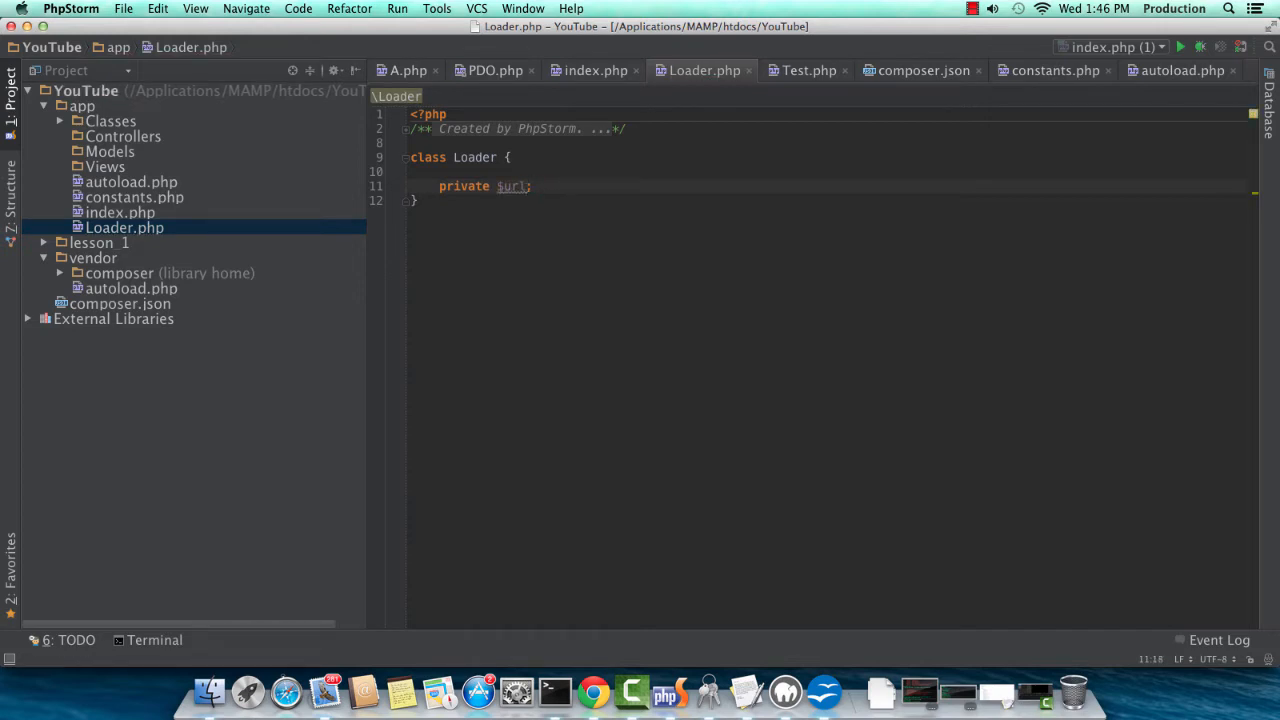
pyautogui.write('private $cont')
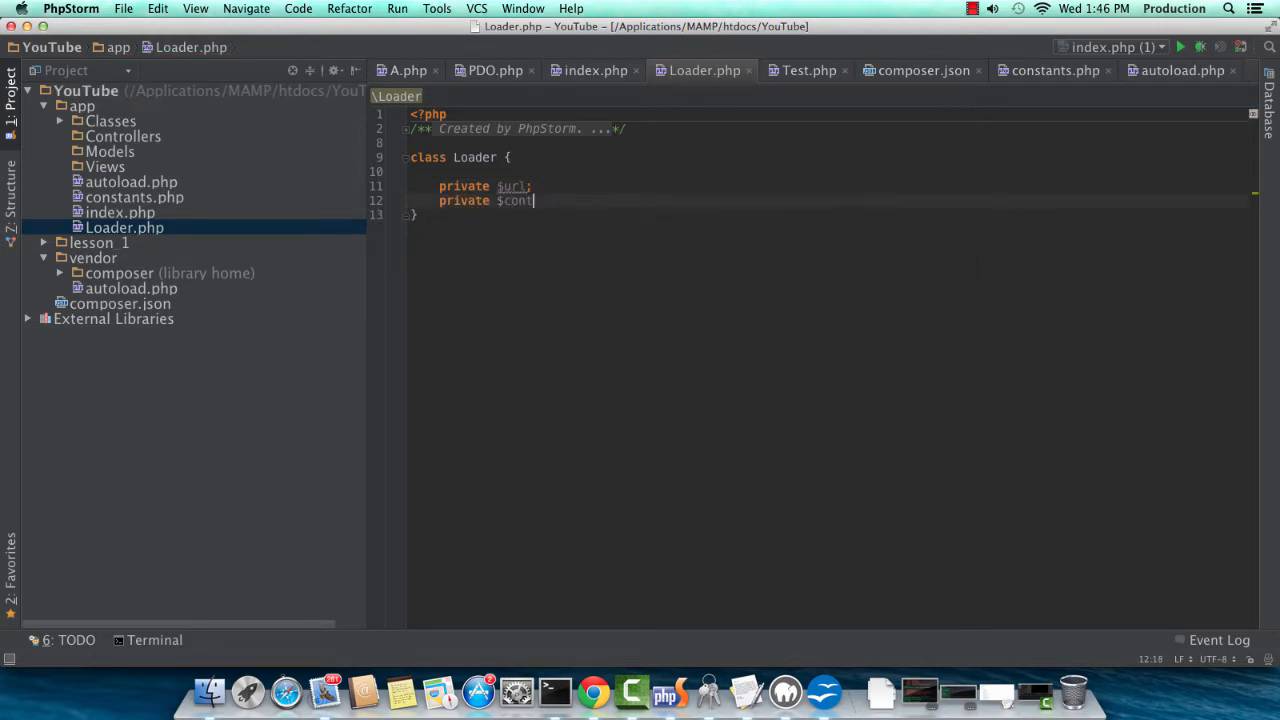
pyautogui.write('controller;')
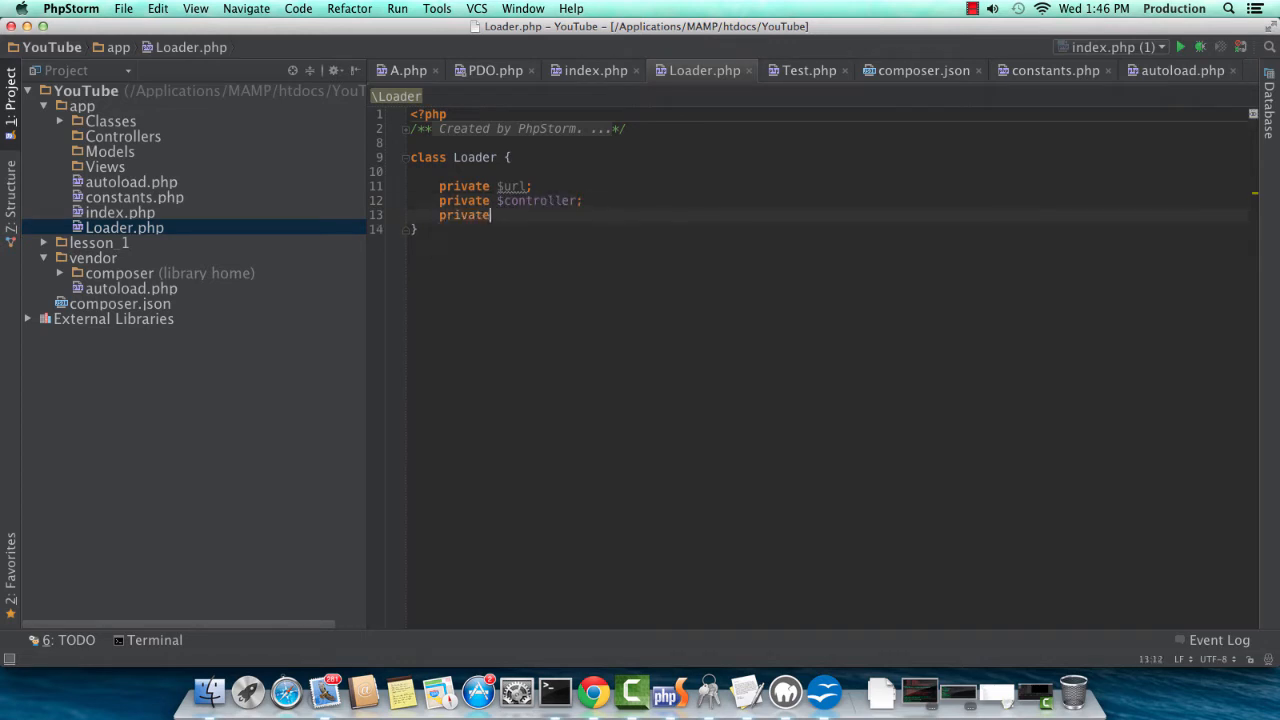
pyautogui.write('$method')
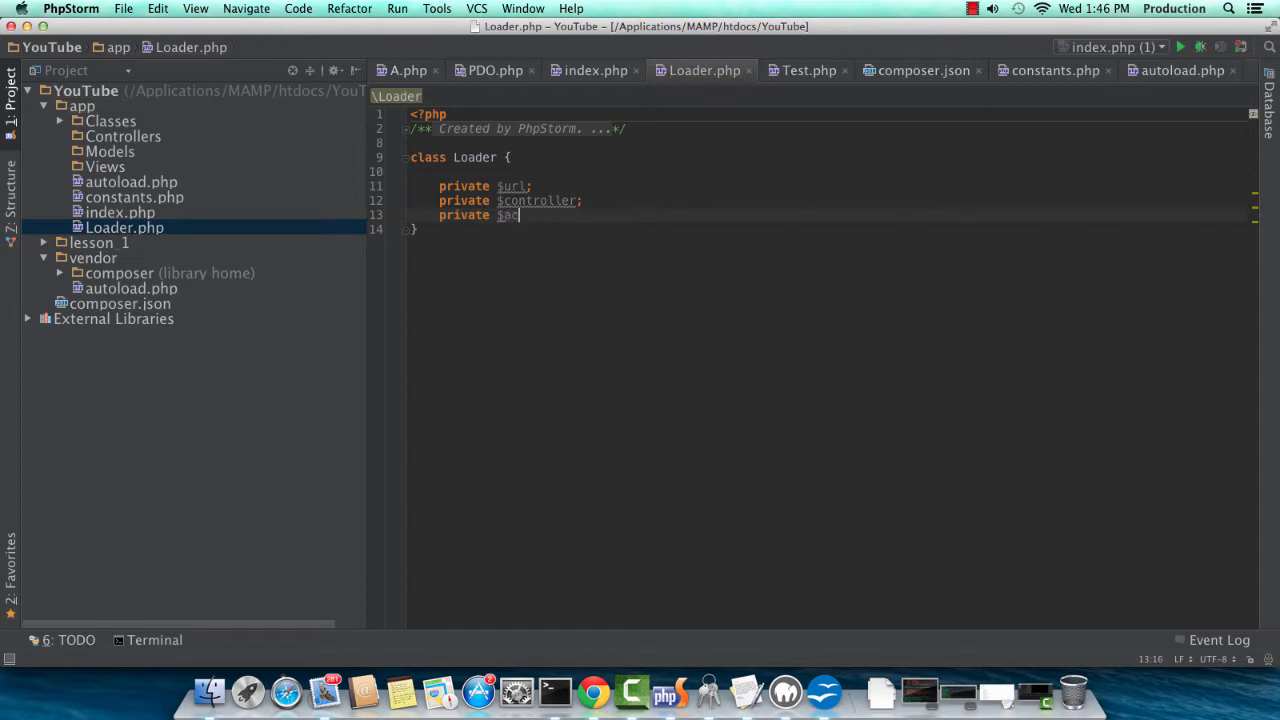
pyautogui.write('tion;')
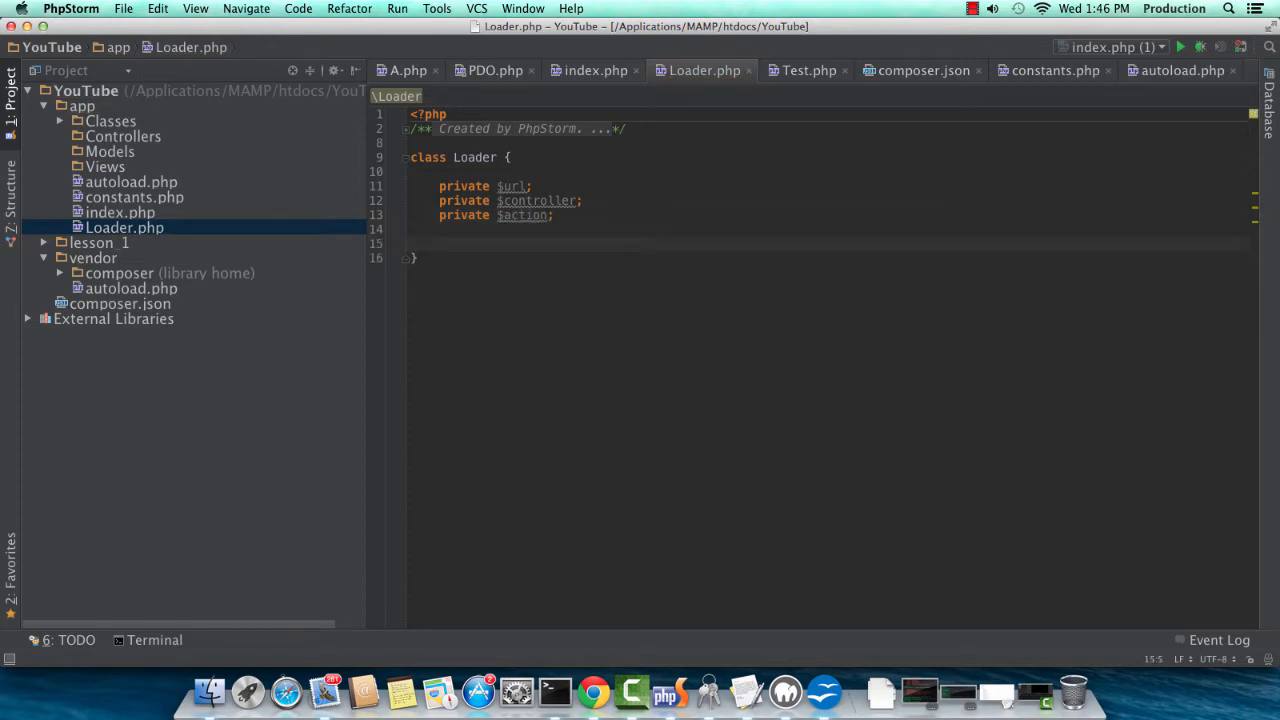
# Write __construct($url) assigning $_GET to $this->url when $_GET is not empty.
pyautogui.write('function co')
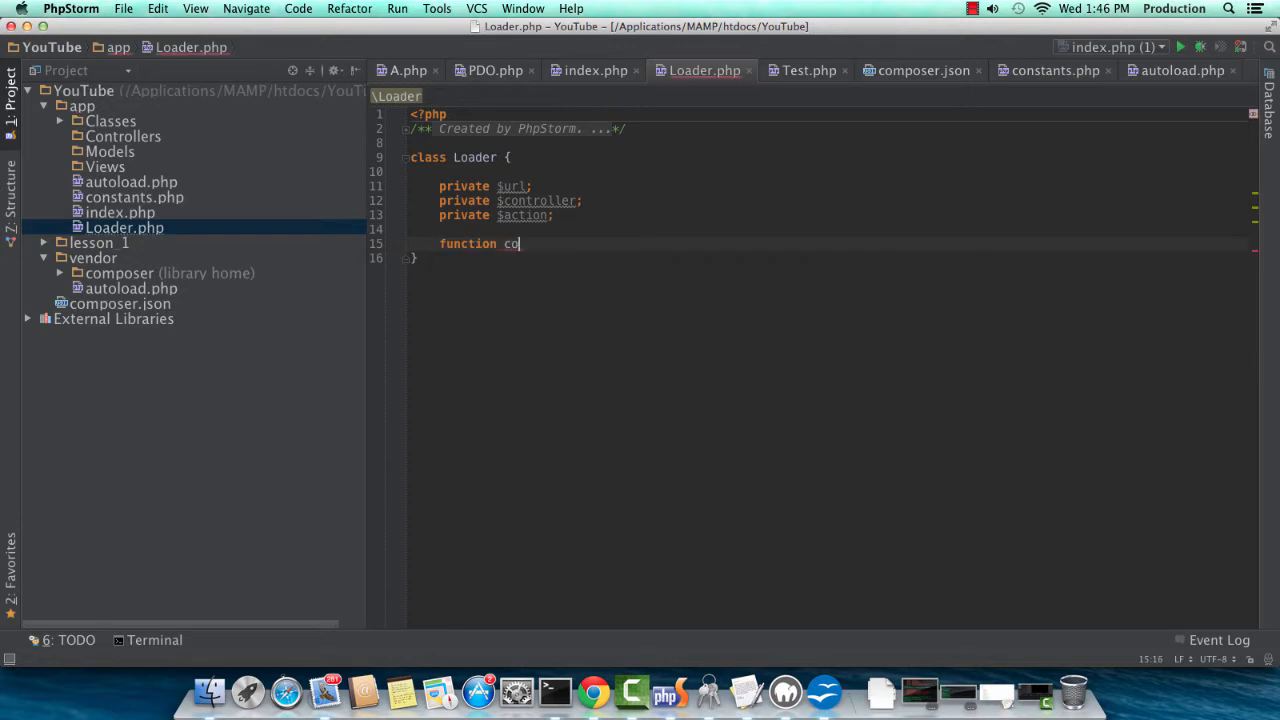
pyautogui.write('__consr')
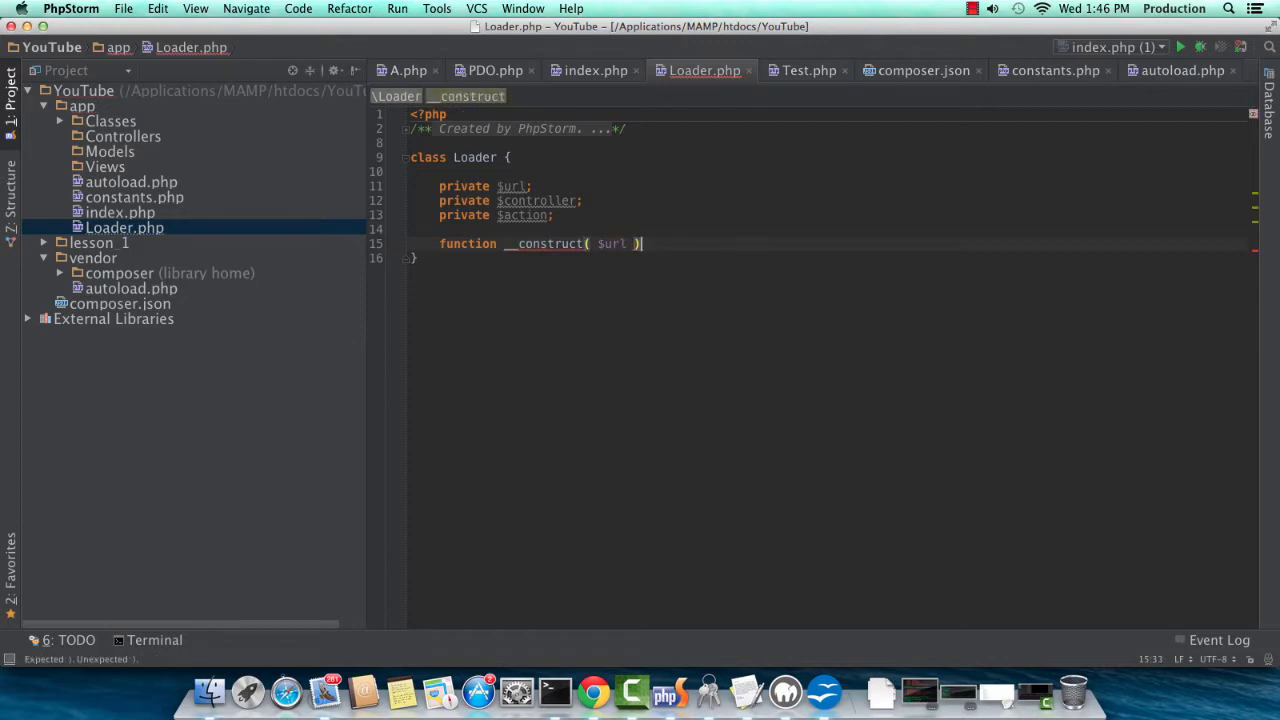
pyautogui.write('{')
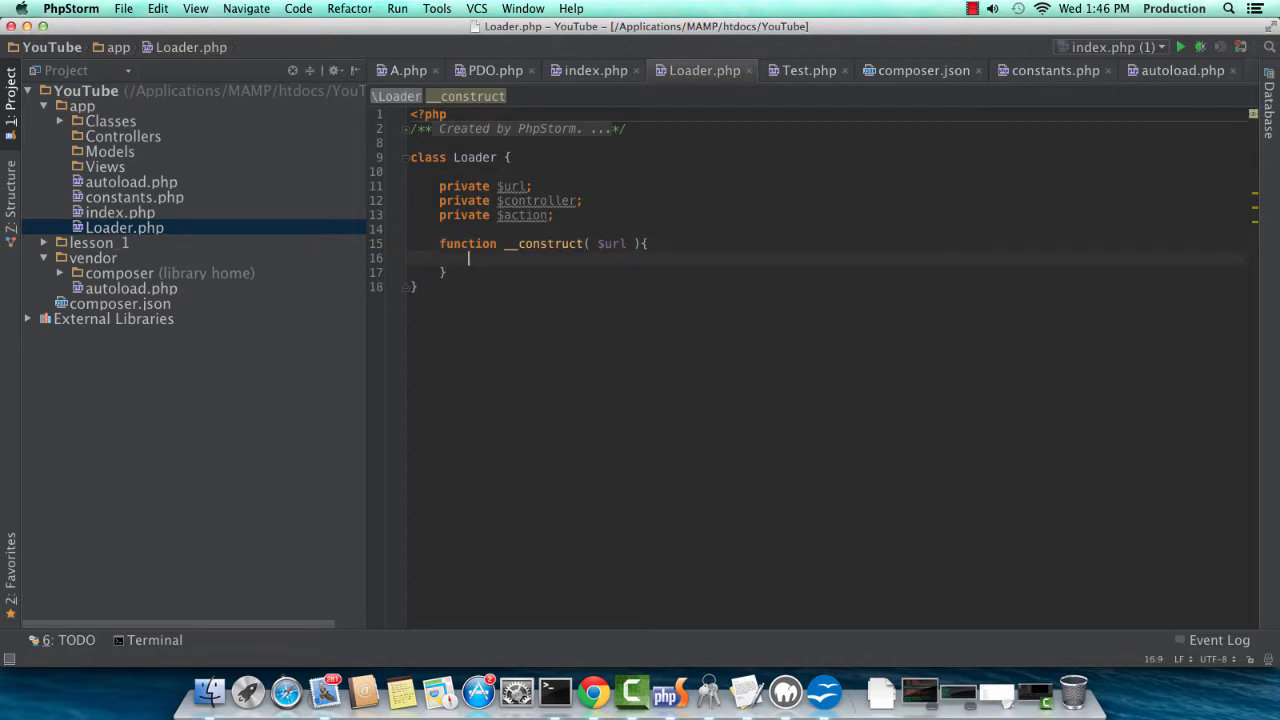
pyautogui.write('if(')
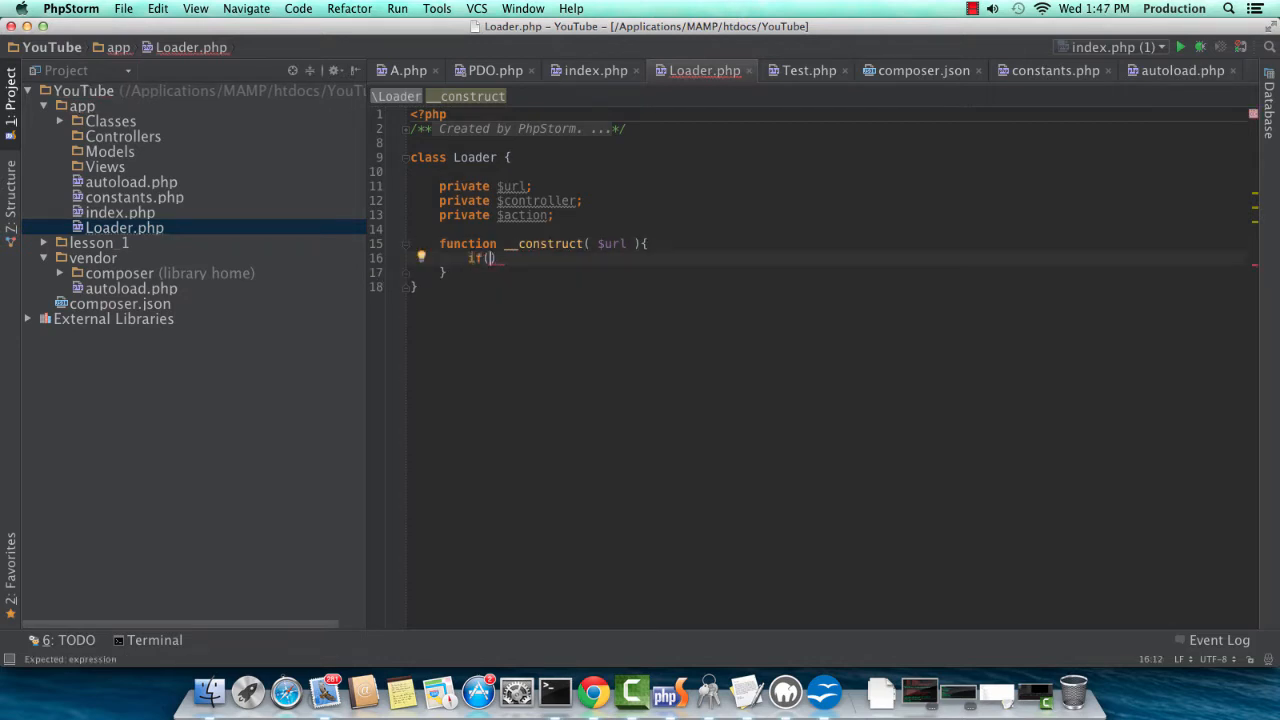
pyautogui.write('!empty($_GET')
pyautogui.write('$this->url = $_GET[]')
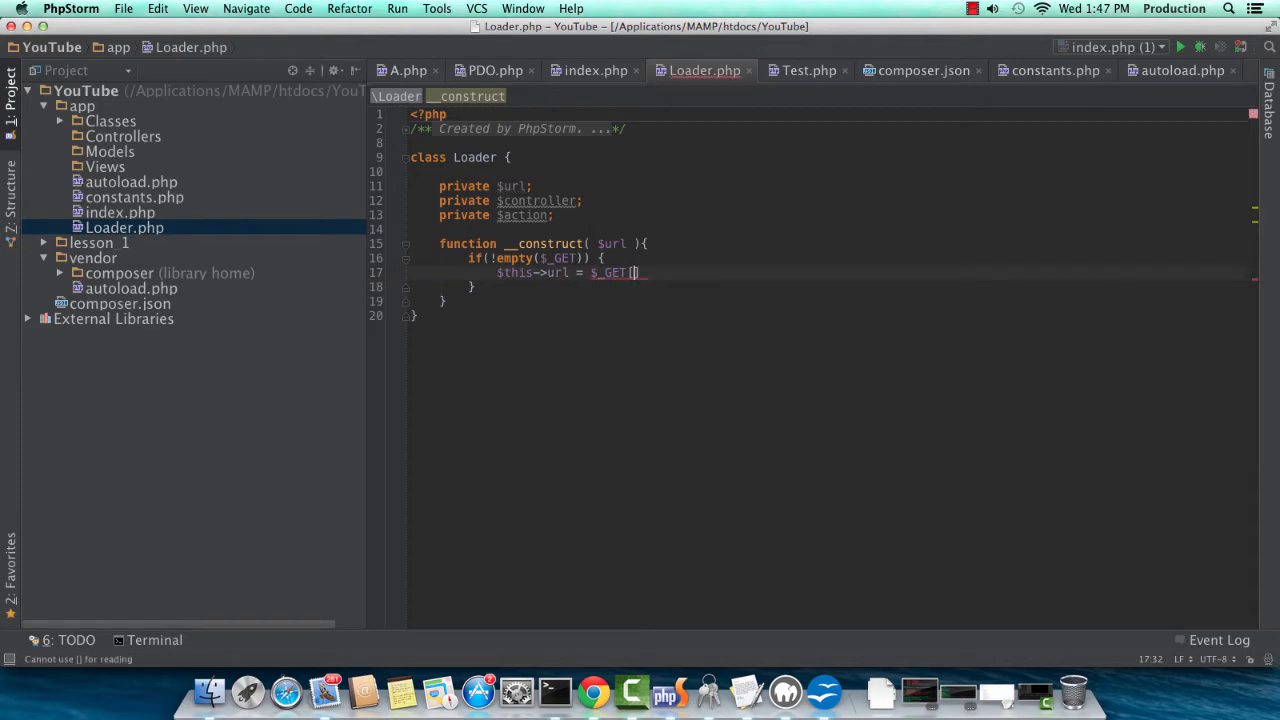
pyautogui.press('backspace')
pyautogui.write(';')
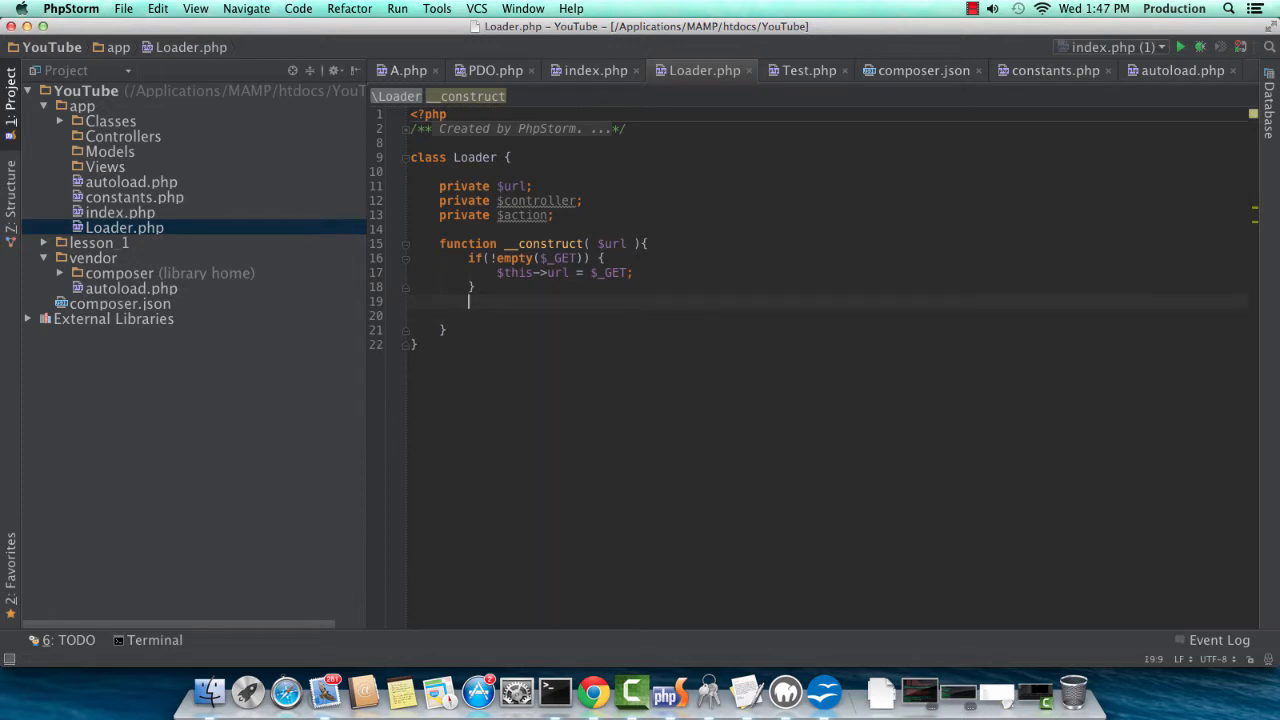
# Add an isset check on url['controller'] with an else defaulting $this->controller to 'home'.
pyautogui.write("if($this->url['control")
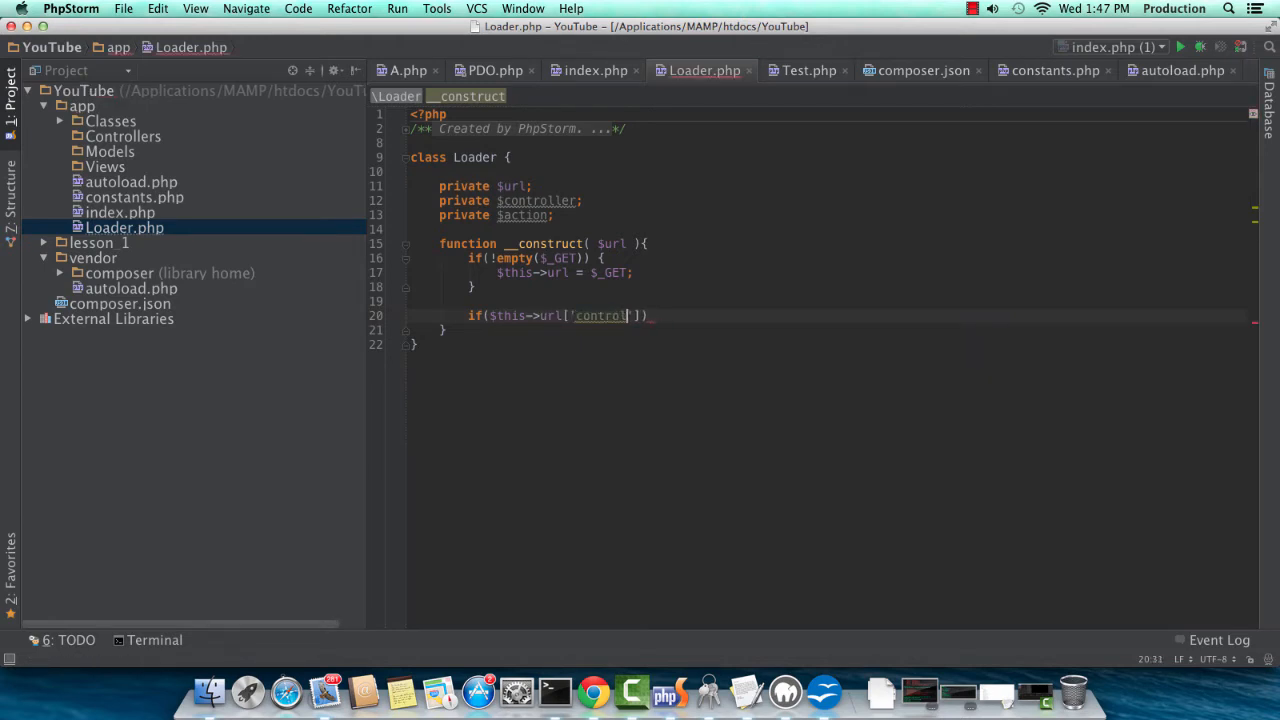
pyautogui.write('ler')
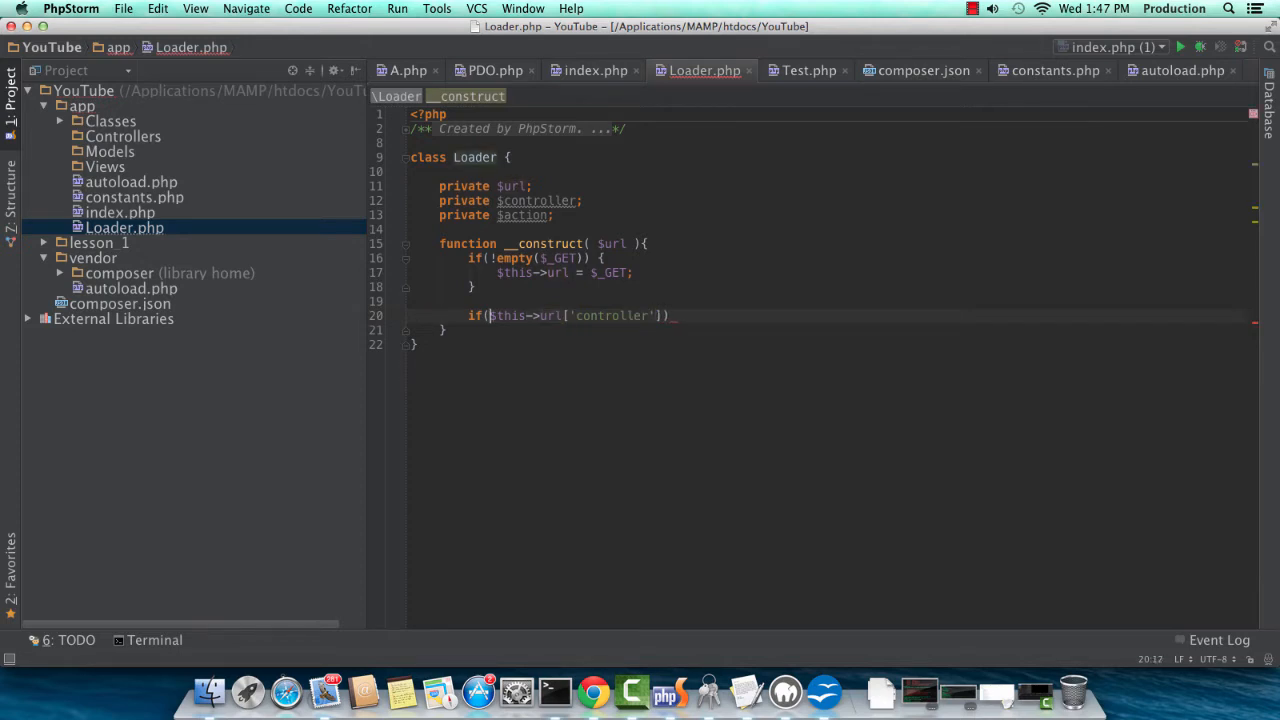
pyautogui.write('isset(')
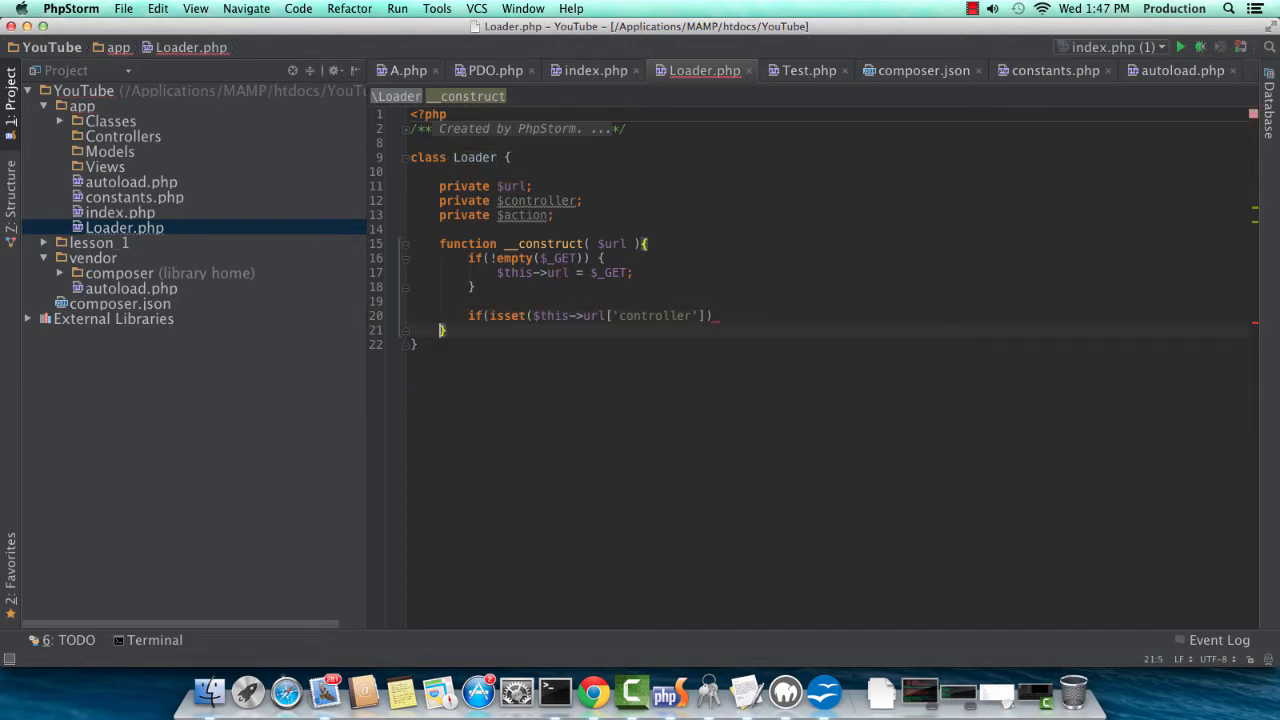
pyautogui.write('{')
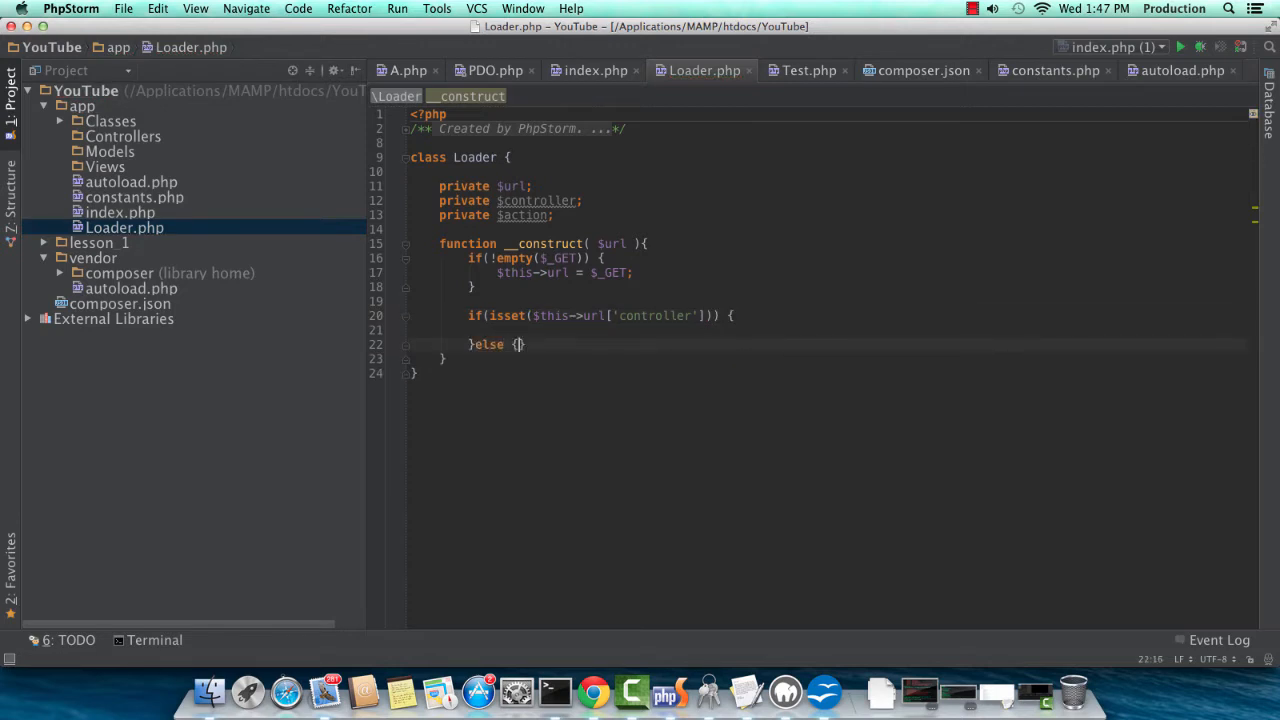
pyautogui.write('$this->')
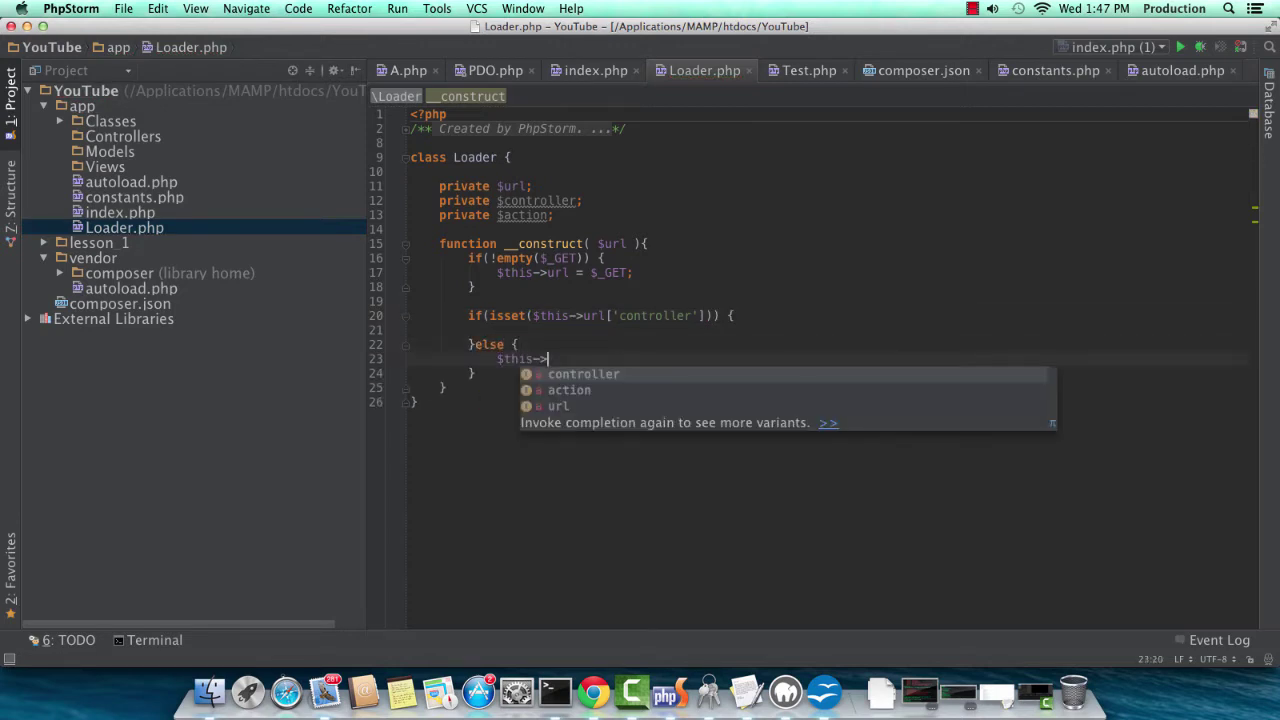
pyautogui.write("controller = 'ind")
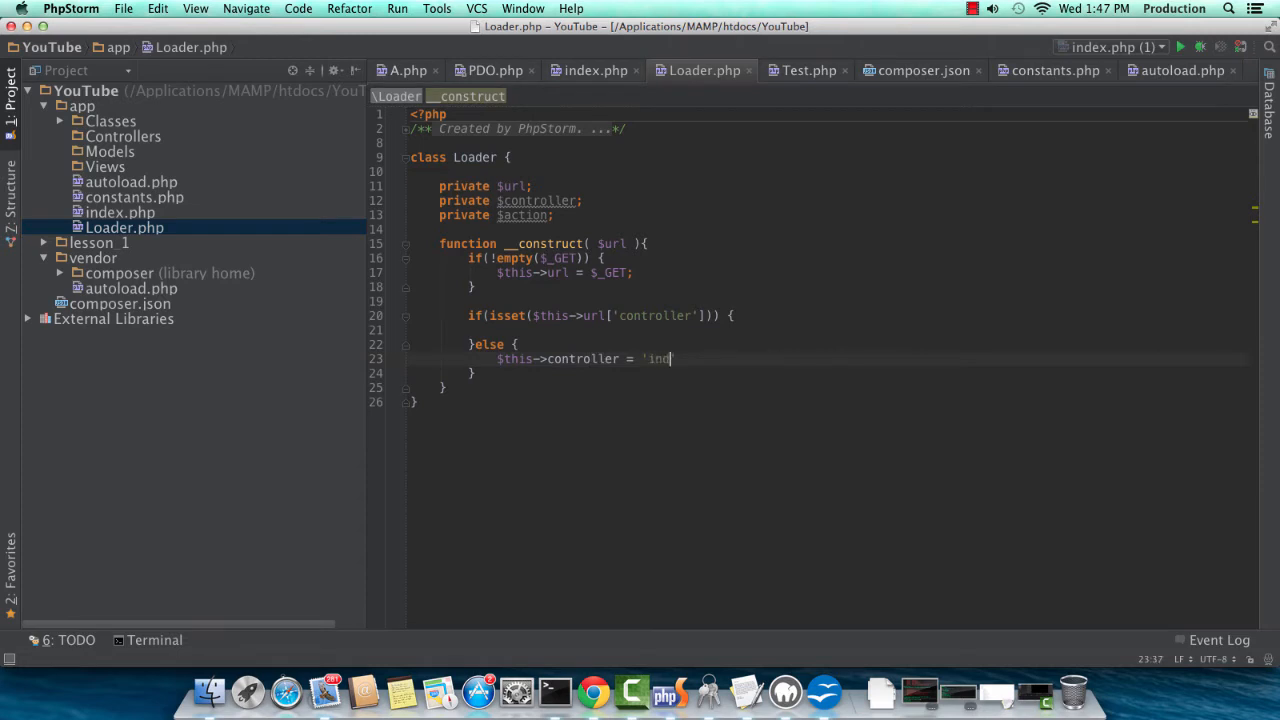
pyautogui.write("ex';")
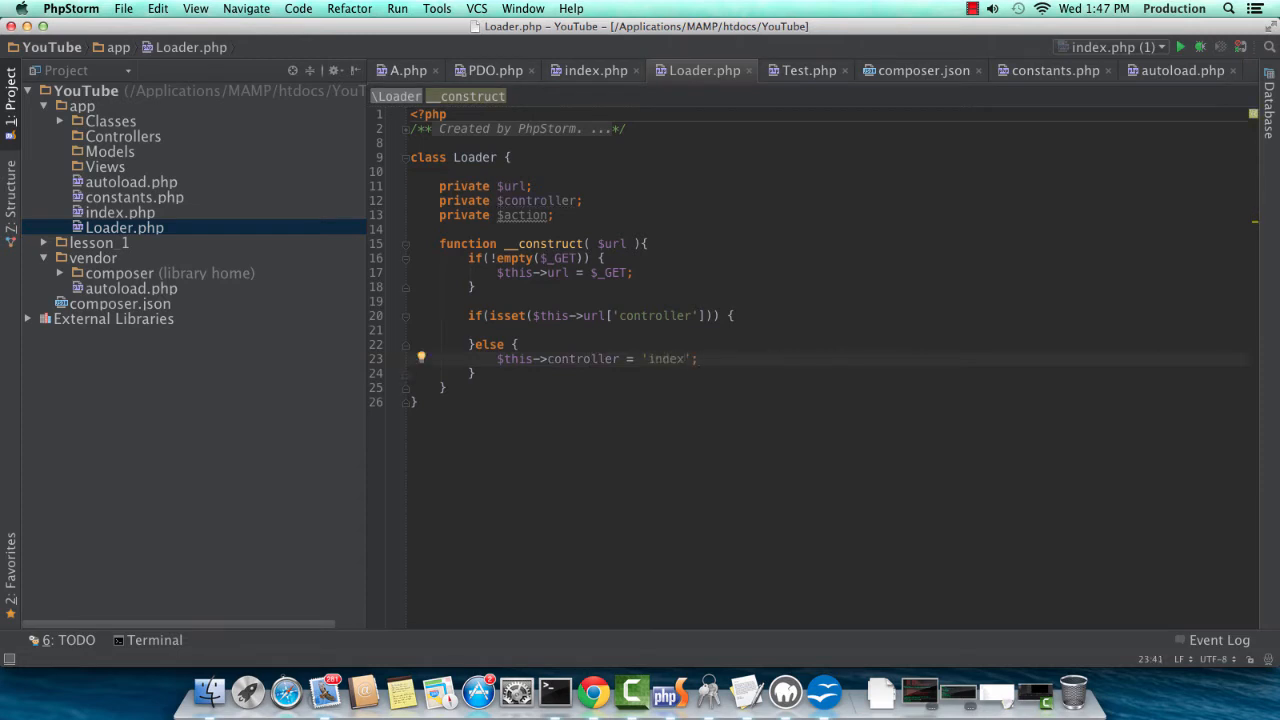
pyautogui.write('home')
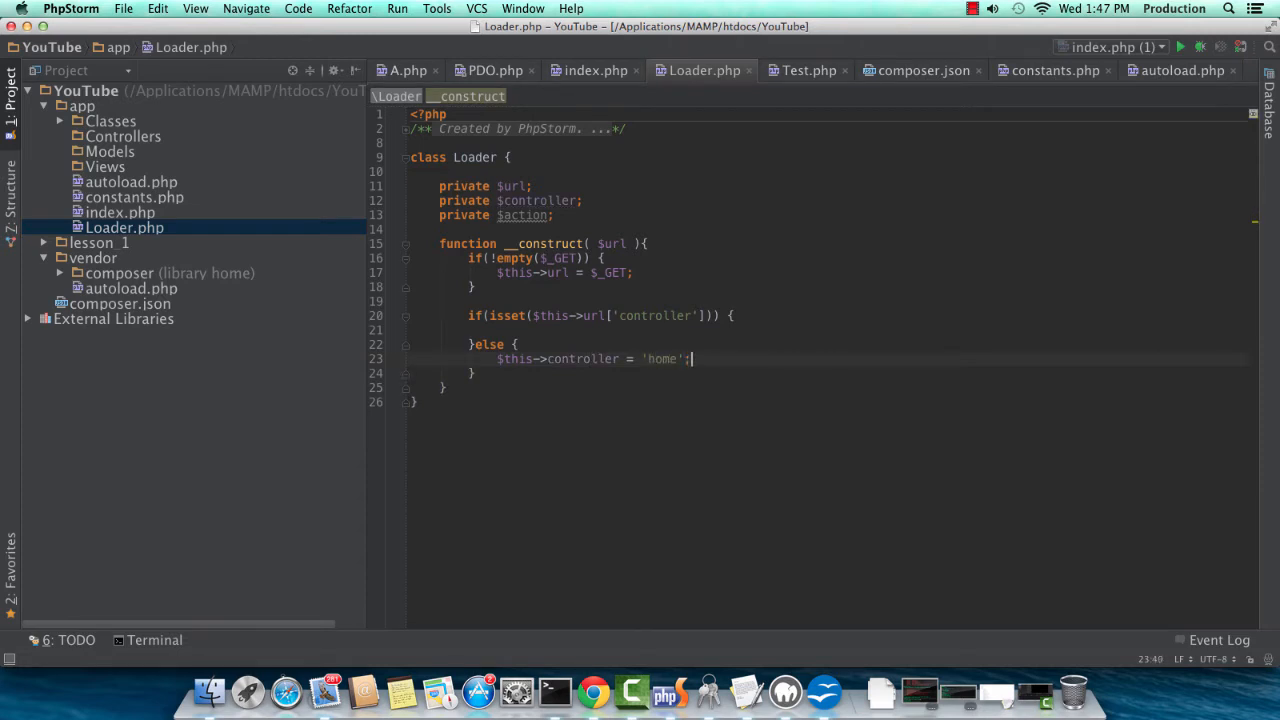
# Inside the if block assign $this->controller = $this->url['controller'].
pyautogui.click(497, 330)
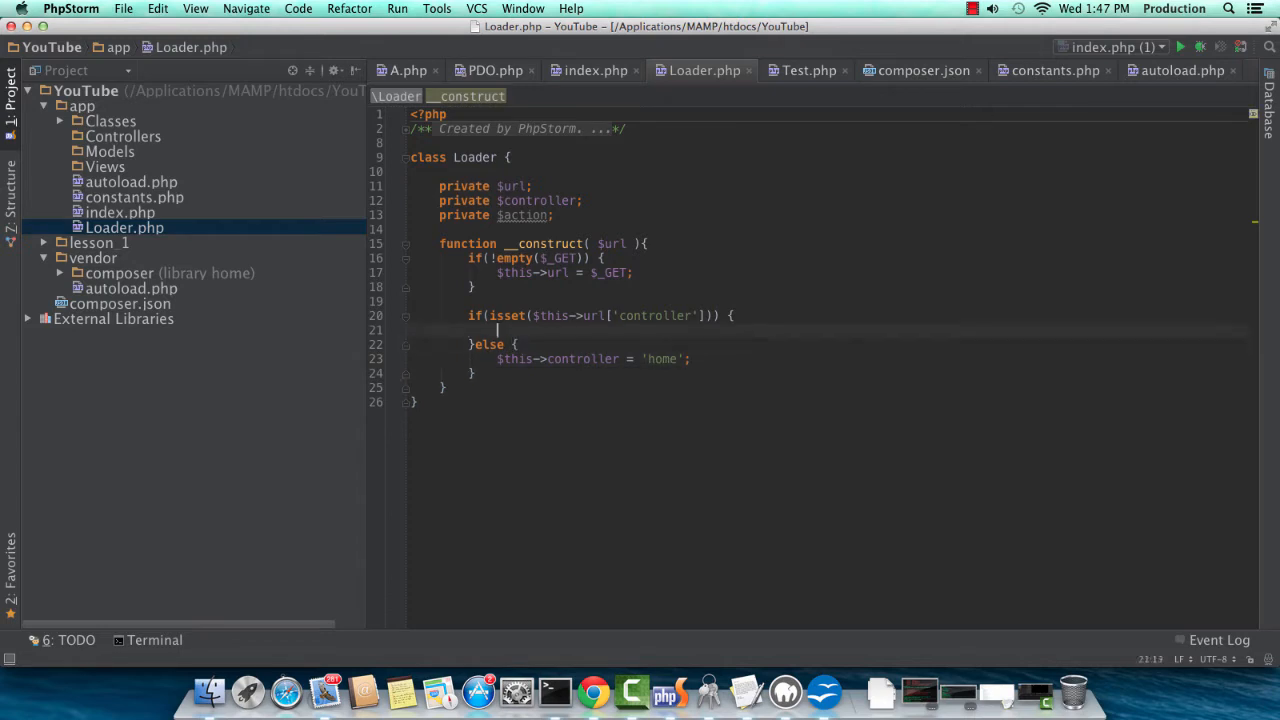
pyautogui.write('$this->')
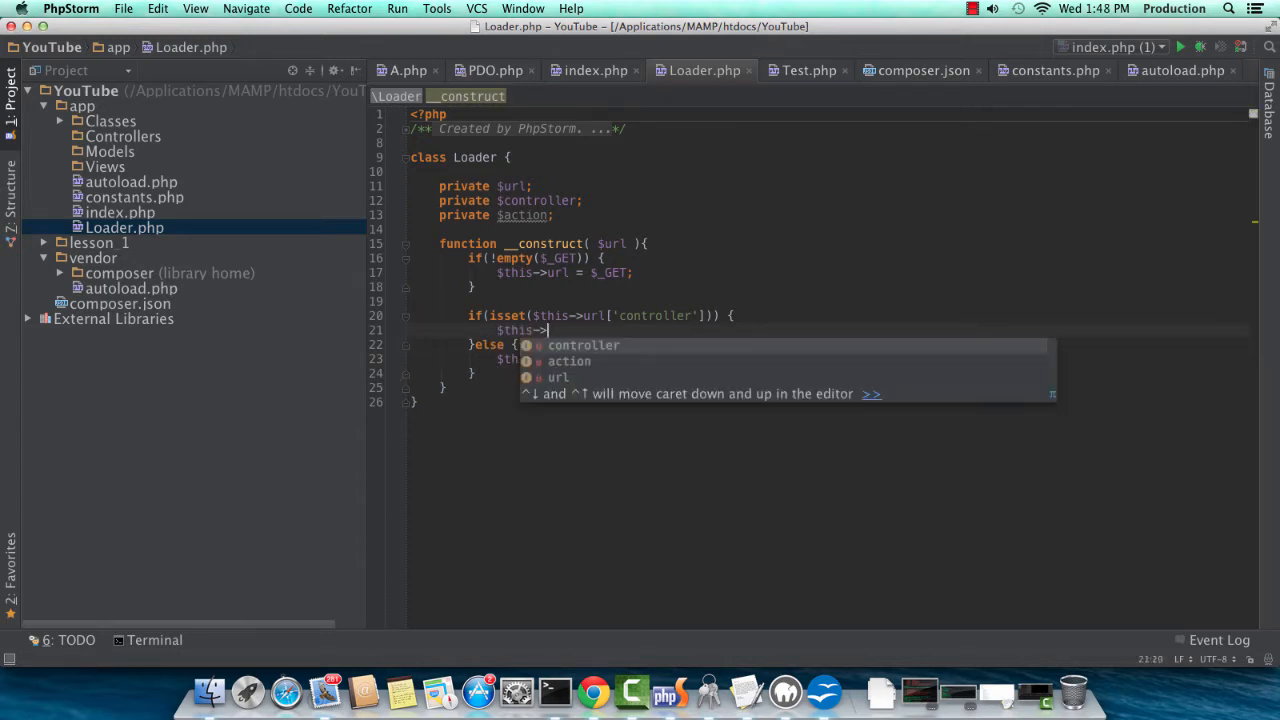
pyautogui.write('controller = $this->url[')
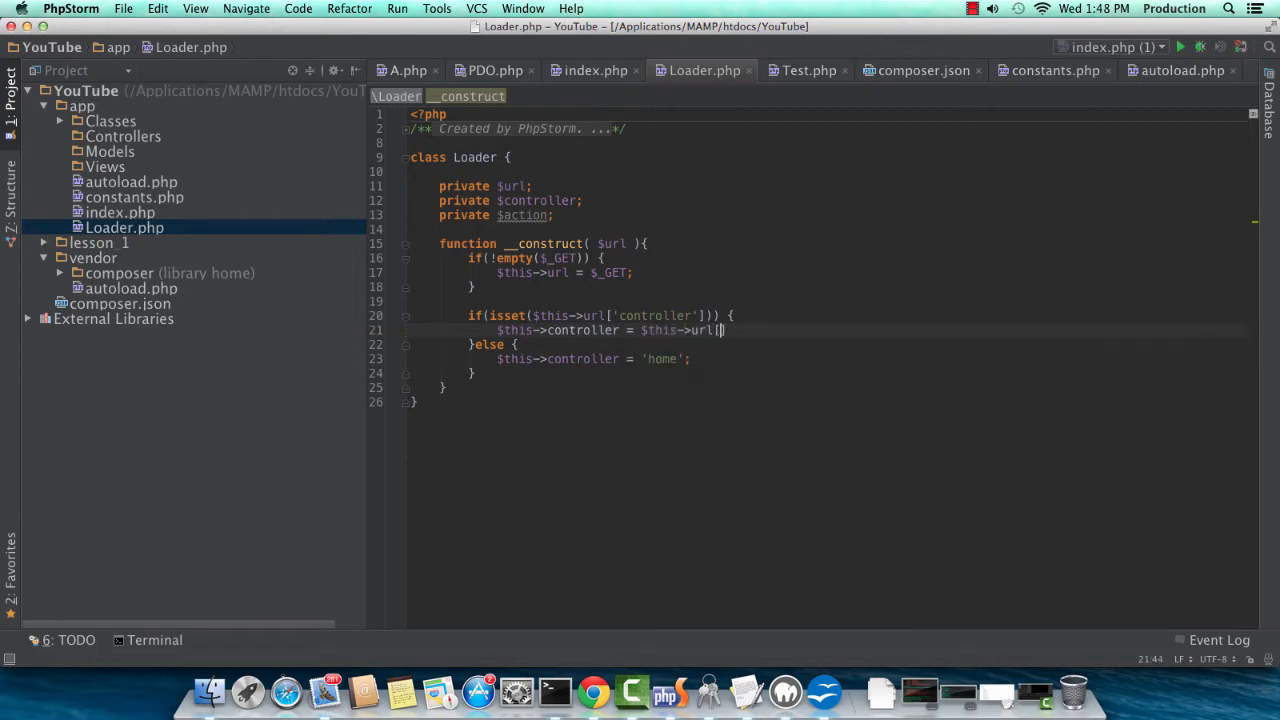
pyautogui.write("['controller']")
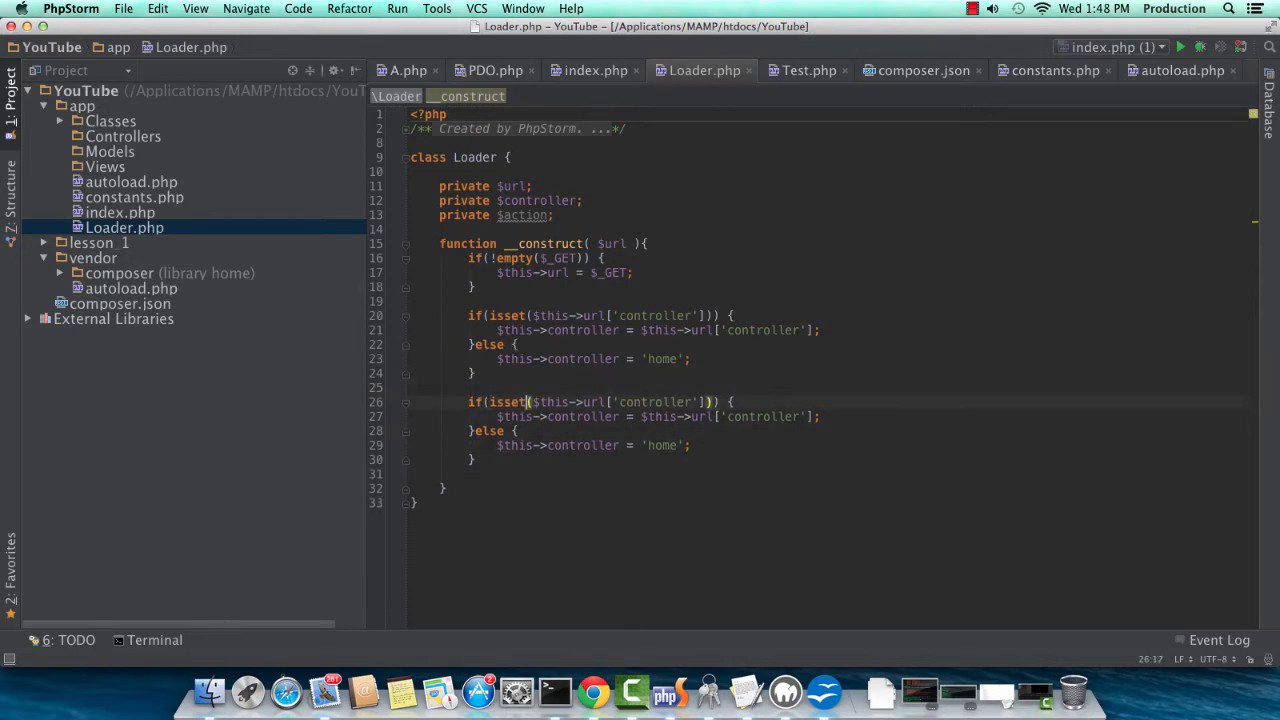
# Rework the copied block to set $this->action from url['action'], defaulting to 'index'.
pyautogui.doubleClick(656, 401)
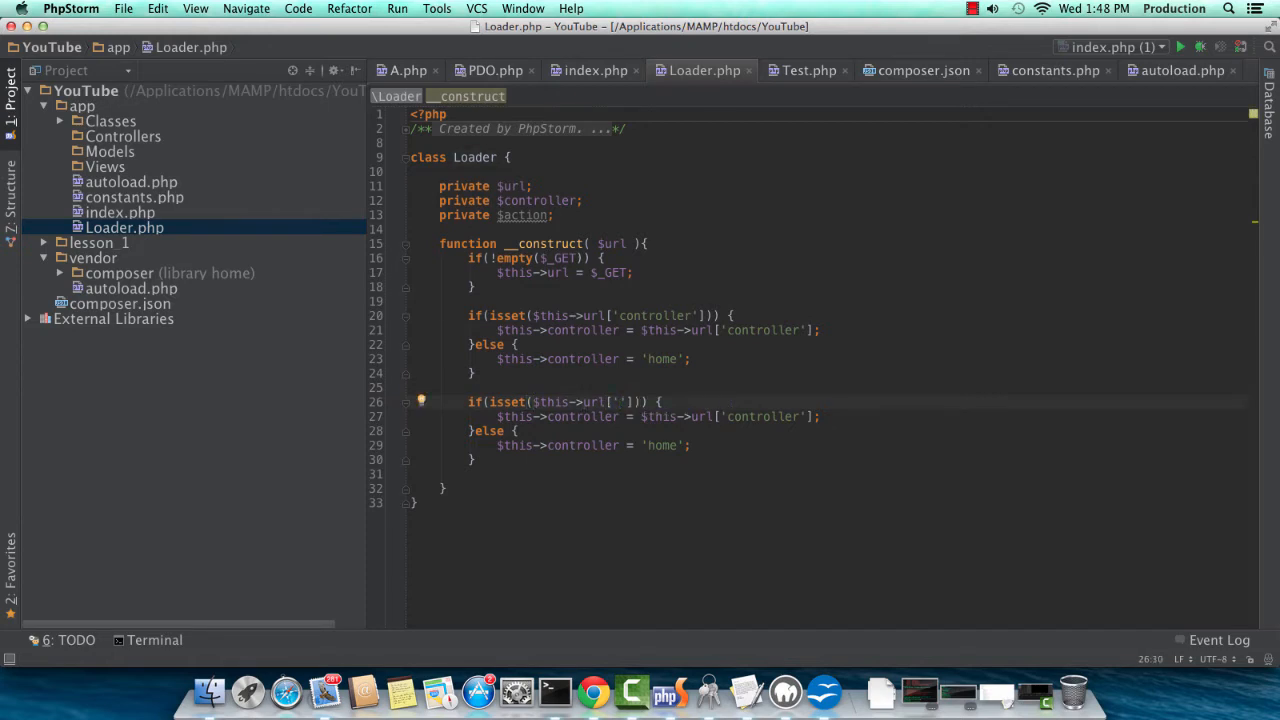
pyautogui.write('action')
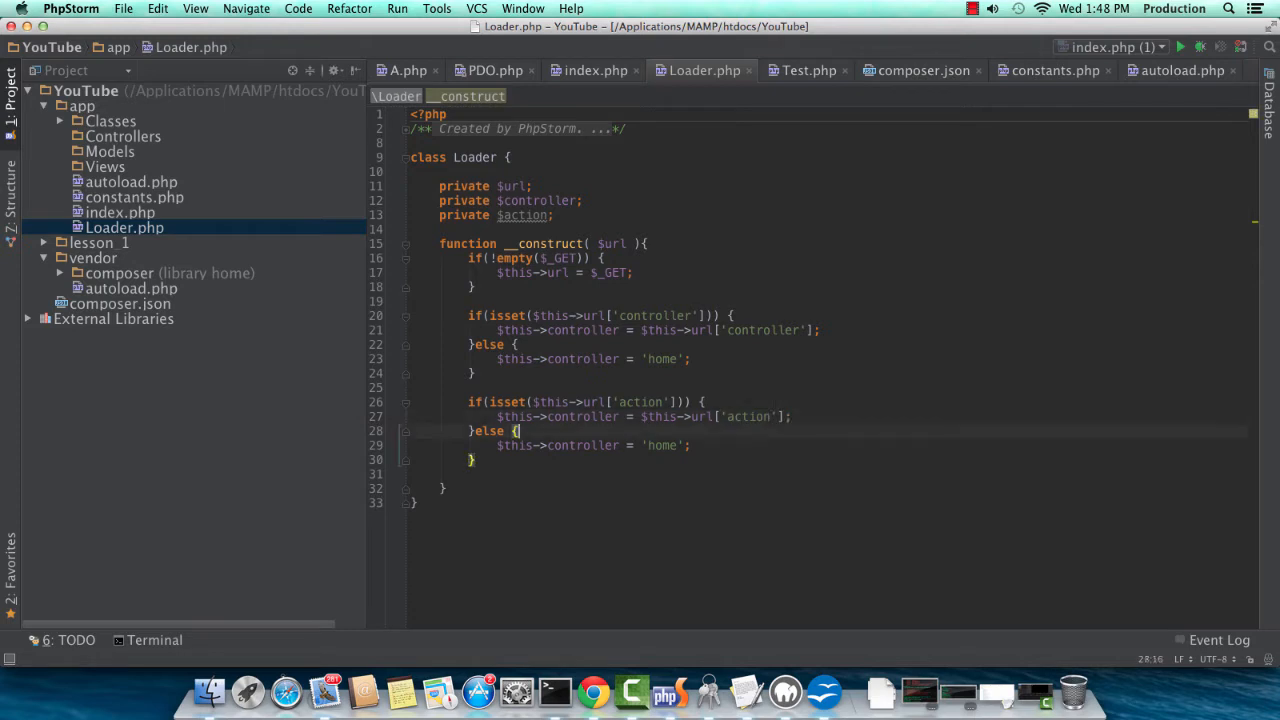
pyautogui.write('acti')
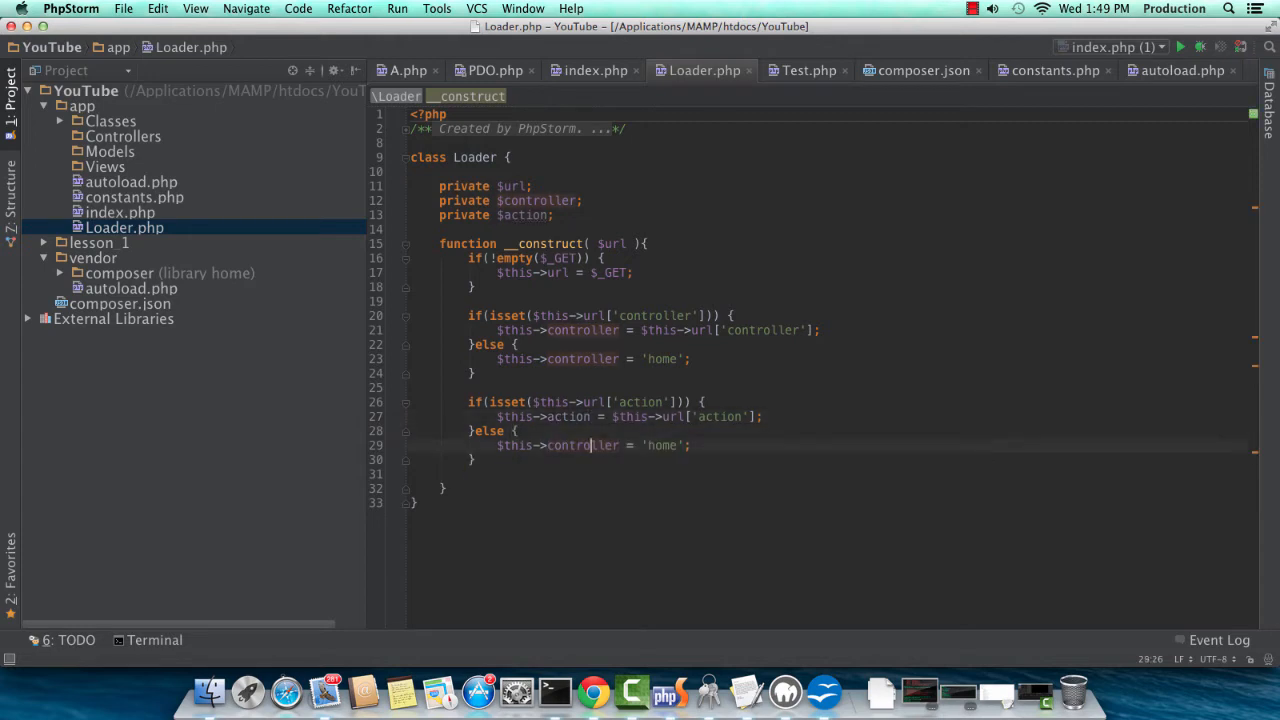
pyautogui.write('action')
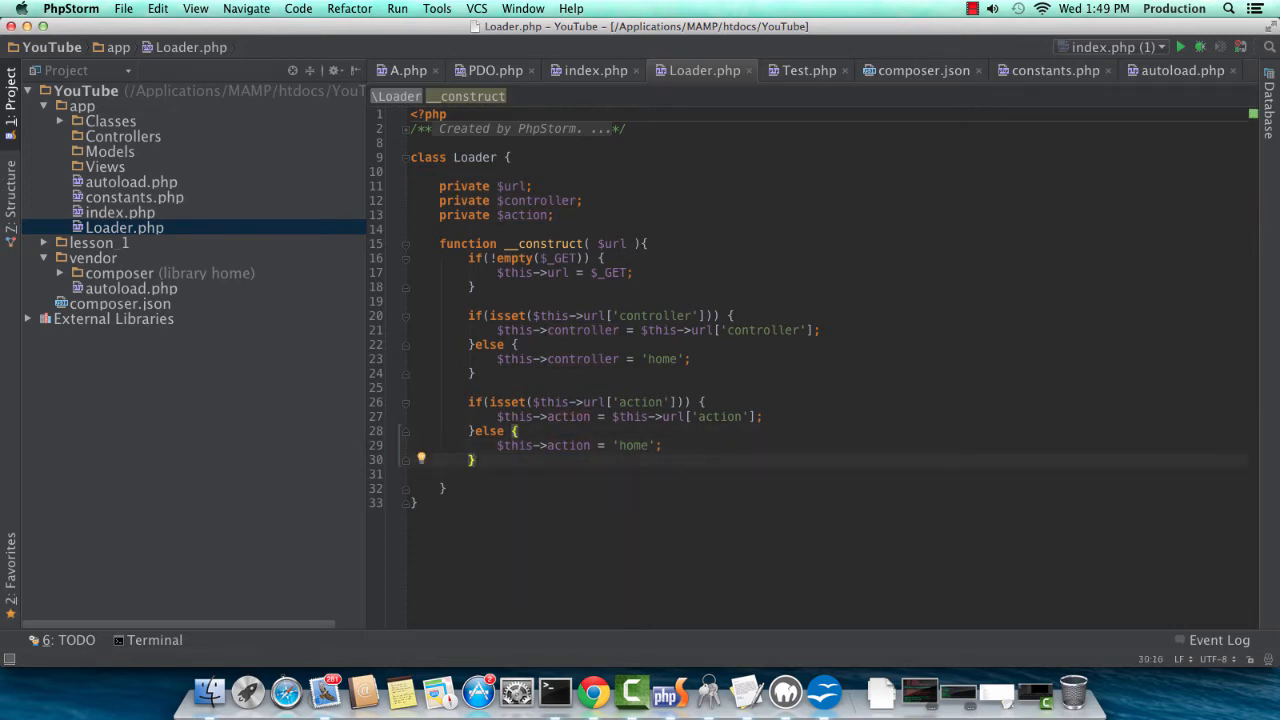
pyautogui.click(648, 445)
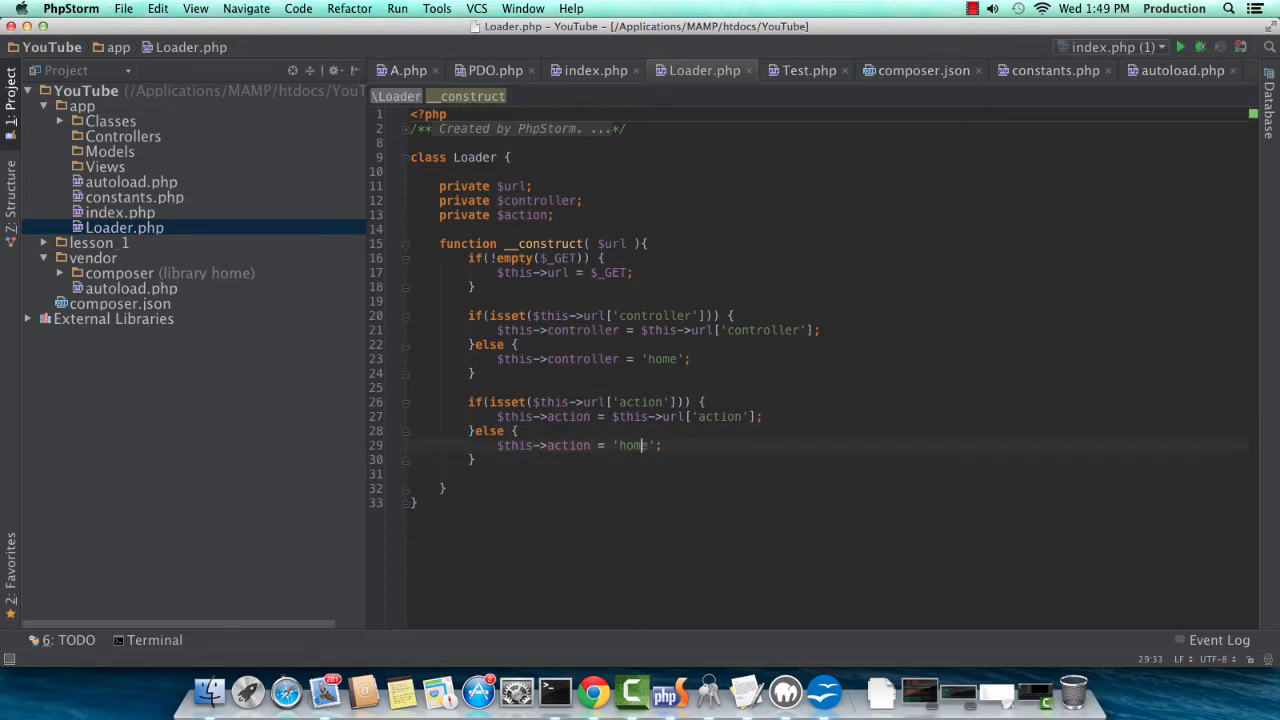
pyautogui.write('index')
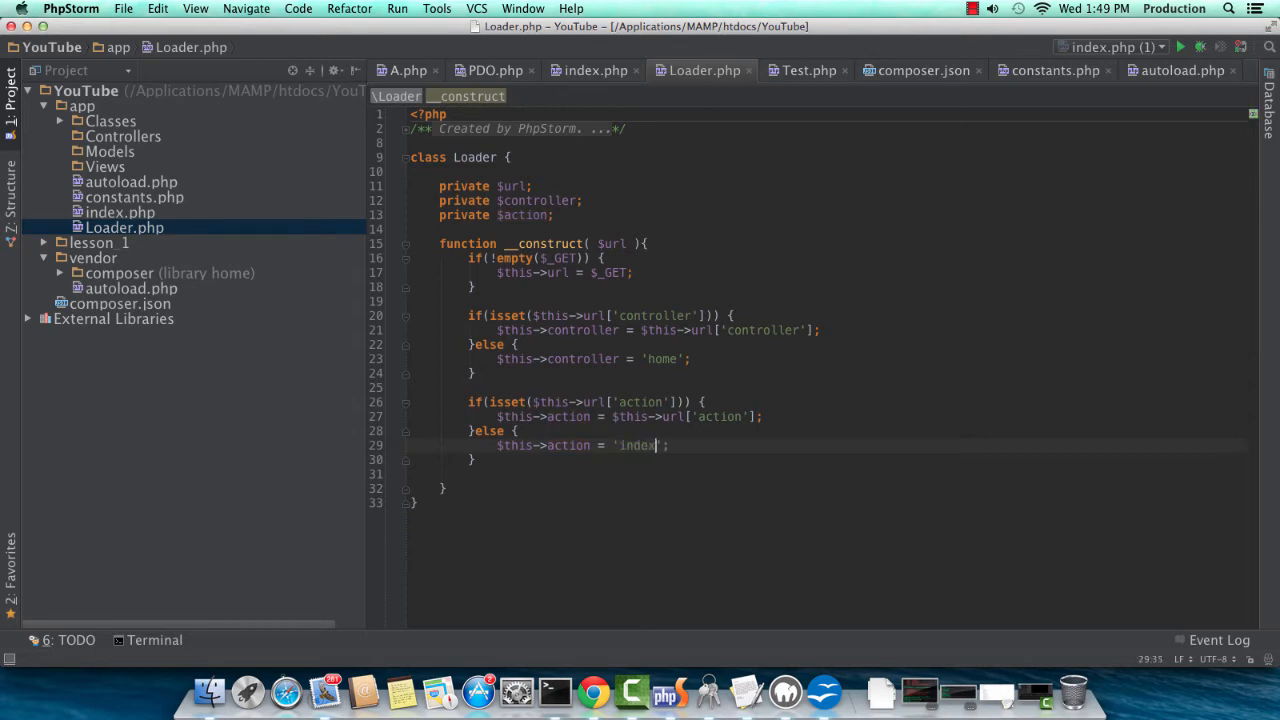
pyautogui.press('Return')
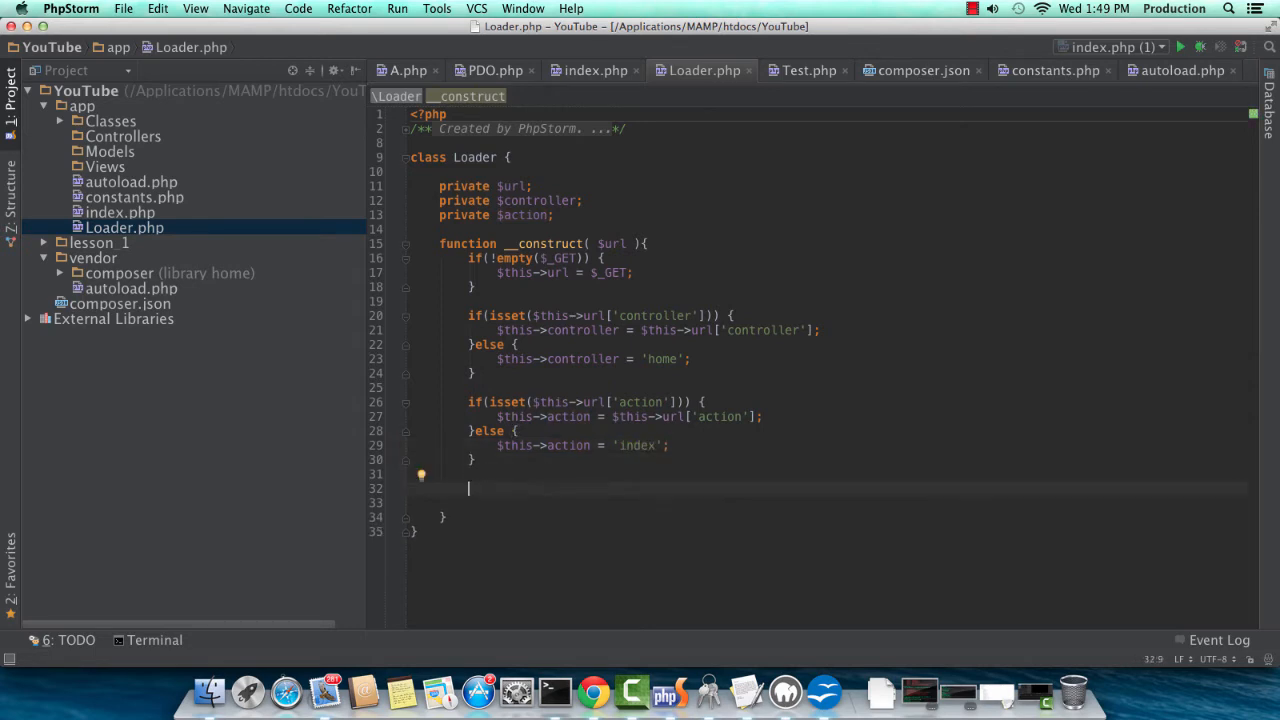
# Write createController() assigning $parent = class_parents($this->controller) when the controller class exists.
pyautogui.write('function')
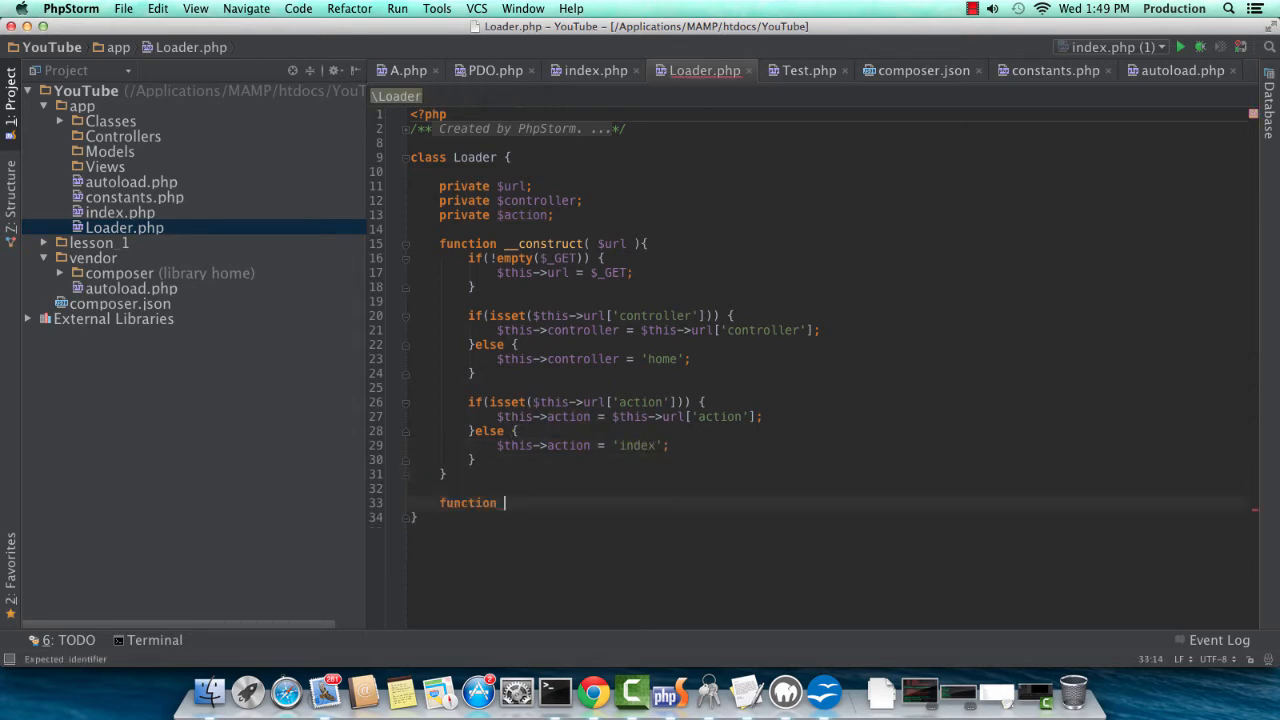
pyautogui.write('execute() {')
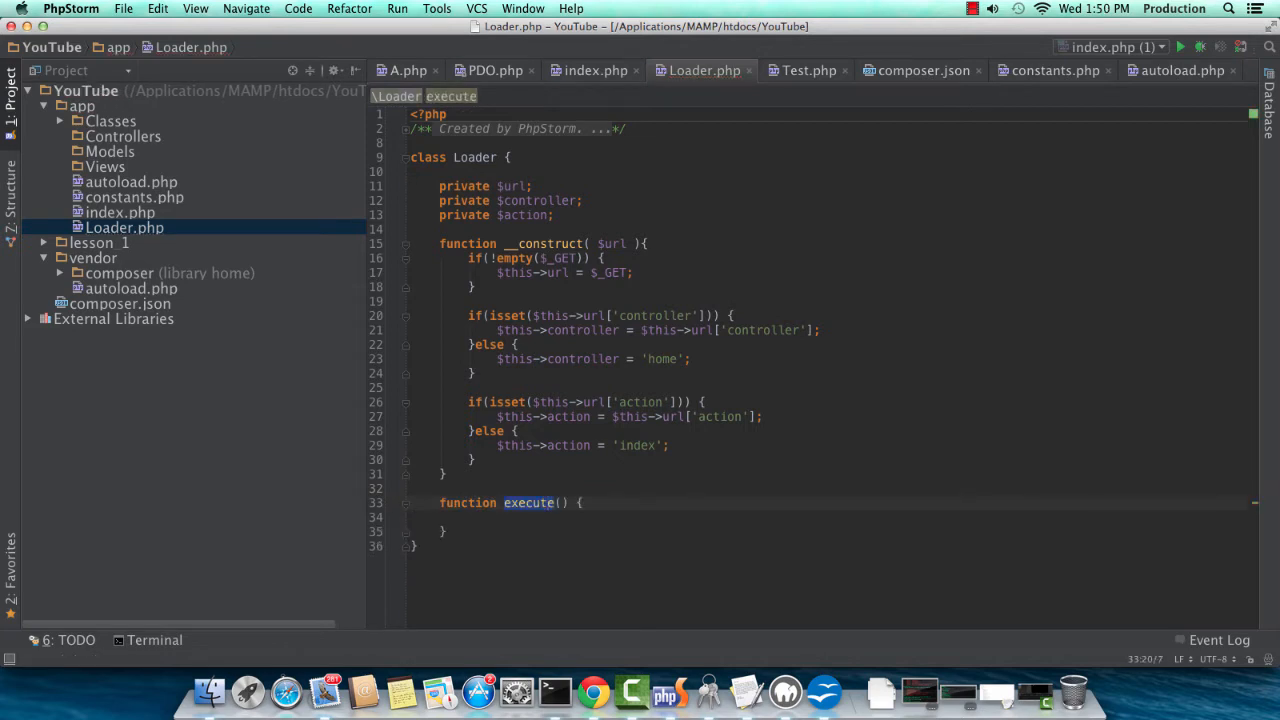
pyautogui.write('createController')
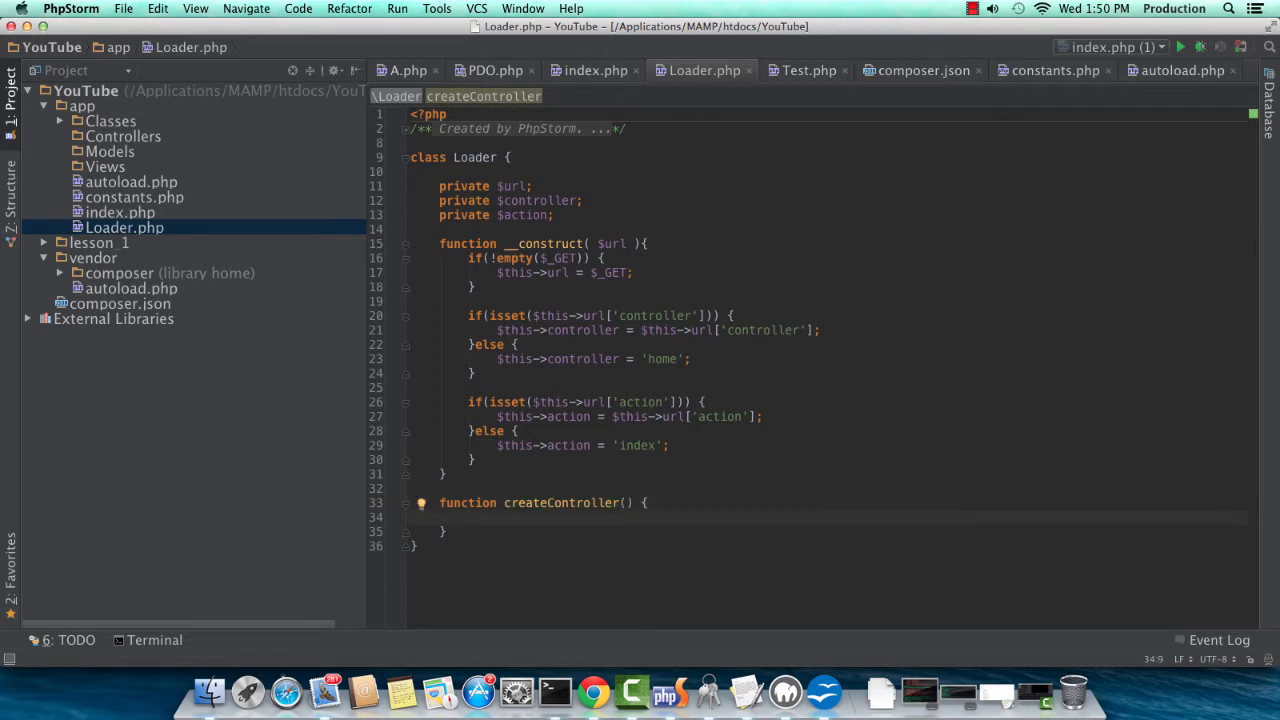
pyautogui.write('if(class_exists($this->controller)) {')
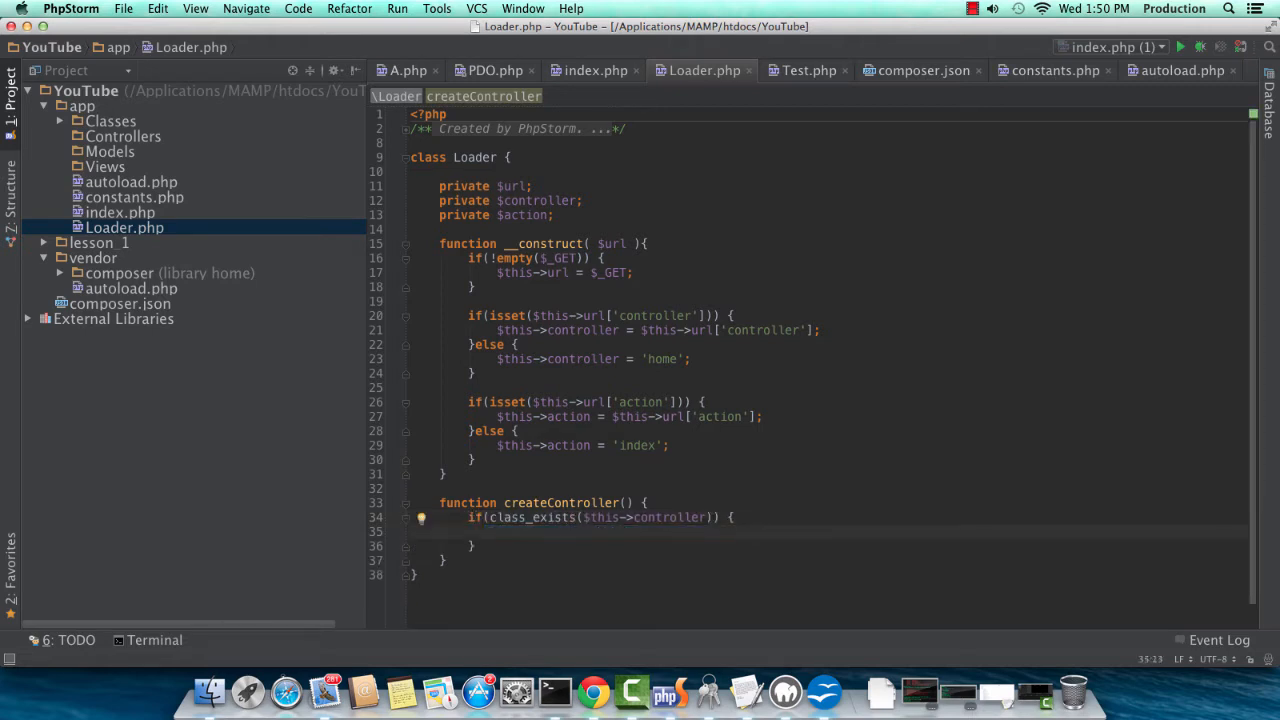
pyautogui.write('$parent = class_parents($this-')
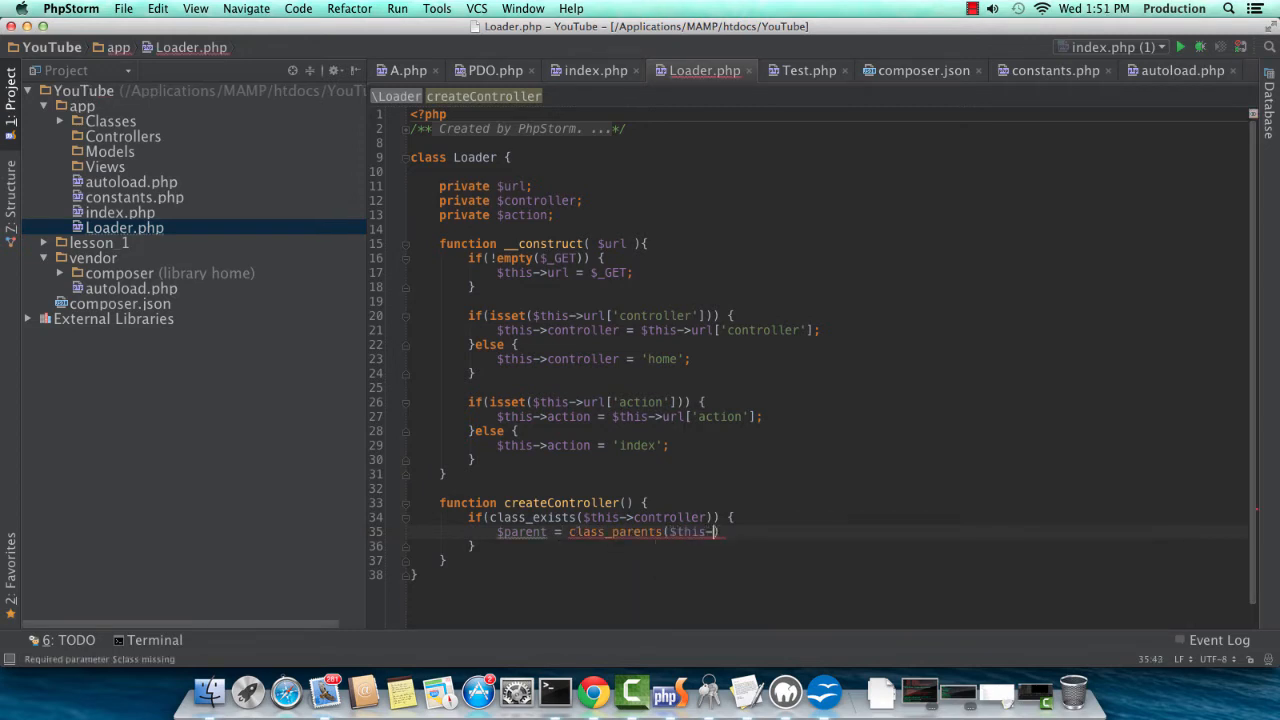
pyautogui.write('controller')
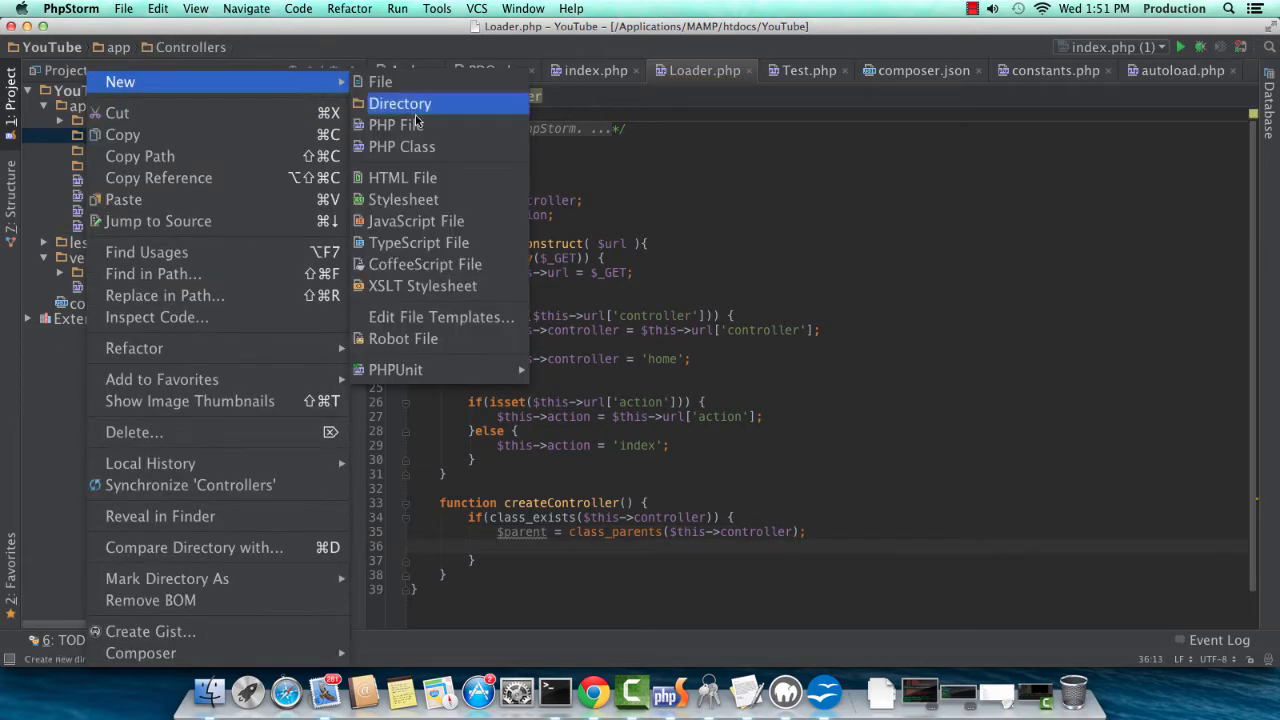
# Create a BaseController PHP class in Controllers with namespace App\Controllers.
pyautogui.click(401, 146)
pyautogui.write('A')
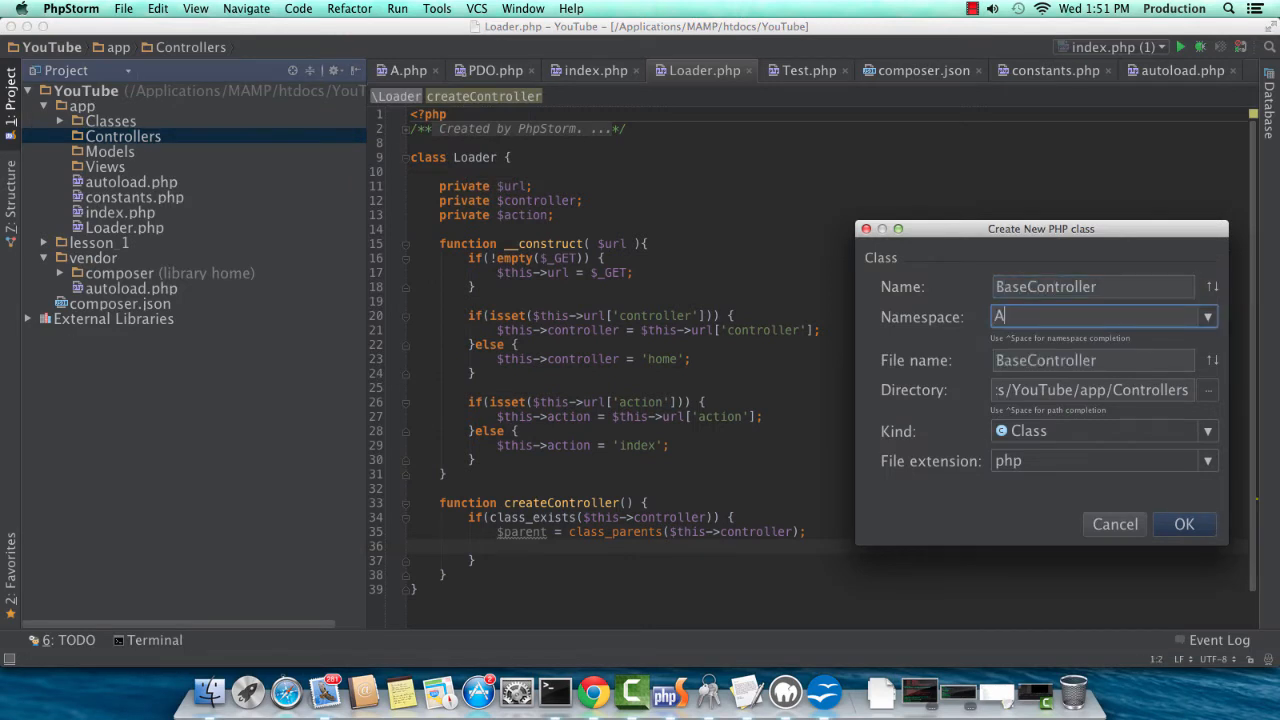
pyautogui.write('pp\\C')
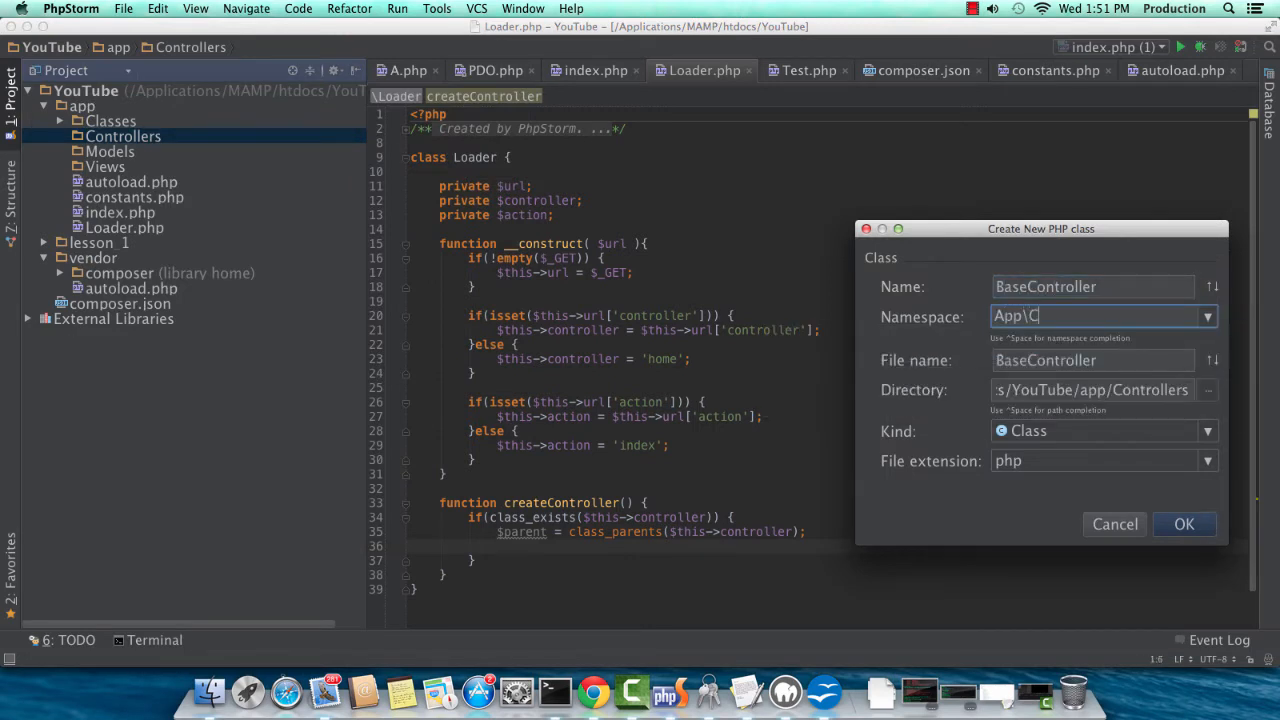
pyautogui.click(1184, 524)
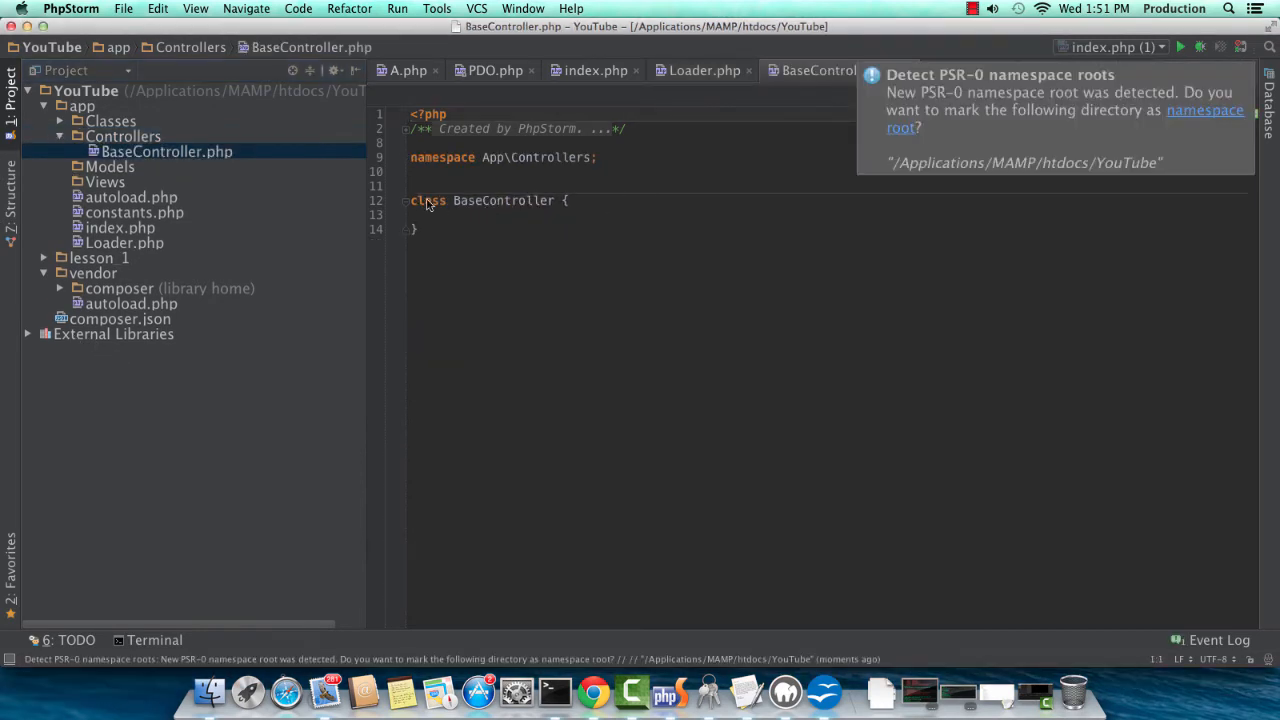
# Make BaseController abstract with protected $url and $action set by __construct($url, $action).
pyautogui.write('abstract')
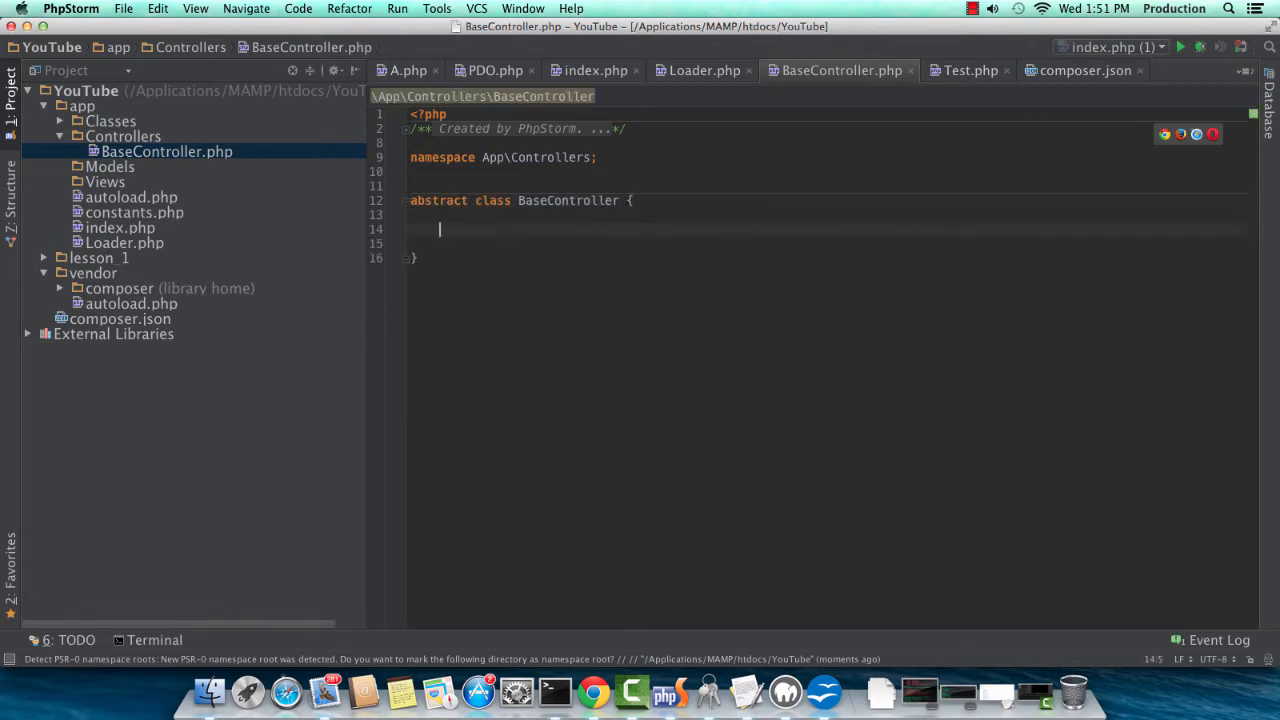
pyautogui.write('protected $url;')
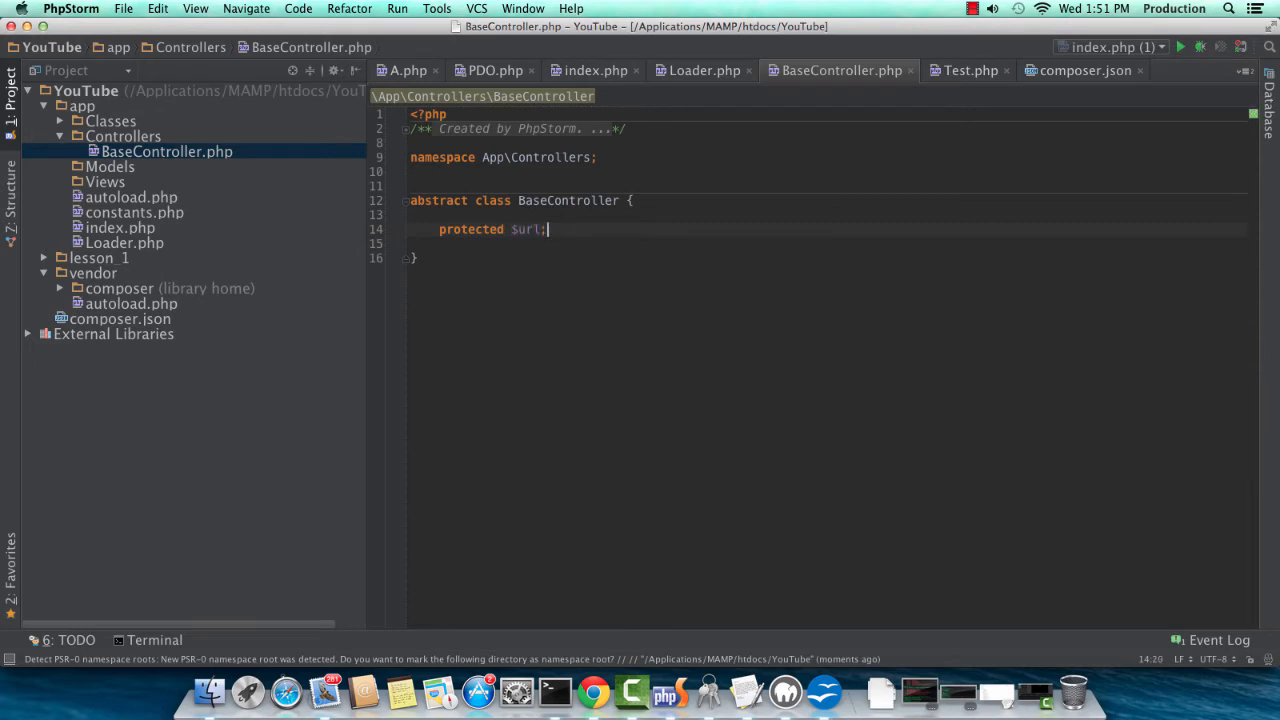
pyautogui.write('protected $action;')
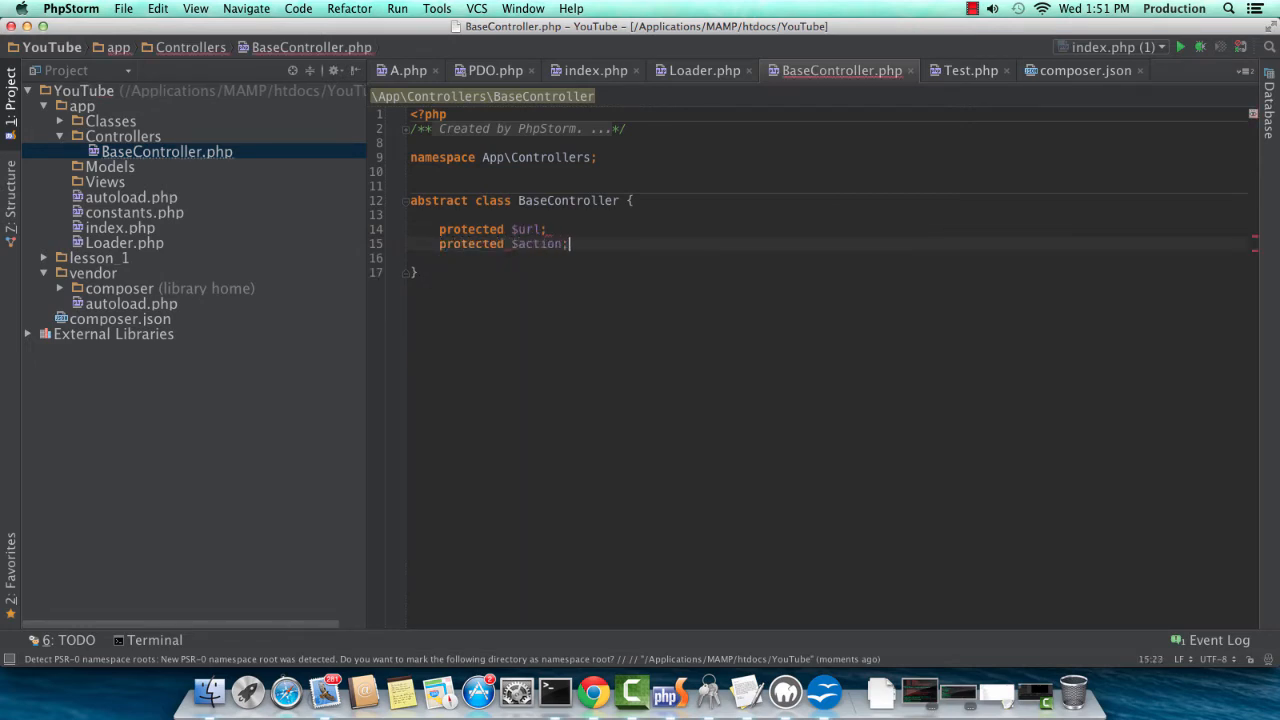
pyautogui.write('function __construc')
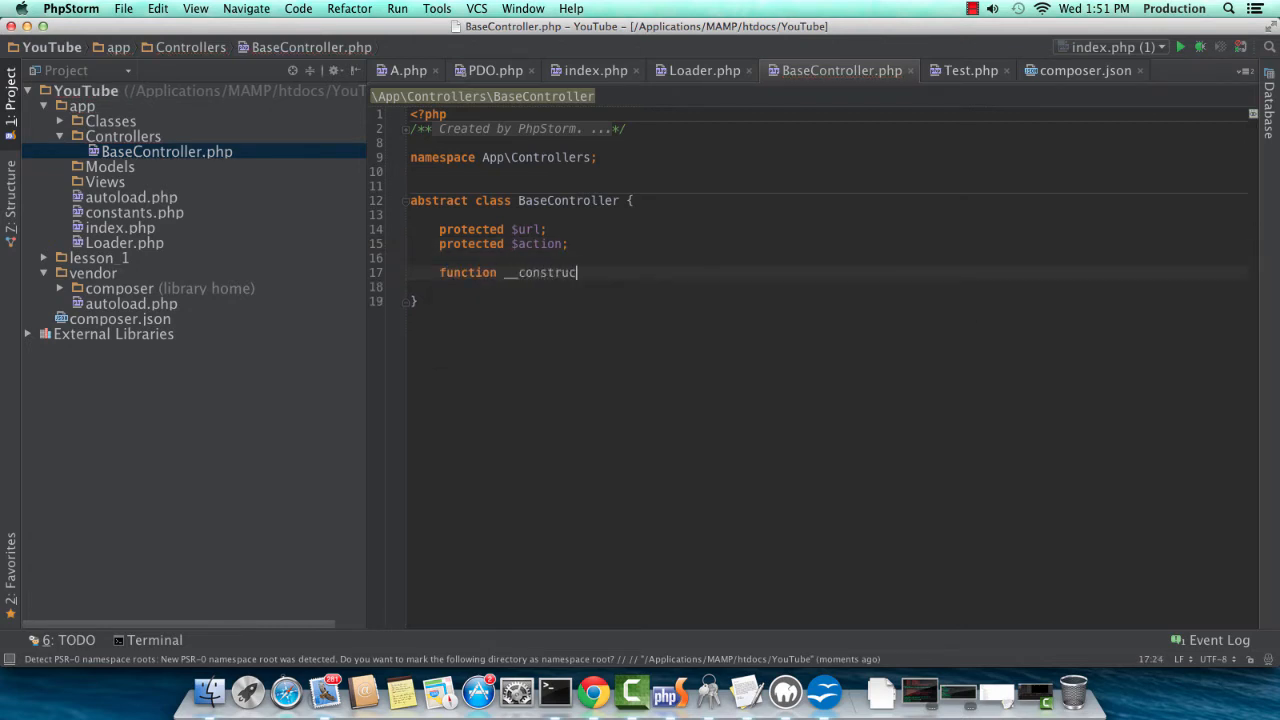
pyautogui.write('t')
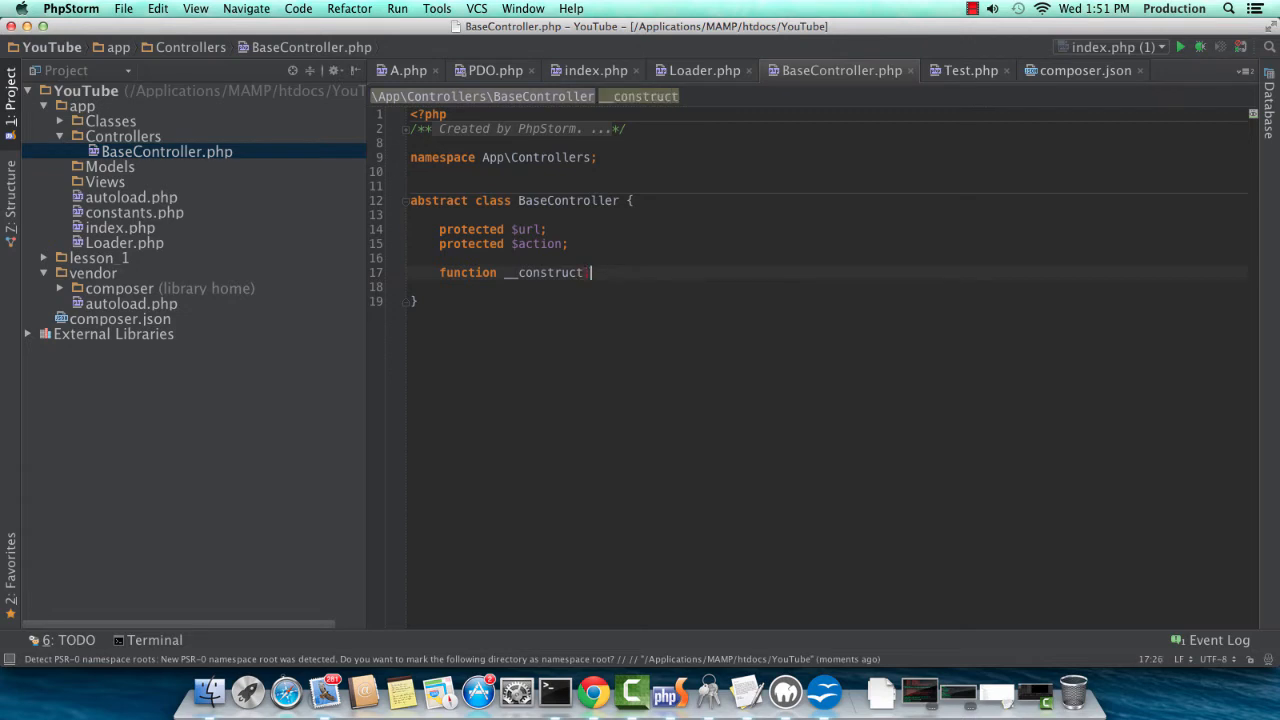
pyautogui.write('($url, $action){')
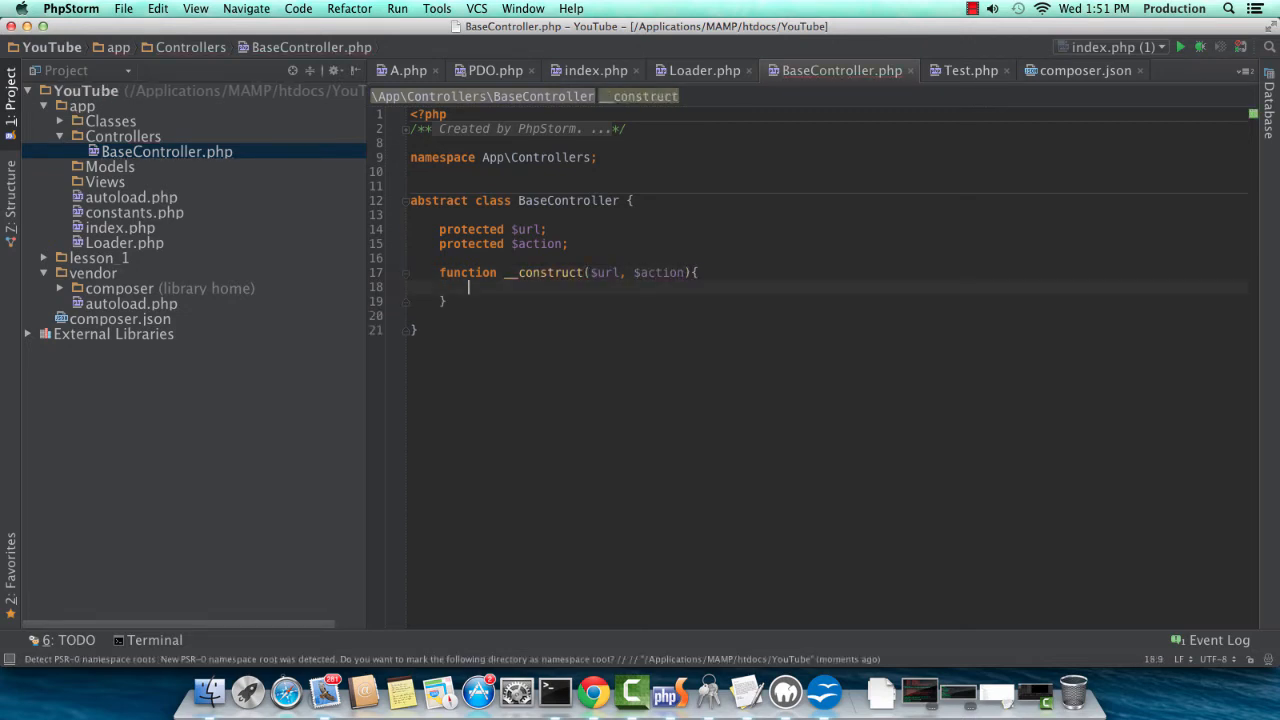
pyautogui.write('$this->url = $url;')
pyautogui.write('$this->action =')
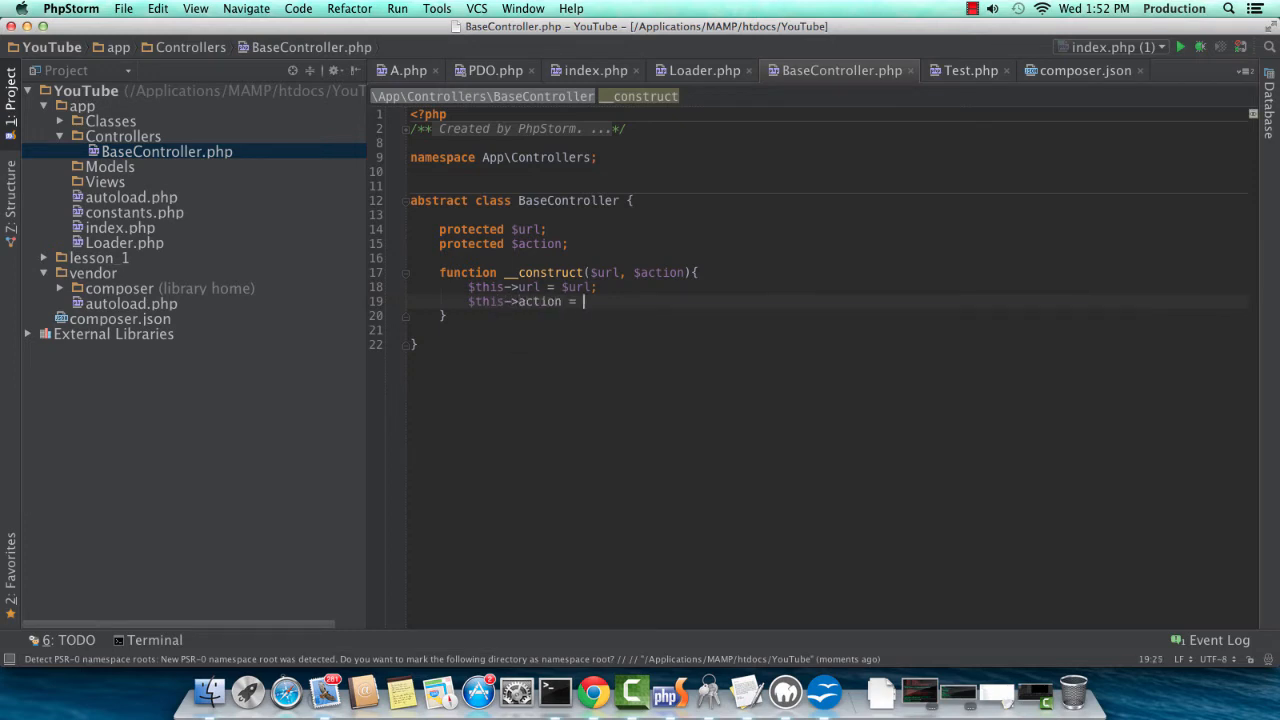
pyautogui.write('$action;')
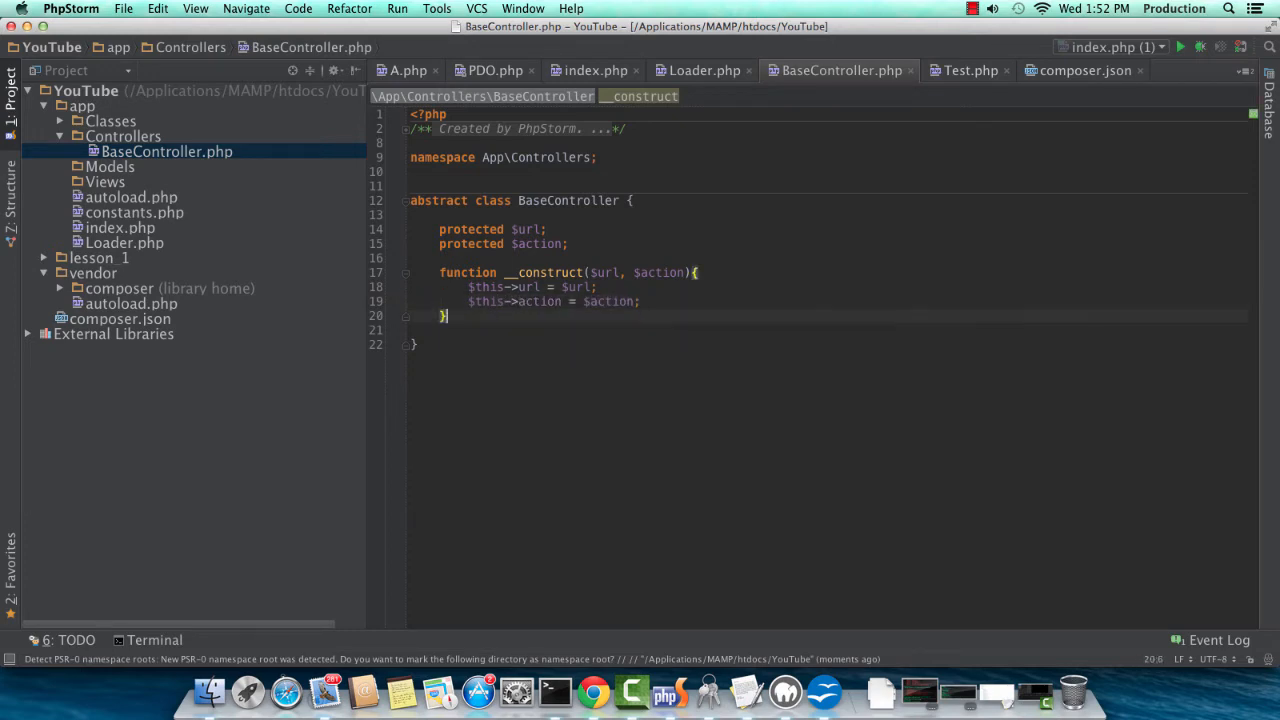
pyautogui.write('function execute')
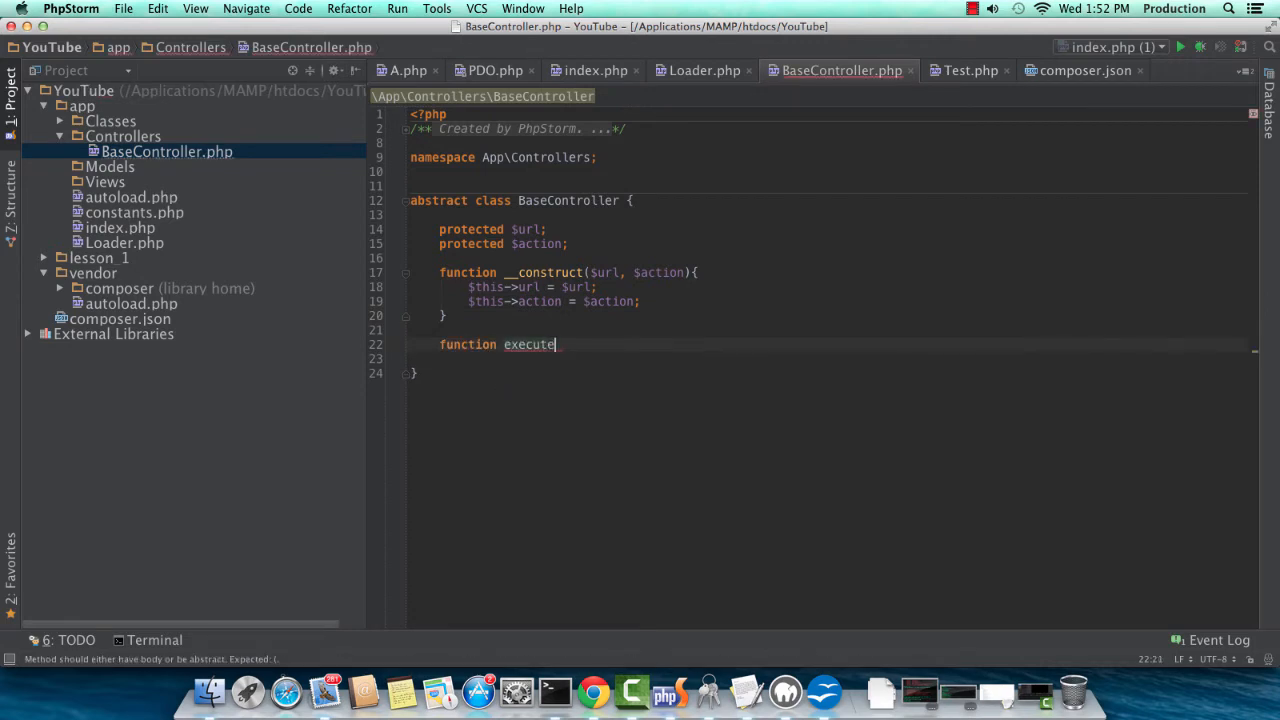
# Write executeAction() returning $this->{$this->action}() in BaseController.
pyautogui.write('Action(){}')
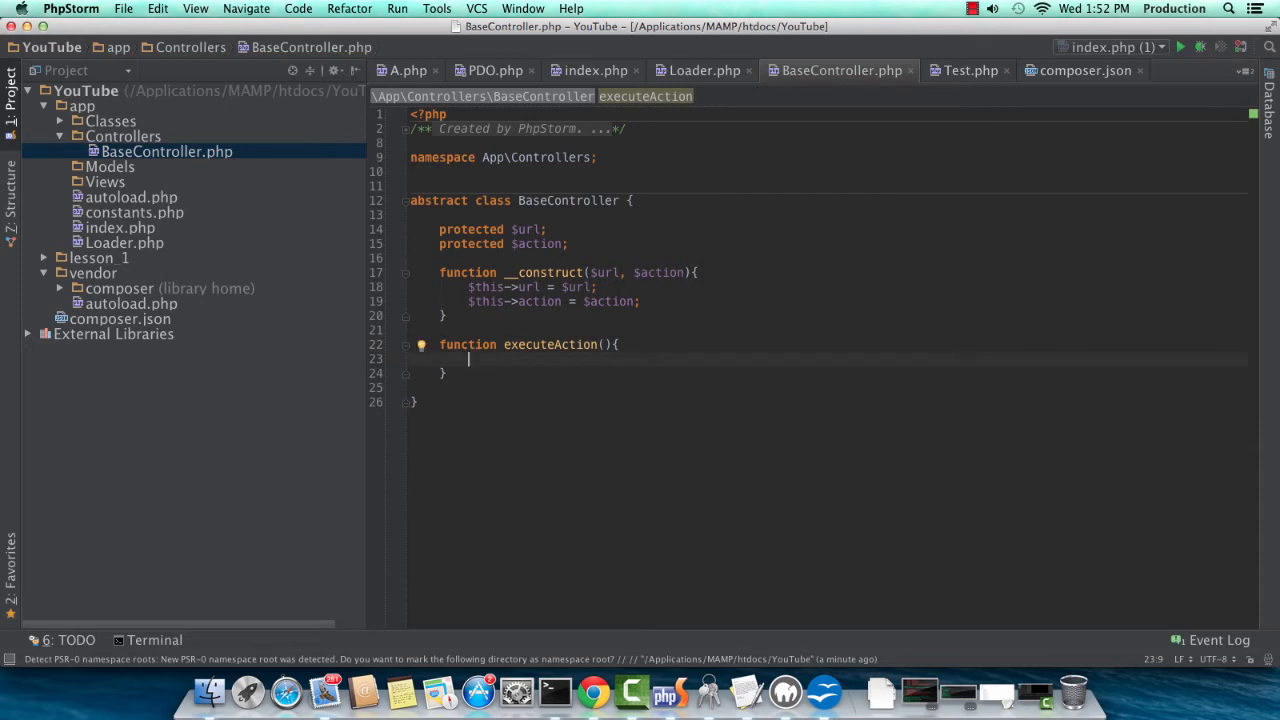
pyautogui.write('return $this->')
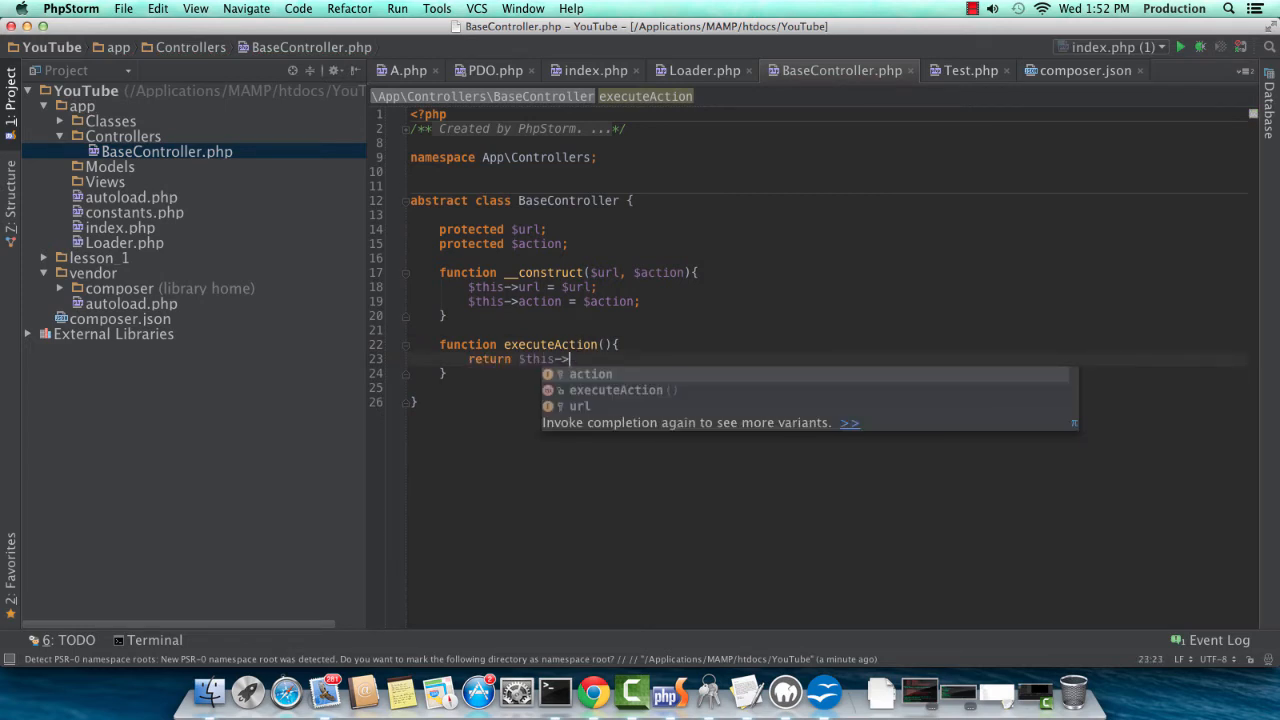
pyautogui.write('{$this->')
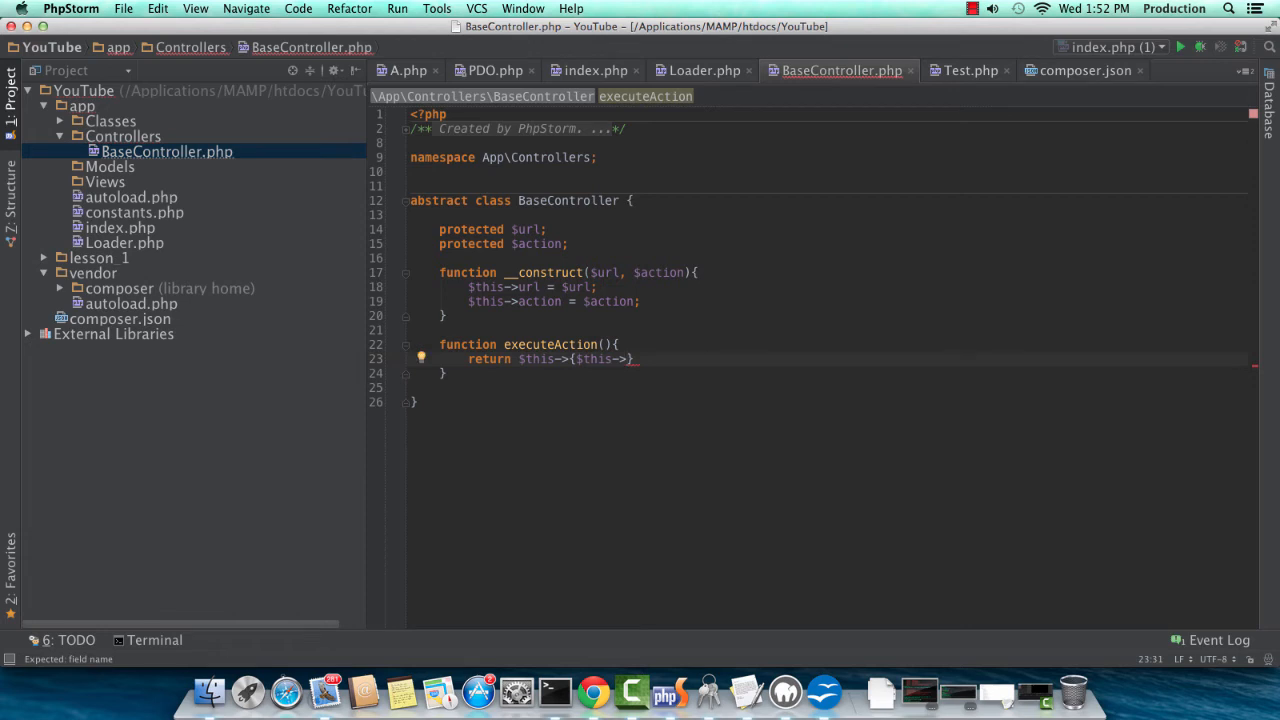
pyautogui.write('action')
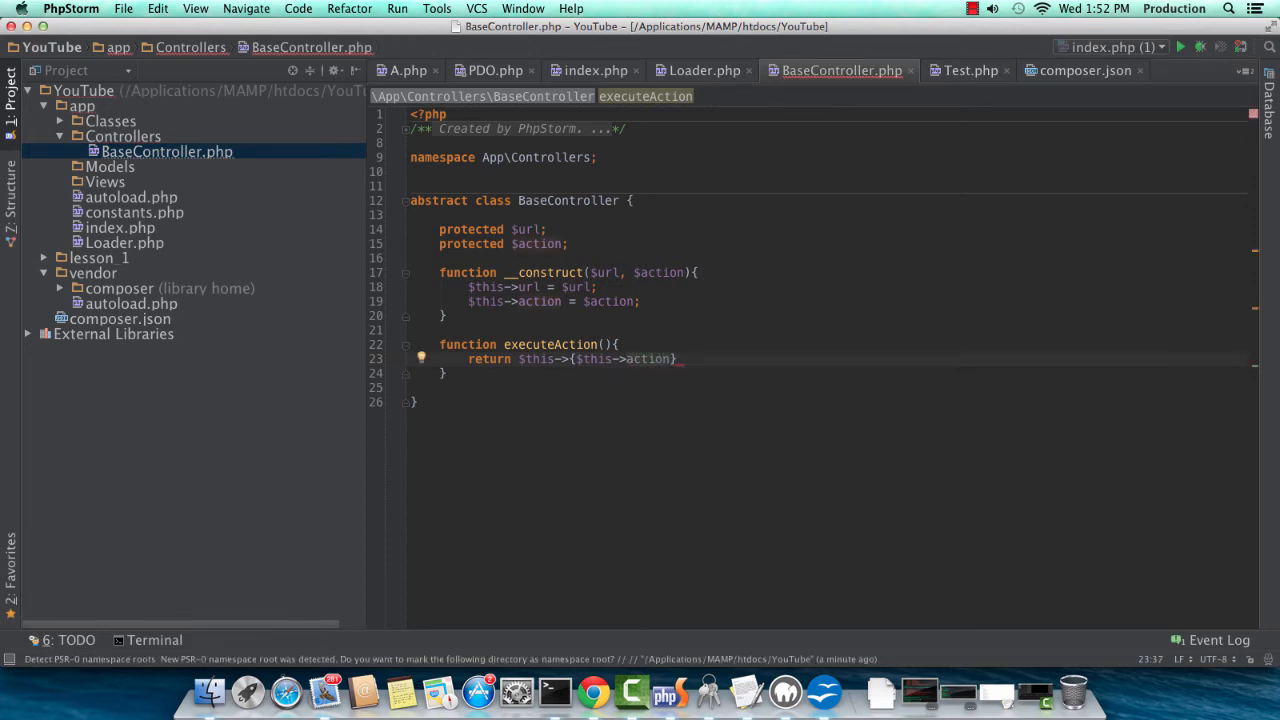
pyautogui.write('();')
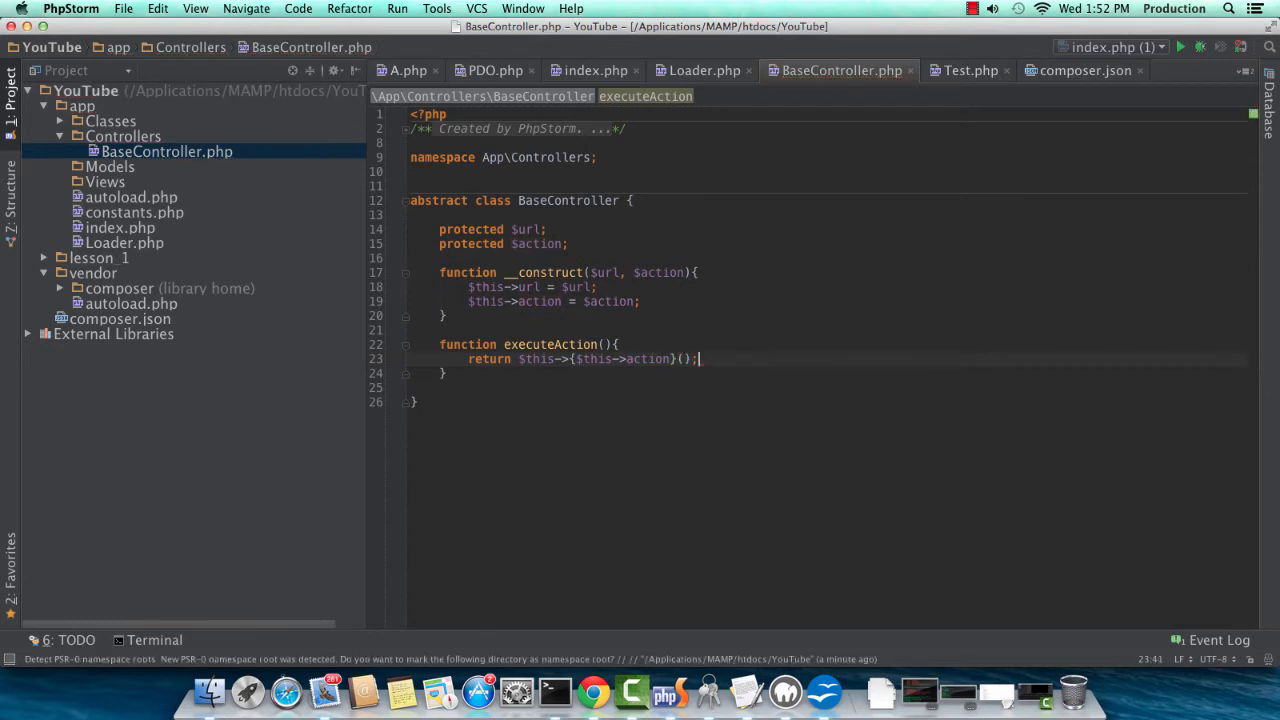
# Guard the return with if(!empty($this->action)) and position for the next method.
pyautogui.press('Return')
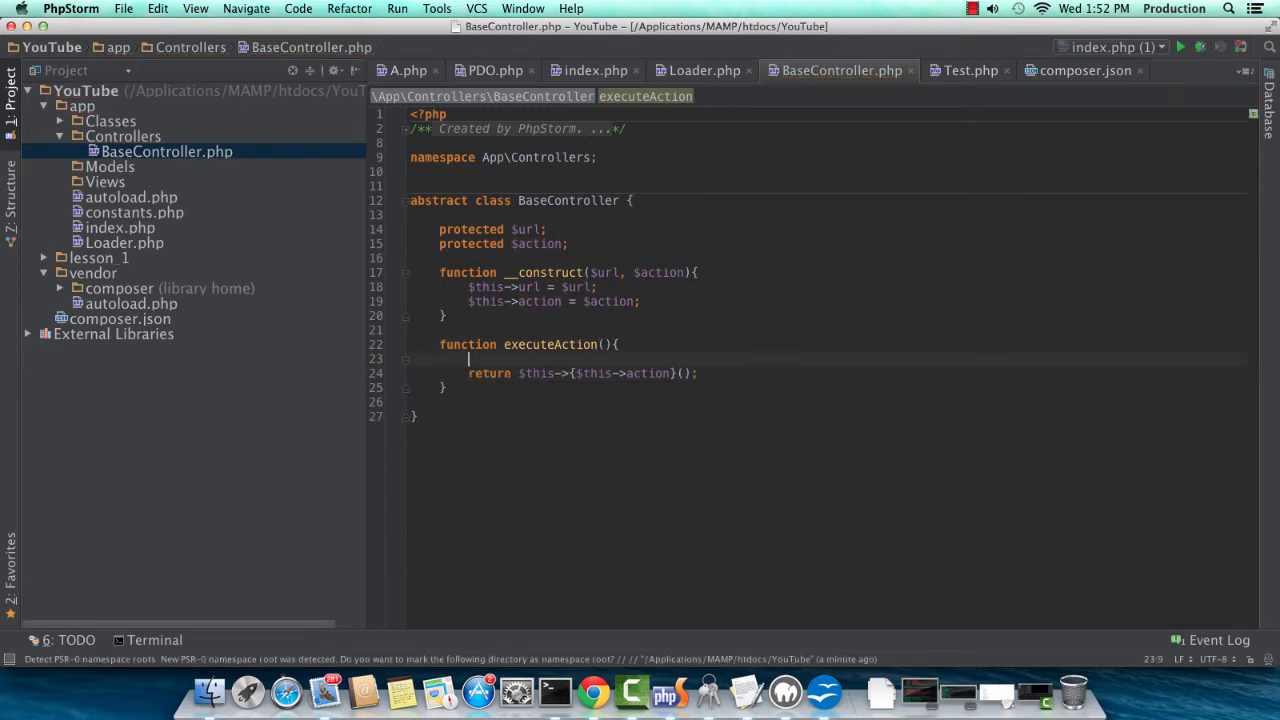
pyautogui.write('if()')
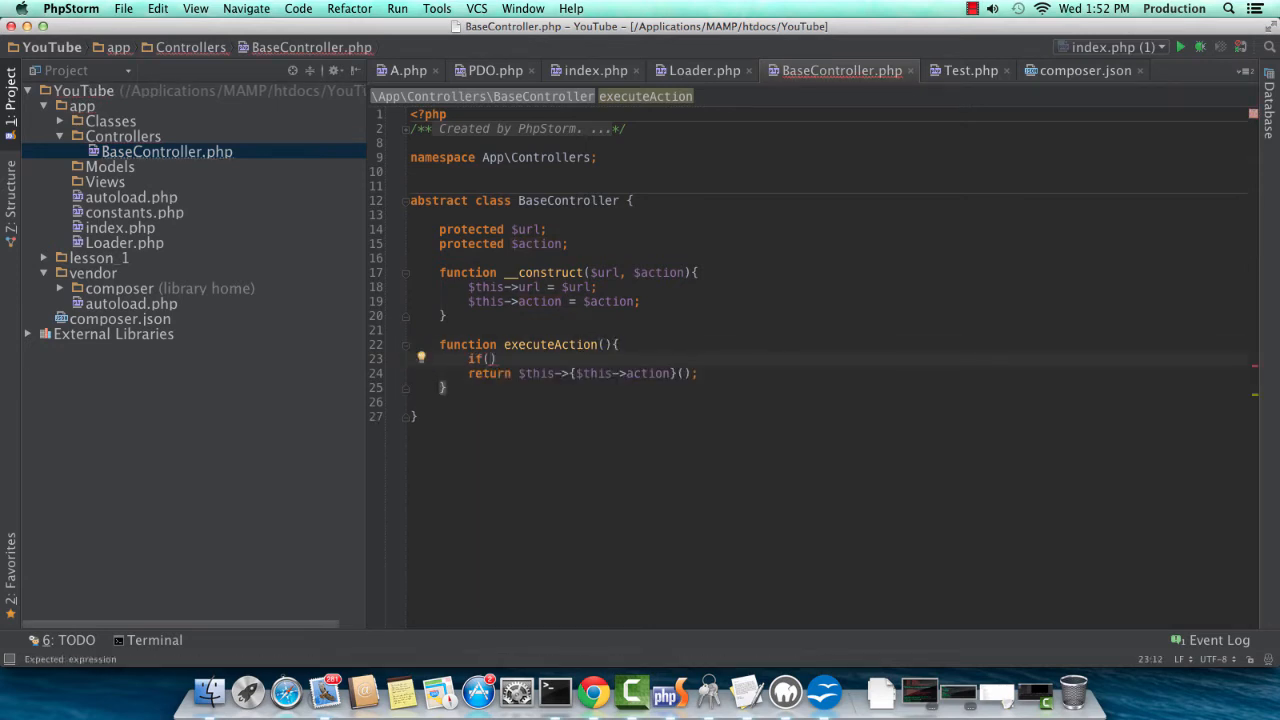
pyautogui.write('!empty($')
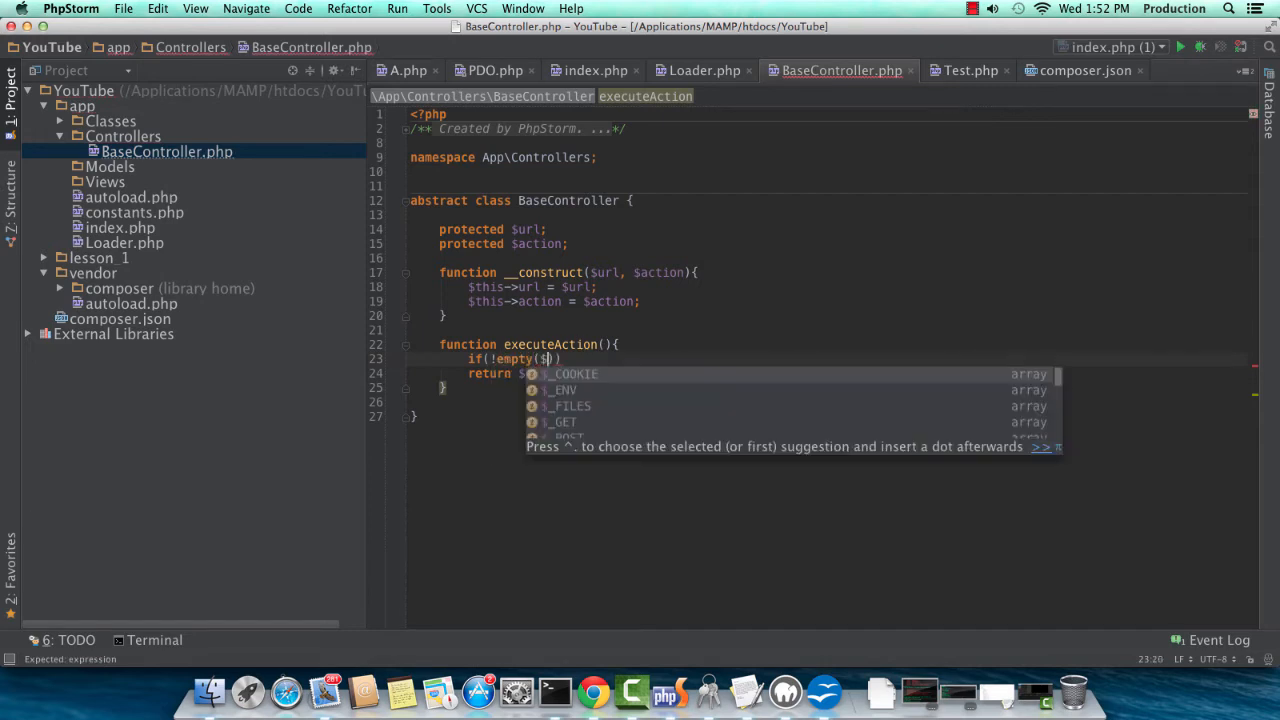
pyautogui.write('this->action')
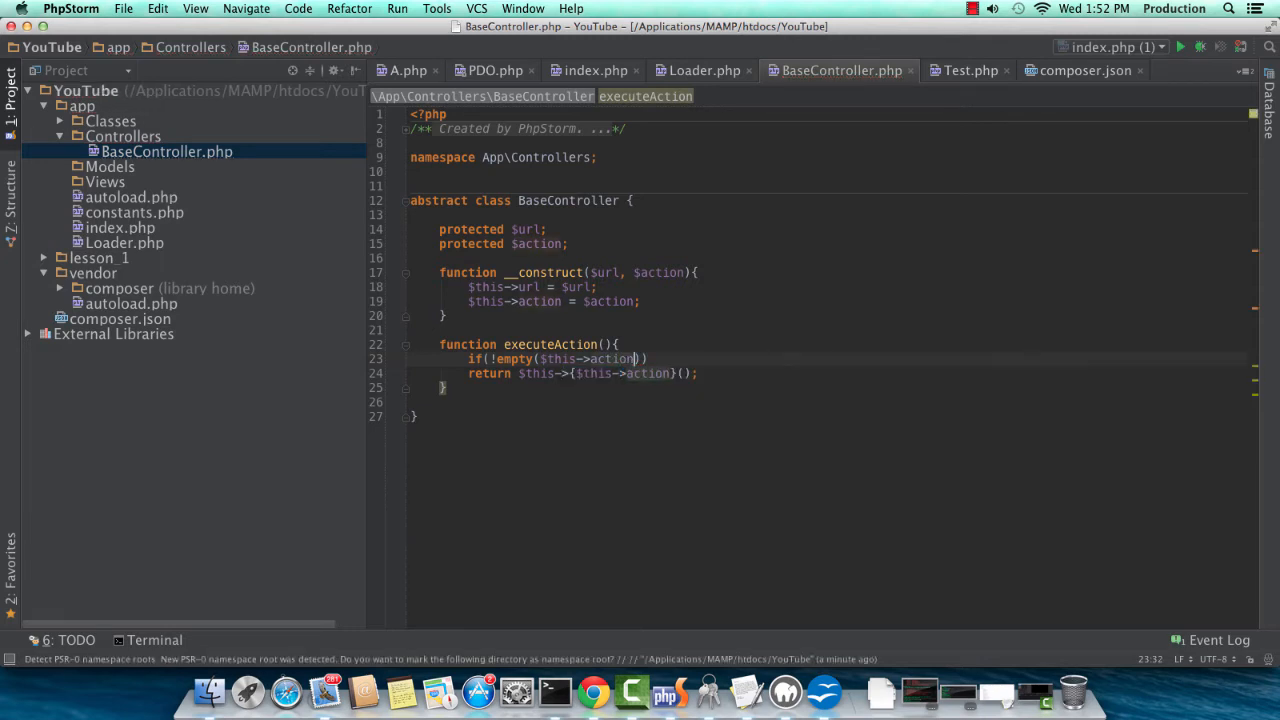
pyautogui.click(593, 373)
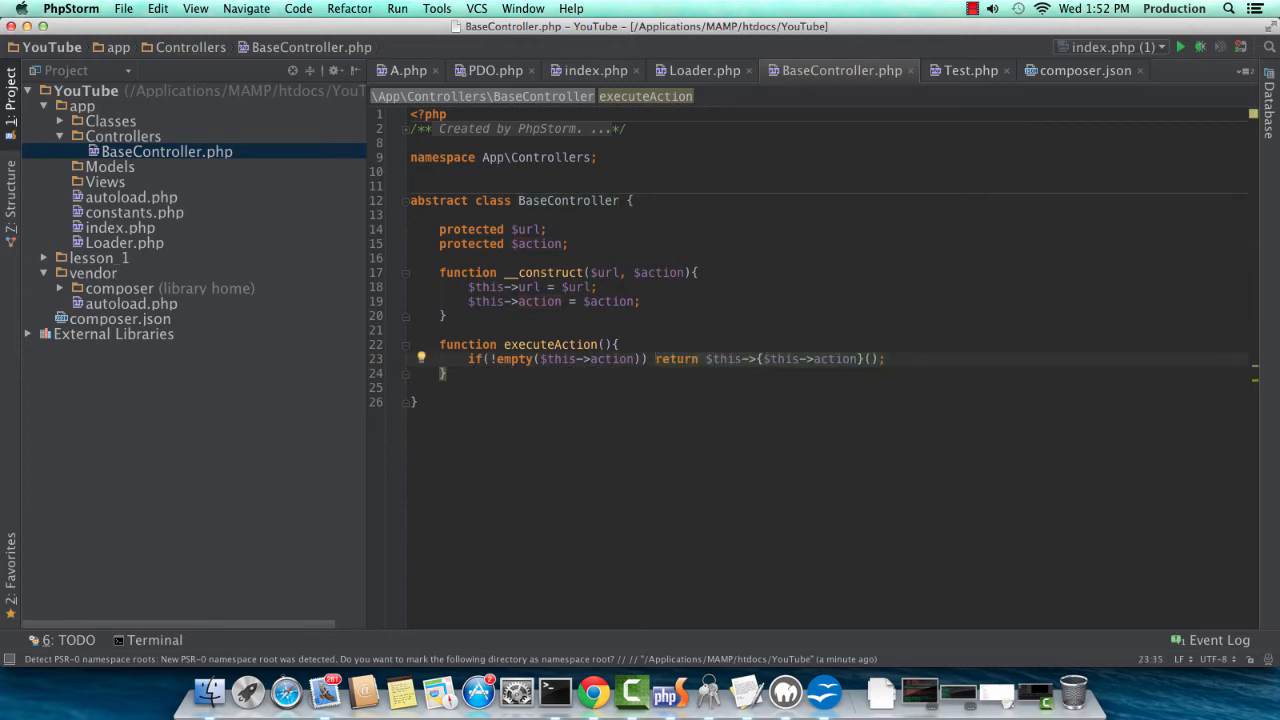
pyautogui.click(447, 373)
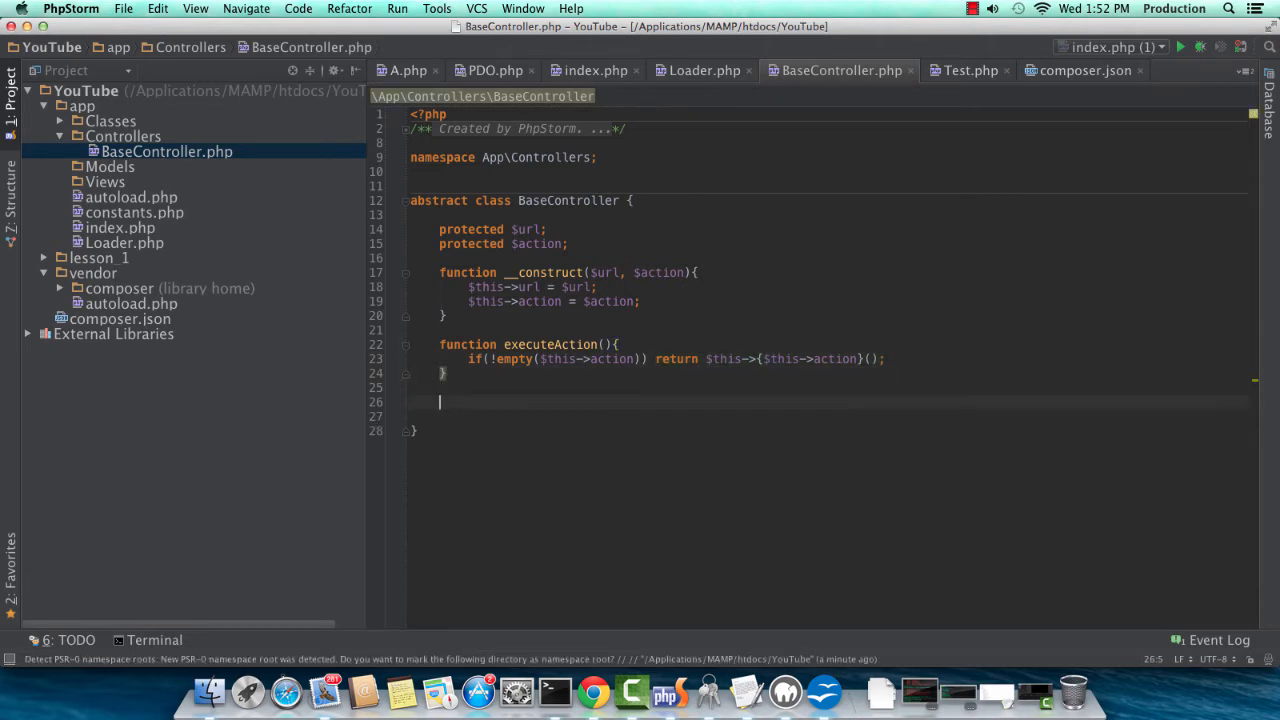
# Declare function execView($viewName) in BaseController.
pyautogui.write('function')
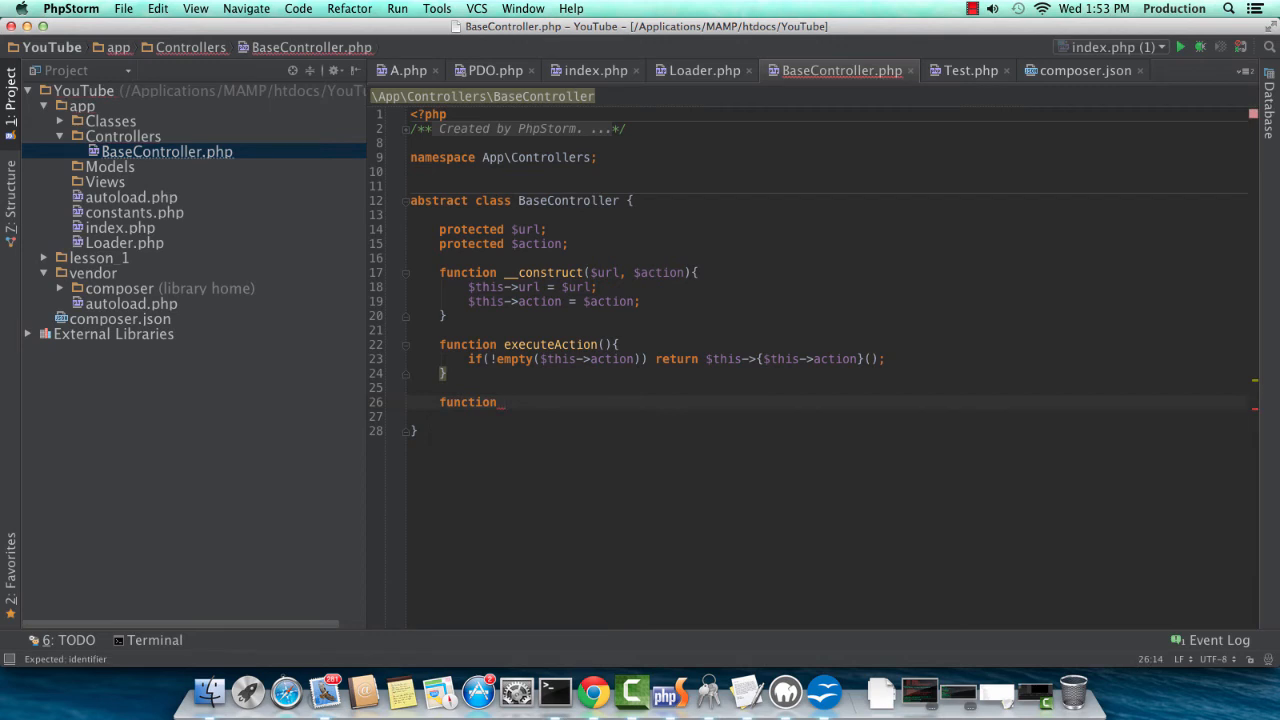
pyautogui.write('execView')
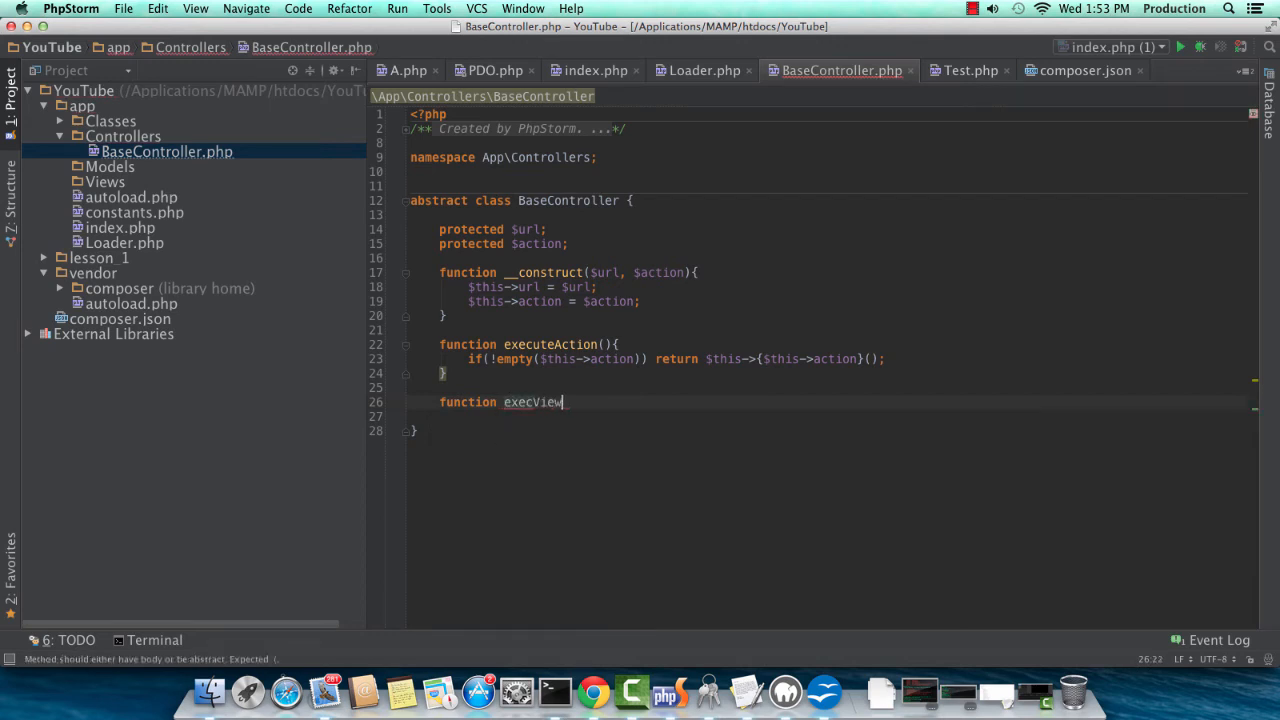
pyautogui.write('( $p')
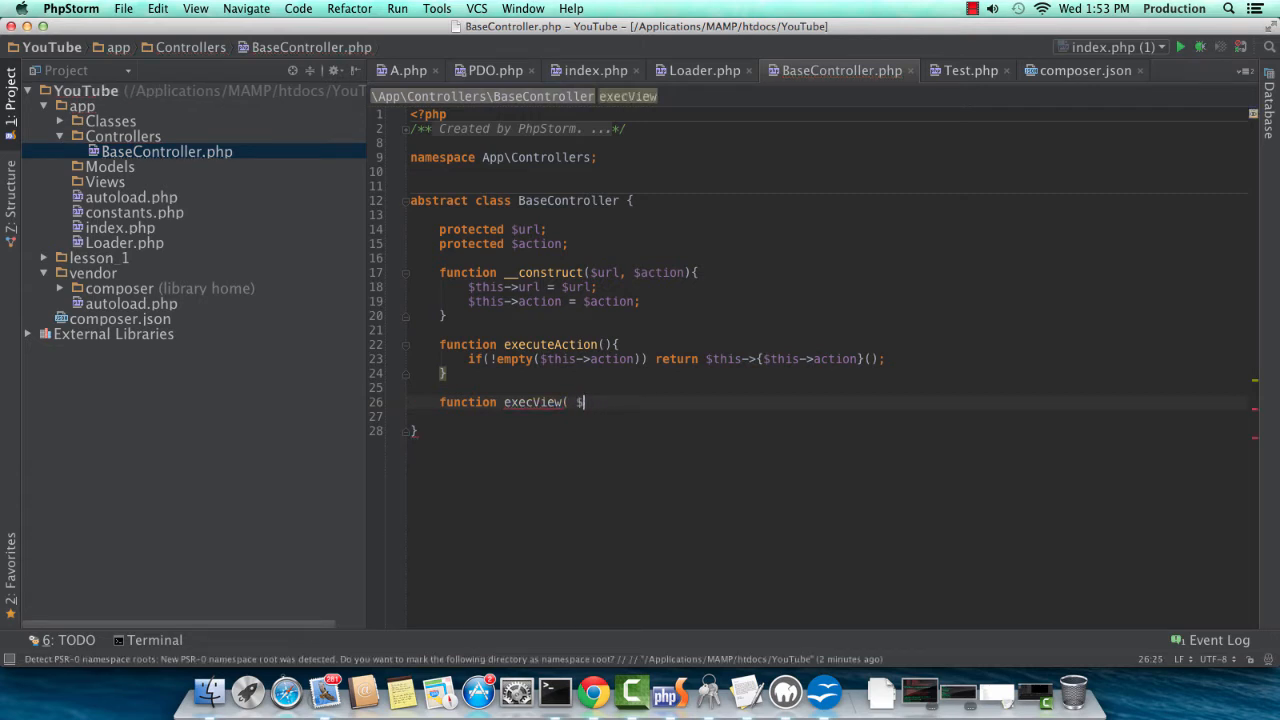
pyautogui.write('view')
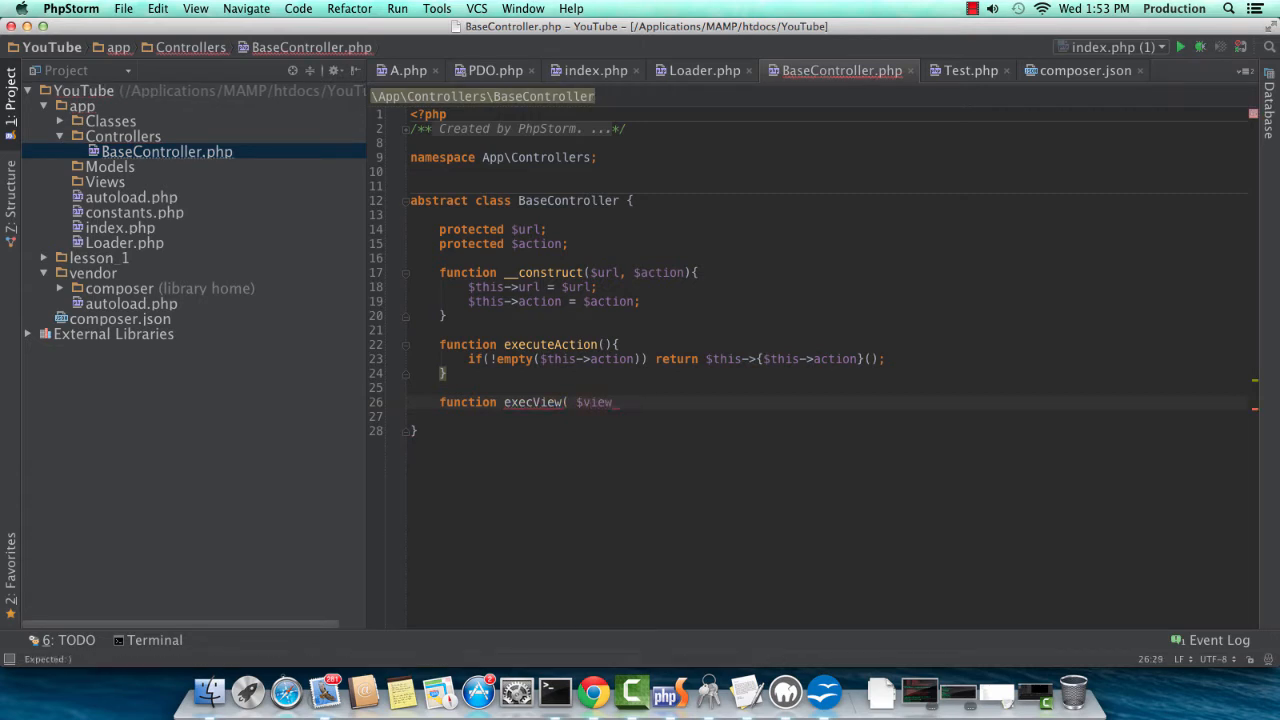
pyautogui.write('Name ) {')
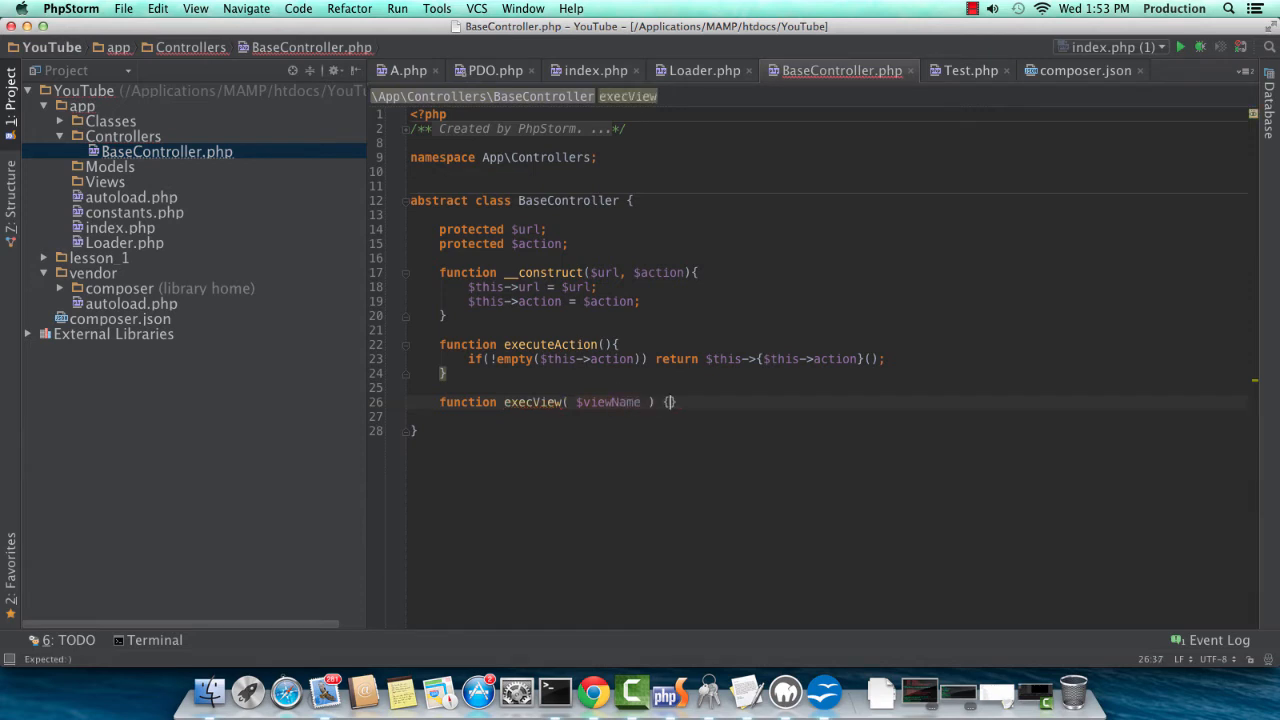
# Build the view path from __DIR__, Views, get_class($this) and $viewName.php, requiring it if it exists.
pyautogui.write('if(file_exists(')
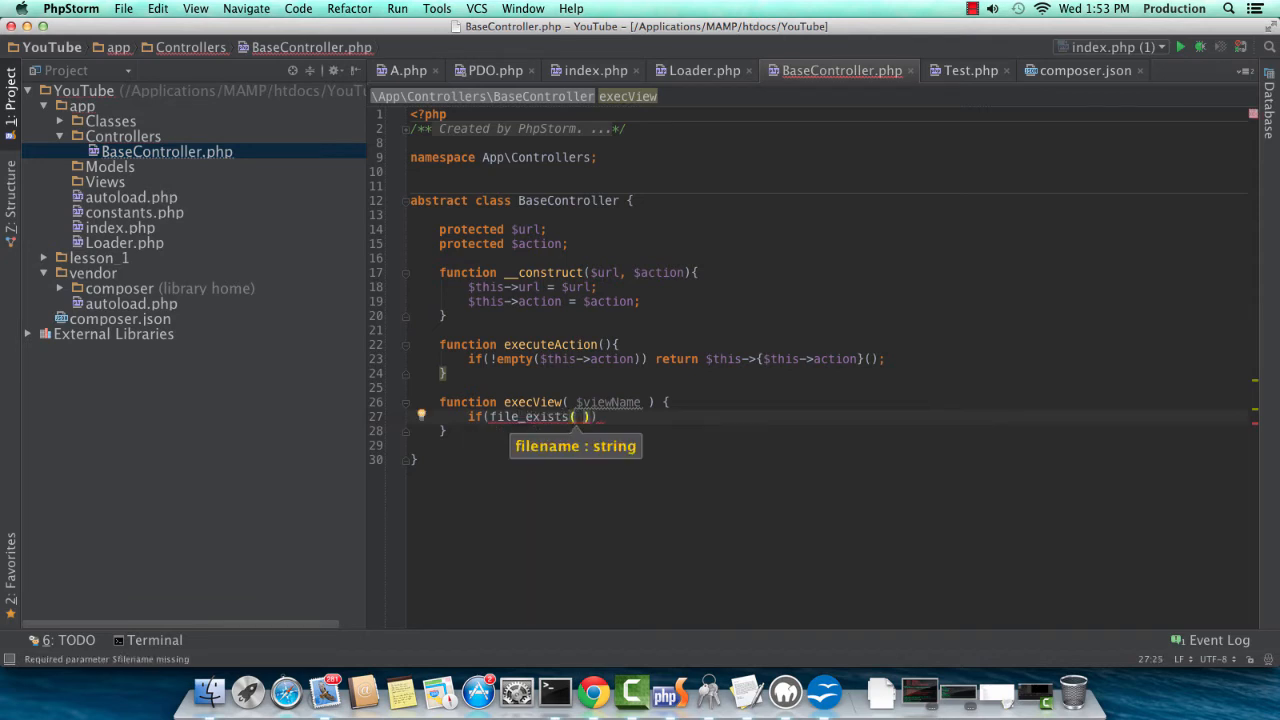
pyautogui.write("__DIR__ . DIRECTORY_SEPARATOR . 'Views' . g")
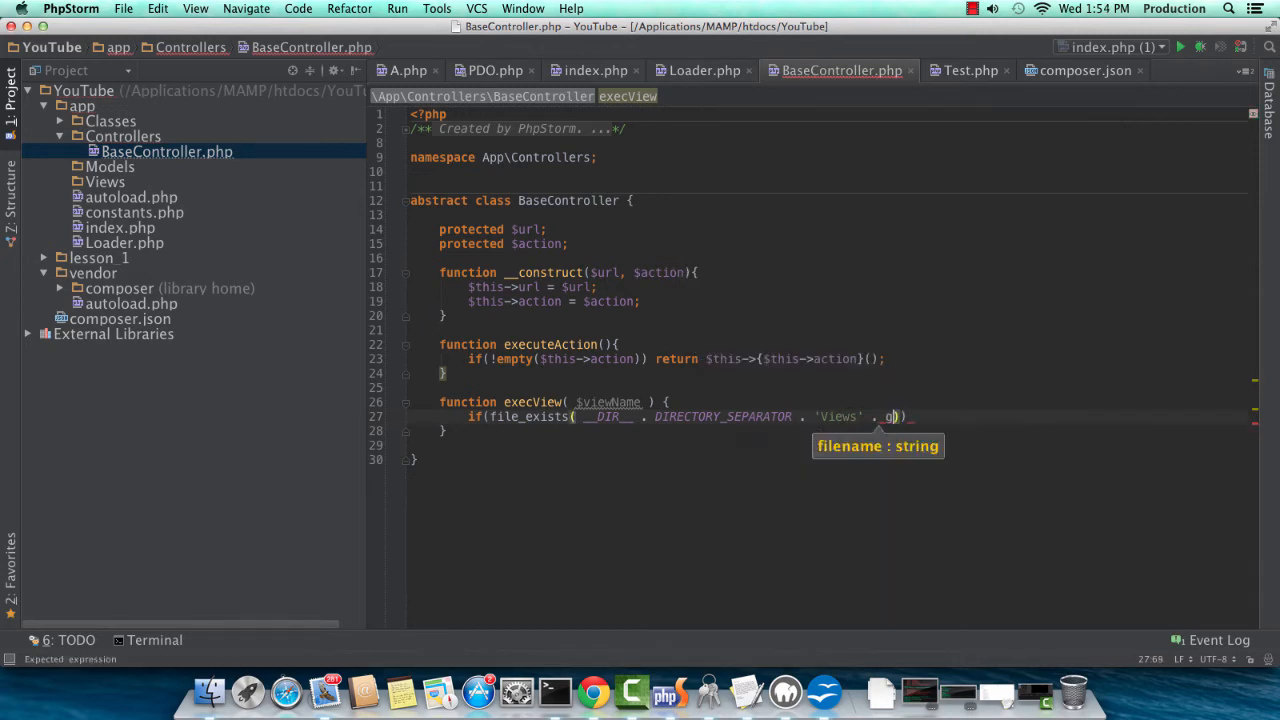
pyautogui.write('et_class($this')
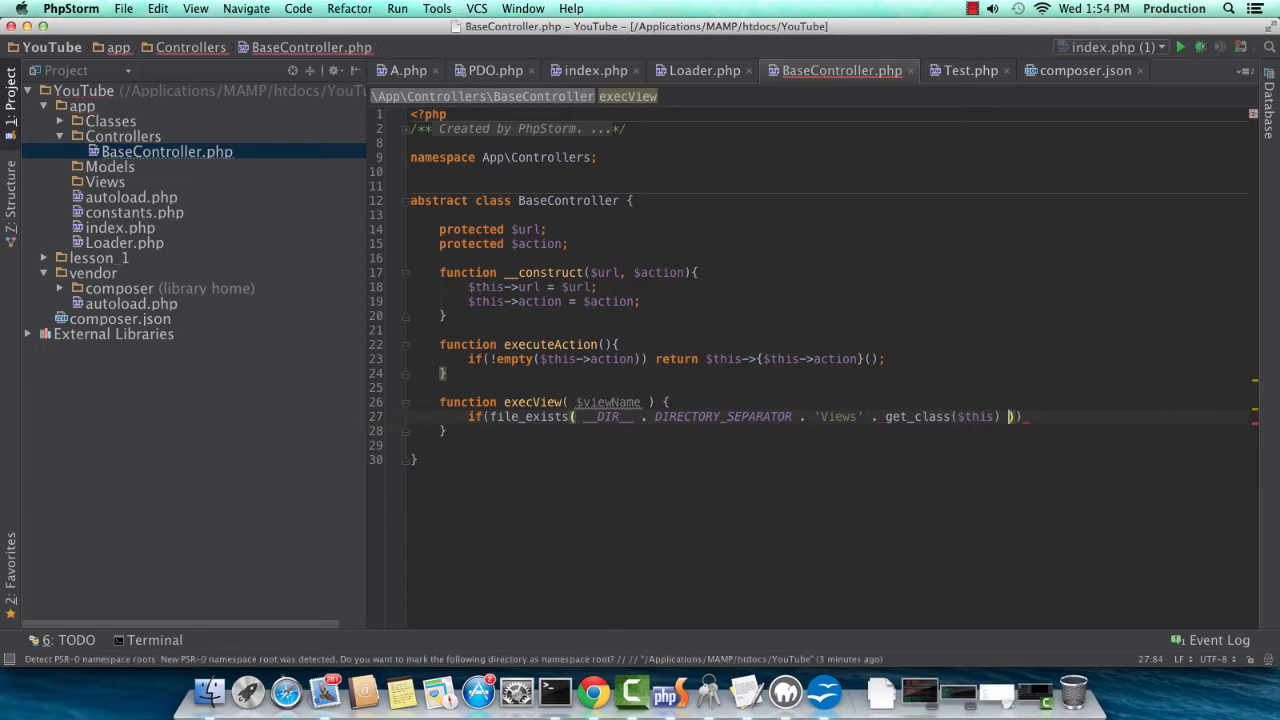
pyautogui.write(". '.php'")
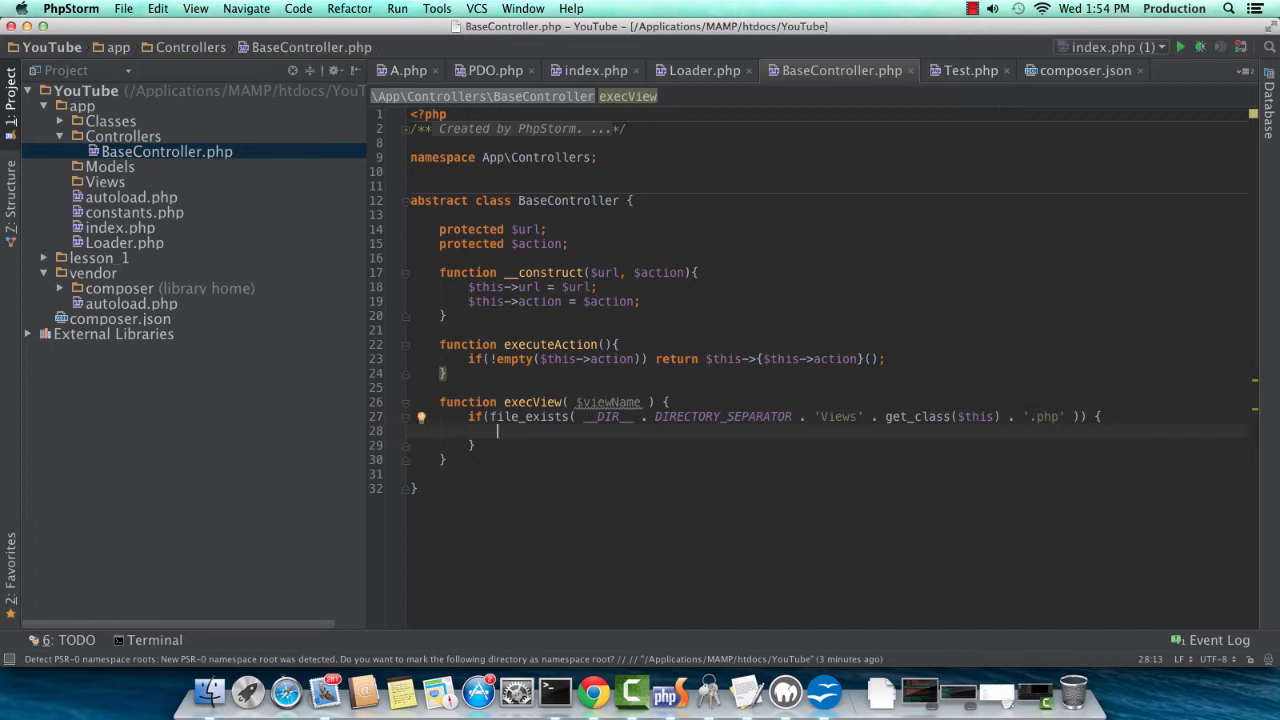
pyautogui.write('require_once();')
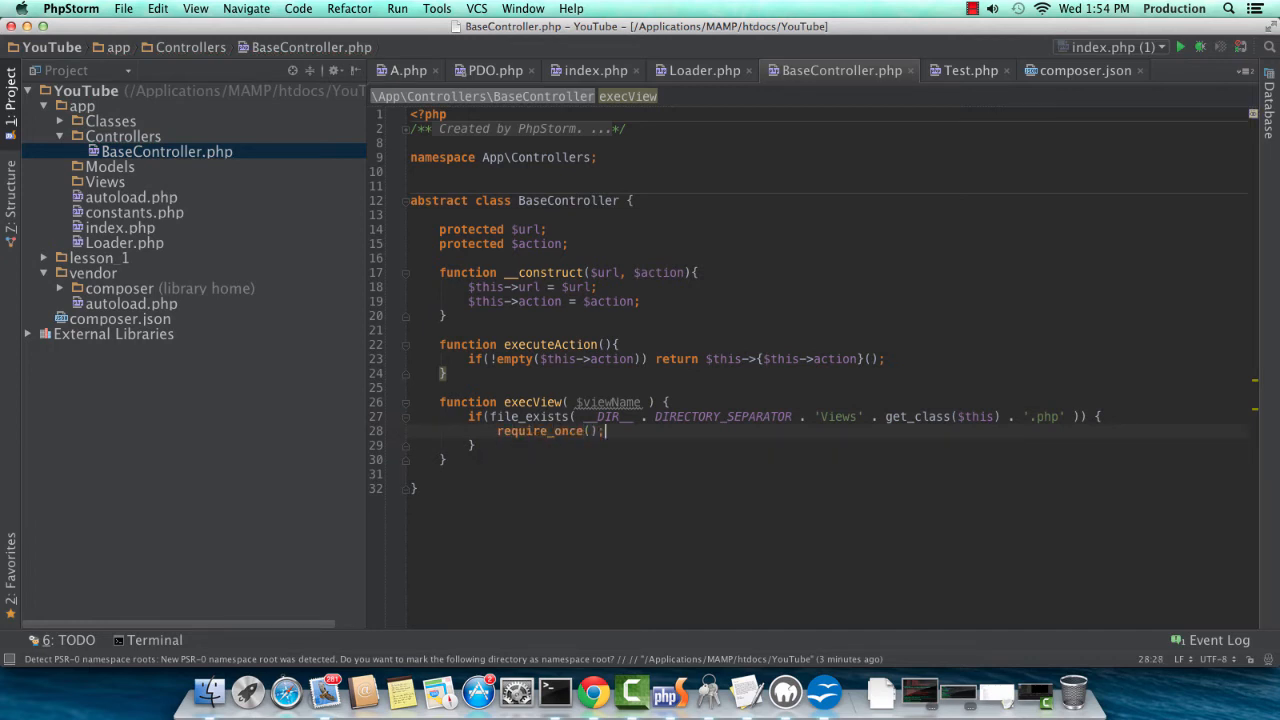
pyautogui.doubleClick(607, 416)
pyautogui.write("throw new \\Exception('View not found');")
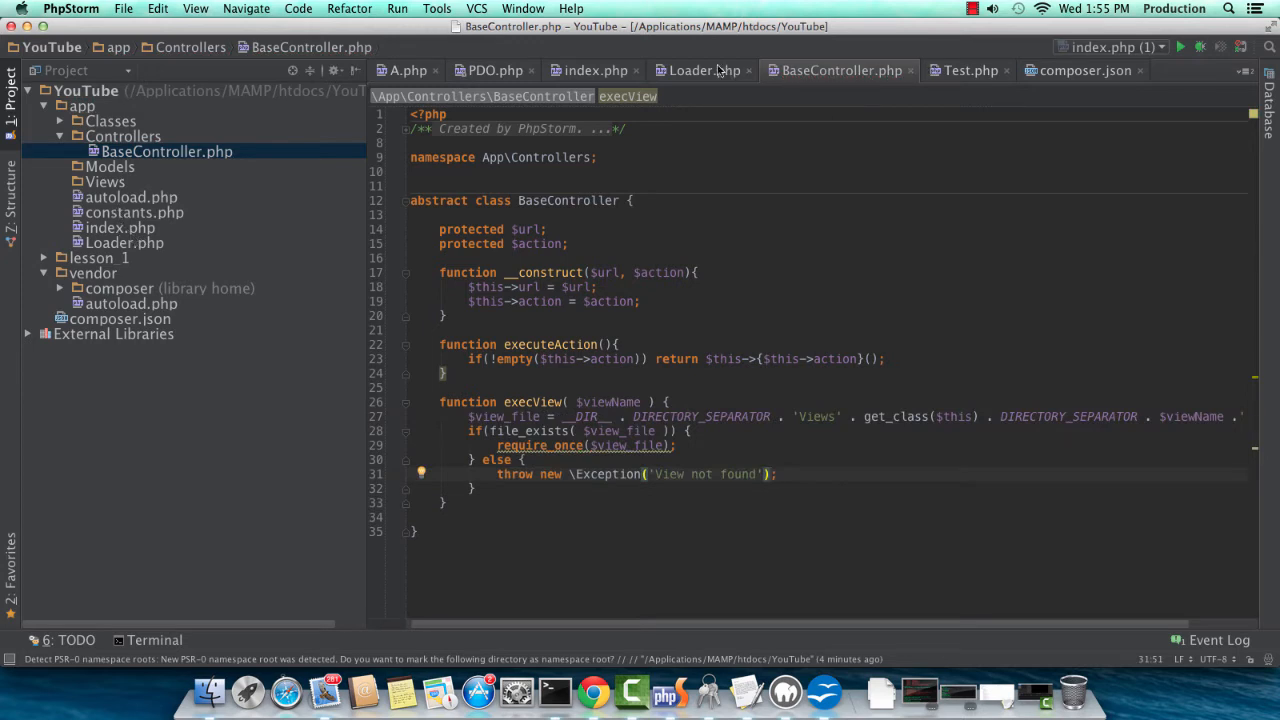
# In Loader's createController, throw \Exception 'BaseController not found.' unless in_array('BaseController') among parents.
pyautogui.click(698, 70)
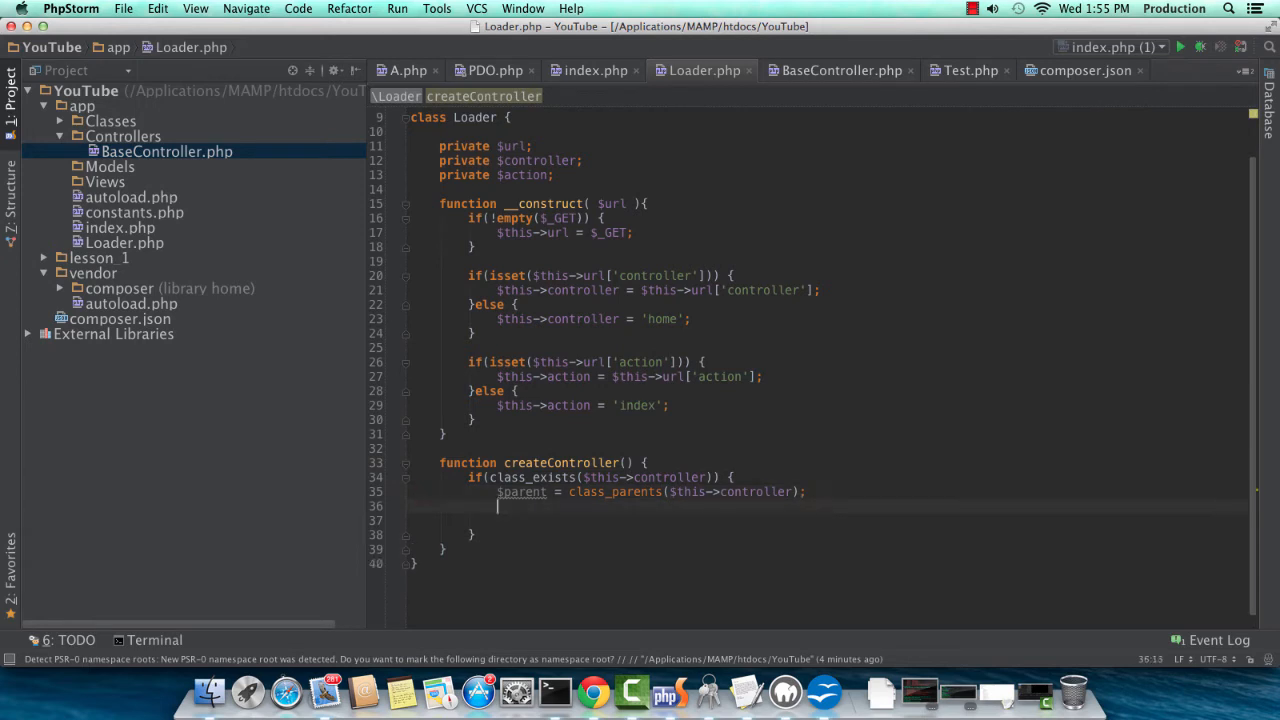
pyautogui.write('if(')
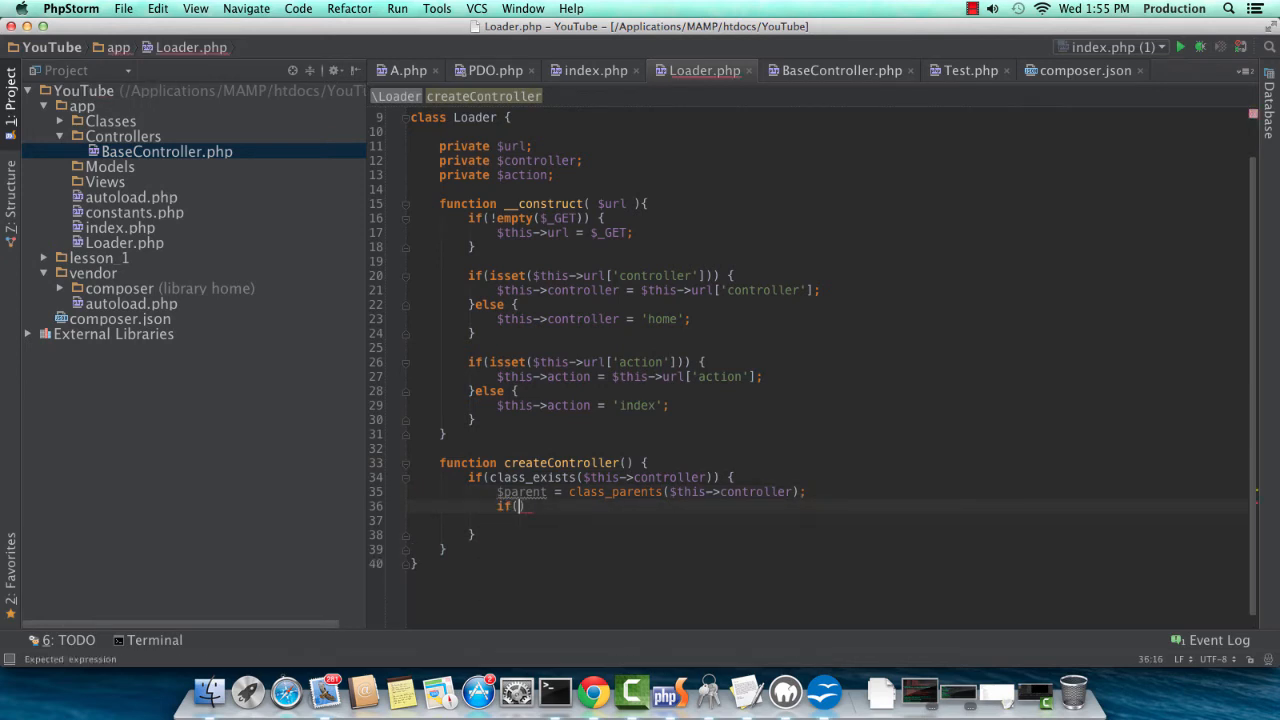
pyautogui.write('in_array')
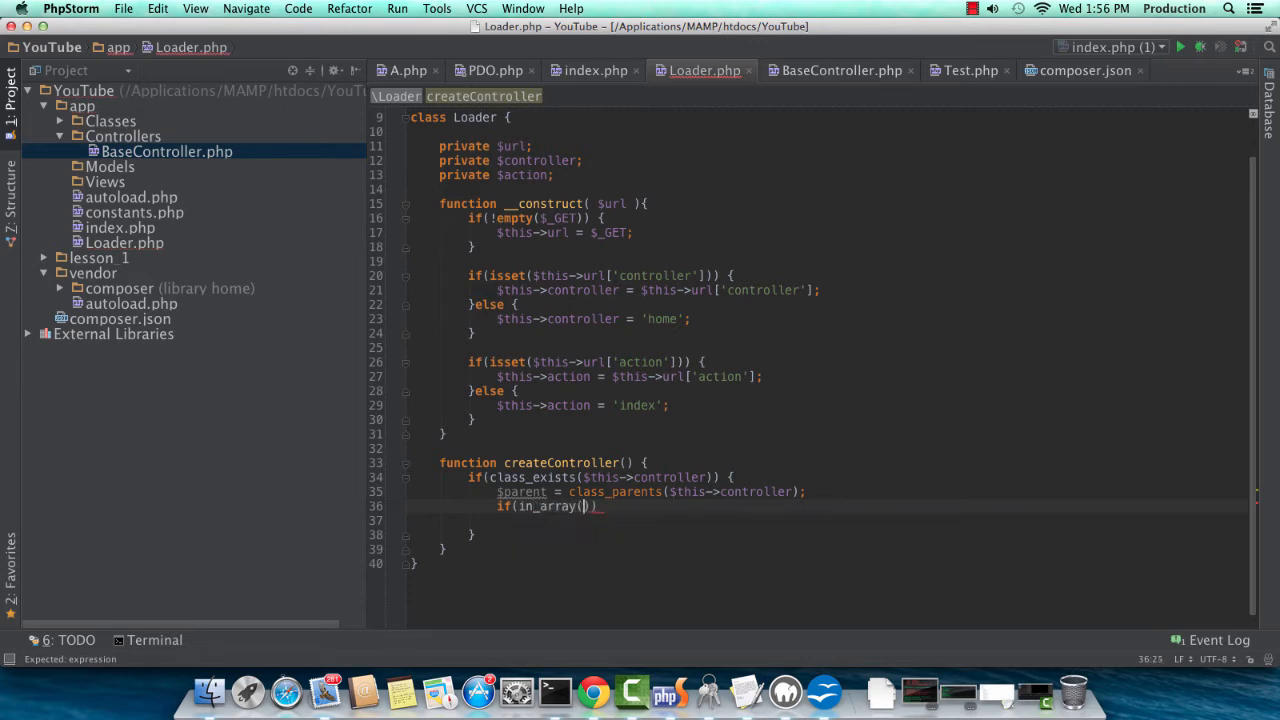
pyautogui.write('(')
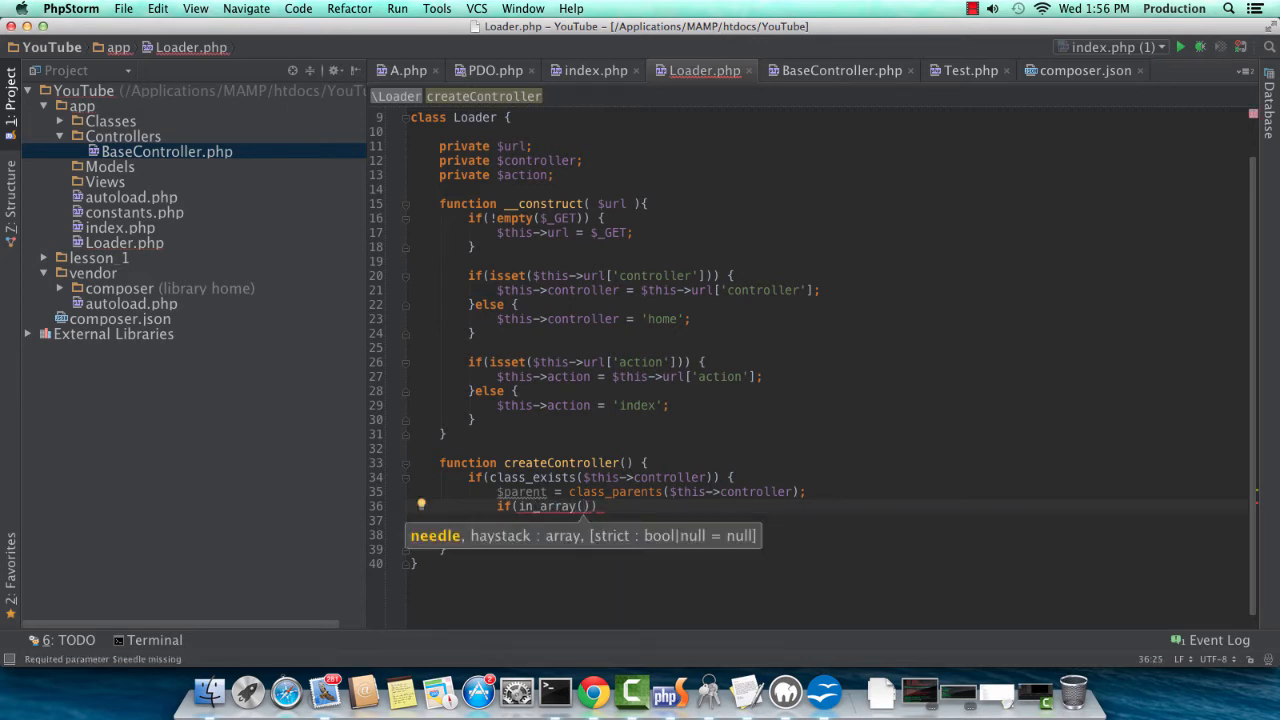
pyautogui.write("'")
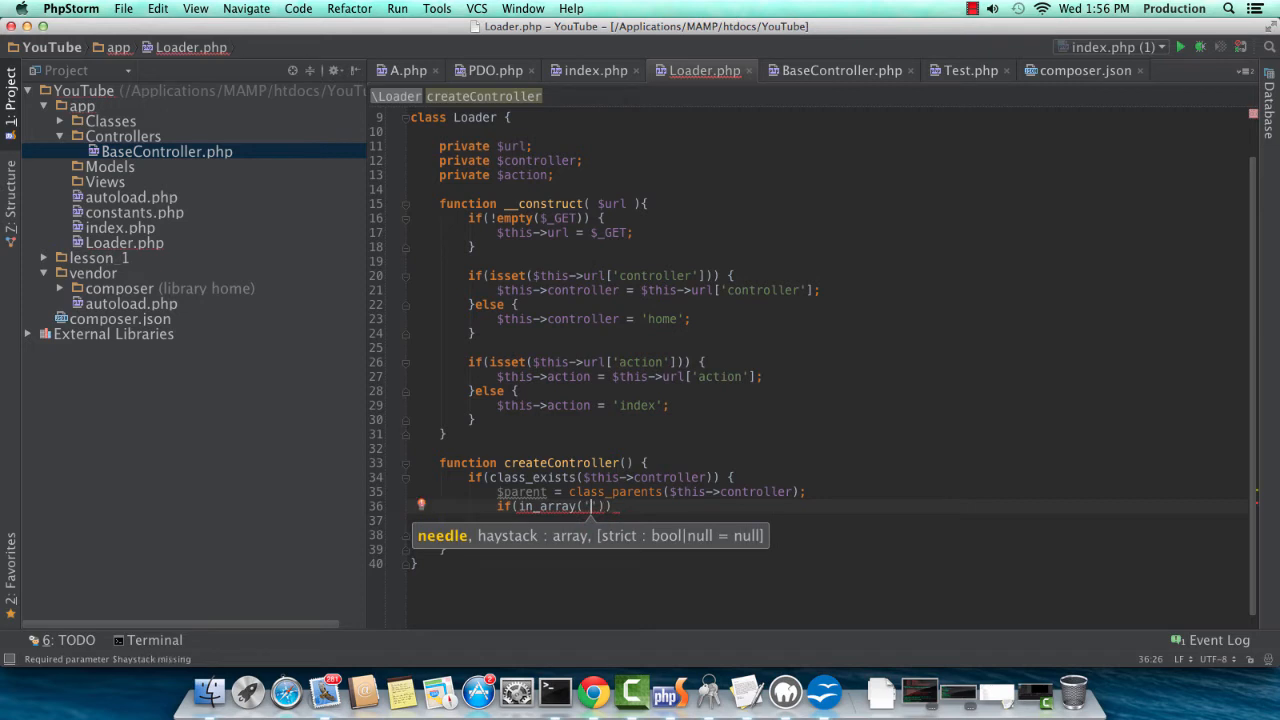
pyautogui.write('BaseControlle')
pyautogui.write('th')
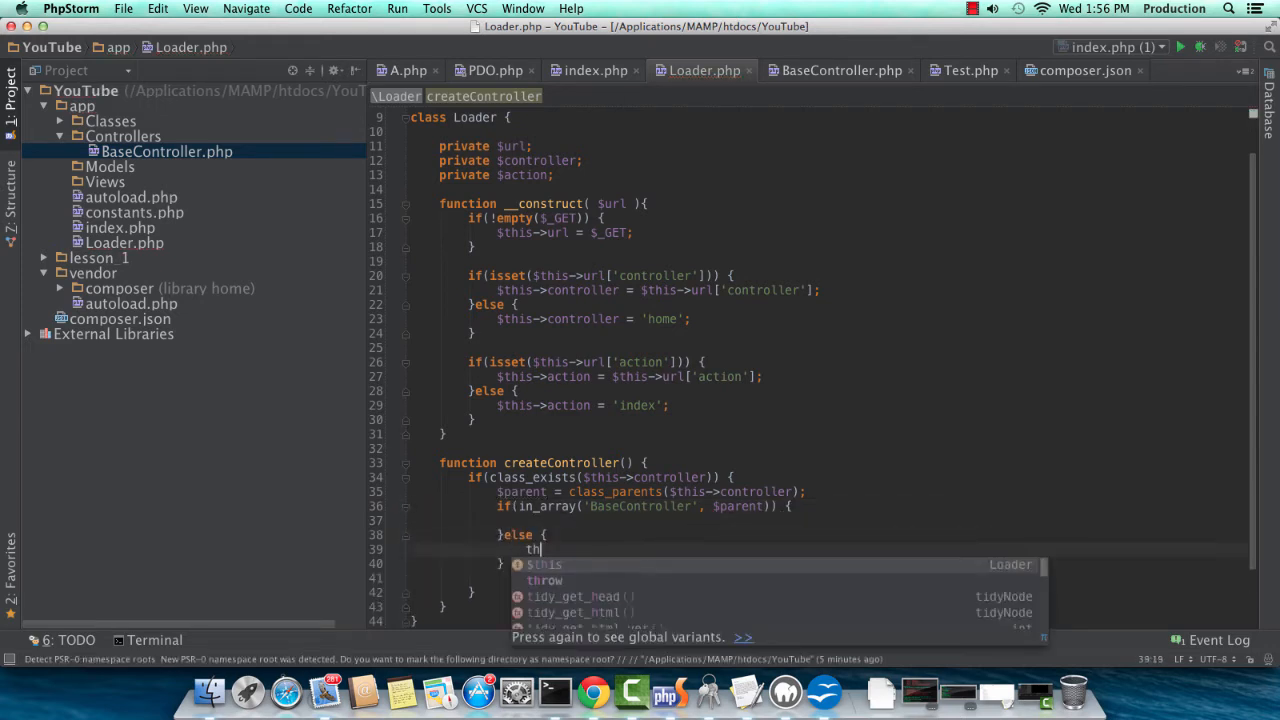
pyautogui.write('row new Exceptio')
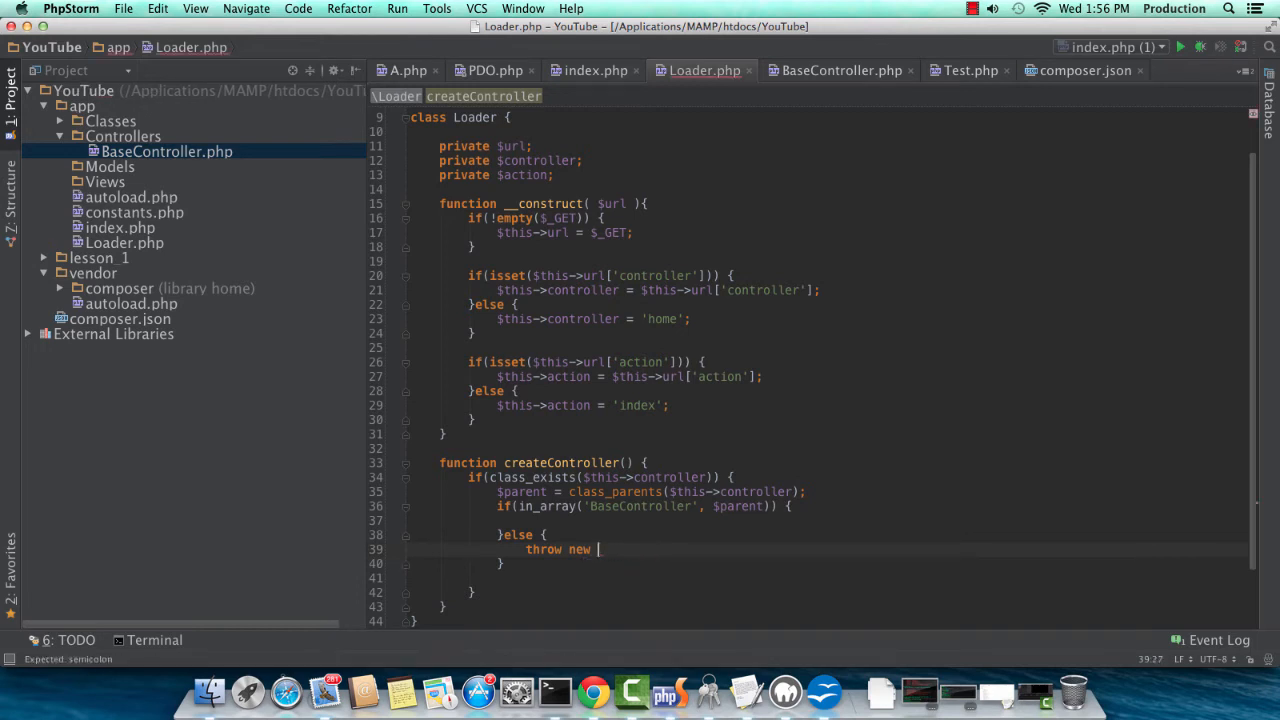
pyautogui.write('\\Exception()')
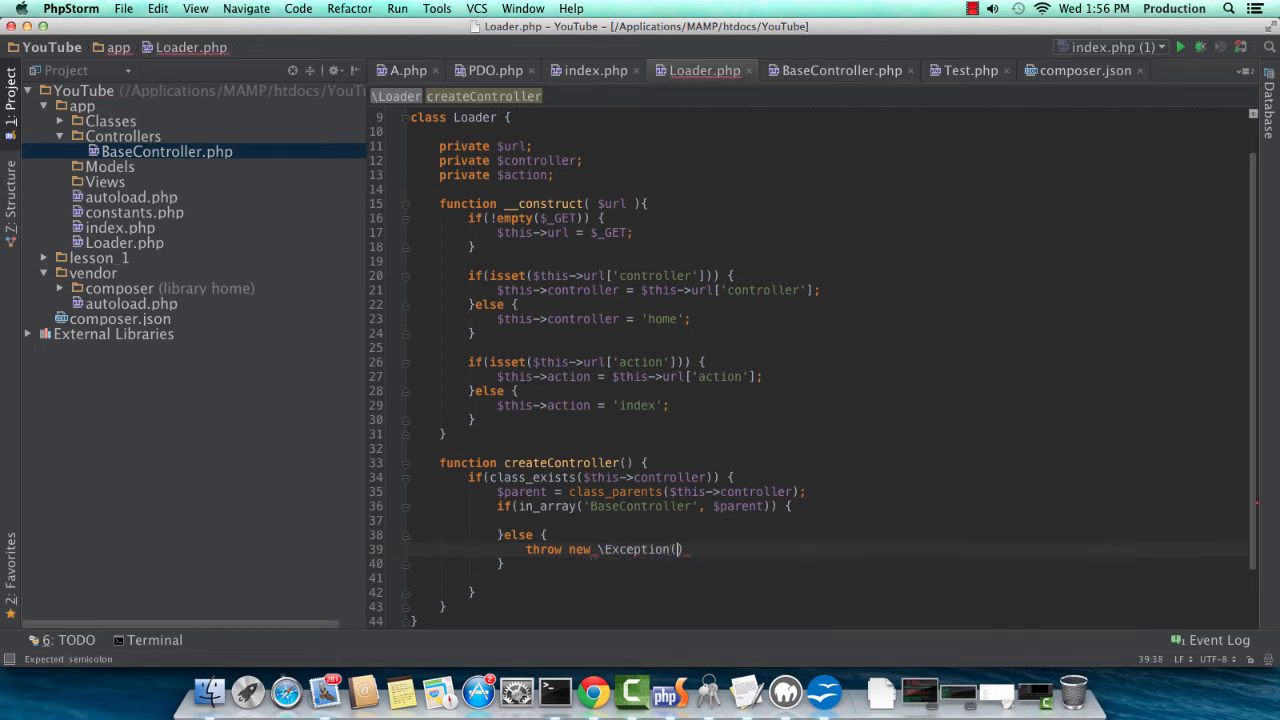
pyautogui.write("'BaseController not fou'")
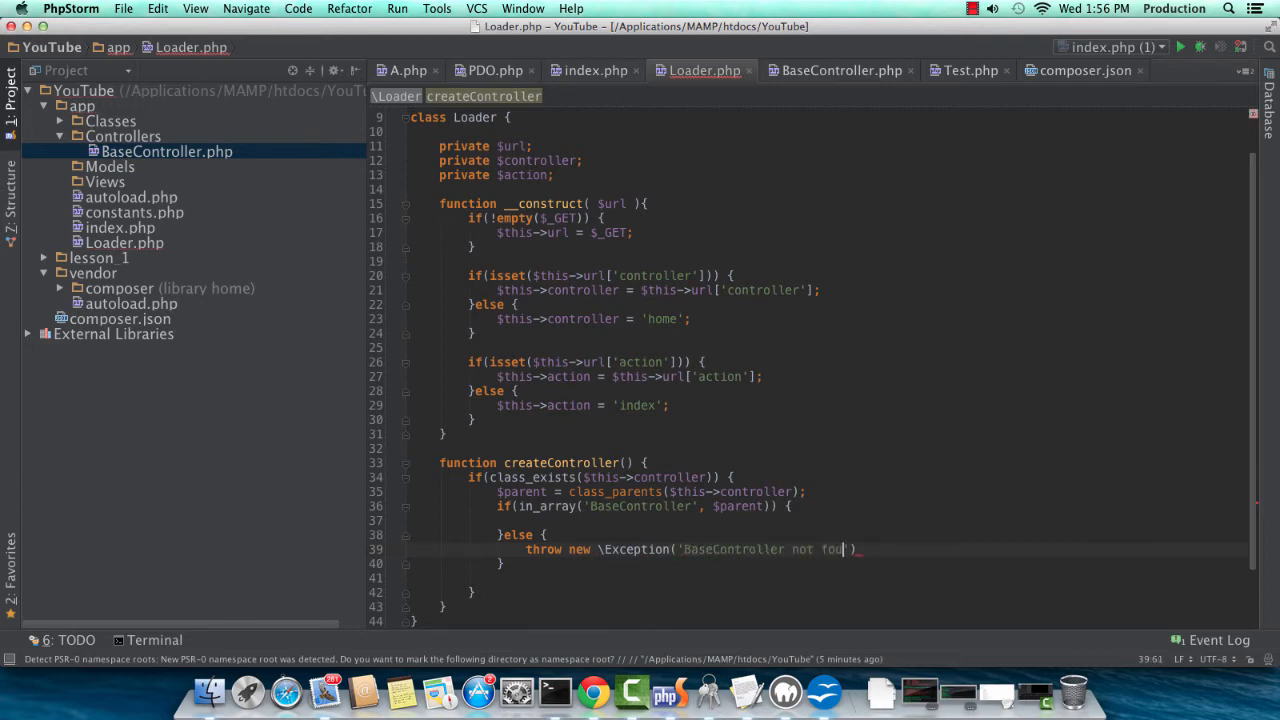
# Add a method_exists($this->controller, $this->action) check.
pyautogui.write('if(n')
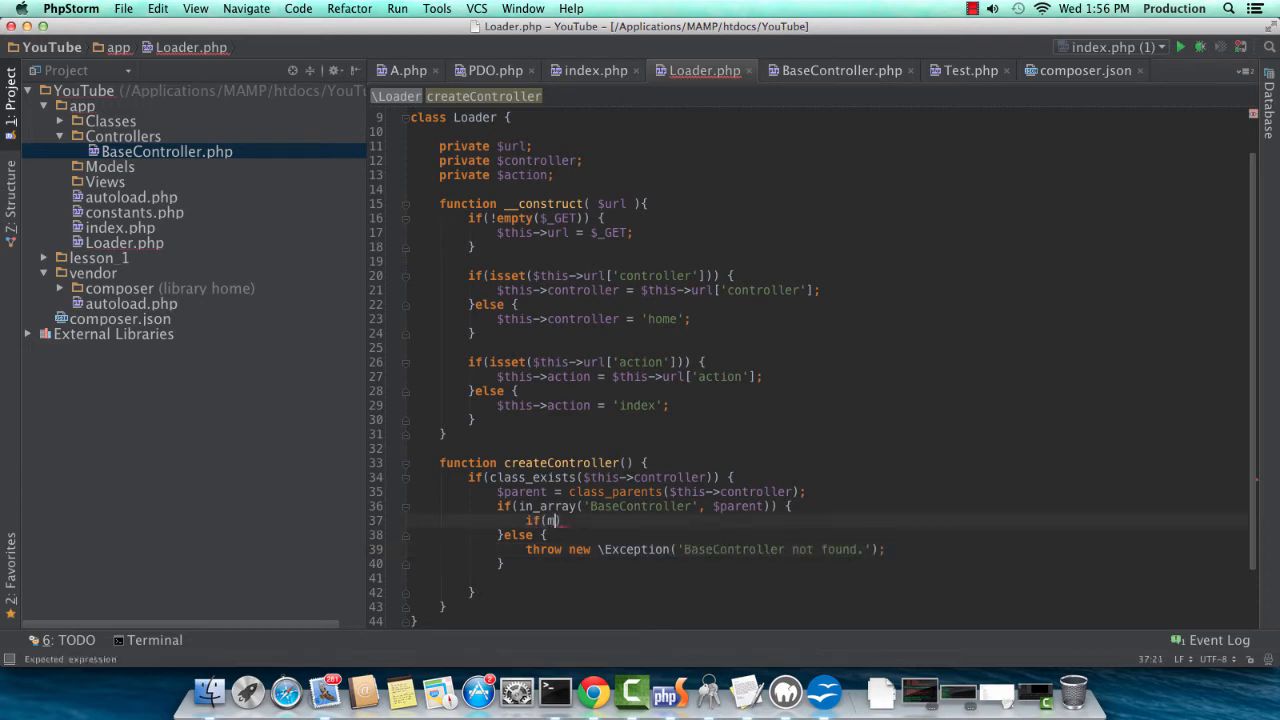
pyautogui.write('ethod_exists')
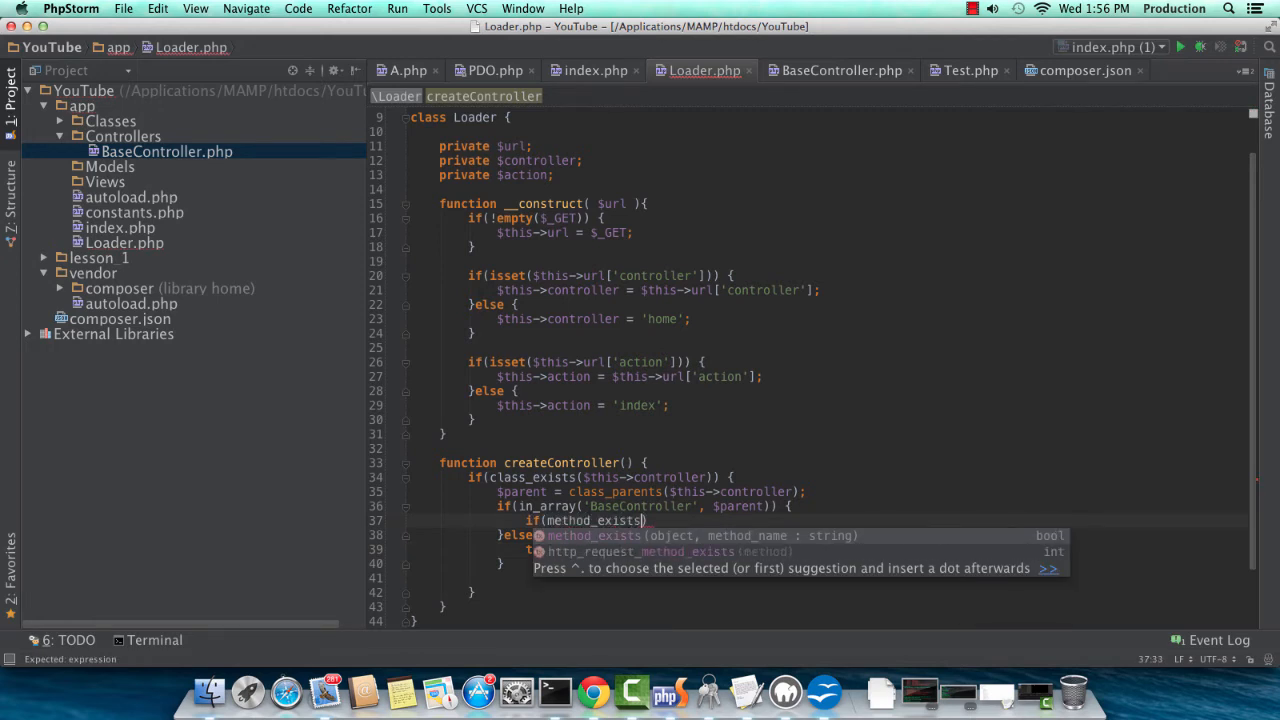
pyautogui.write('$this->control')
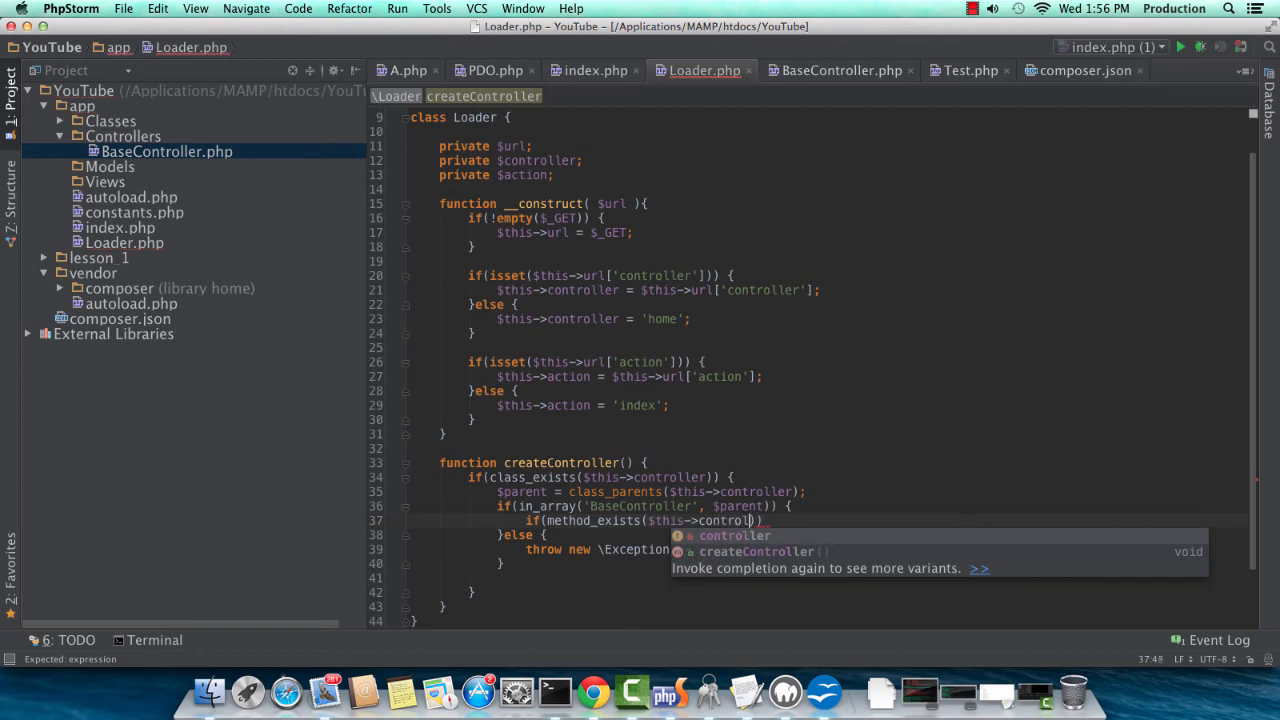
pyautogui.write(',$this->action')
pyautogui.write('throw new \\Exception (')
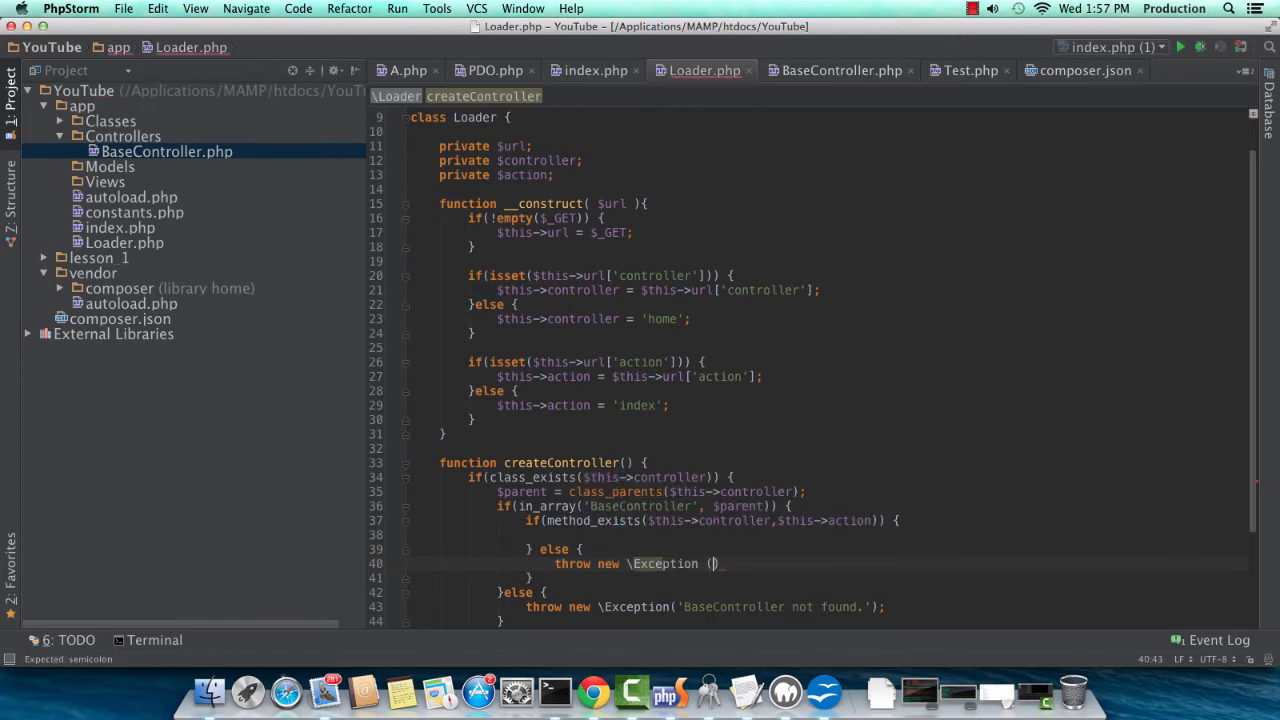
# Return the new controller built from $this->url and the action when the method exists.
pyautogui.write('"')
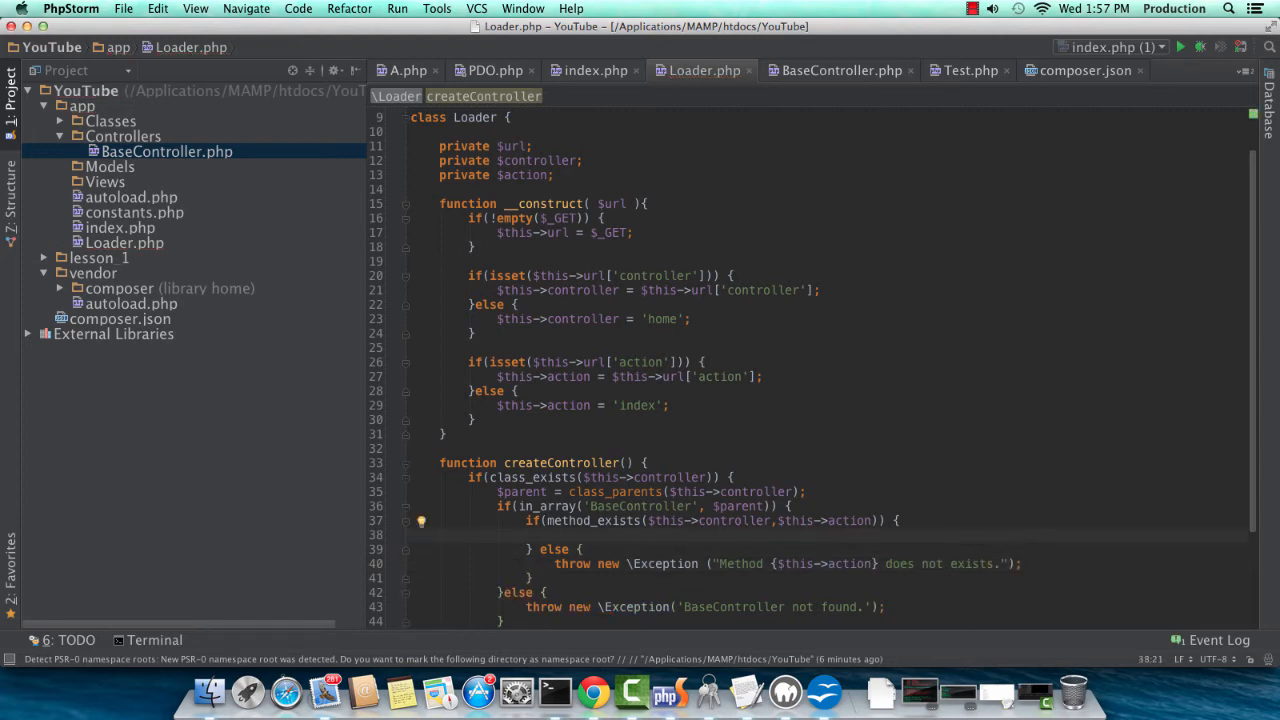
pyautogui.write('return new $this->controller(')
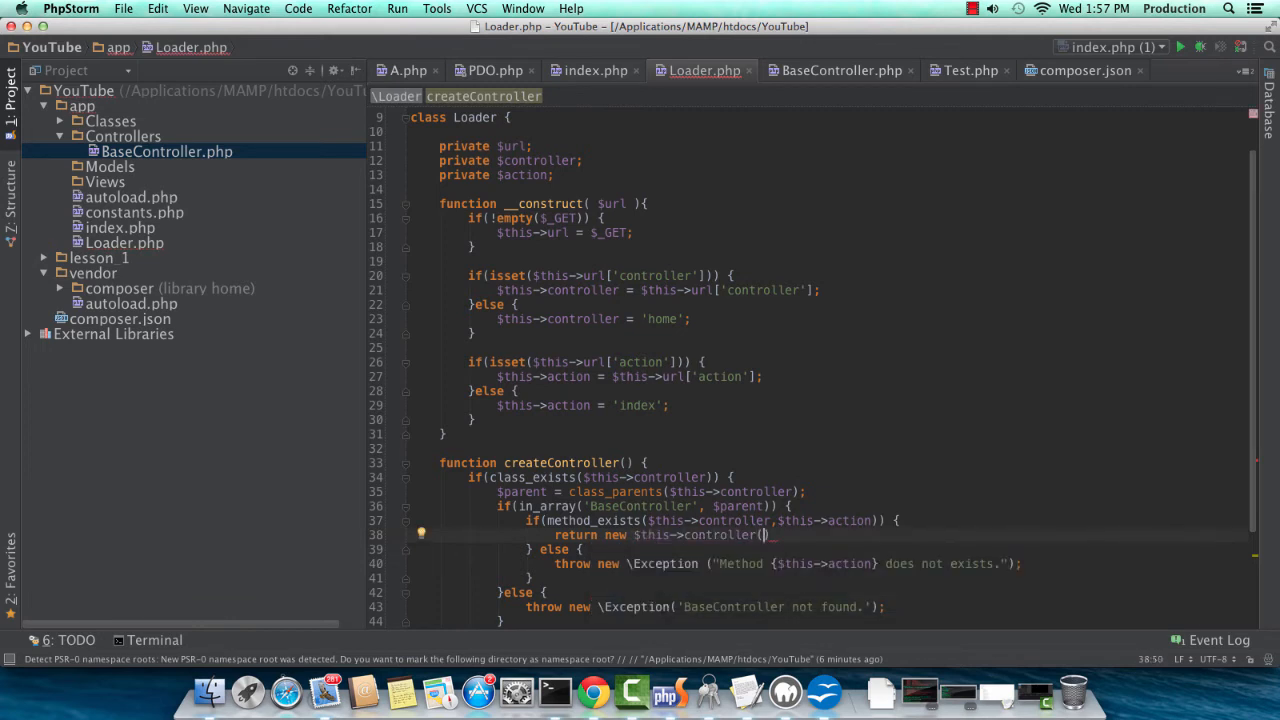
pyautogui.write('$this->')
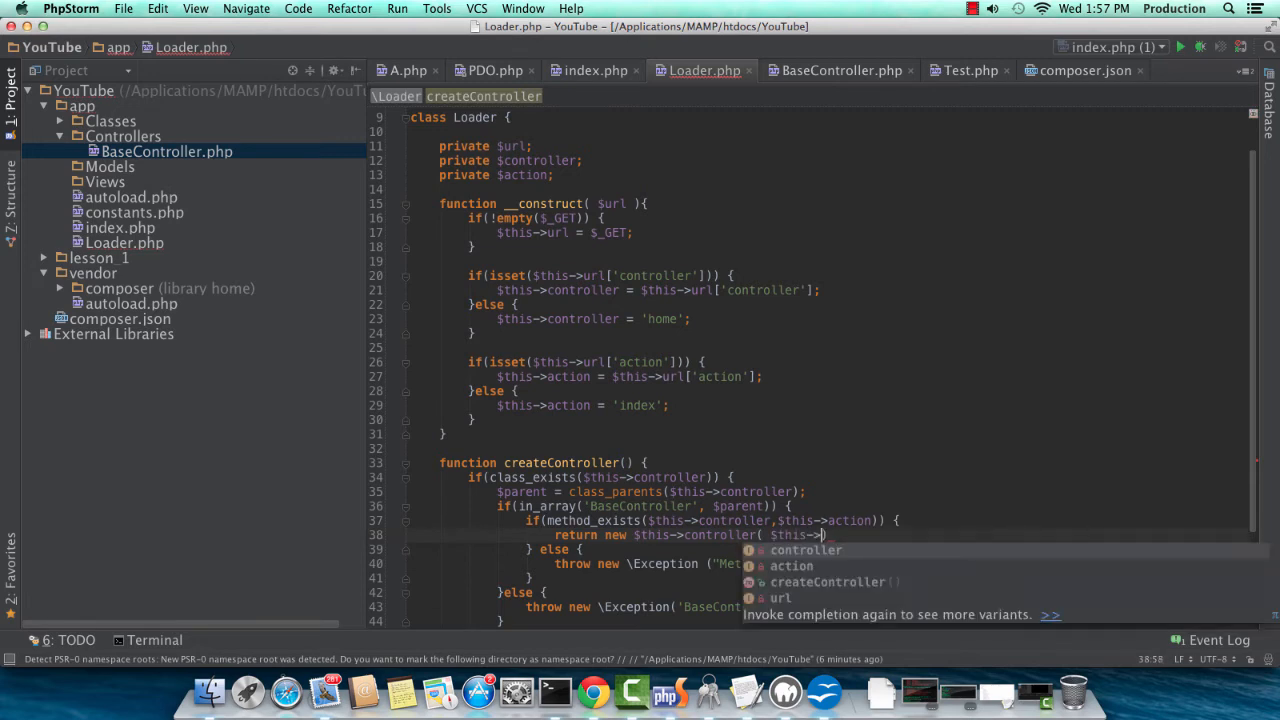
pyautogui.write('url, $this->action')
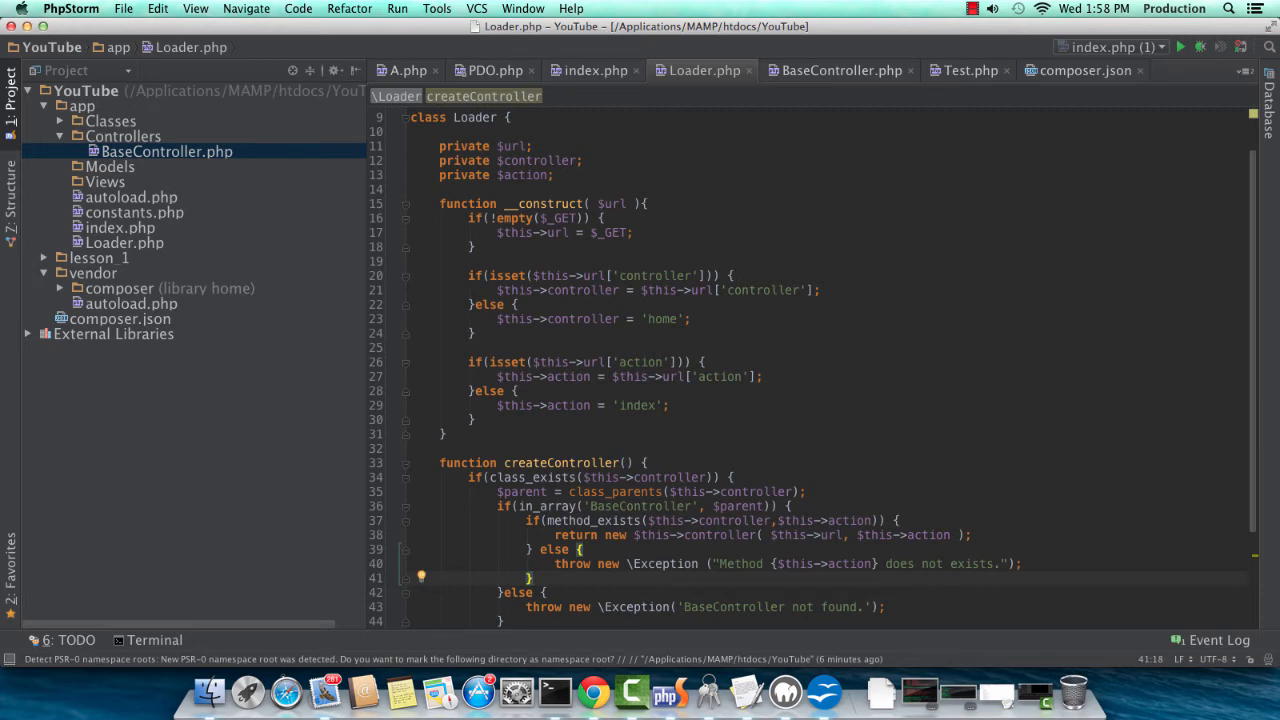
pyautogui.click(870, 607)
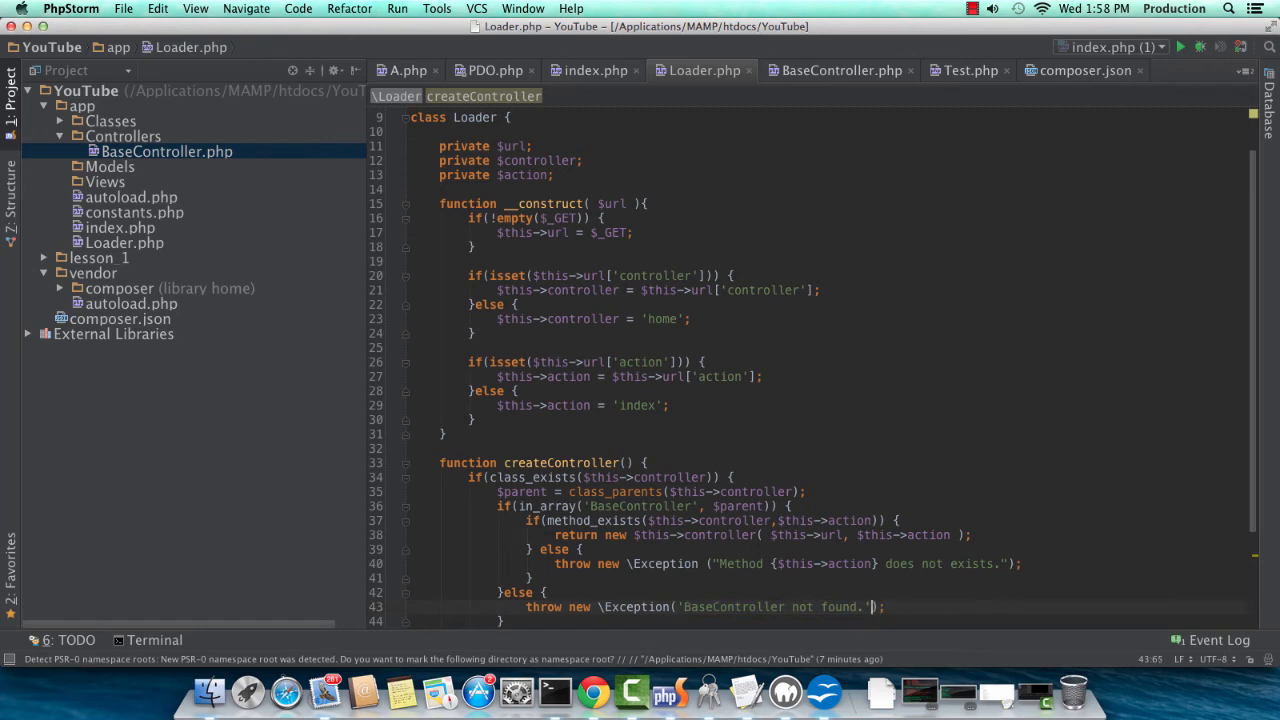
# Throw a \Exception naming the controller when it is not an instance of BaseController.
pyautogui.click(548, 592)
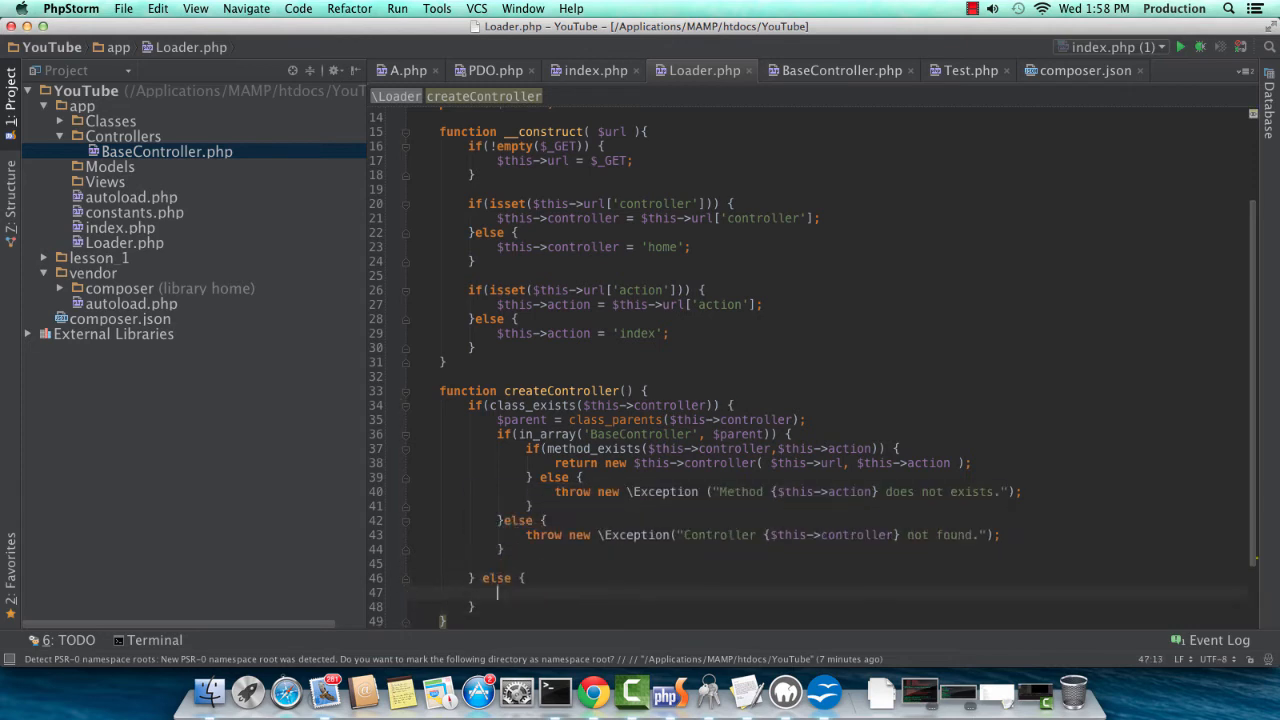
pyautogui.write('throw new \\Exception("Co')
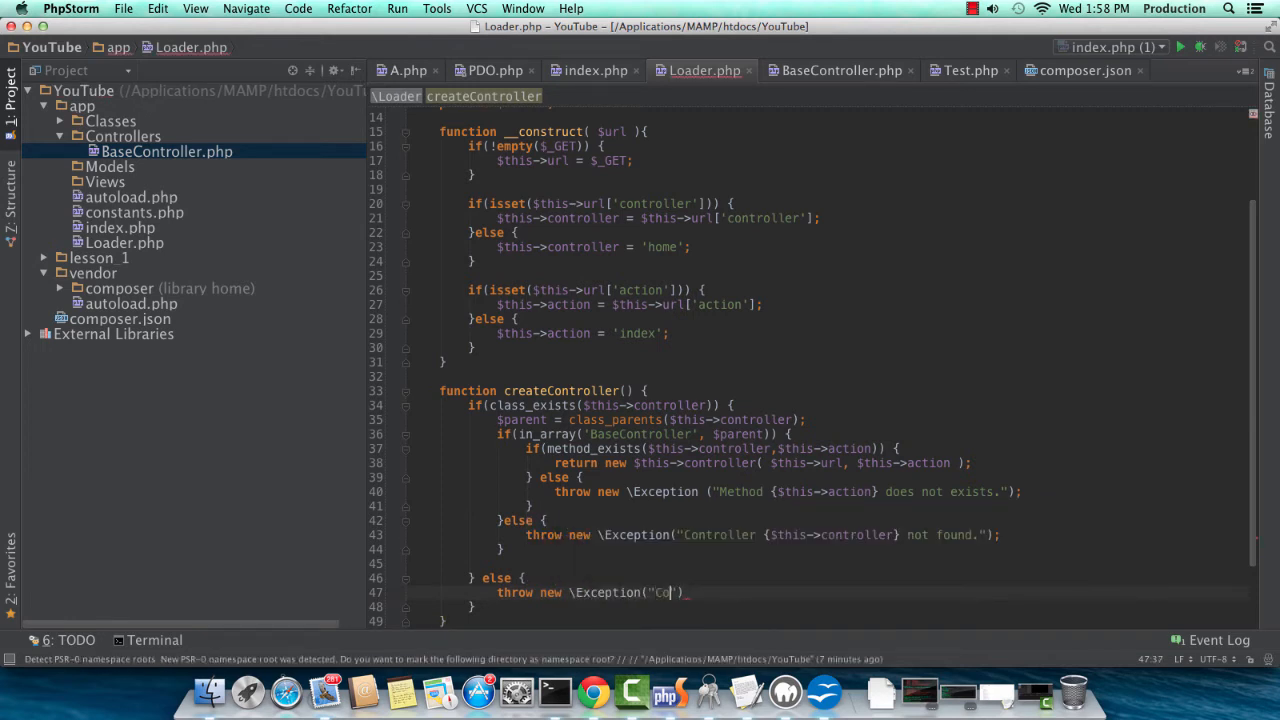
pyautogui.write('Controller {$this->')
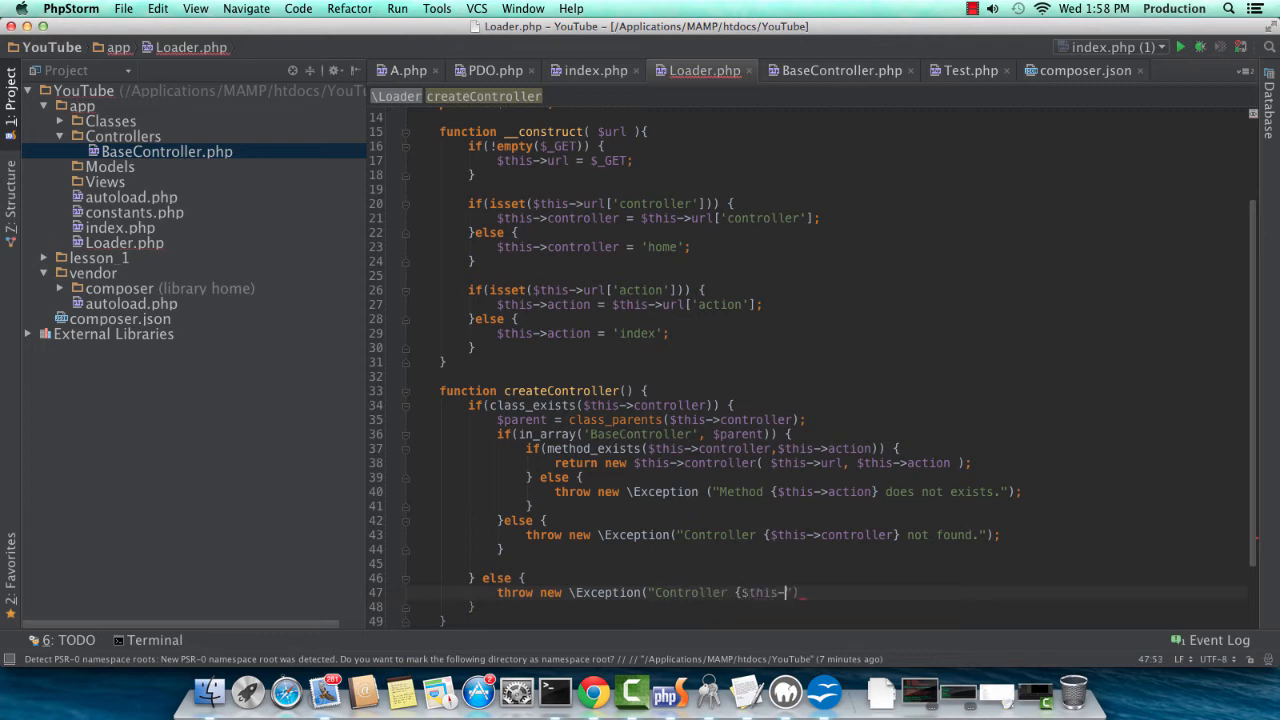
pyautogui.write('controller} not found.')
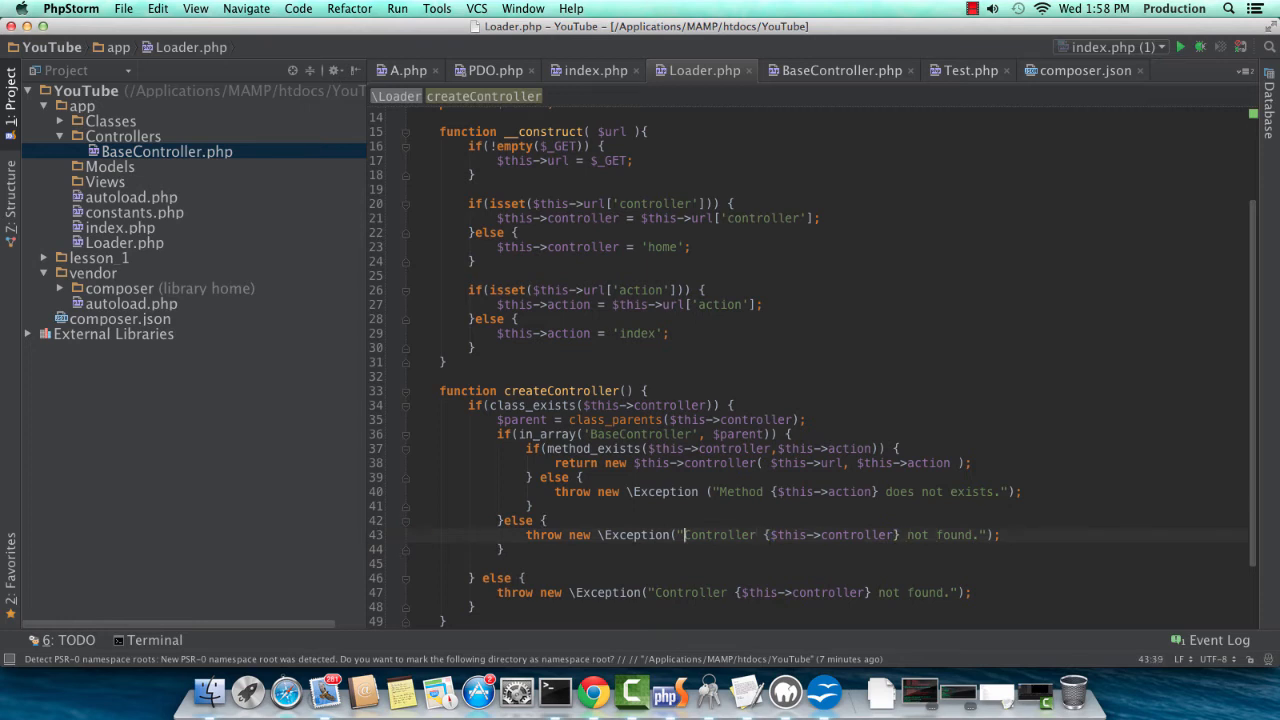
pyautogui.write('Base')
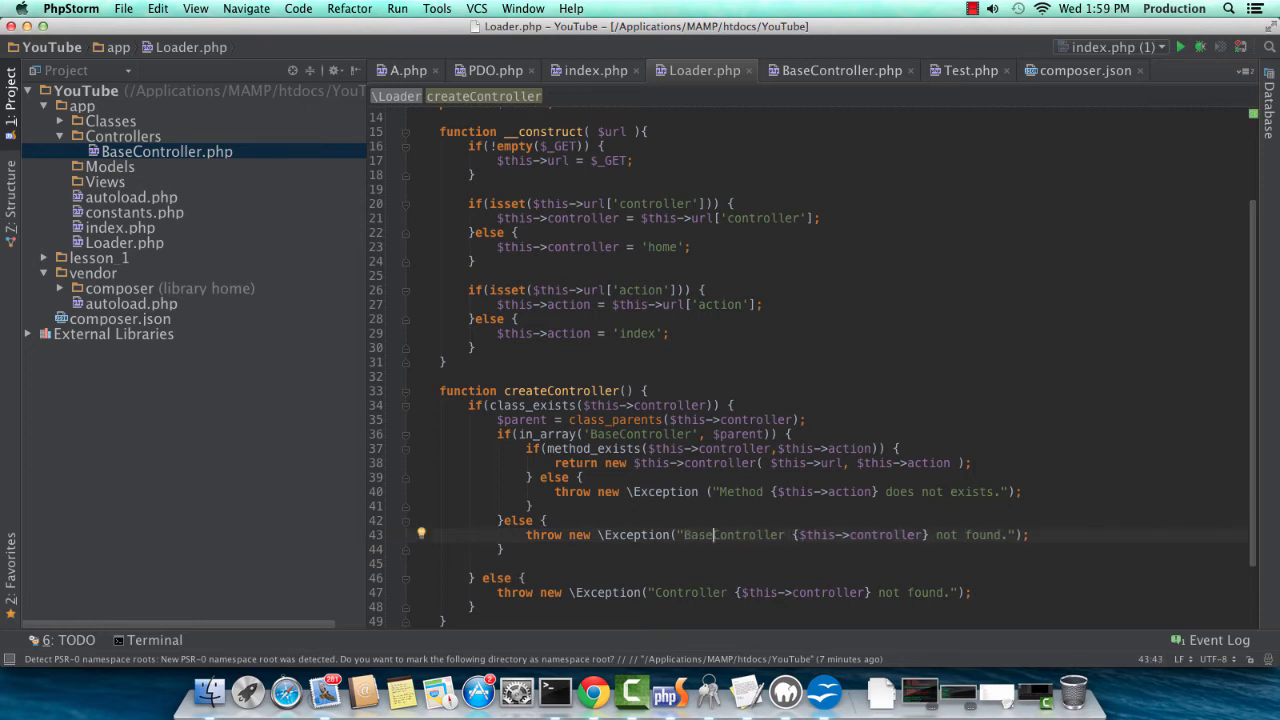
pyautogui.write('of')
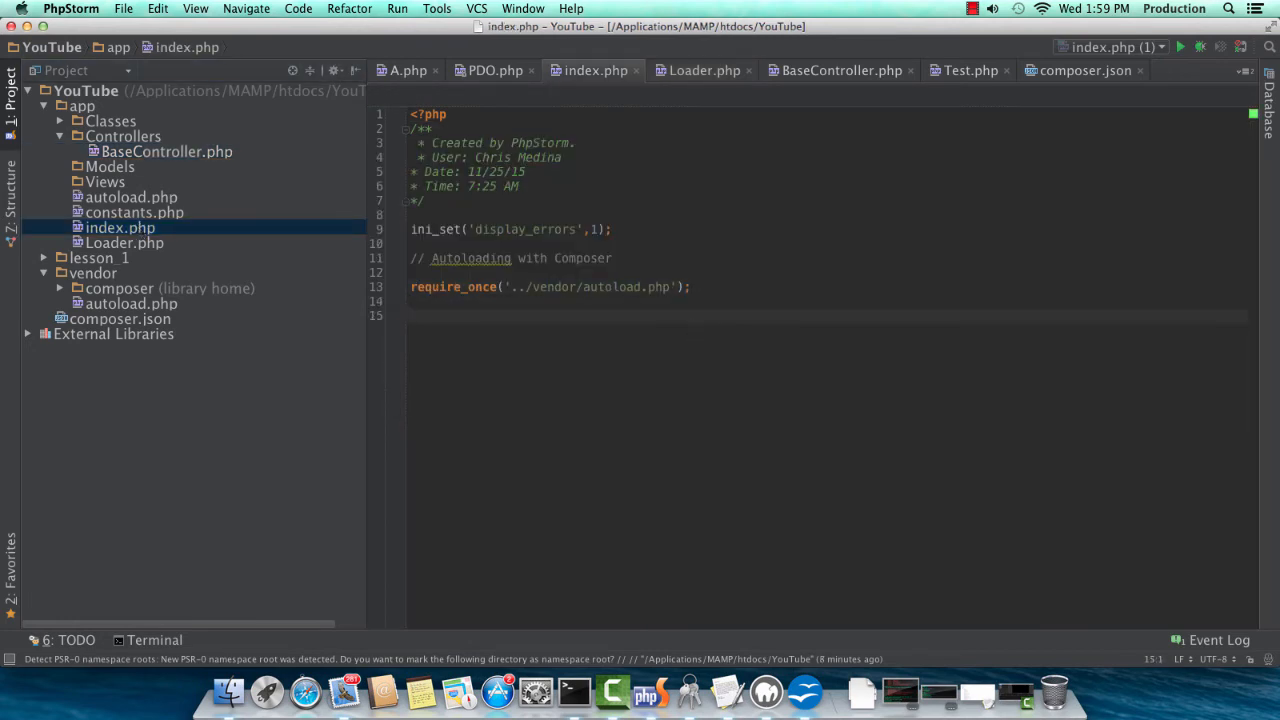
# Define $expected_controllers = array('index', 'home') in index.php.
pyautogui.write('$expect')
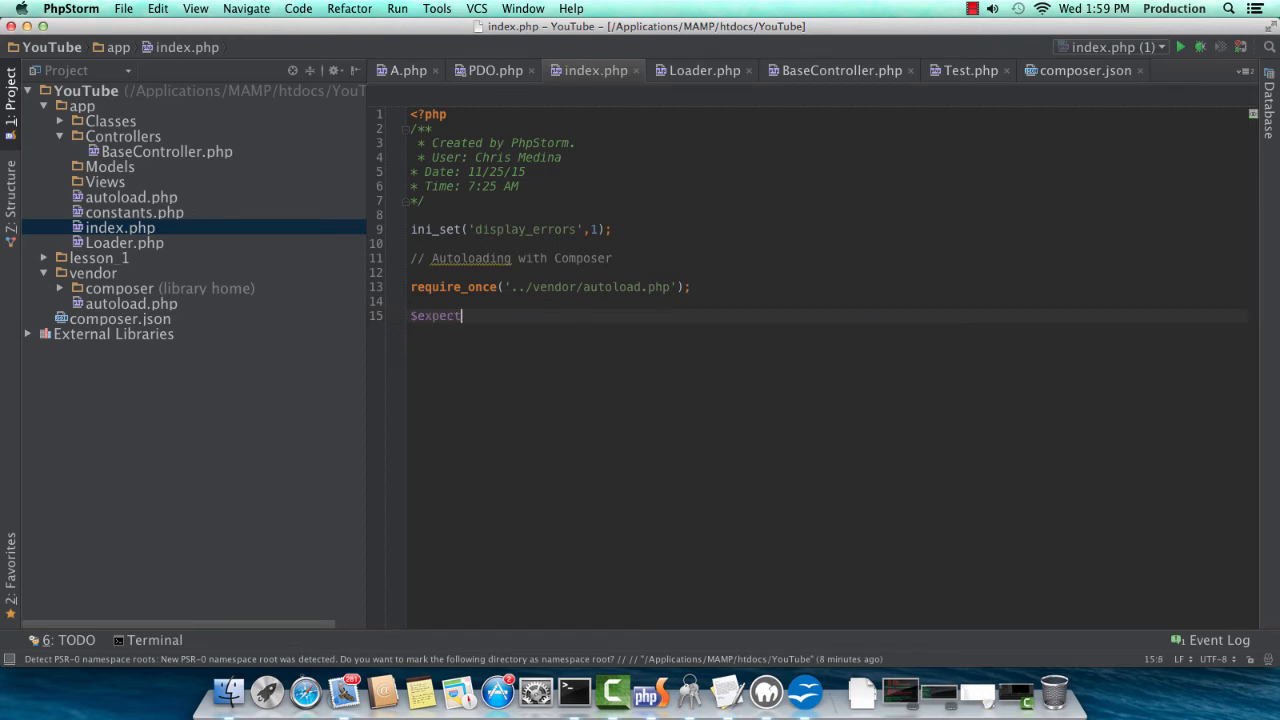
pyautogui.write("ed_controllers = array ( 'index', 'home")
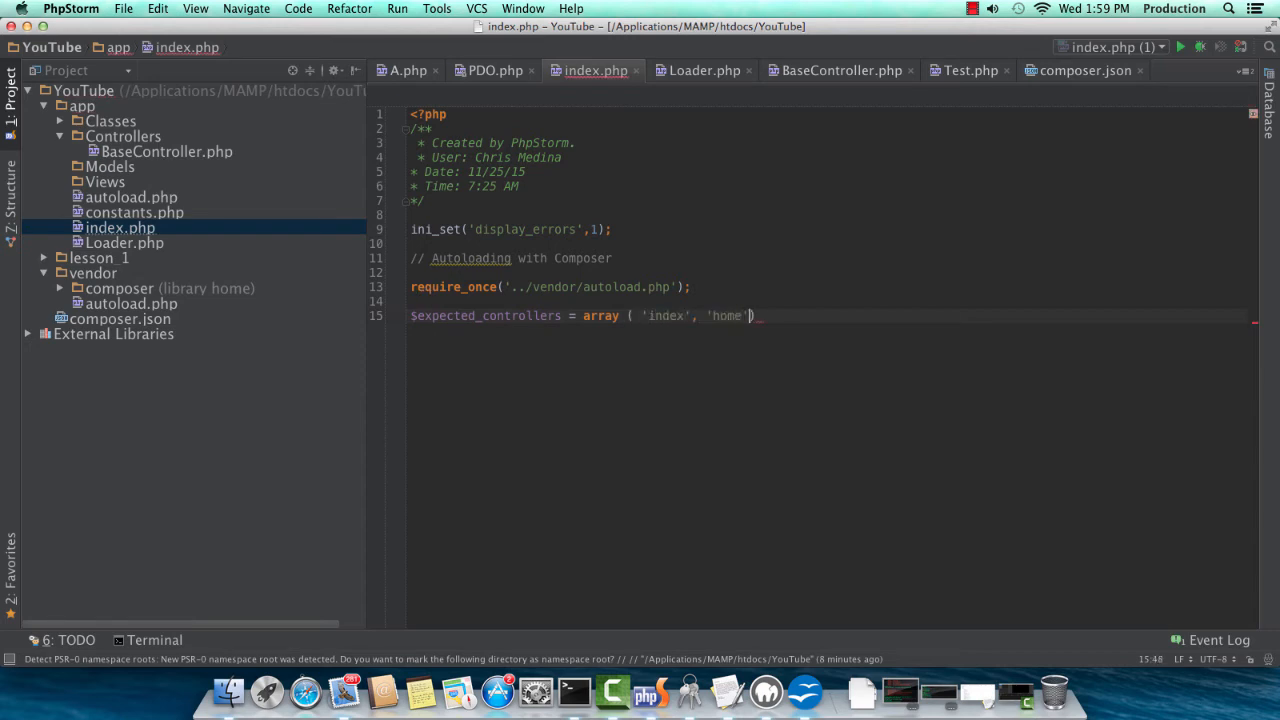
# Create a new PHP class Home in the Controllers folder.
pyautogui.write(');')
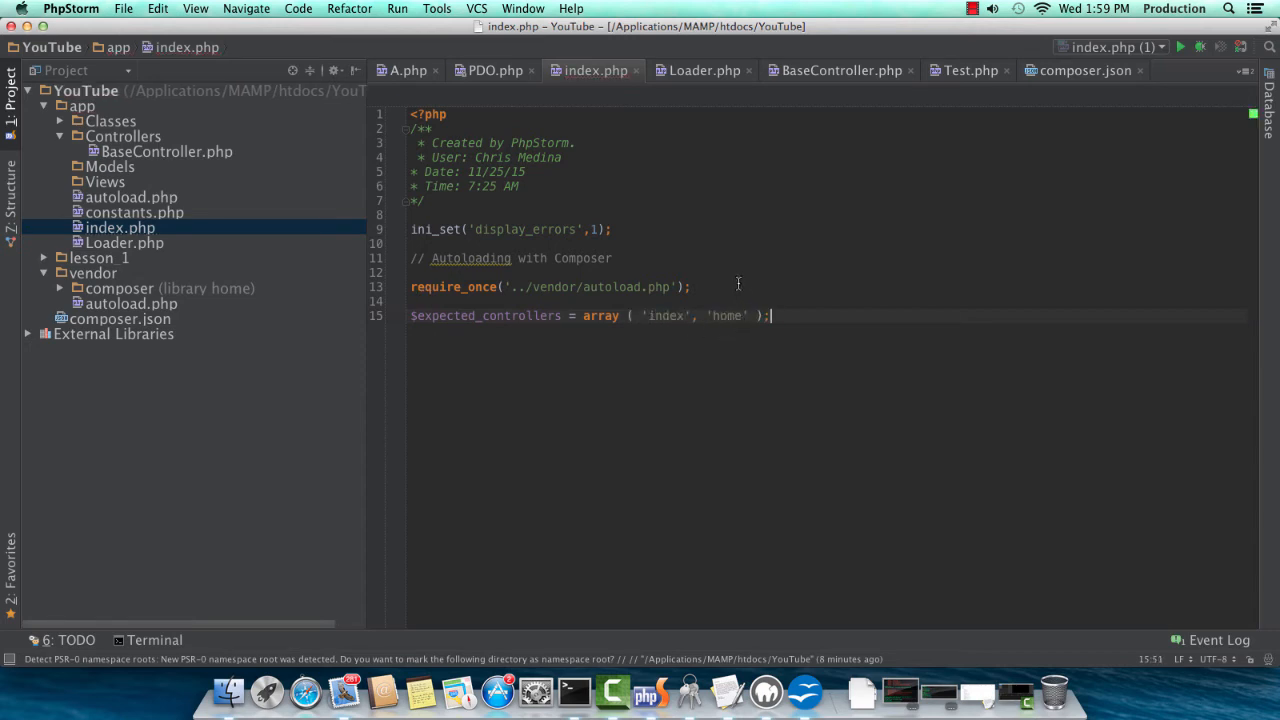
pyautogui.rightClick(123, 136)
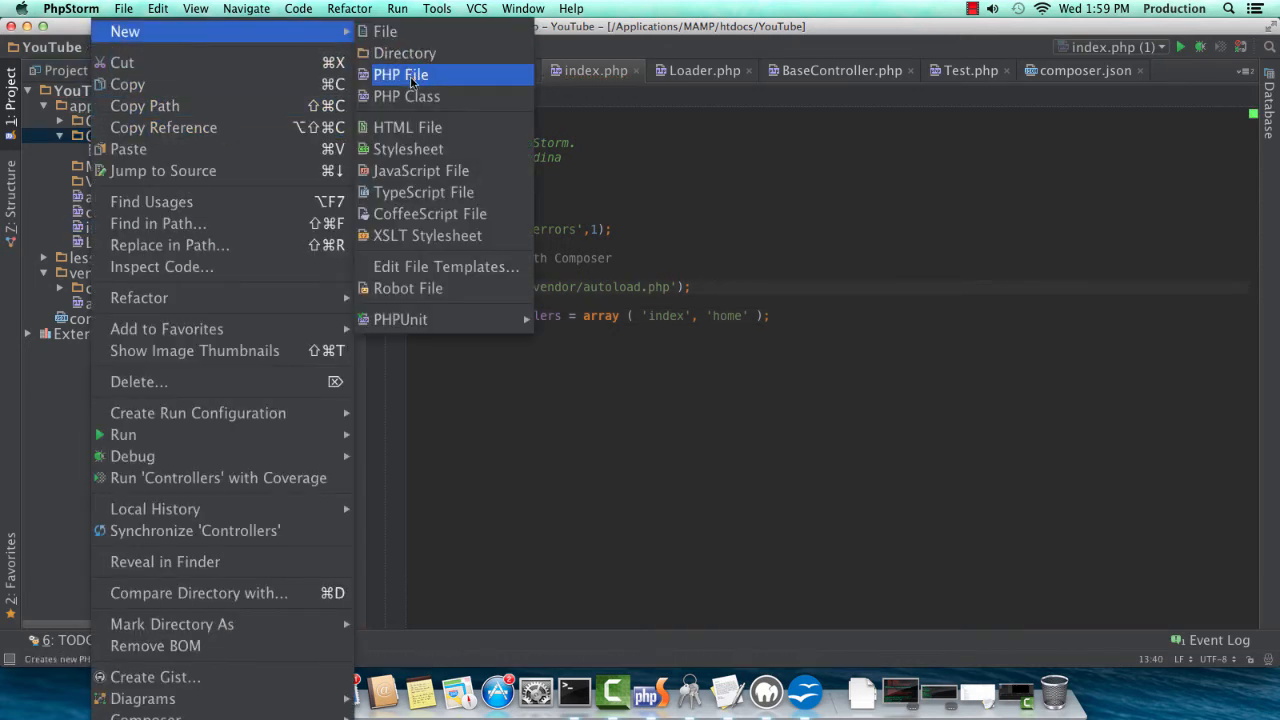
pyautogui.click(407, 96)
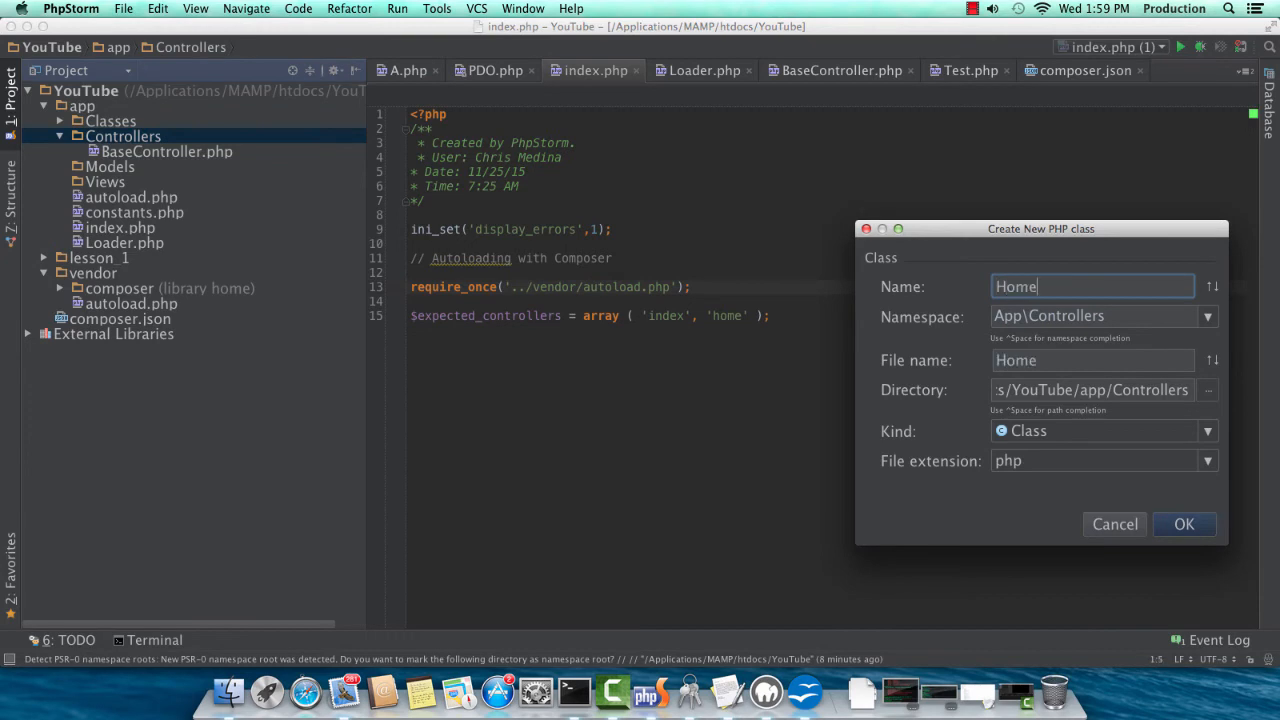
pyautogui.click(1184, 524)
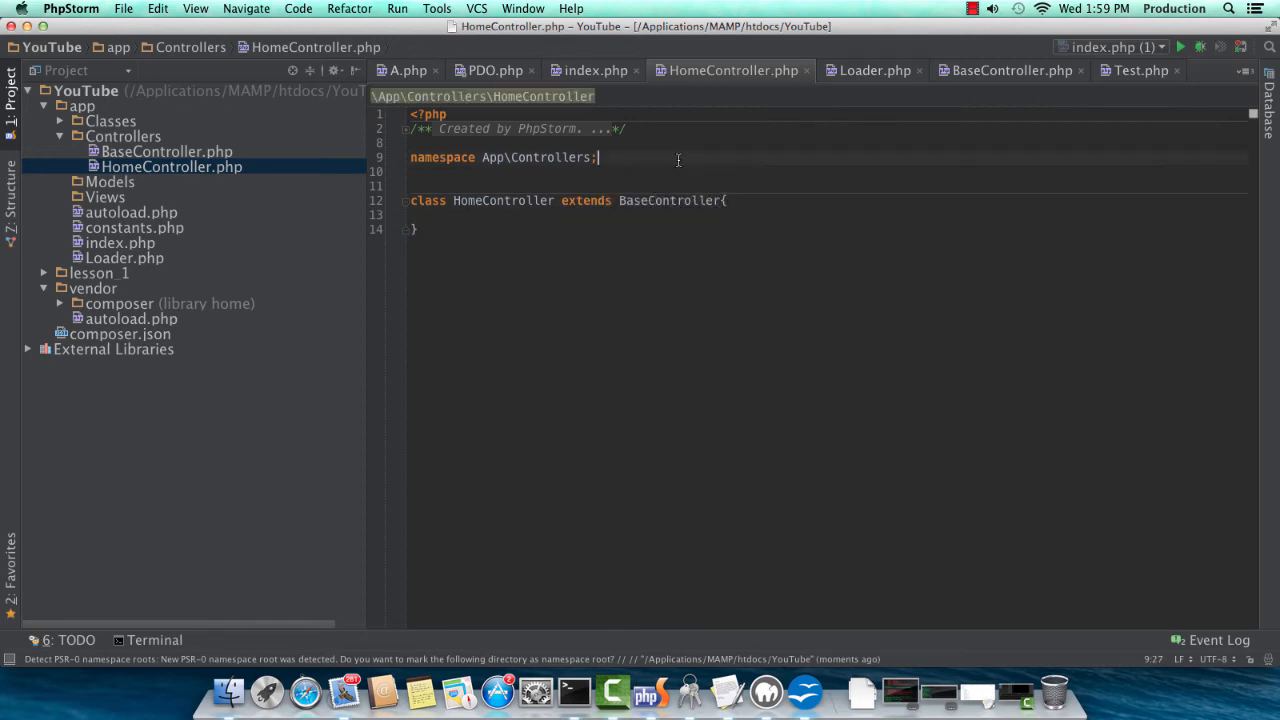
# Give it an index() function echoing "hello our routing worked".
pyautogui.press('Return')
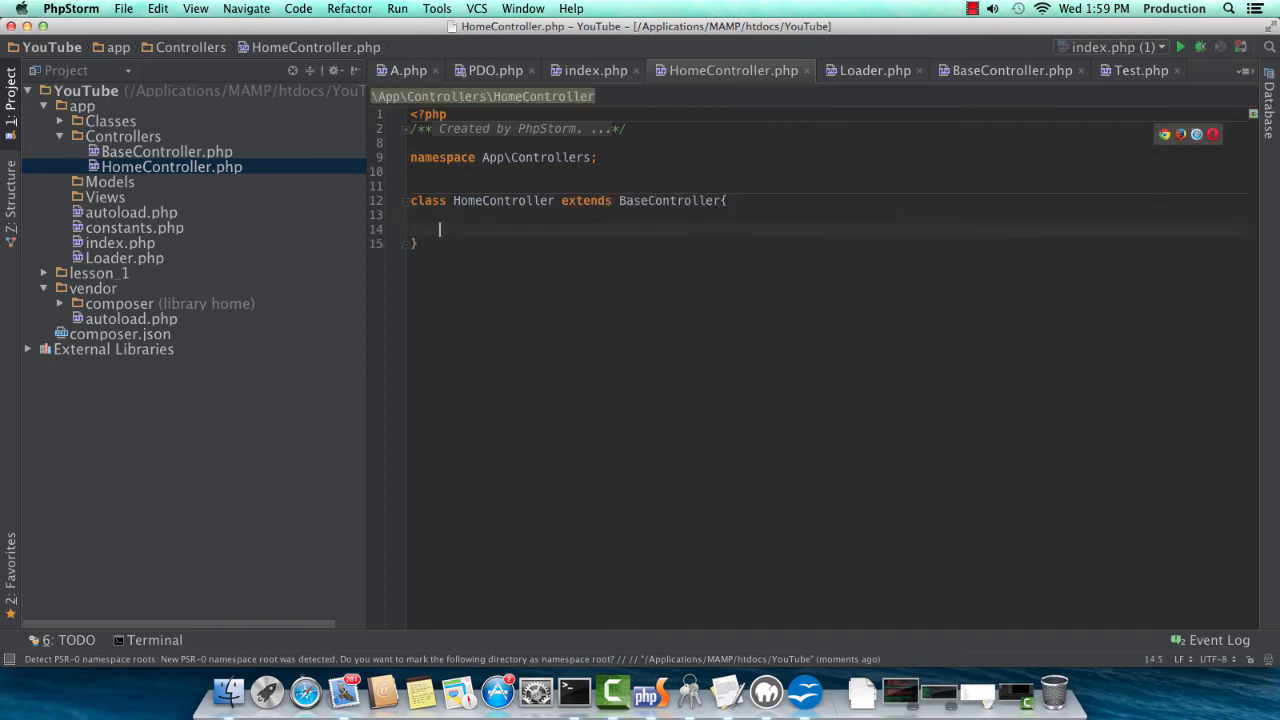
pyautogui.write('function _index() {')
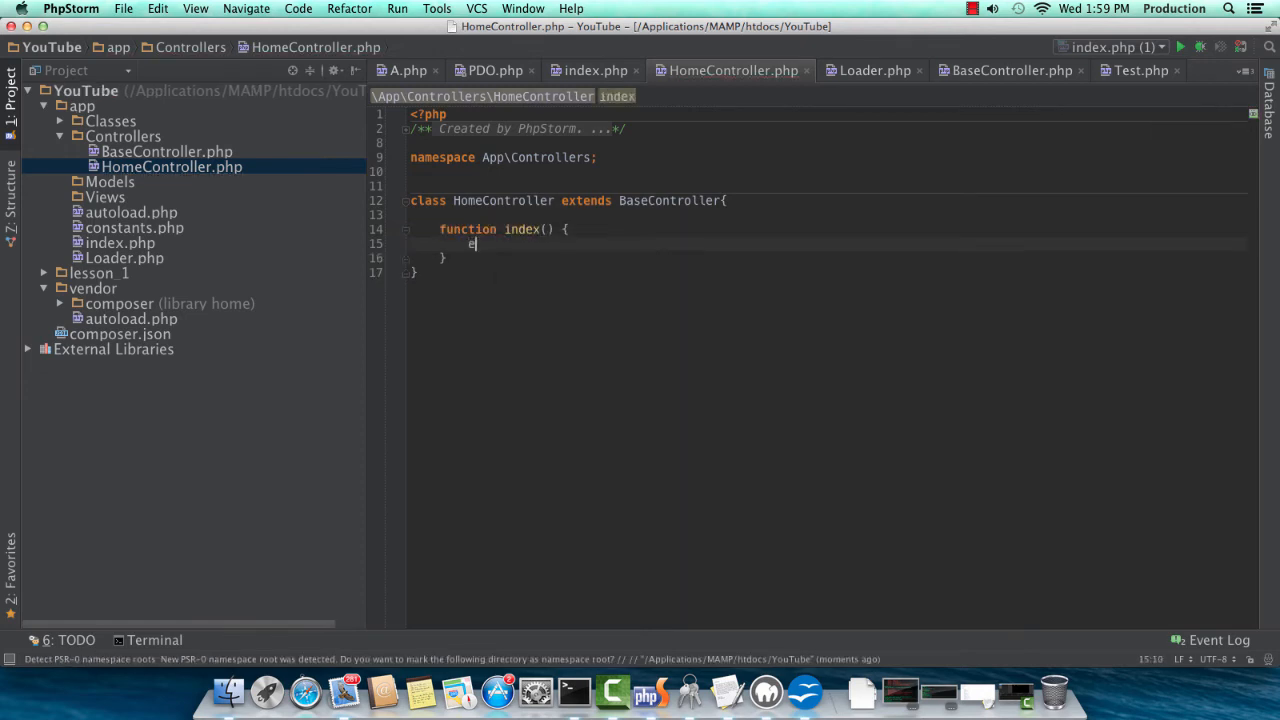
pyautogui.write('echo "hello o')
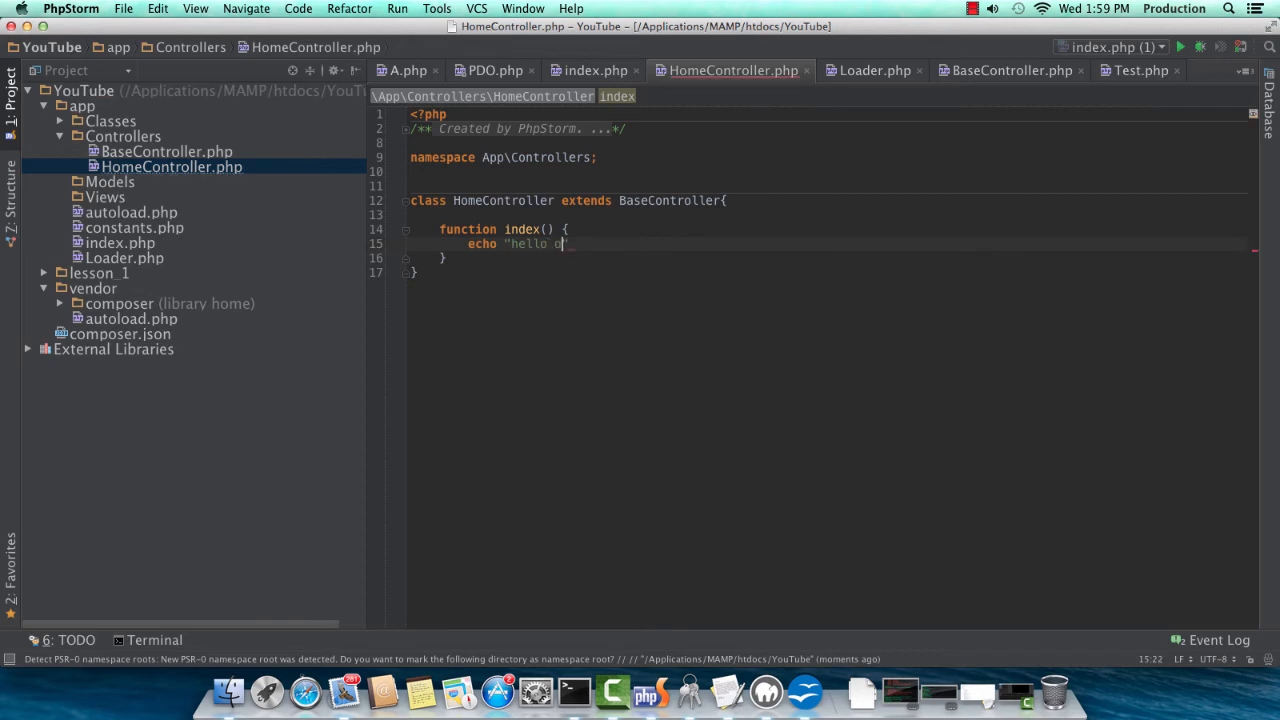
pyautogui.write('ur routing worked"')
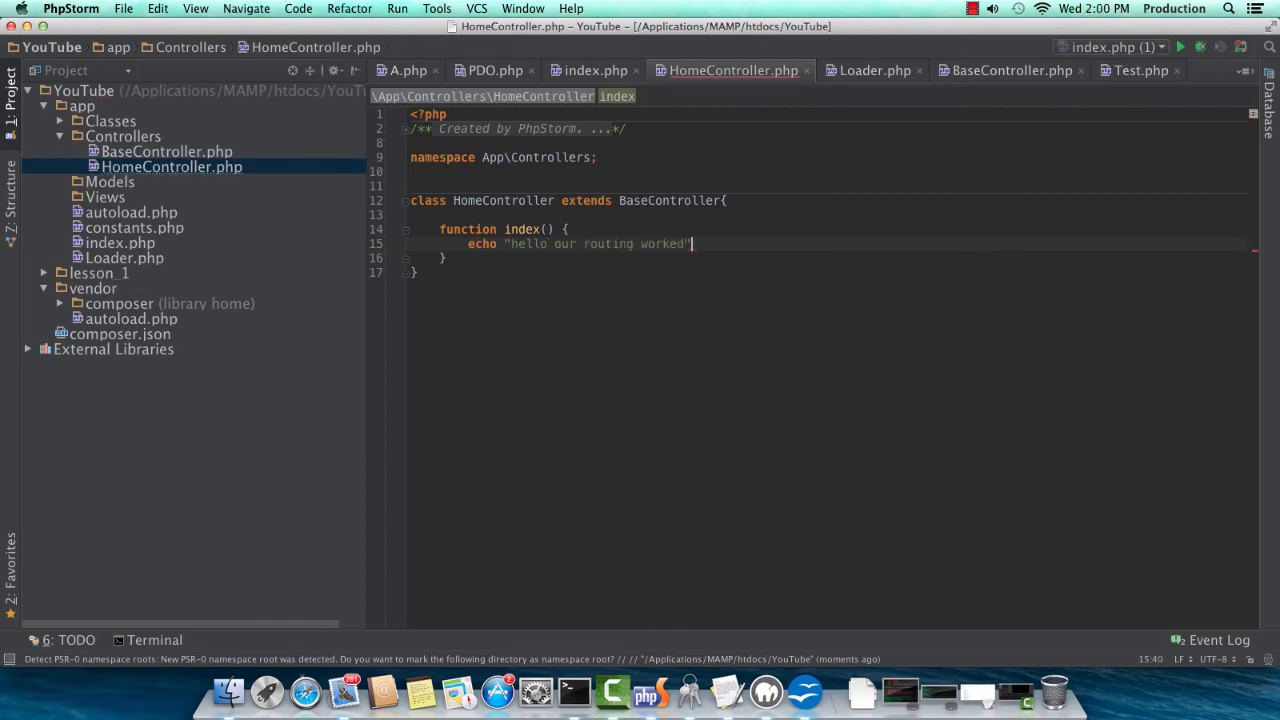
pyautogui.write(';')
pyautogui.write('$')
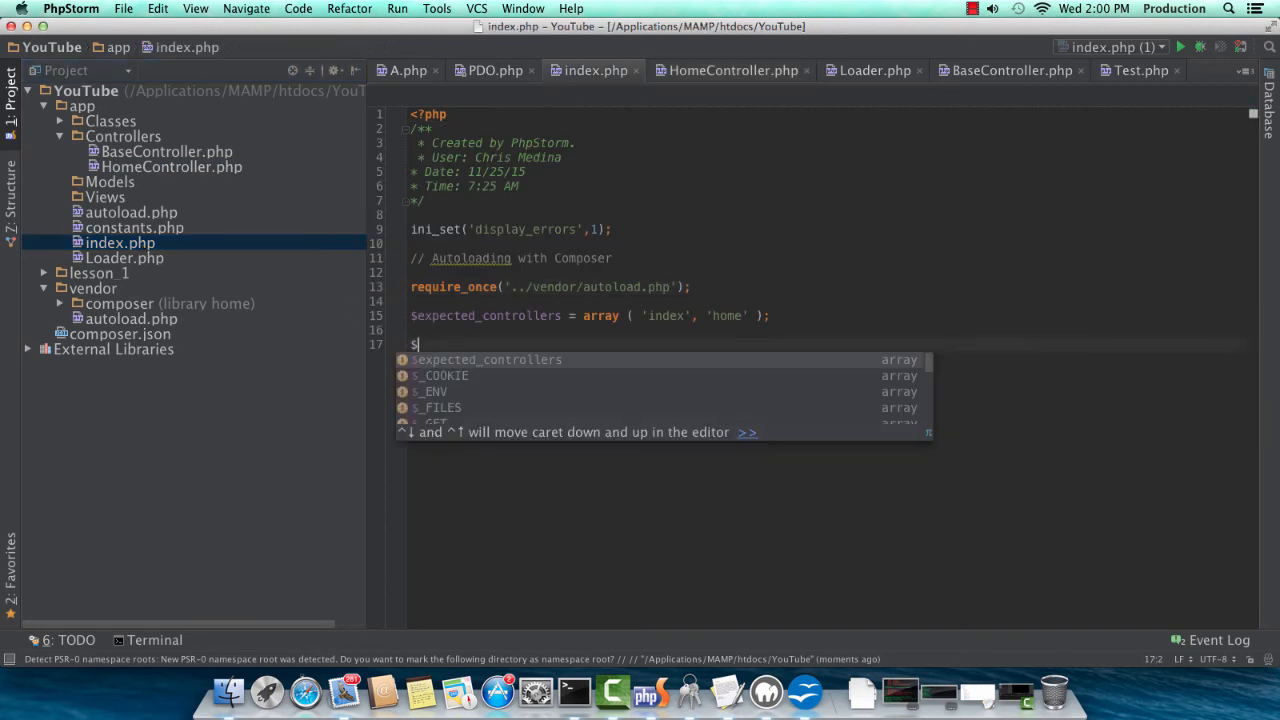
# In index.php, add nested if checks that a 'controller' GET parameter is set and expected.
pyautogui.write('controller')
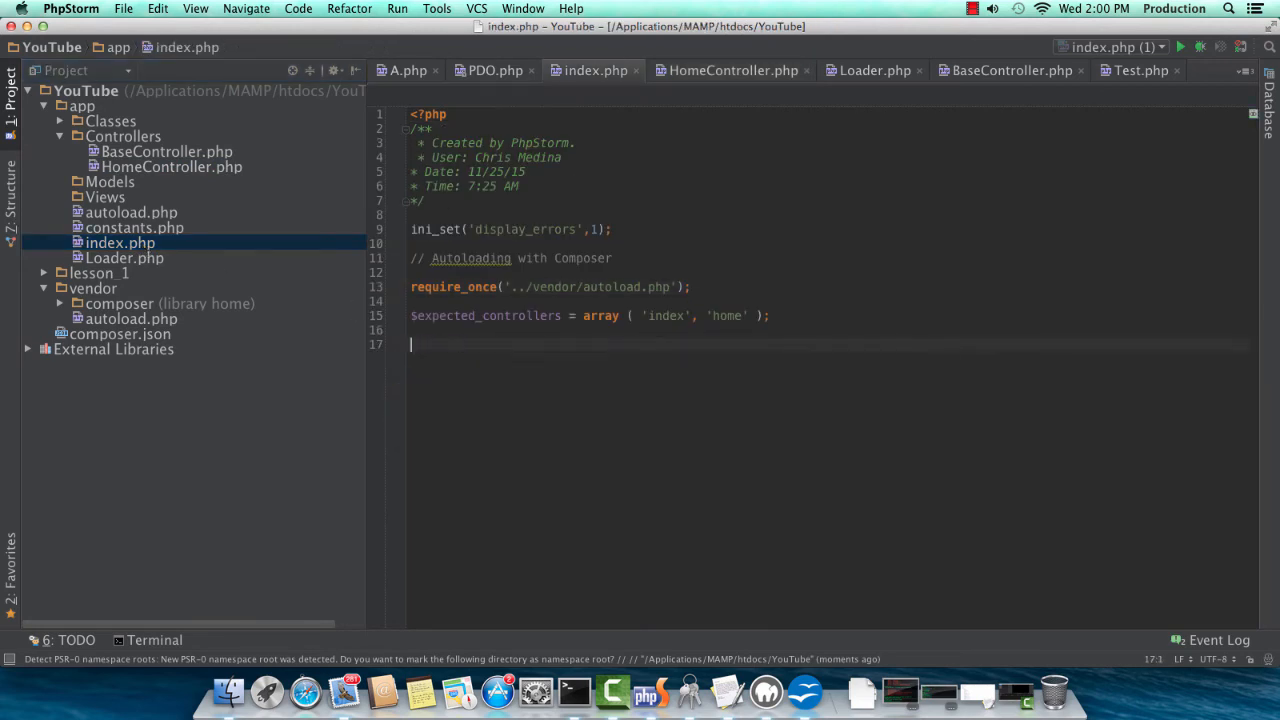
pyautogui.write('if!empty($_GET')
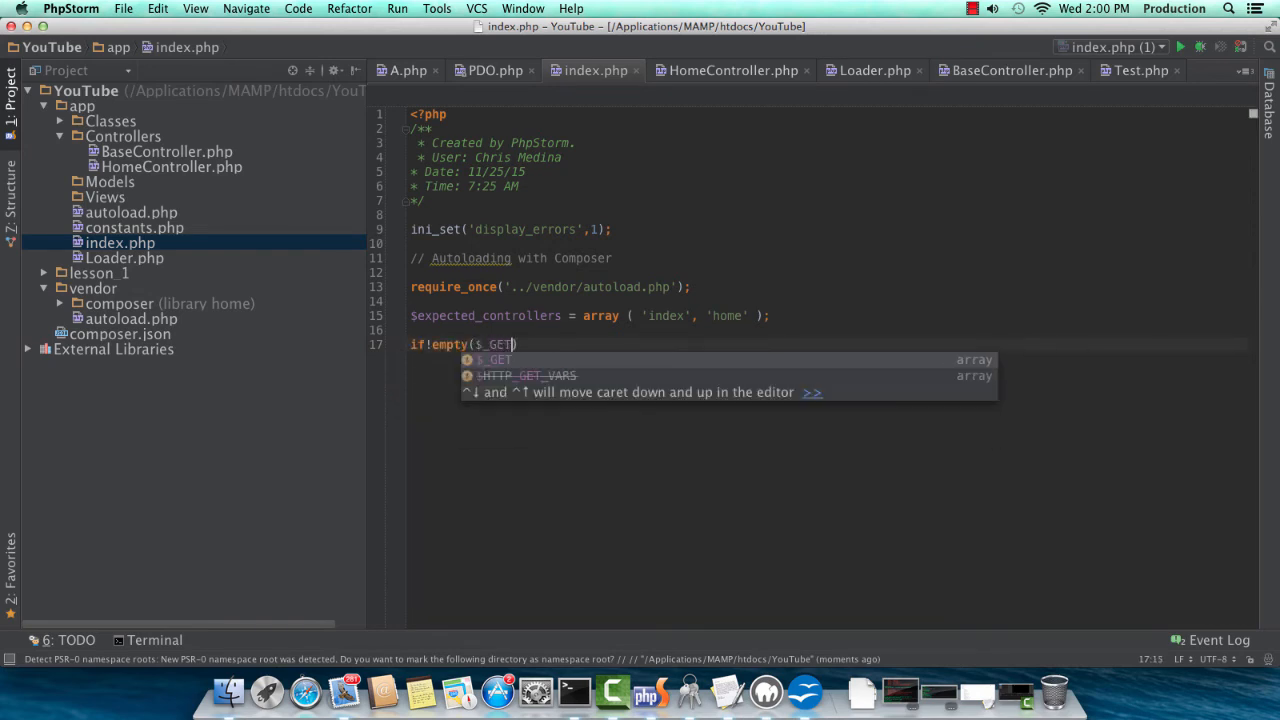
pyautogui.press('Return')
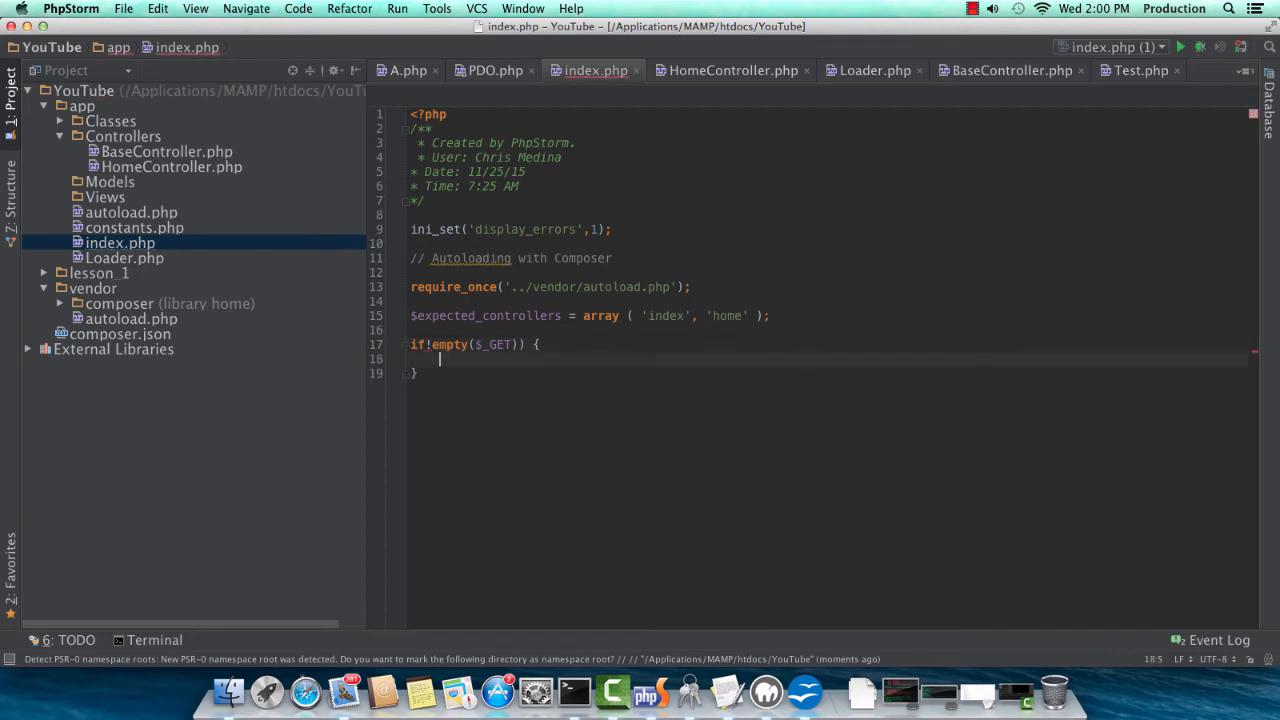
pyautogui.write('!')
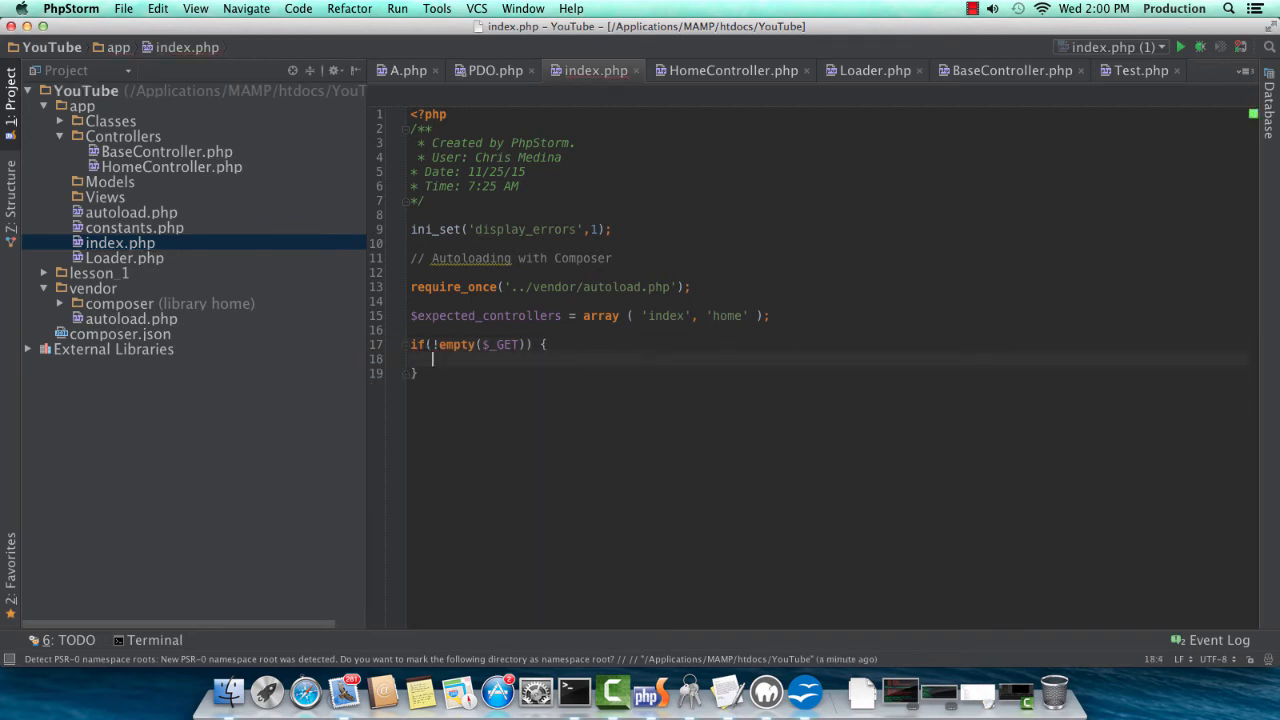
pyautogui.write("if(in_array($_GET['")
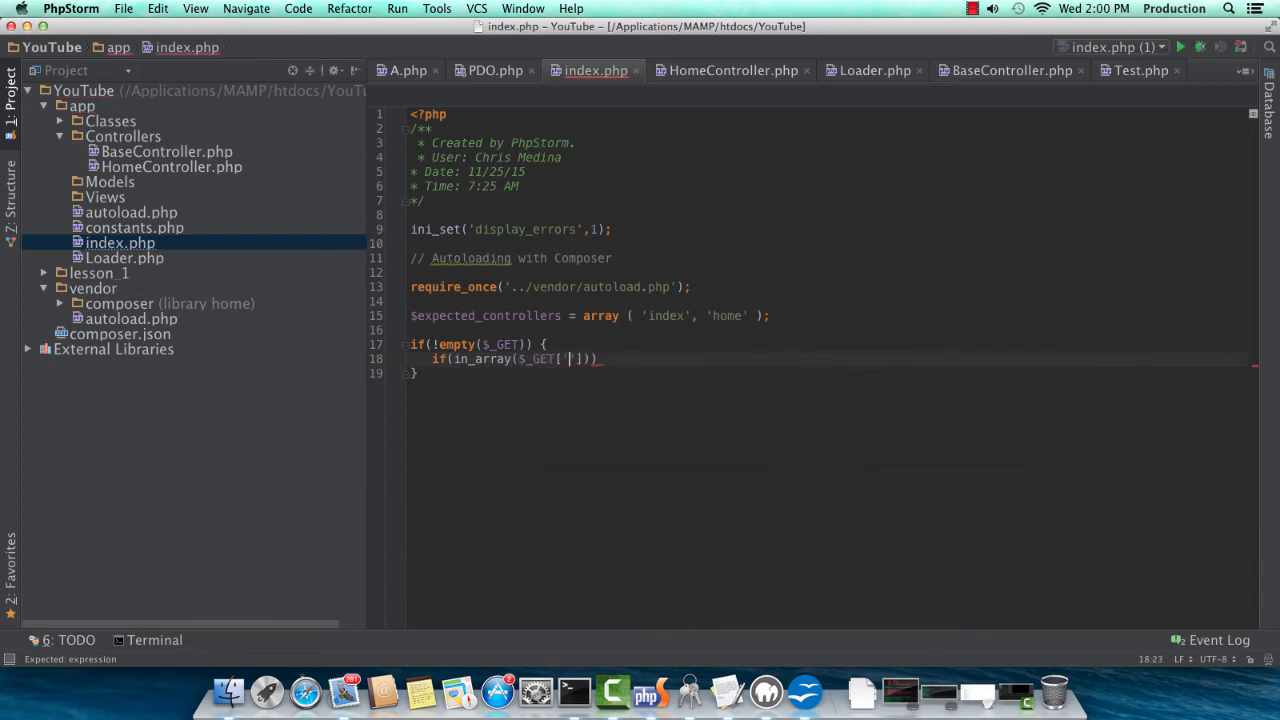
pyautogui.write("'controller'")
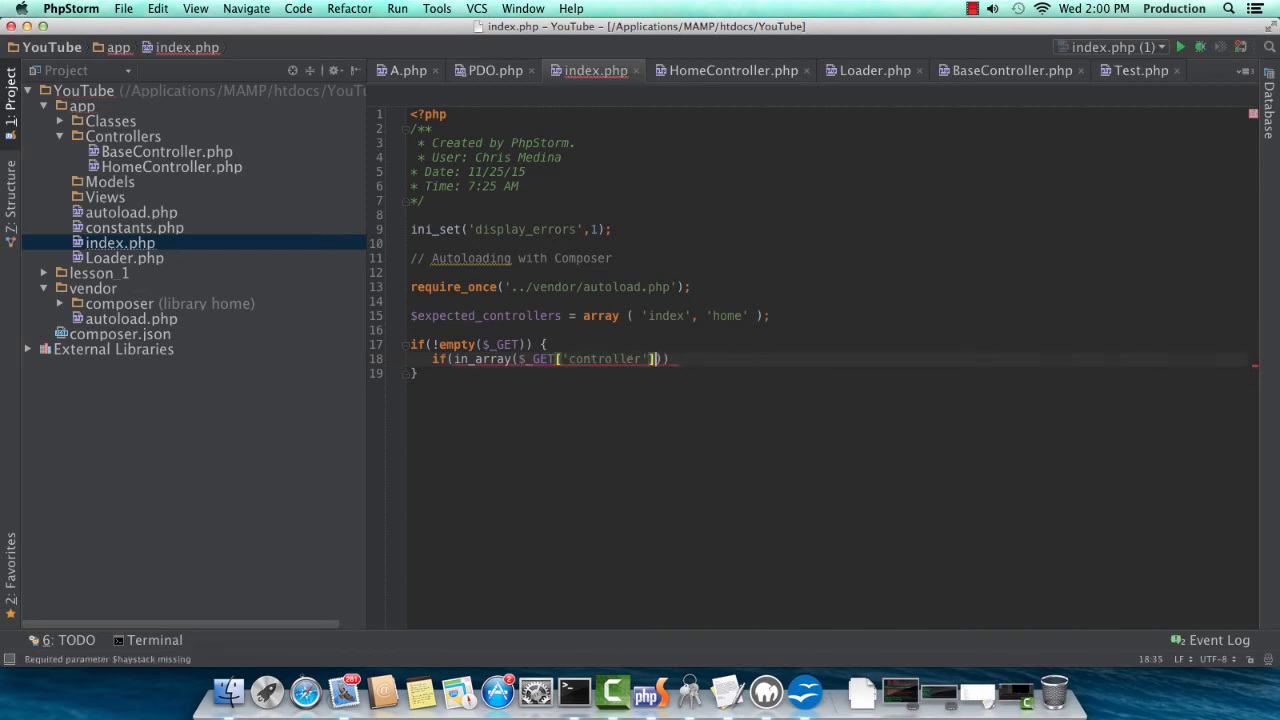
pyautogui.write(',')
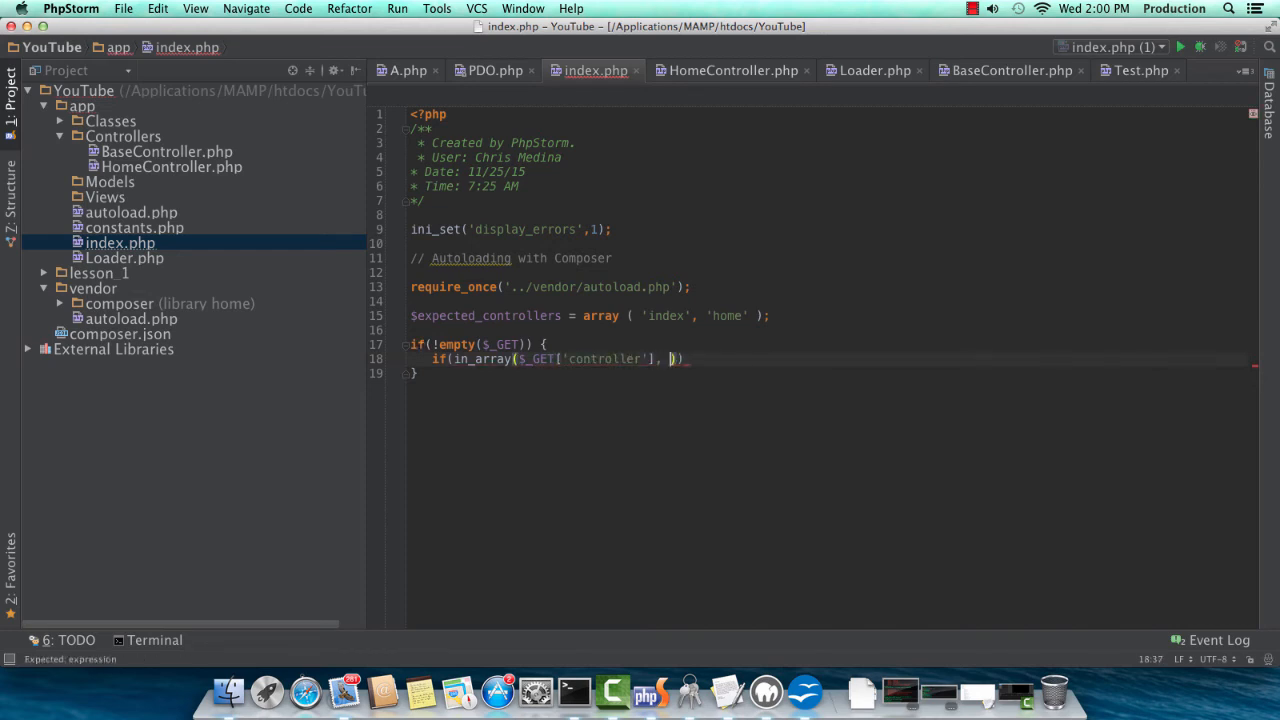
pyautogui.write('$expected_controllers')
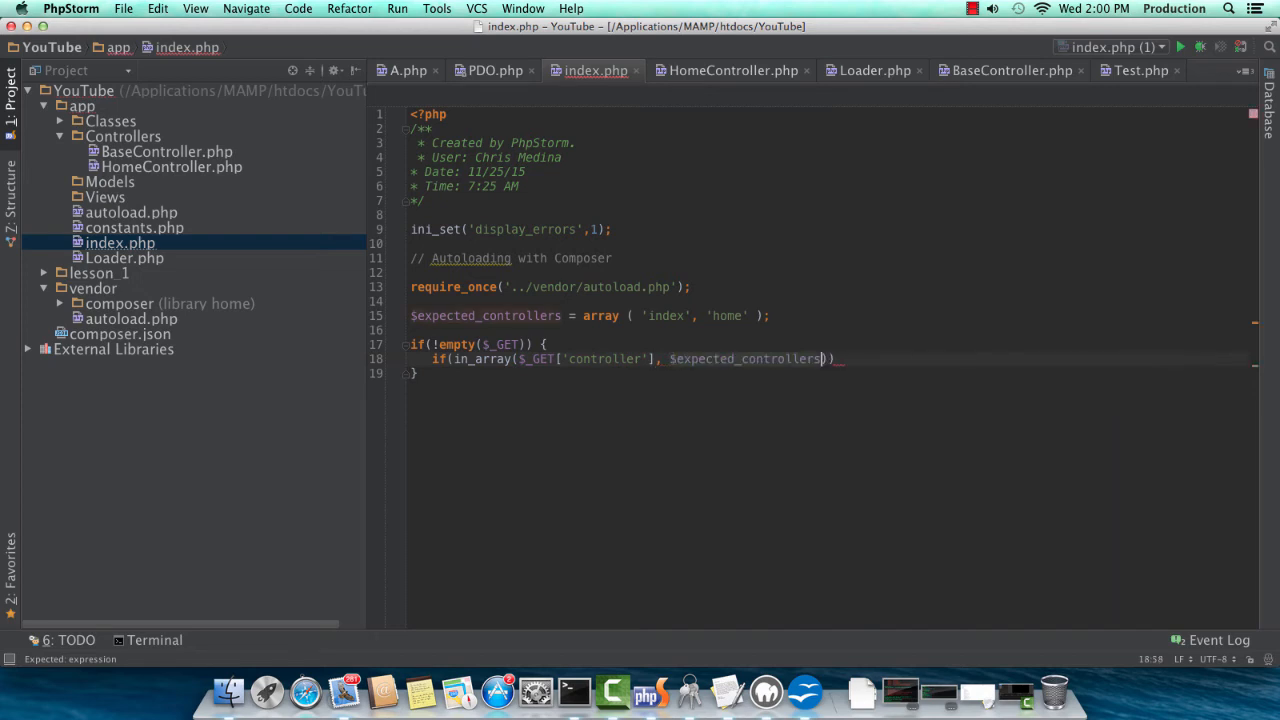
pyautogui.press('Return')
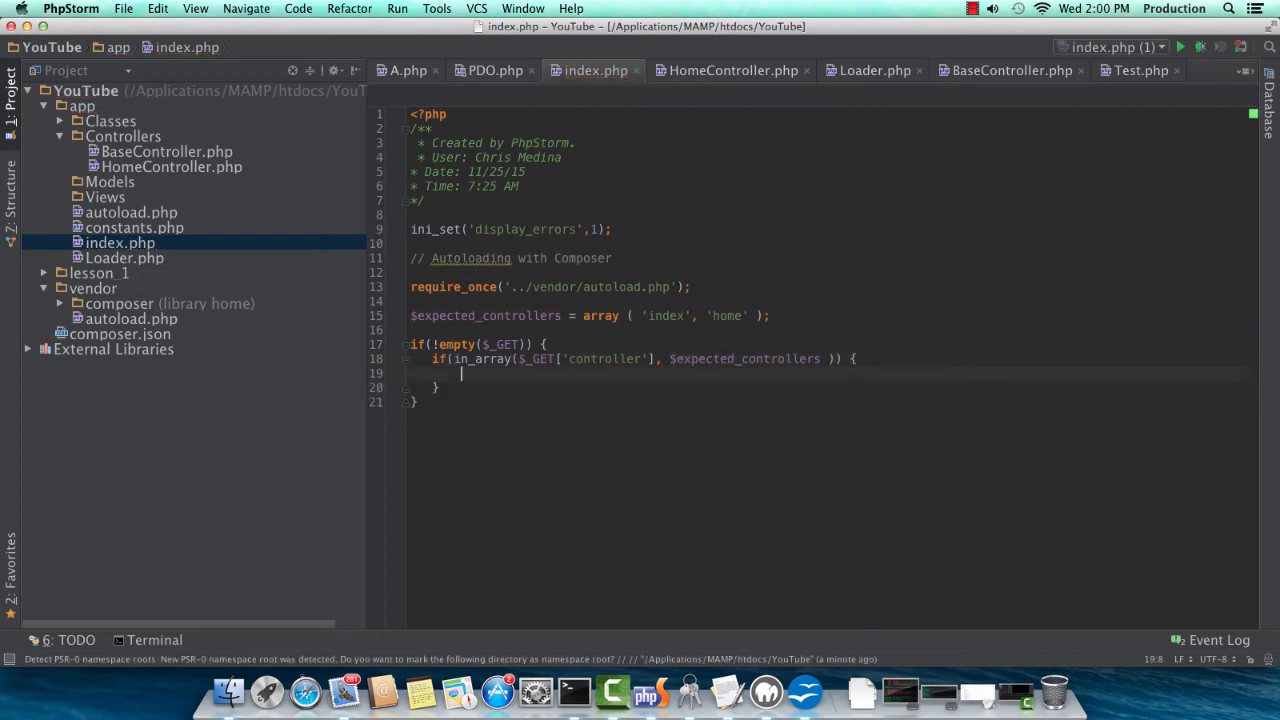
# Instantiate new Loader($_GET), call createController() and executeAction(), then test in the browser.
pyautogui.write('$')
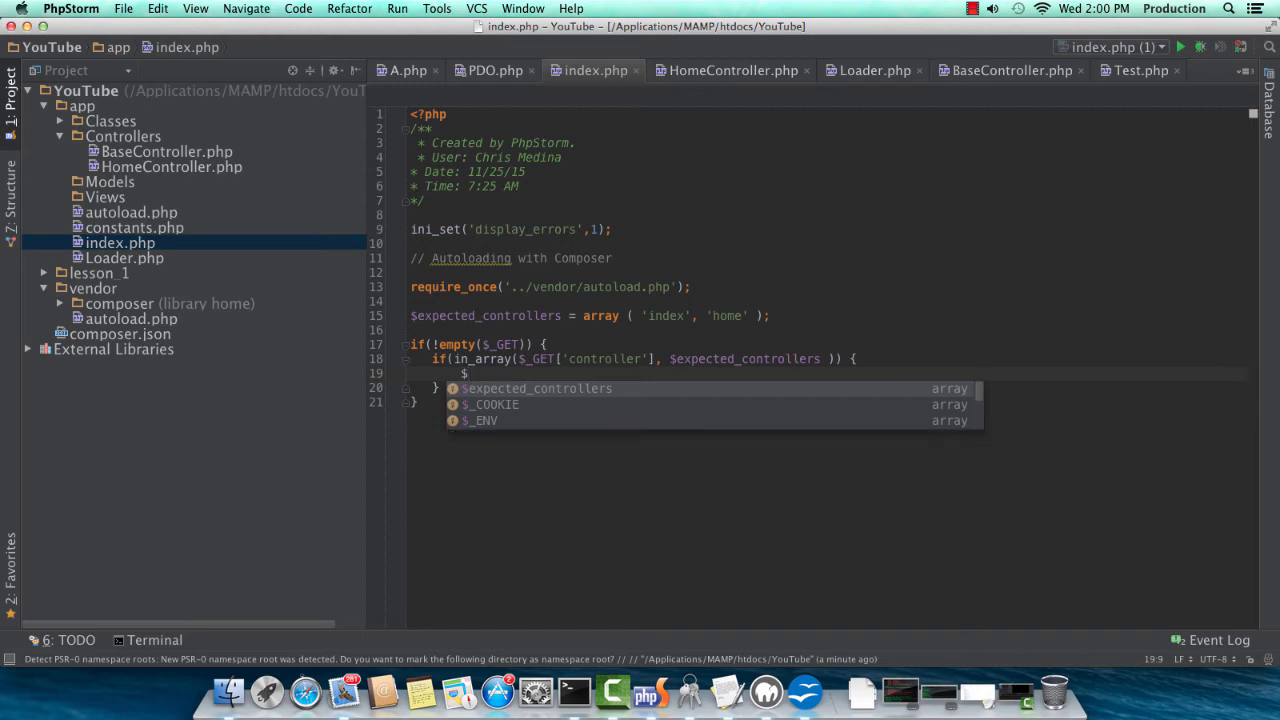
pyautogui.write('$controller = n')
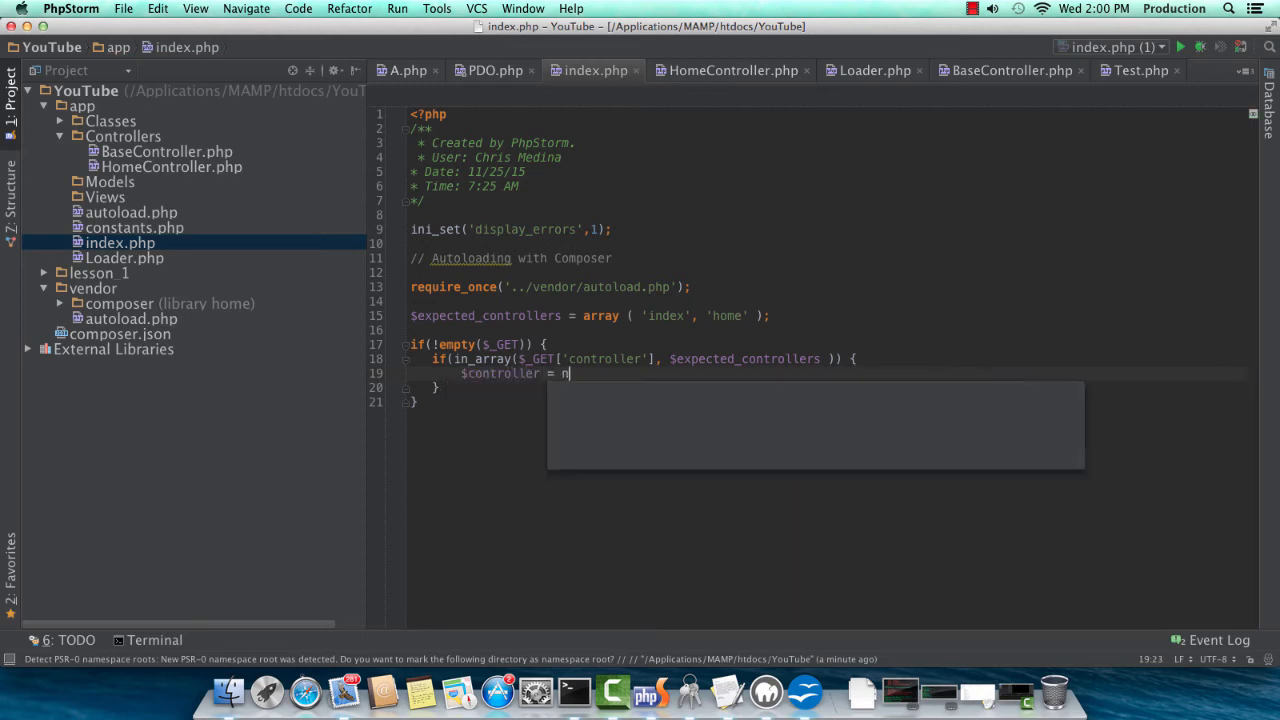
pyautogui.write('ew Loader(')
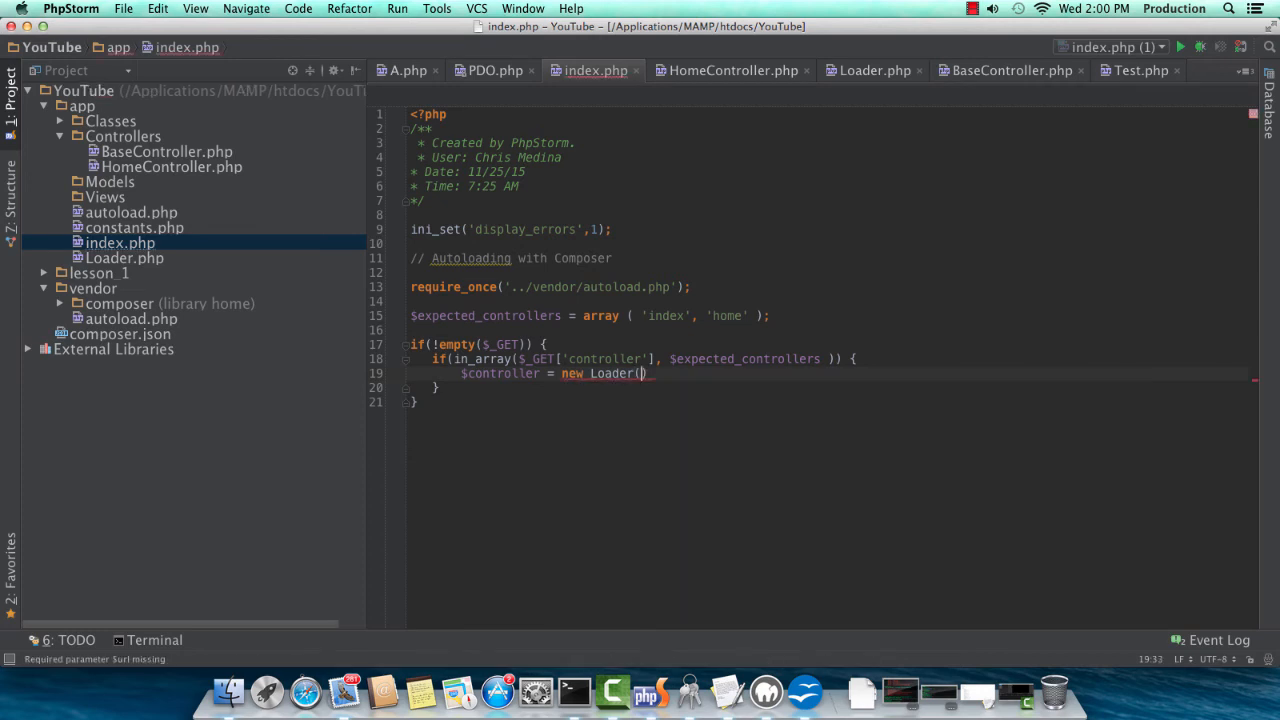
pyautogui.write('$_GET);')
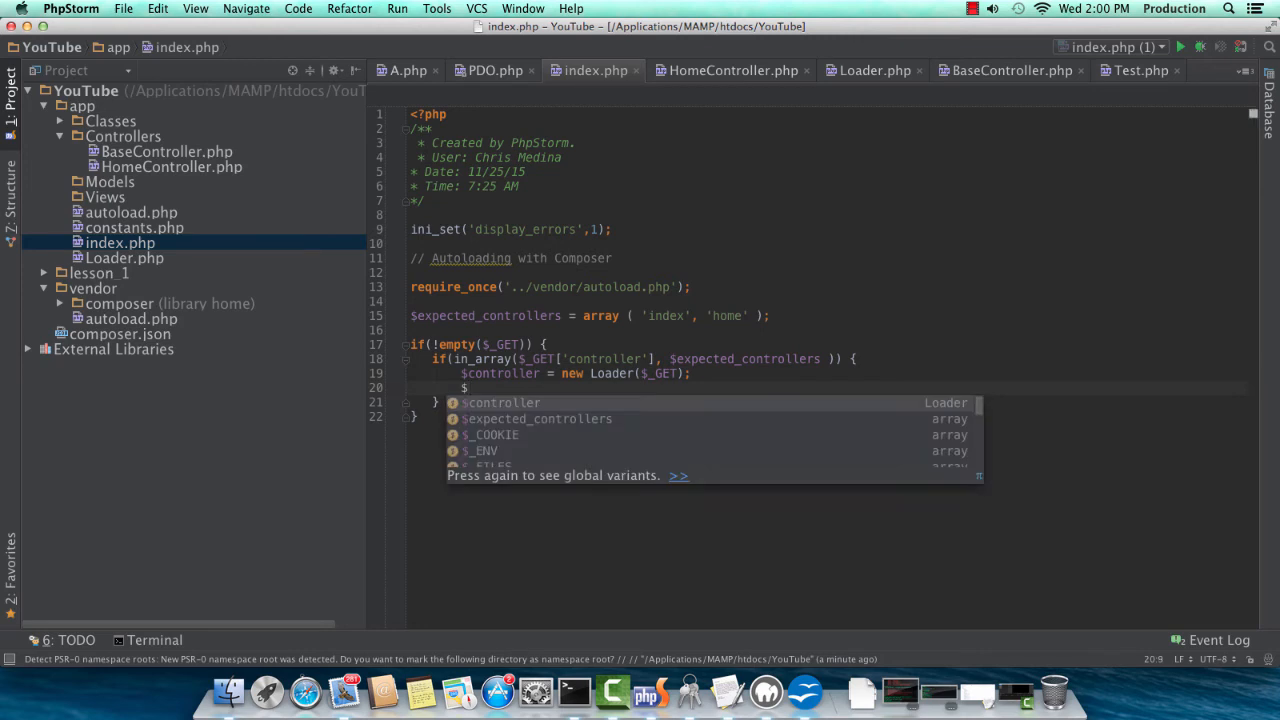
pyautogui.write('controller =')
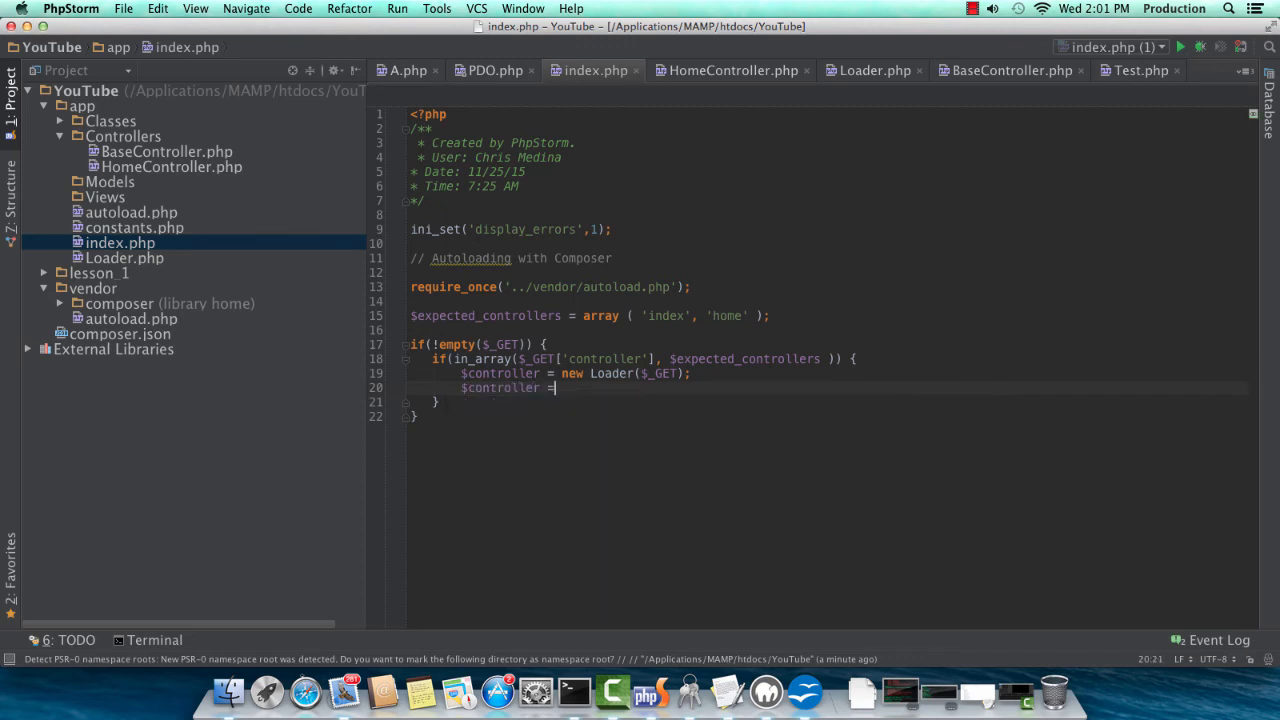
pyautogui.write('$')
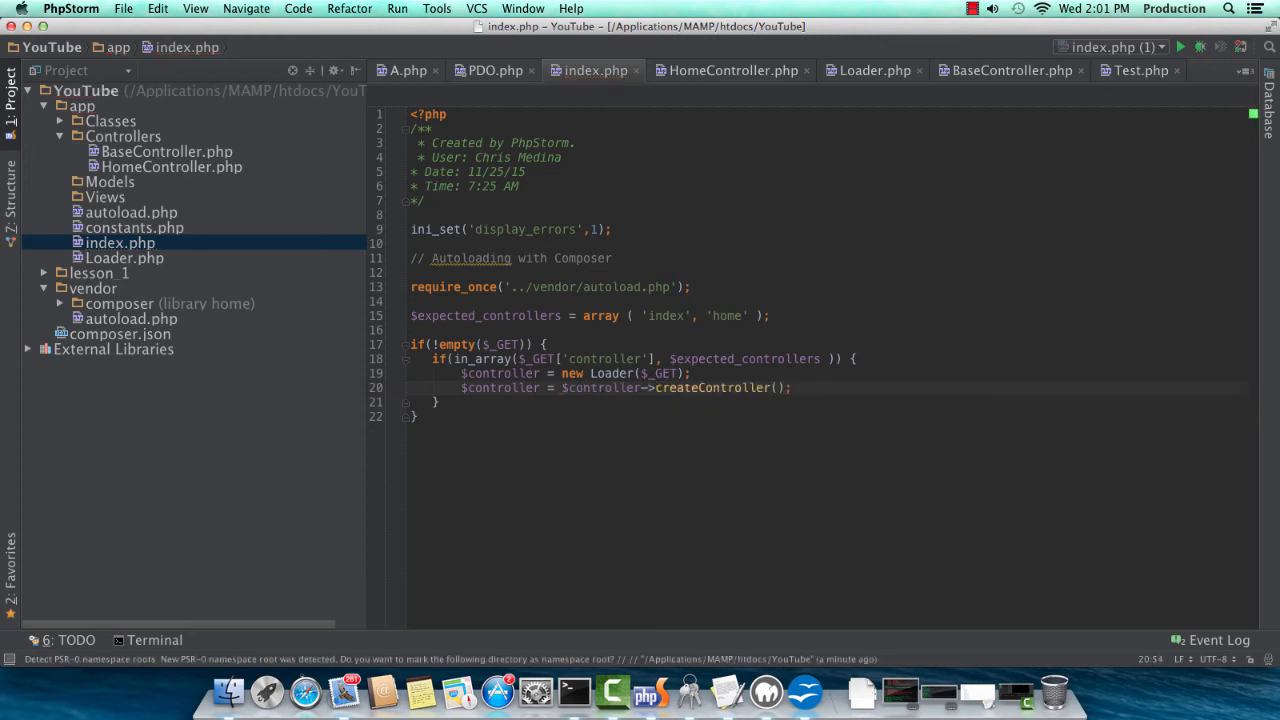
pyautogui.write('$controller->exec')
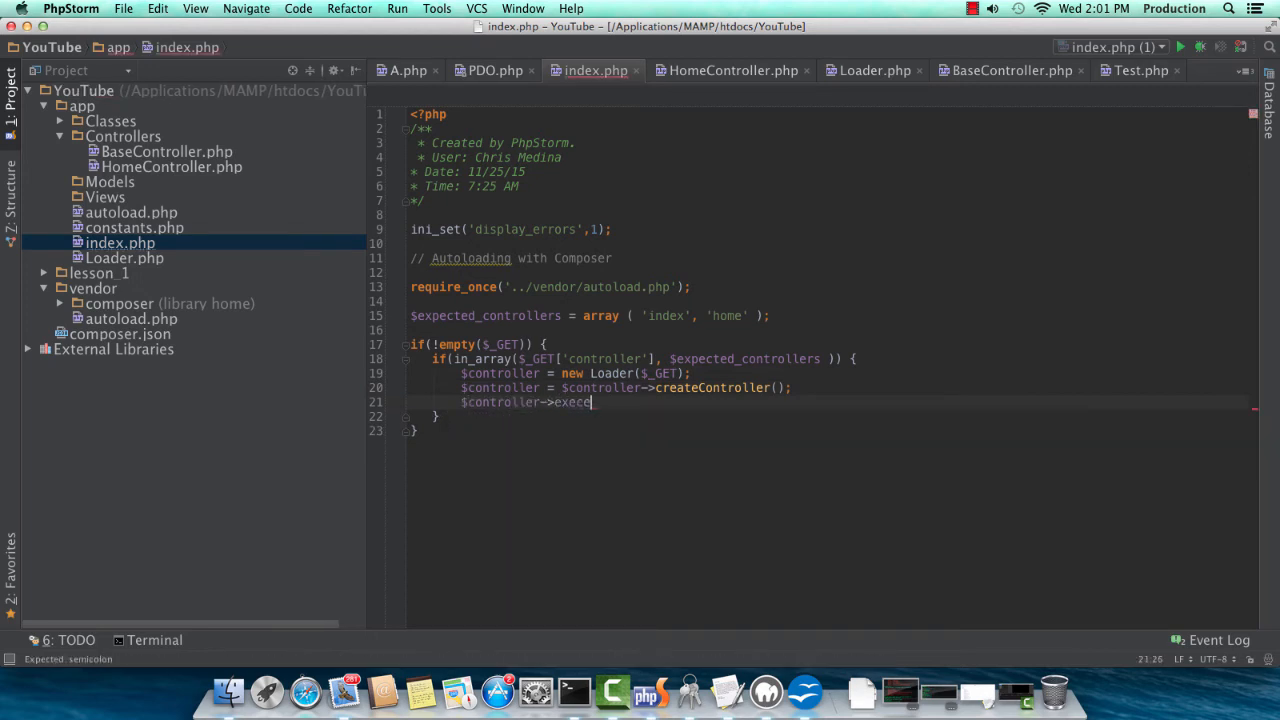
pyautogui.write('uteAction')
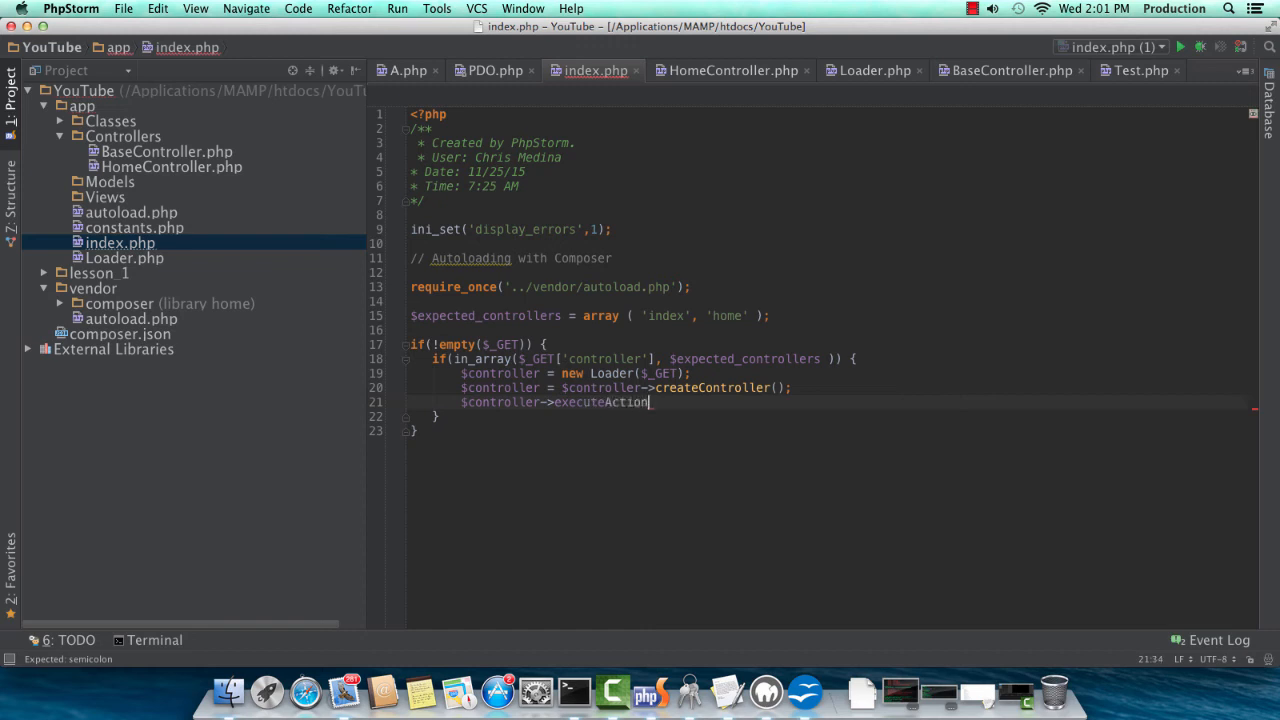
pyautogui.write('();')
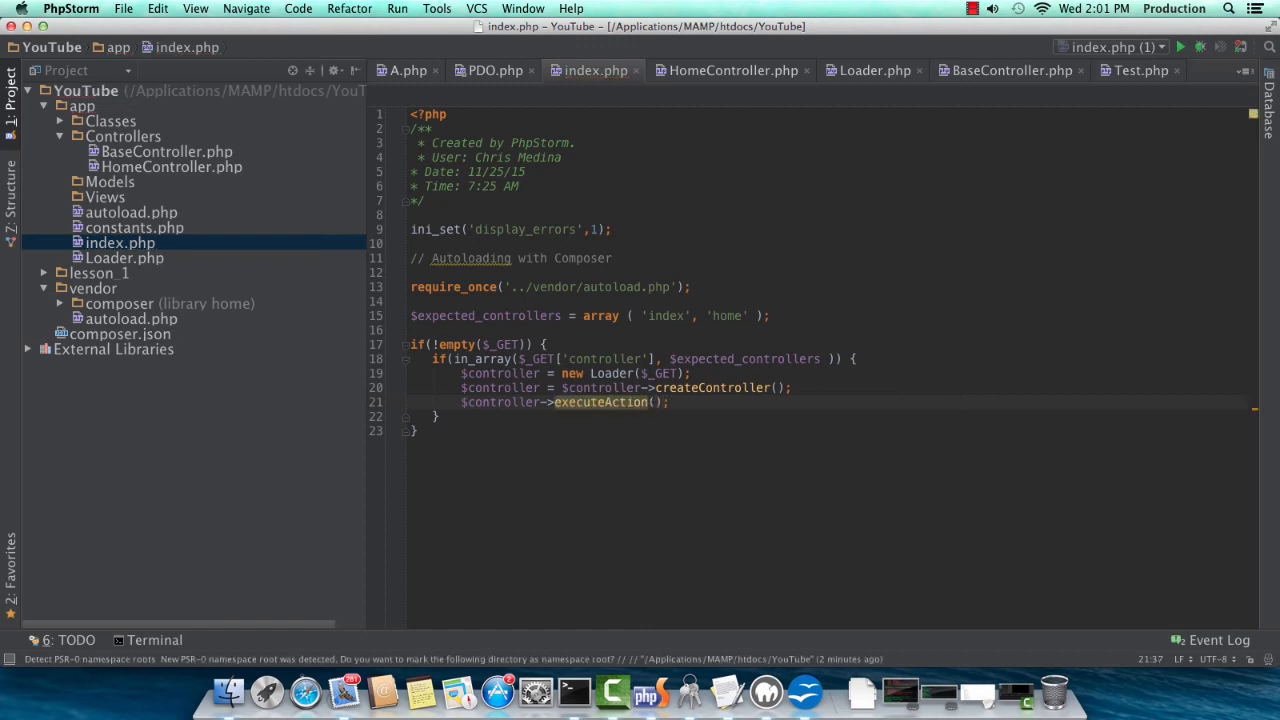
pyautogui.click(822, 690)
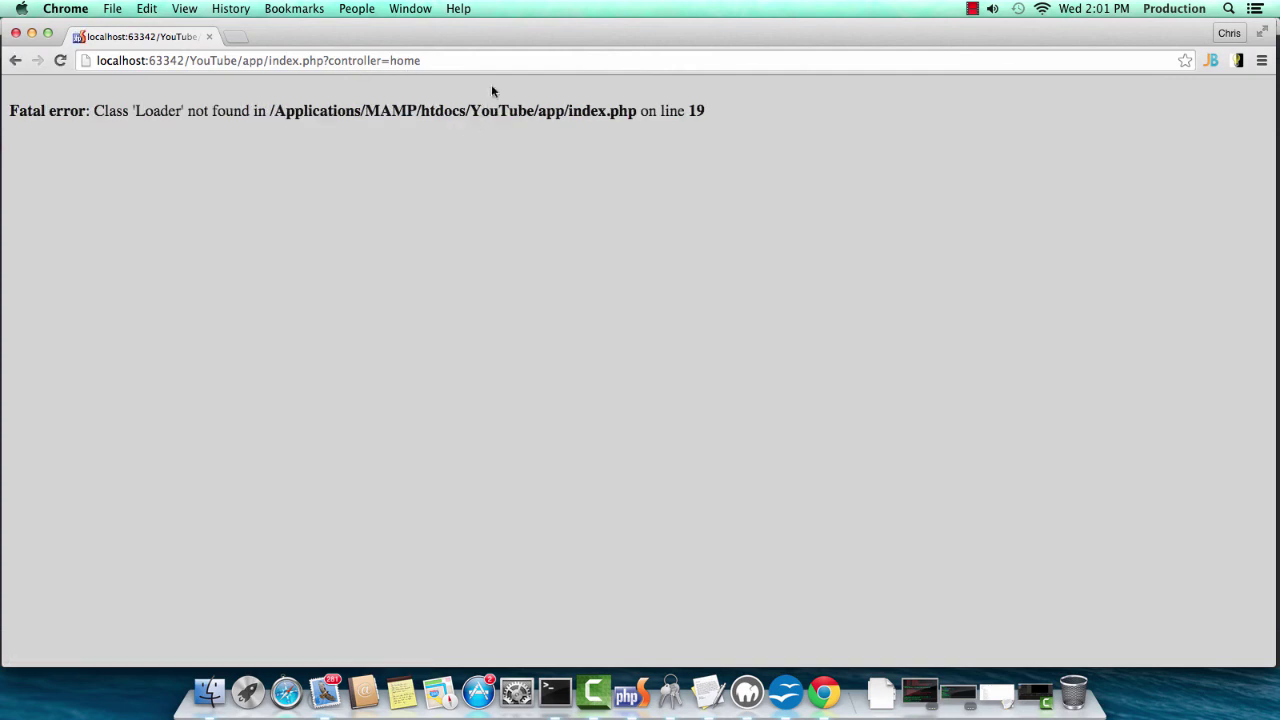
pyautogui.moveTo(785, 692)
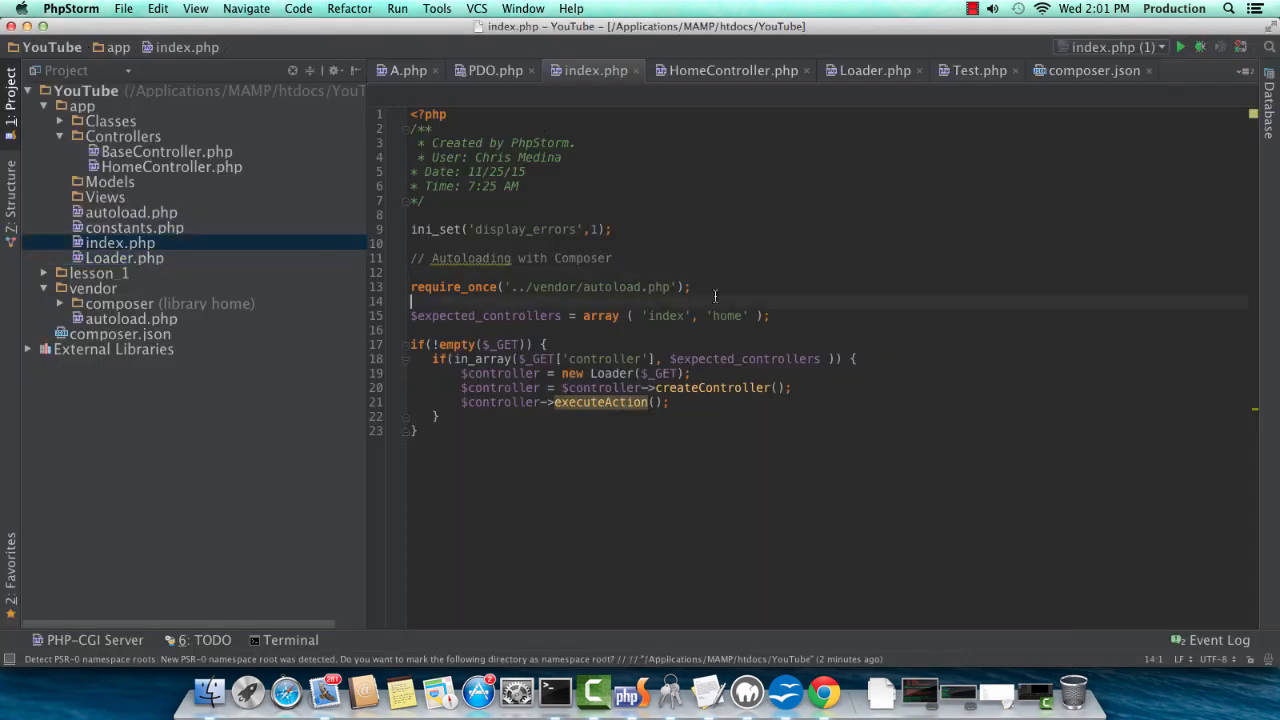
# Begin require_once('./Loader.php') below the Composer autoload in index.php.
pyautogui.write('require_once(')
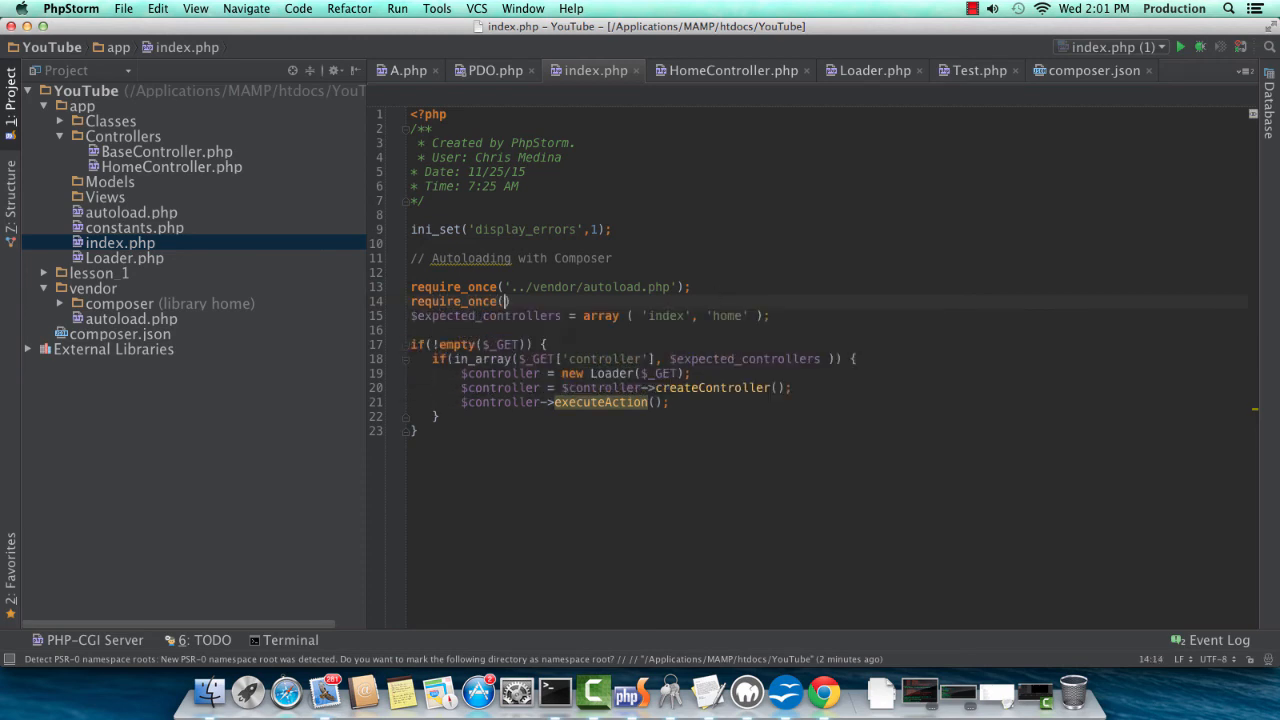
pyautogui.write("'.")
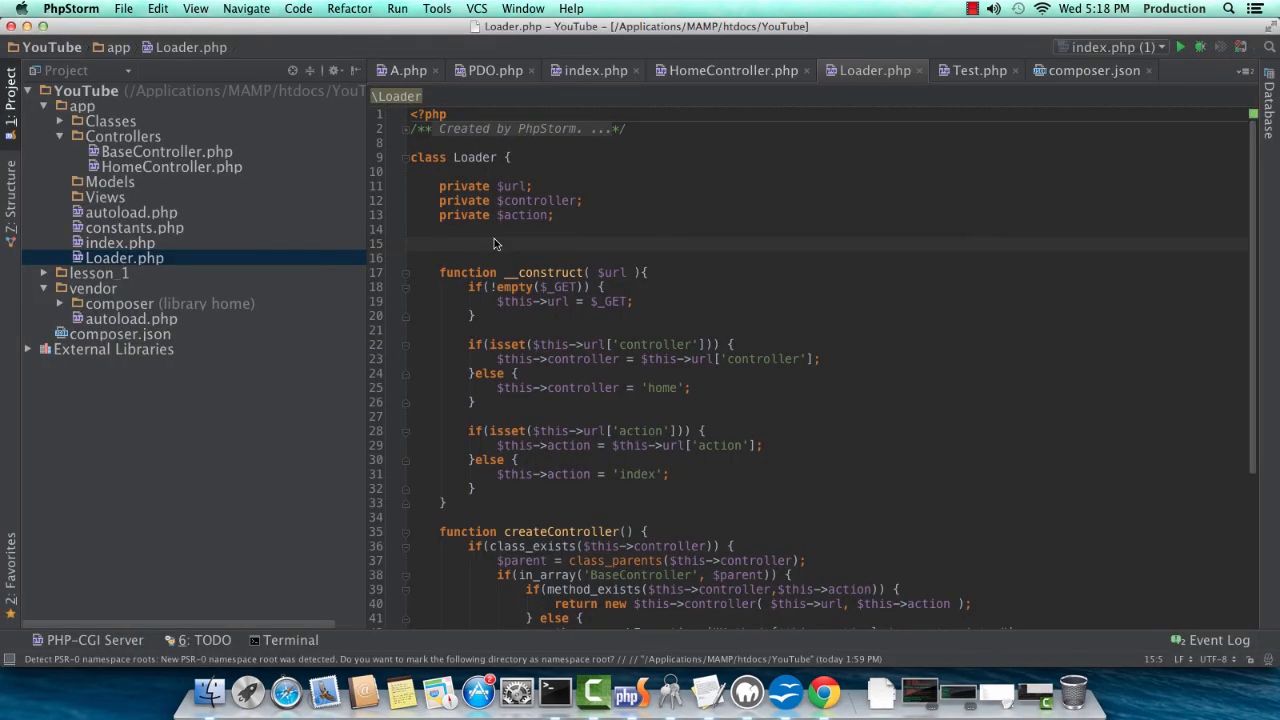
# Add private $namespace = "App\\Controllers\\" to Loader and prefix controller names with it.
pyautogui.write('private $namespace = "App\\\\')
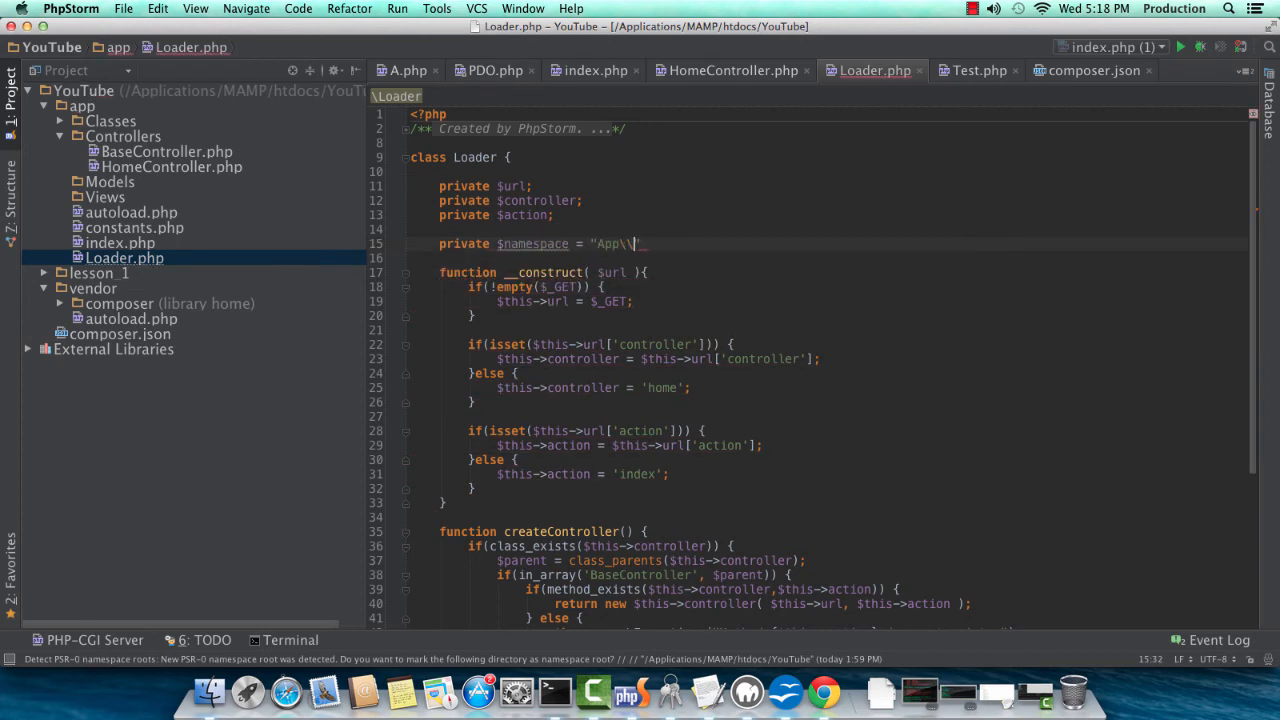
pyautogui.write('Con')
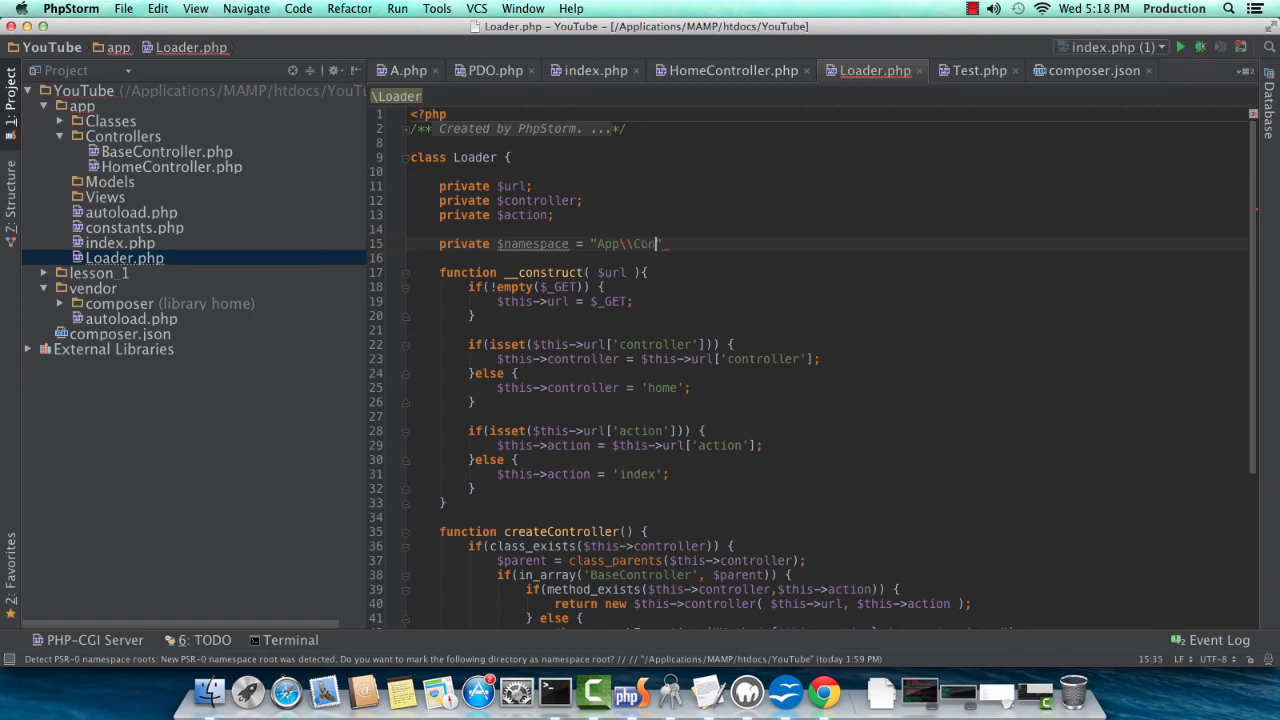
pyautogui.write('trollers\\\\')
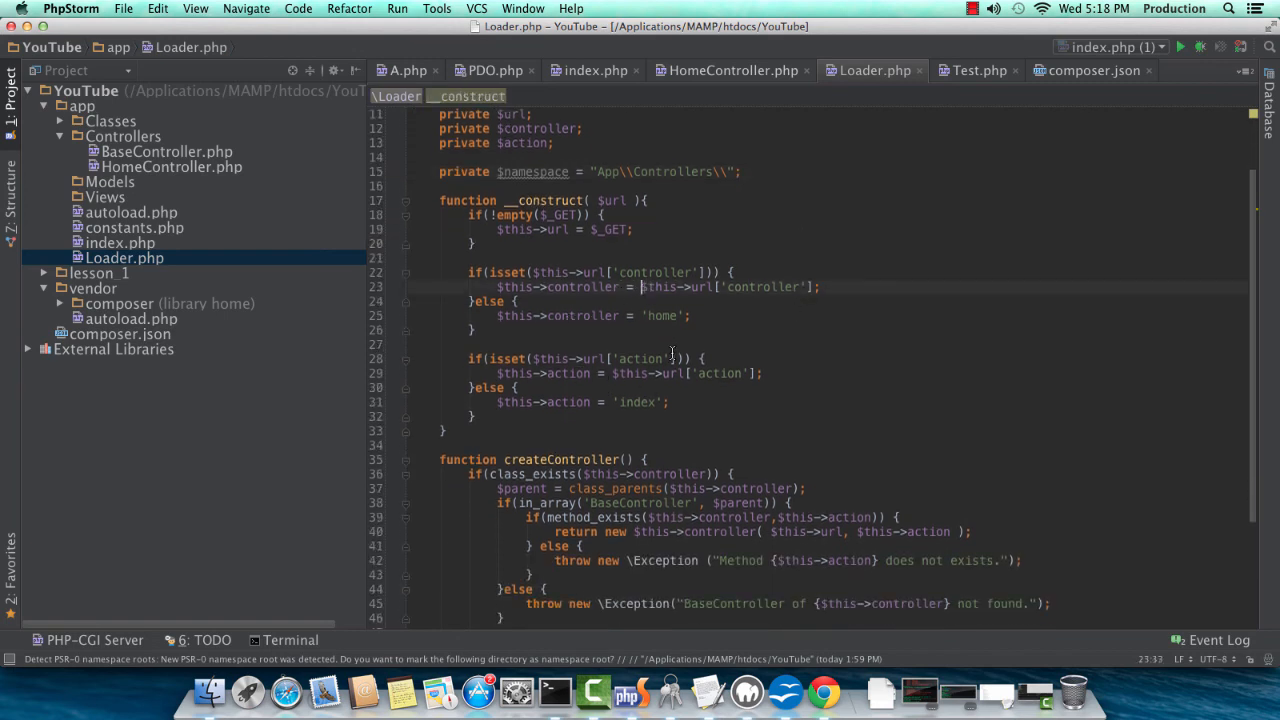
pyautogui.write('namespace .')
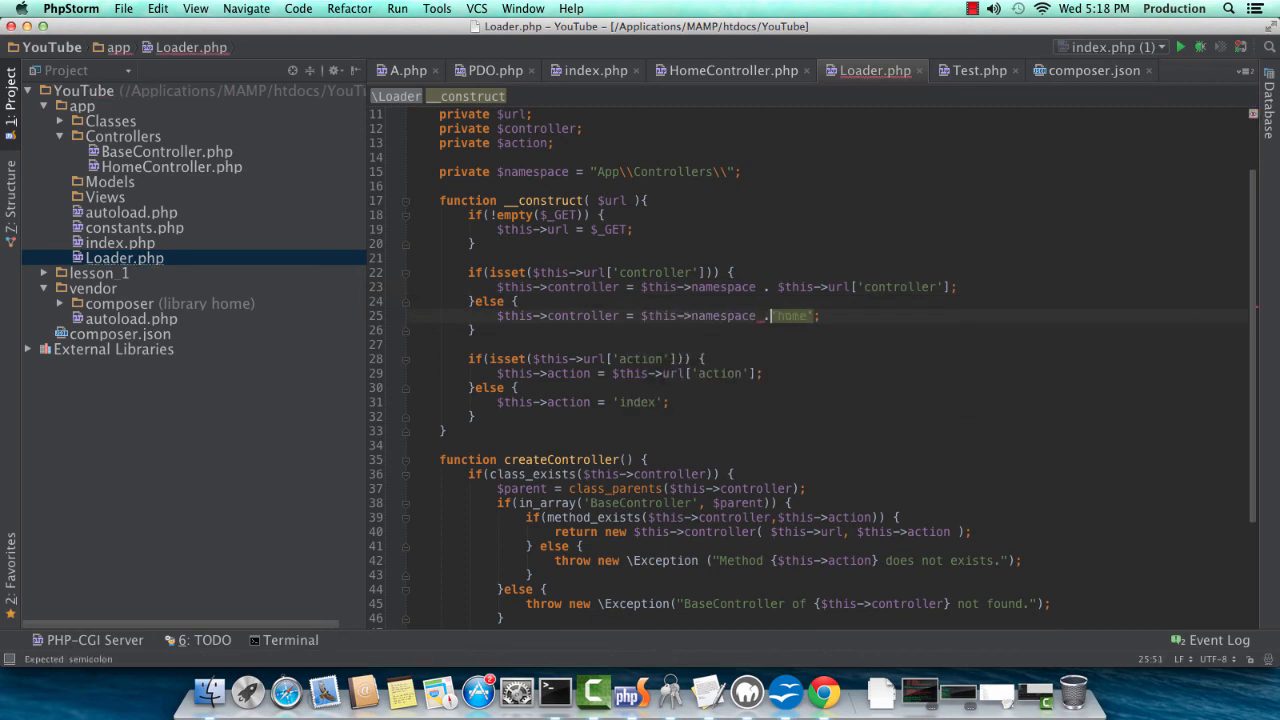
pyautogui.scroll(3)
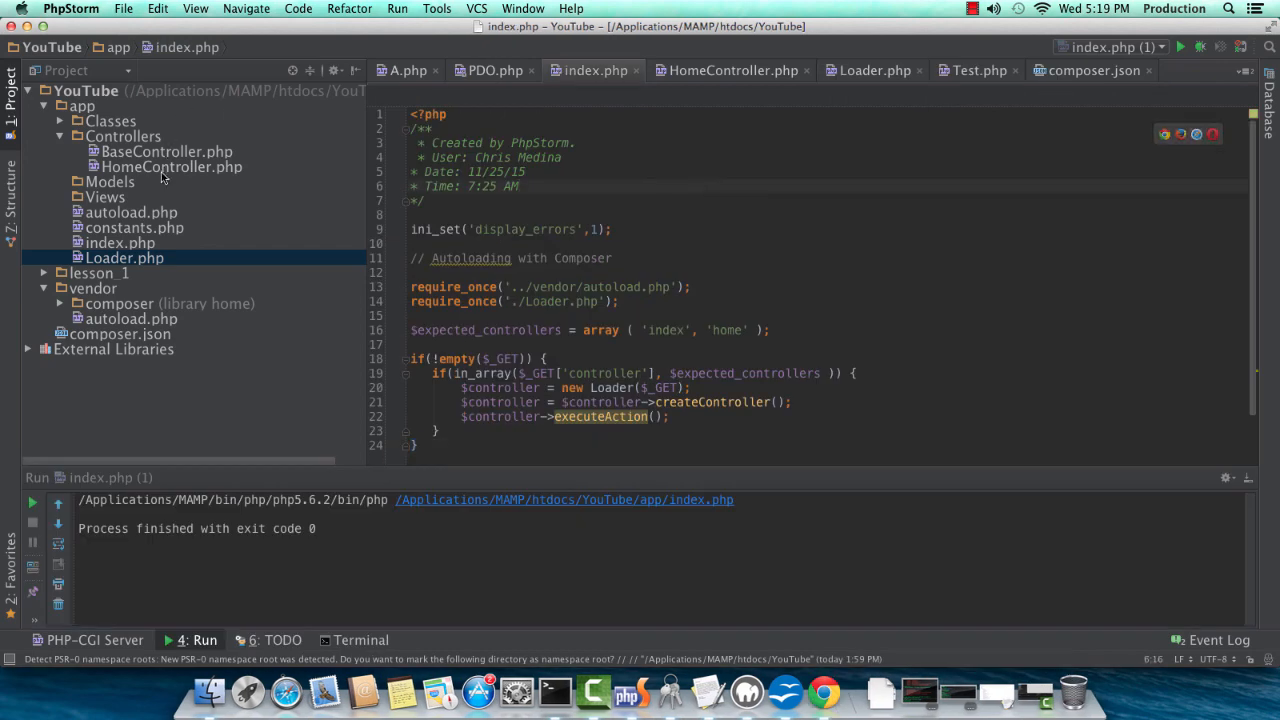
# Rename the HomeController class to Home in its file.
pyautogui.click(171, 167)
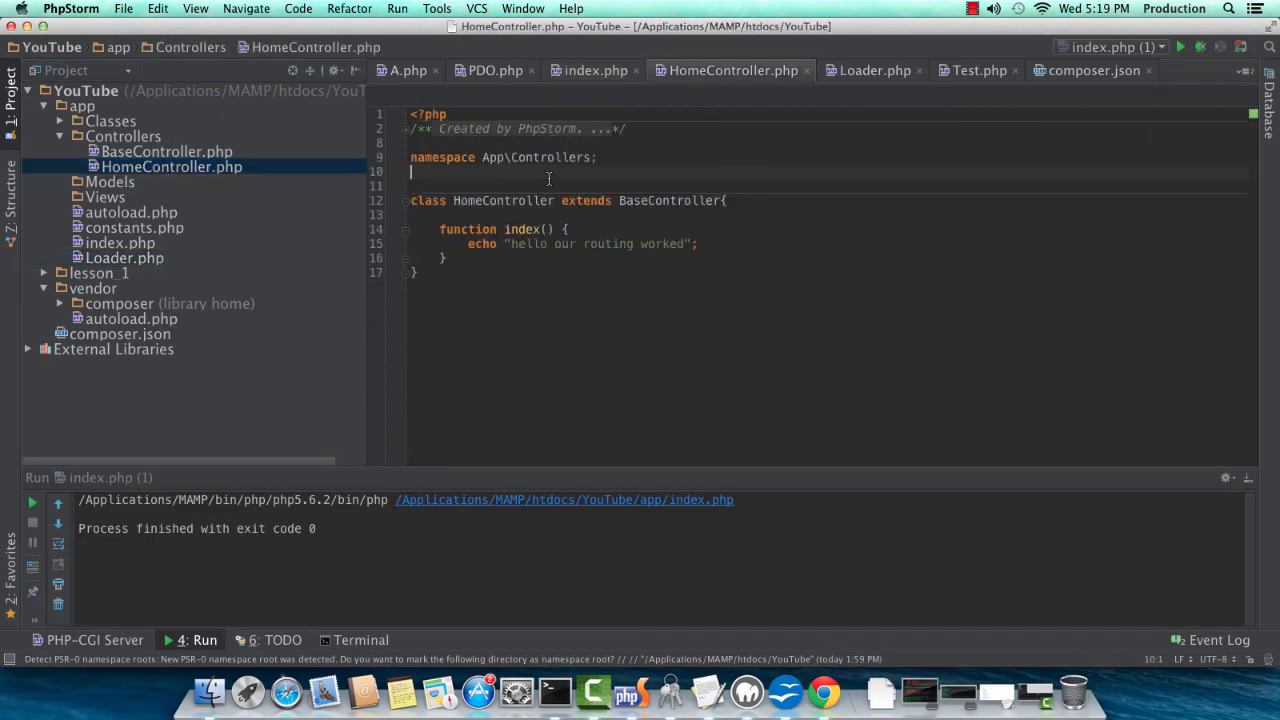
pyautogui.doubleClick(503, 200)
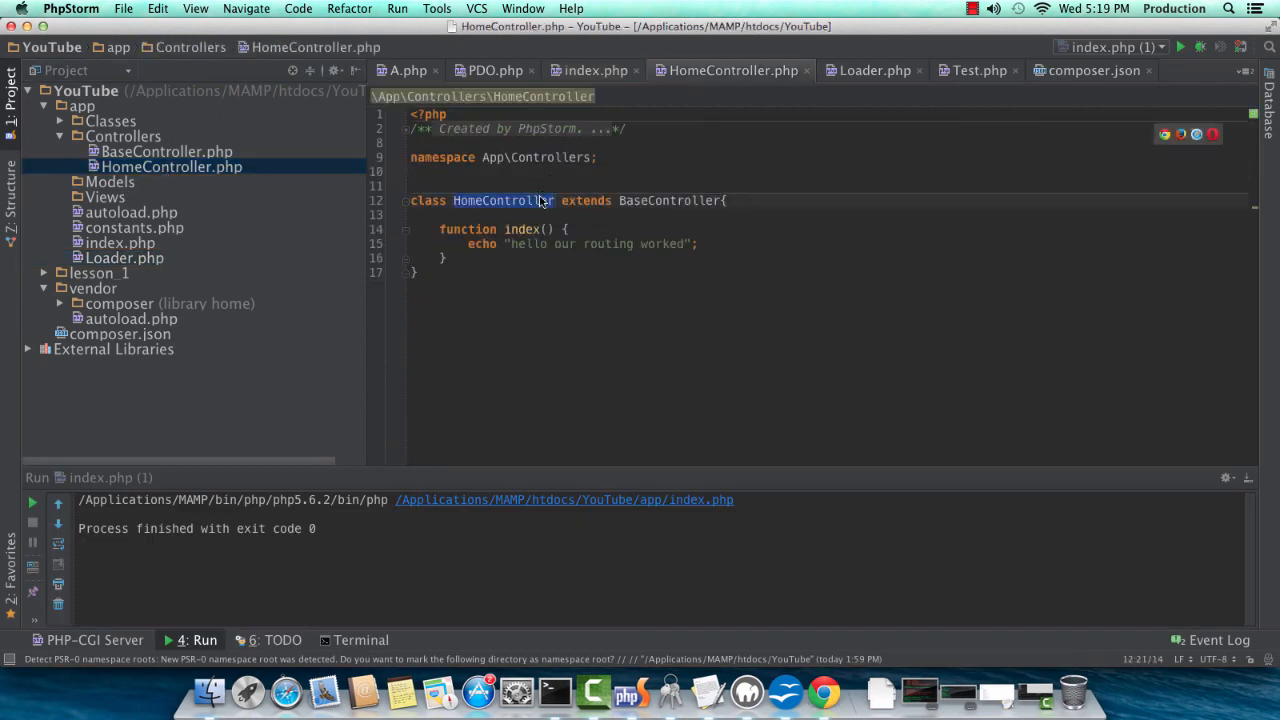
pyautogui.click(553, 200)
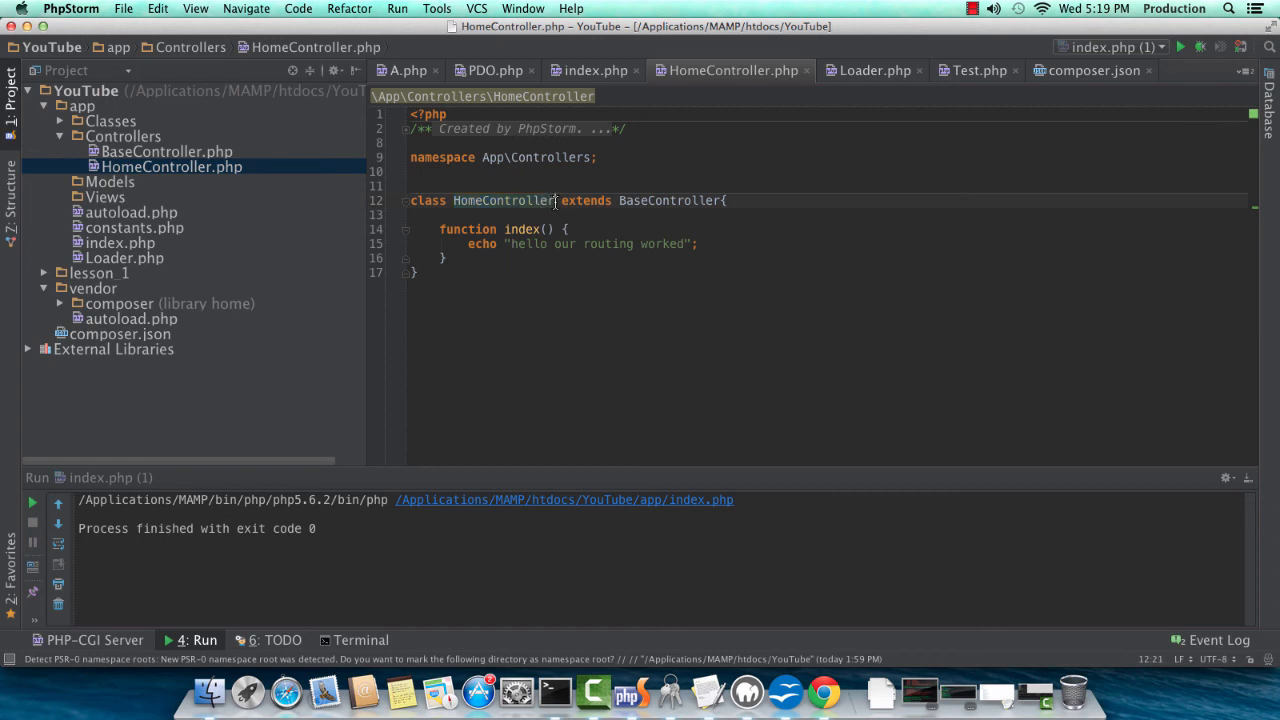
pyautogui.press('BackSpace')
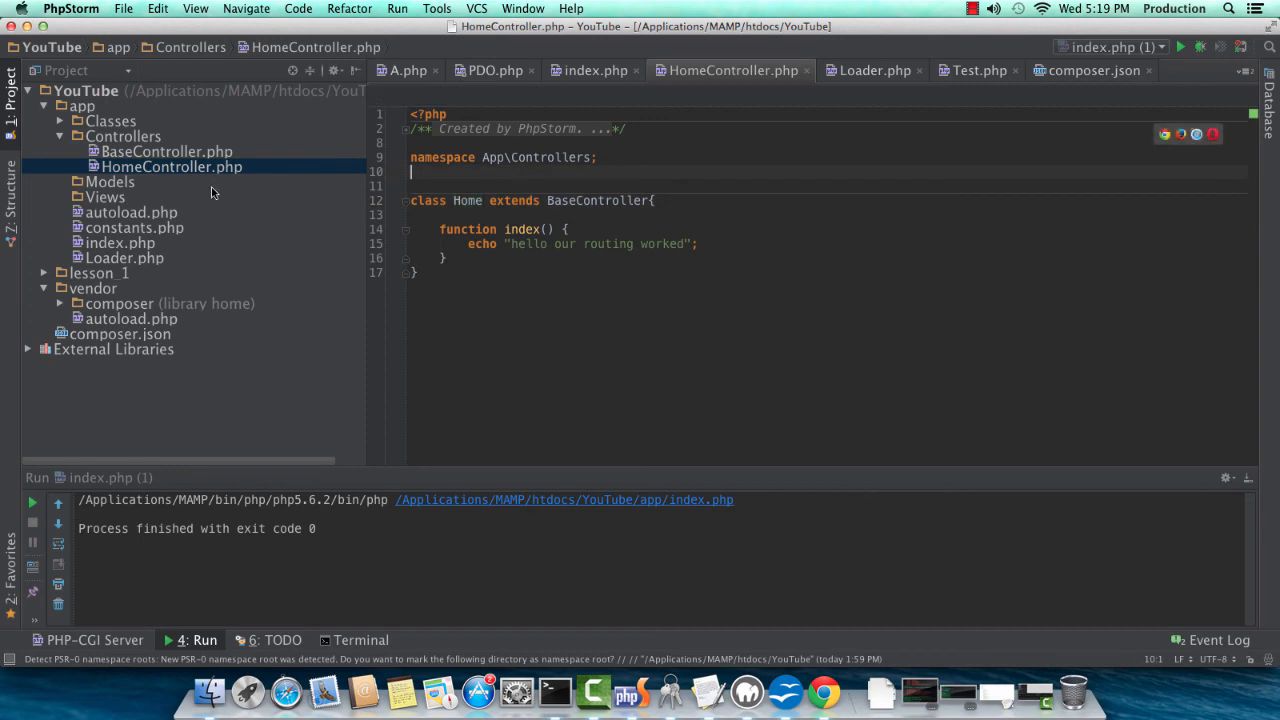
# Refactor-rename the HomeController file to Home.php.
pyautogui.rightClick(171, 166)
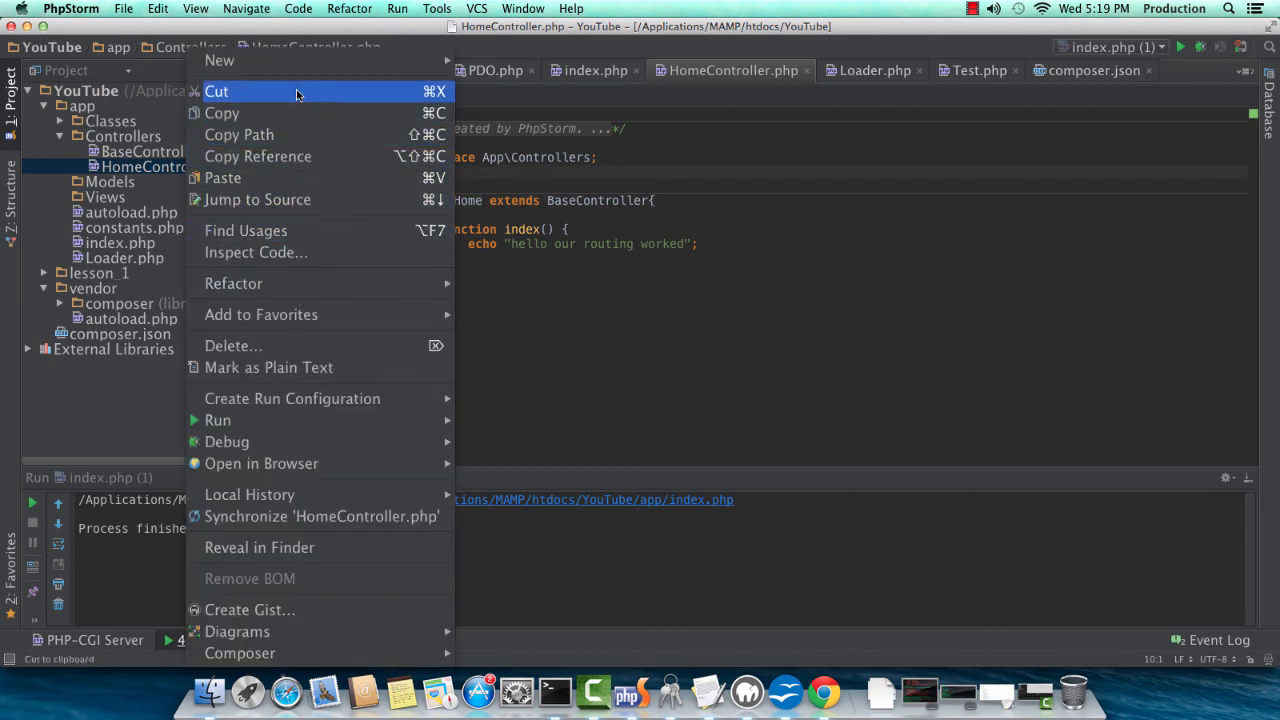
pyautogui.click(233, 283)
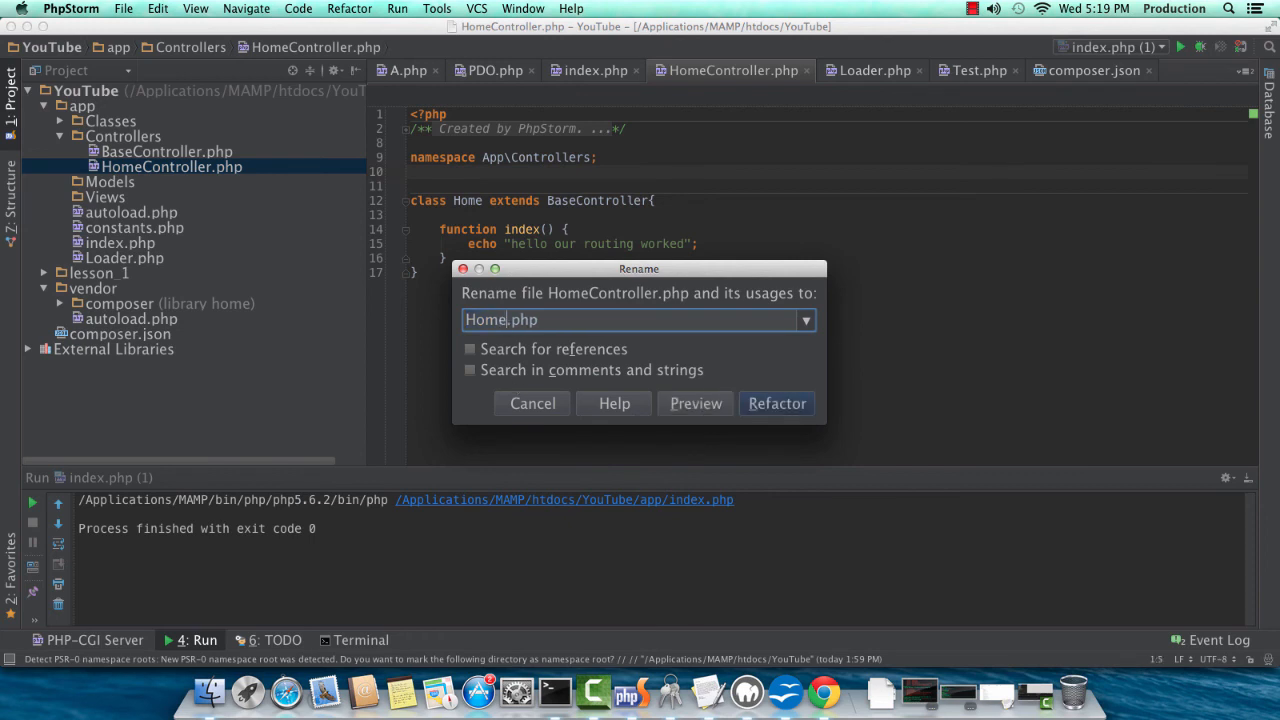
pyautogui.click(777, 403)
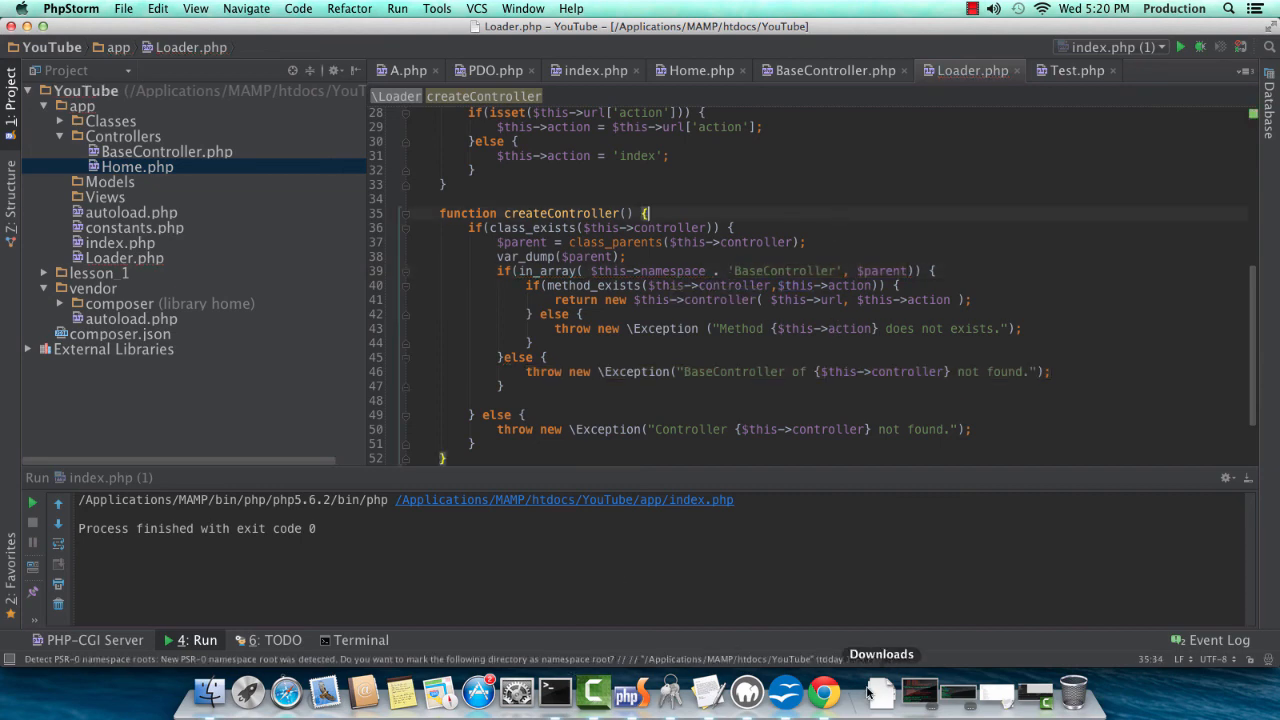
# Switch to Chrome and reload ?controller=home to see 'hello our routing worked'.
pyautogui.click(822, 691)
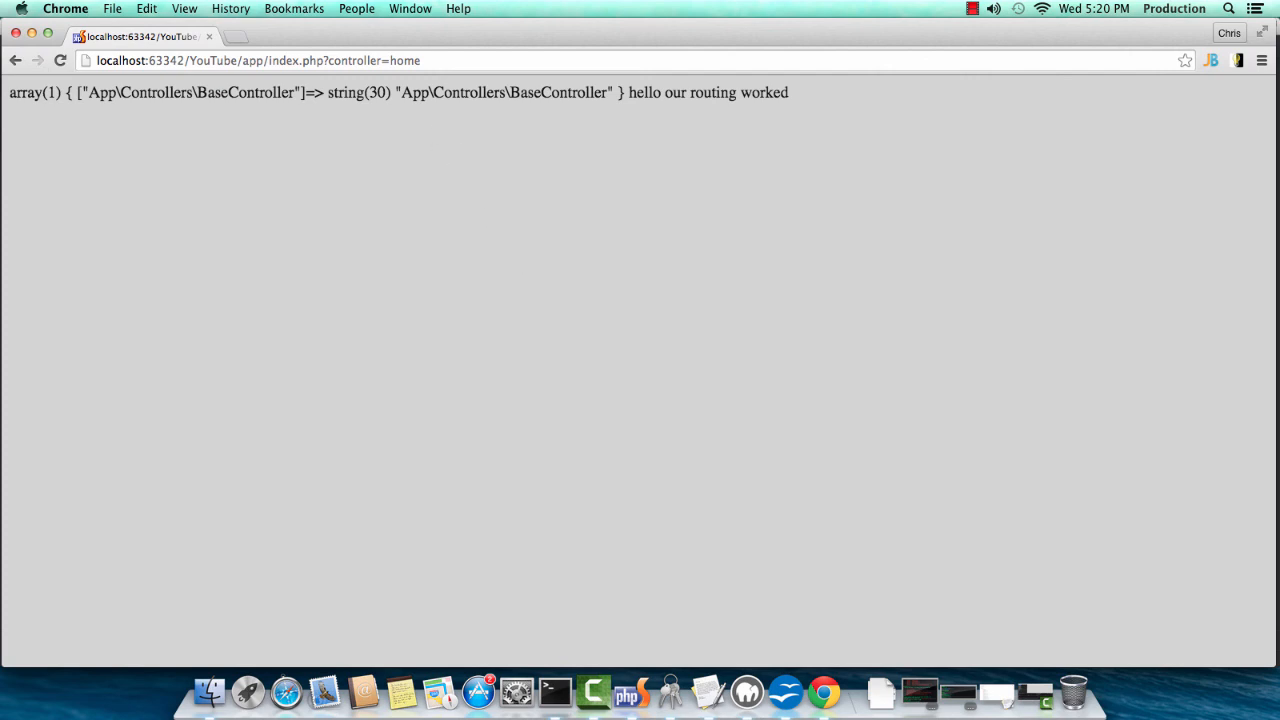
pyautogui.moveTo(834, 95)
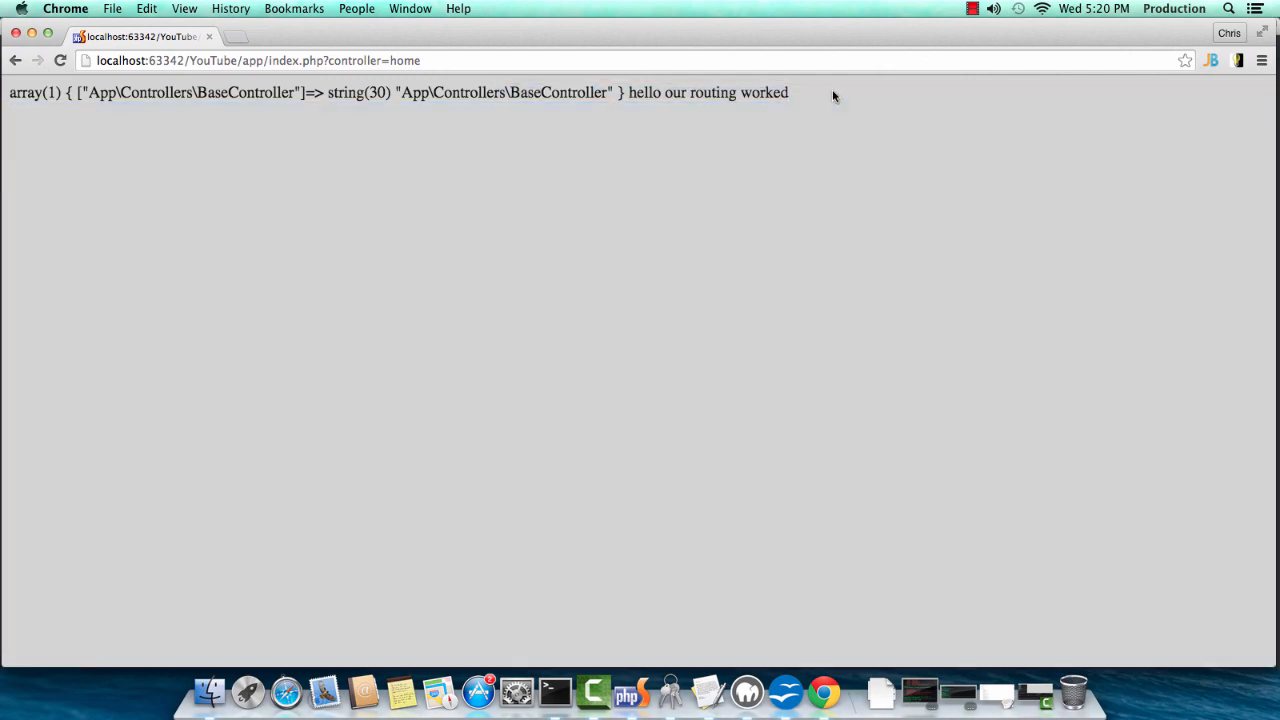
pyautogui.moveTo(706, 634)
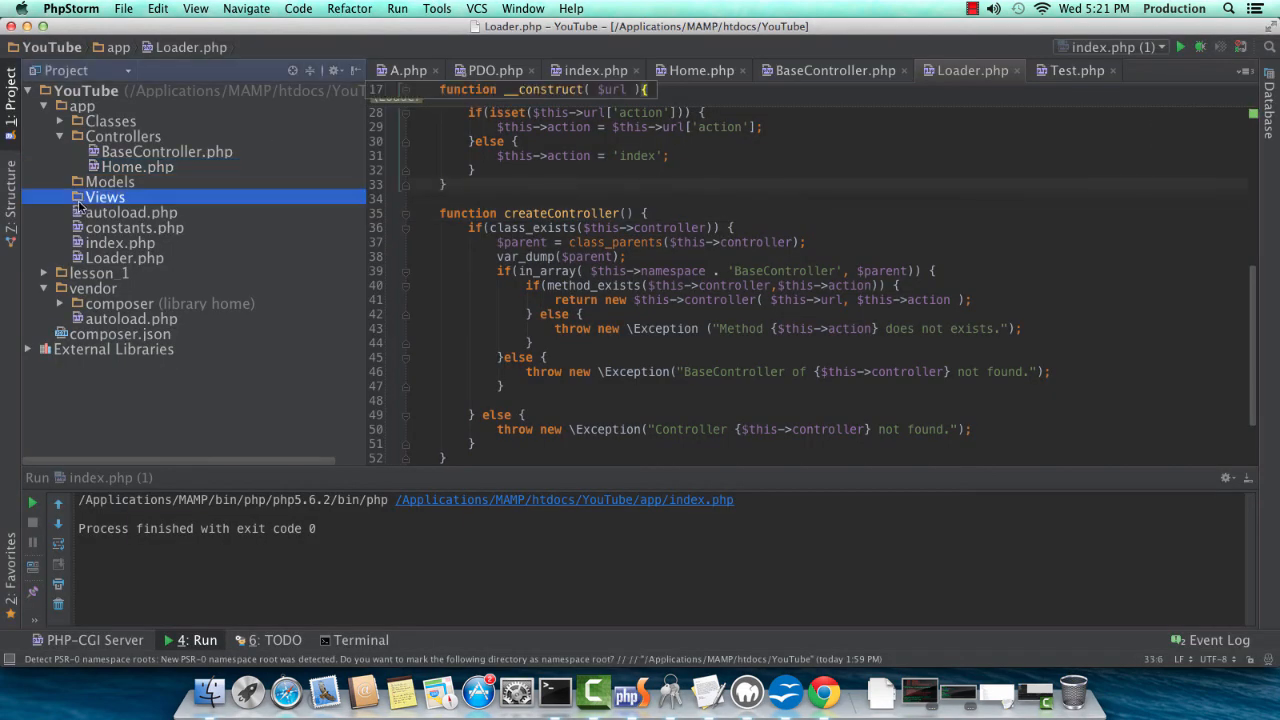
# Add a new directory named home inside app/Views.
pyautogui.rightClick(104, 197)
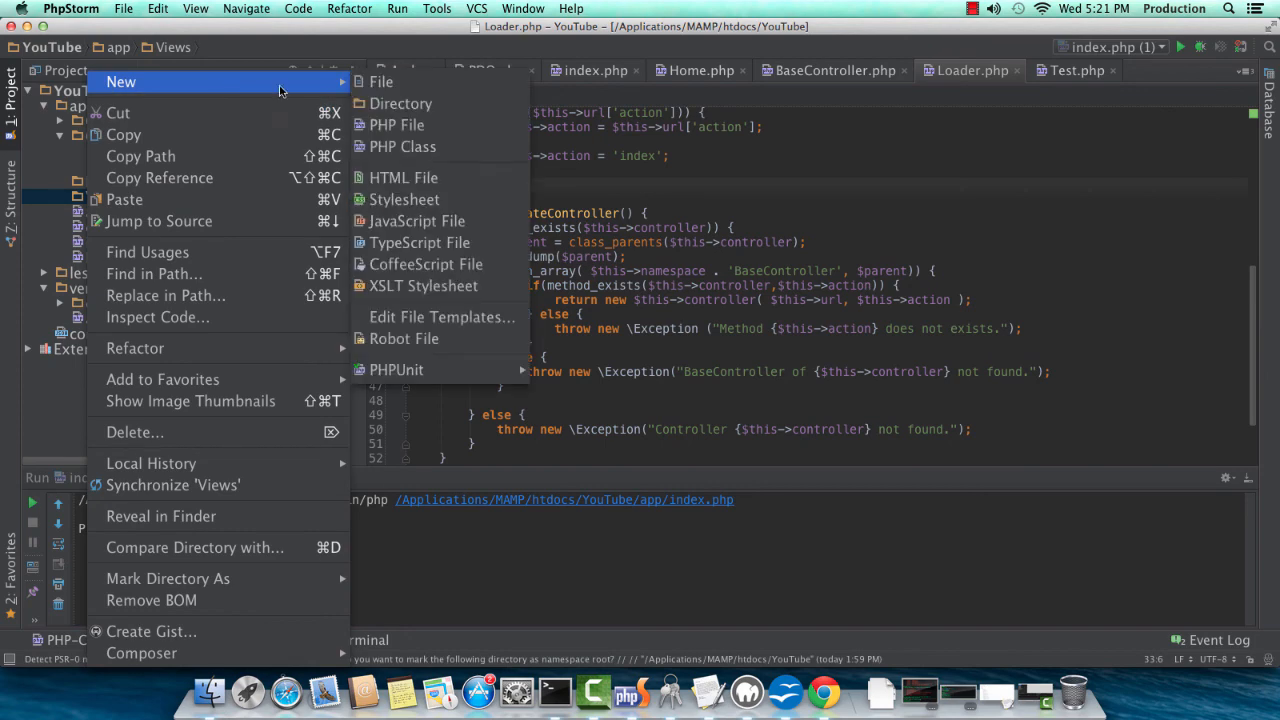
pyautogui.click(401, 103)
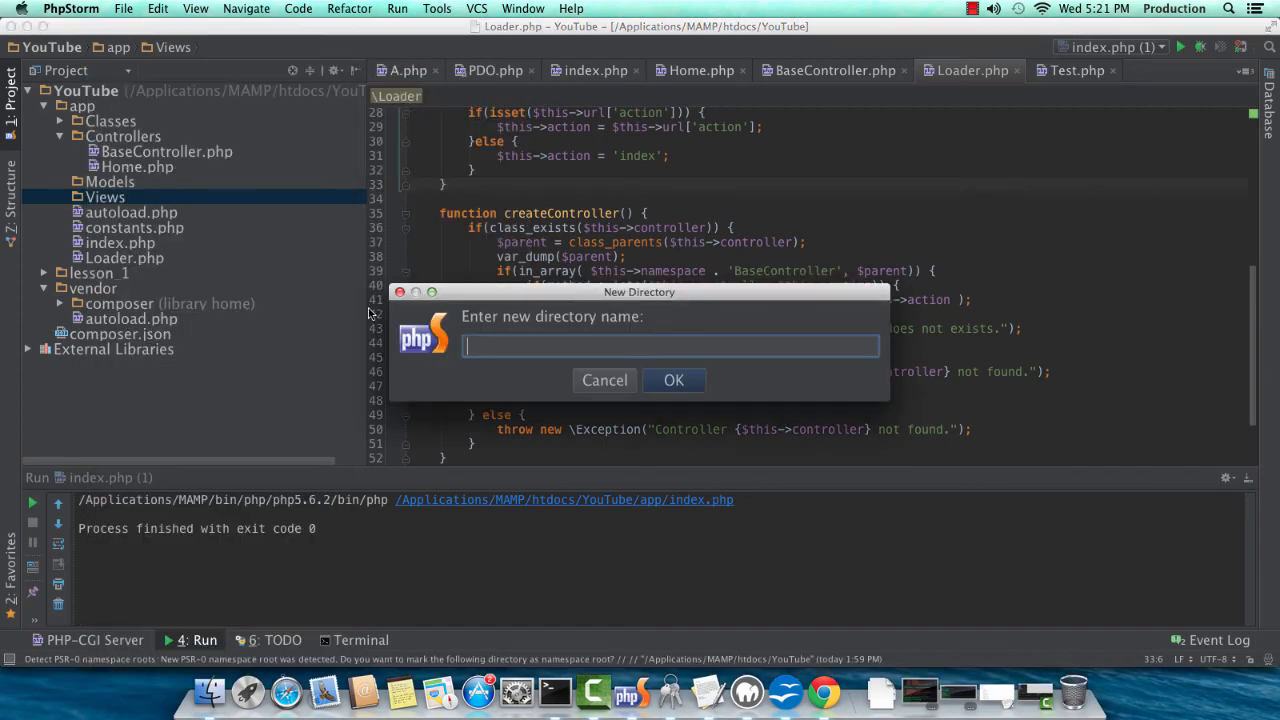
pyautogui.click(673, 380)
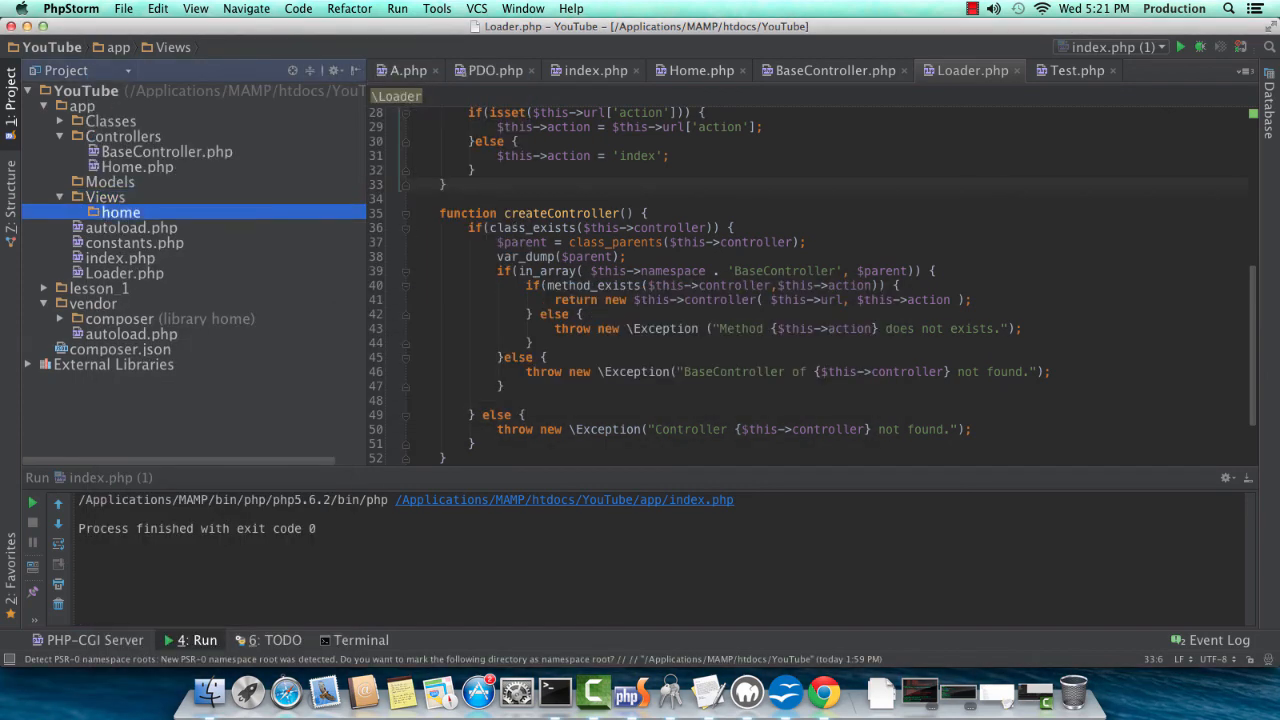